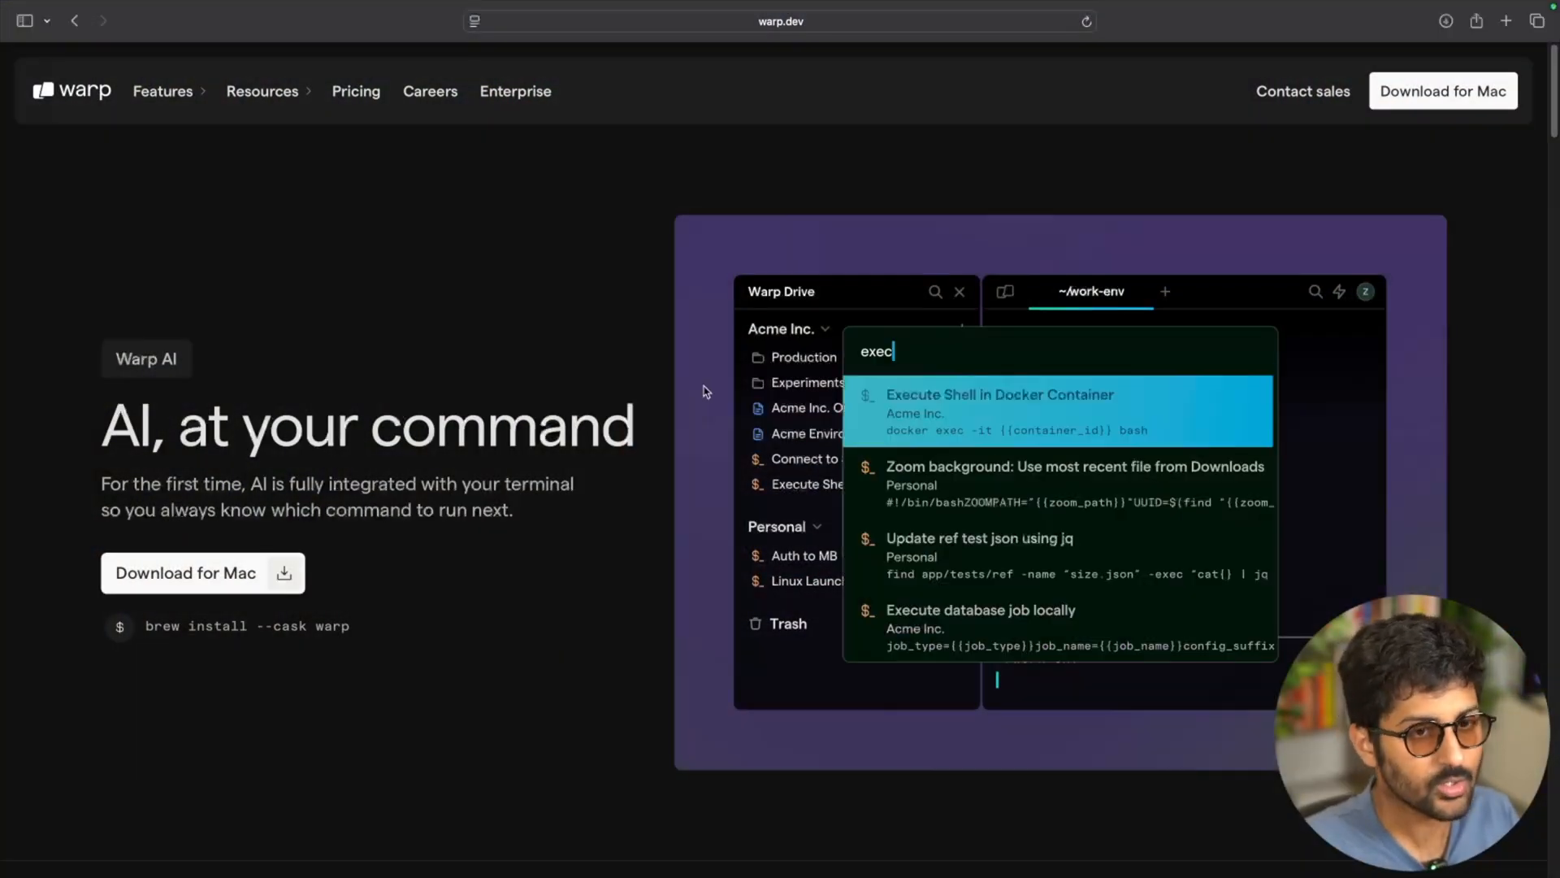
# Step: Scroll warp.dev past command suggestions and error fixing to the PostgreSQL install walkthrough
pyautogui.scroll(-3)
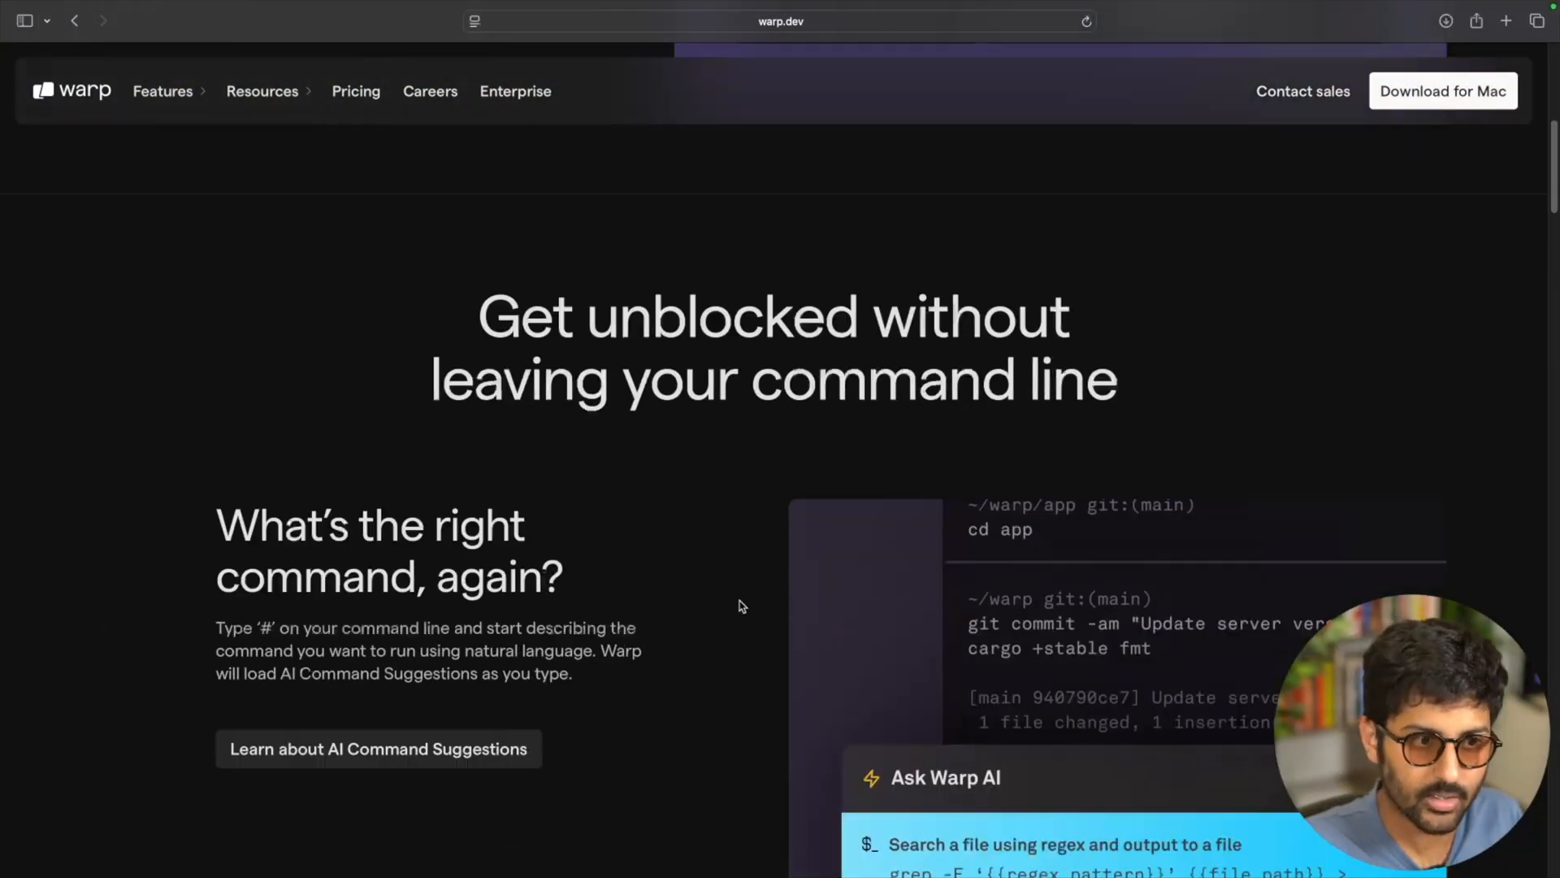
pyautogui.scroll(-3)
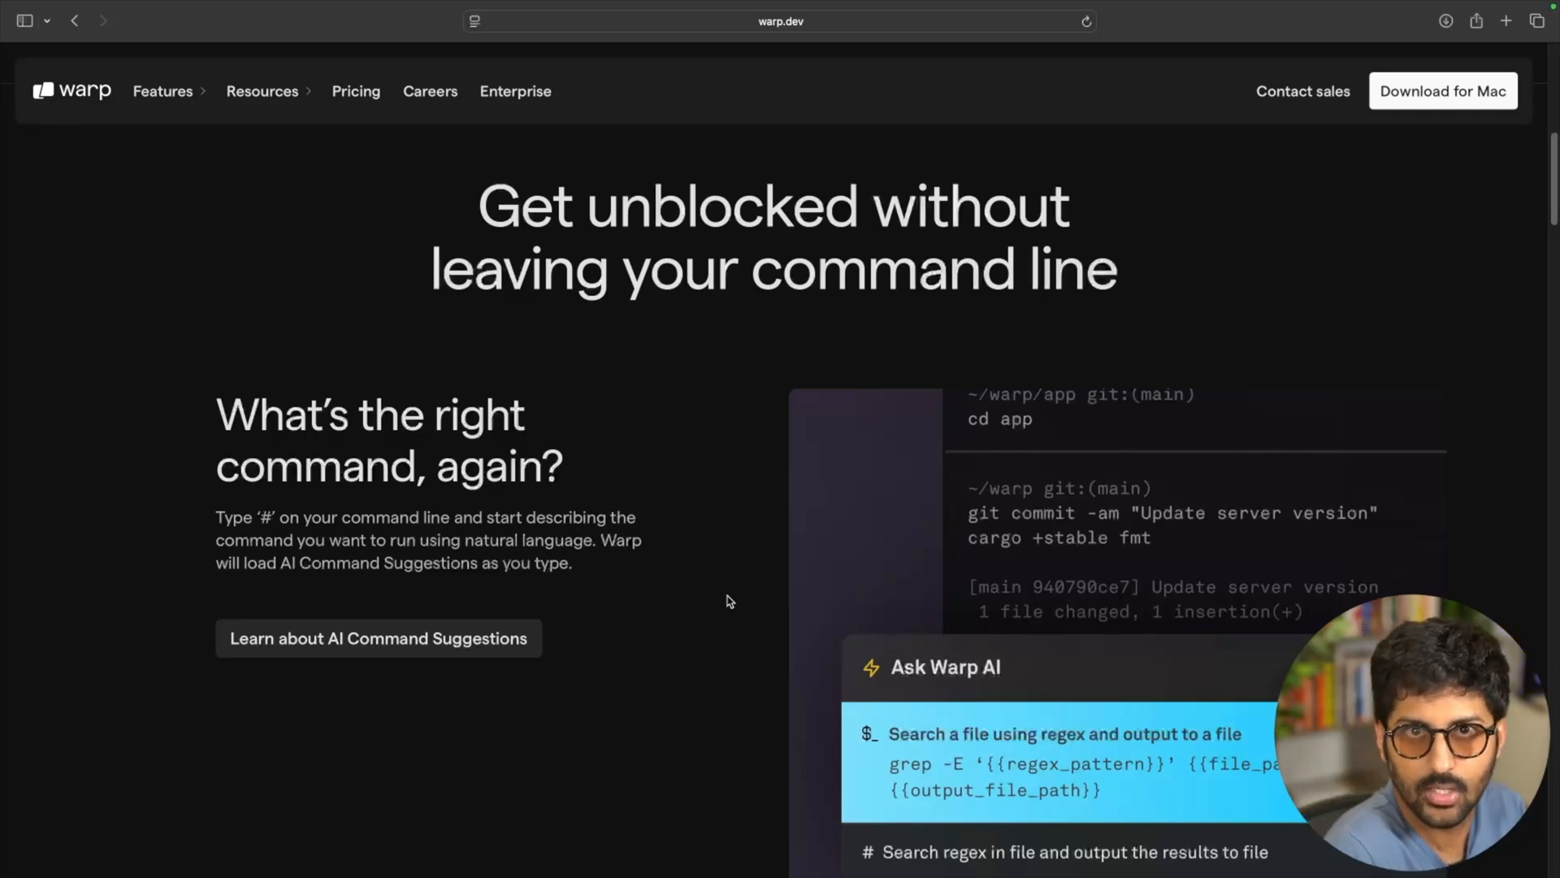
pyautogui.scroll(-3)
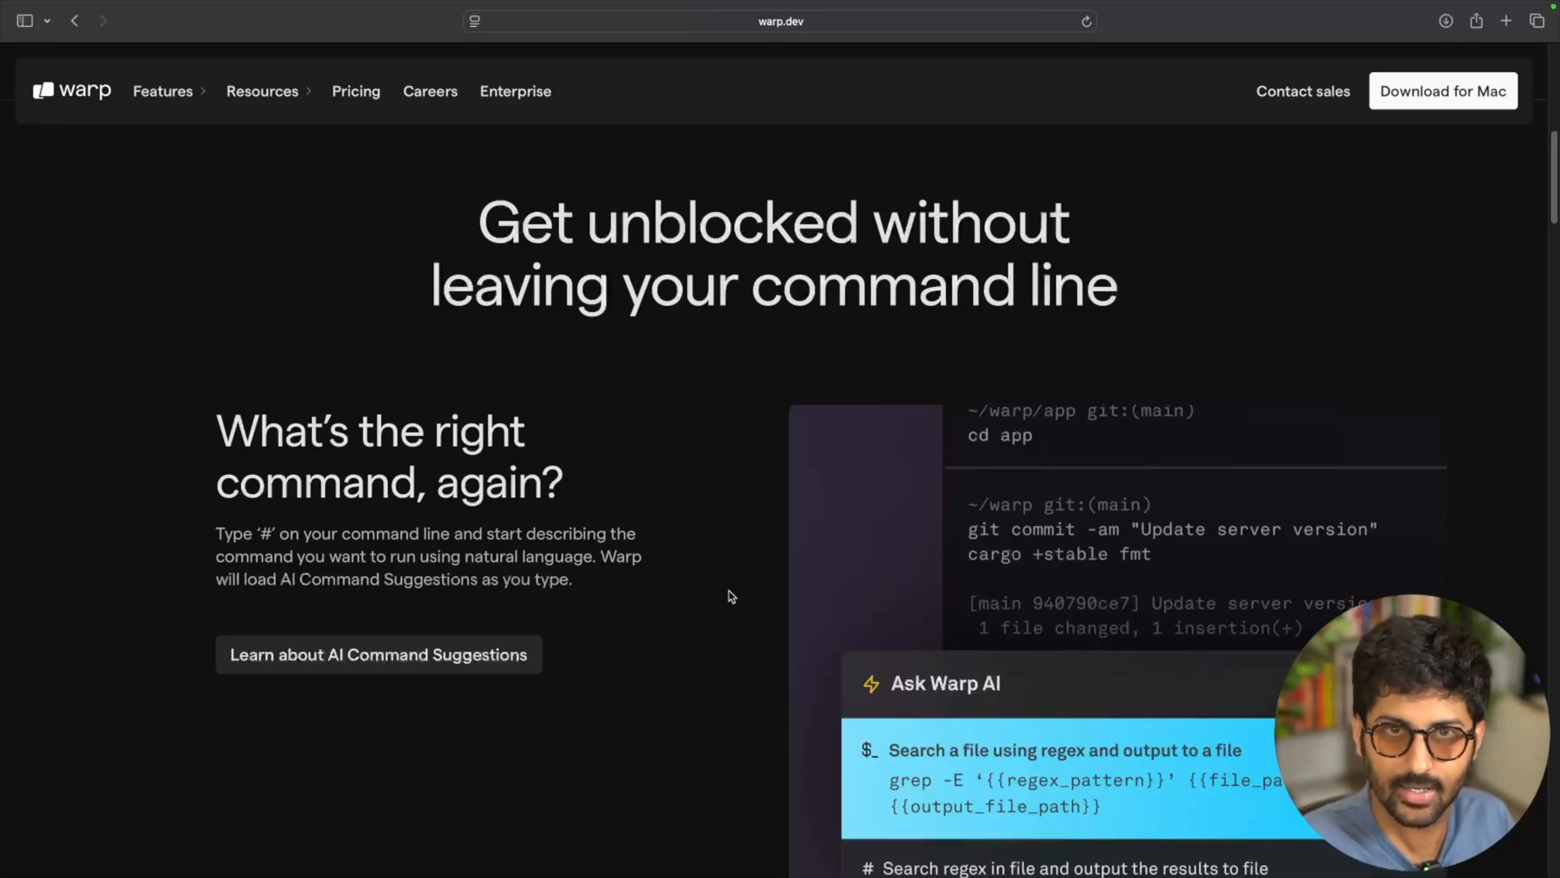
pyautogui.scroll(-3)
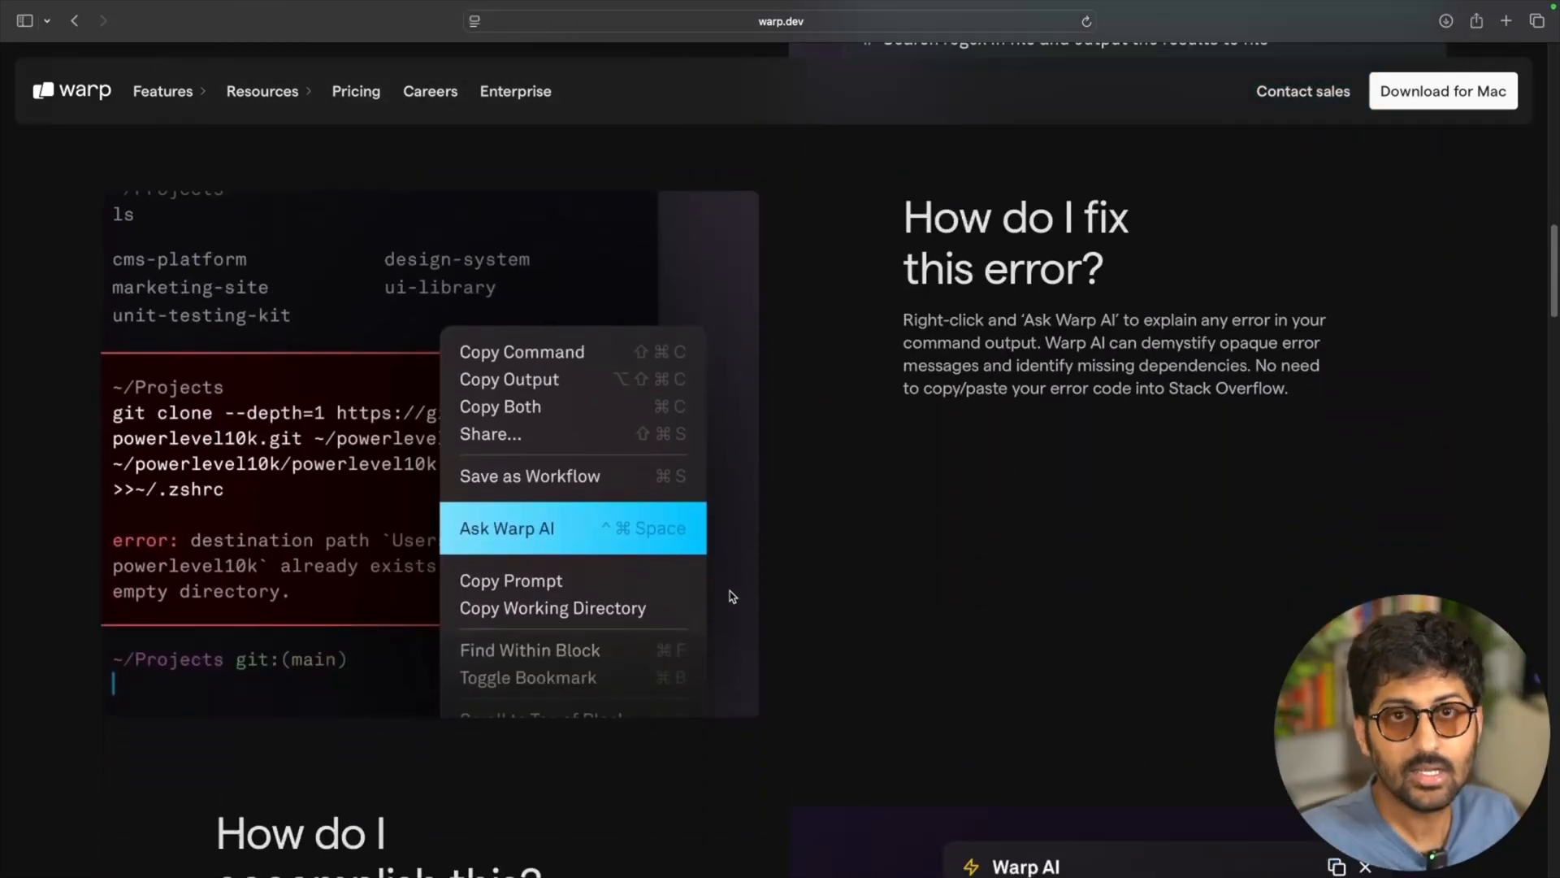
pyautogui.moveTo(729, 590)
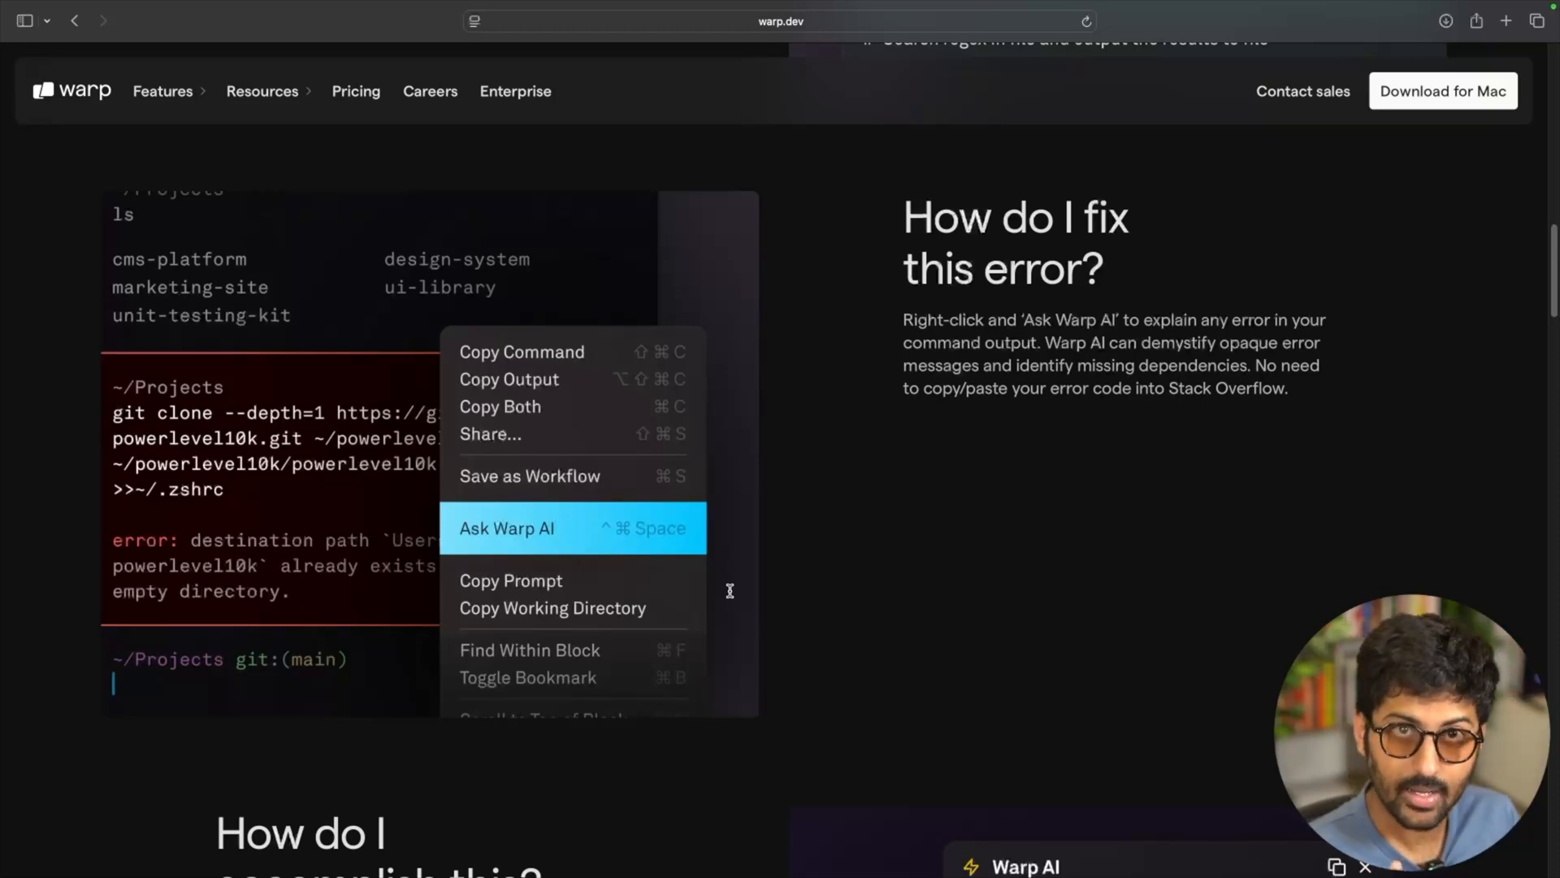
pyautogui.scroll(-3)
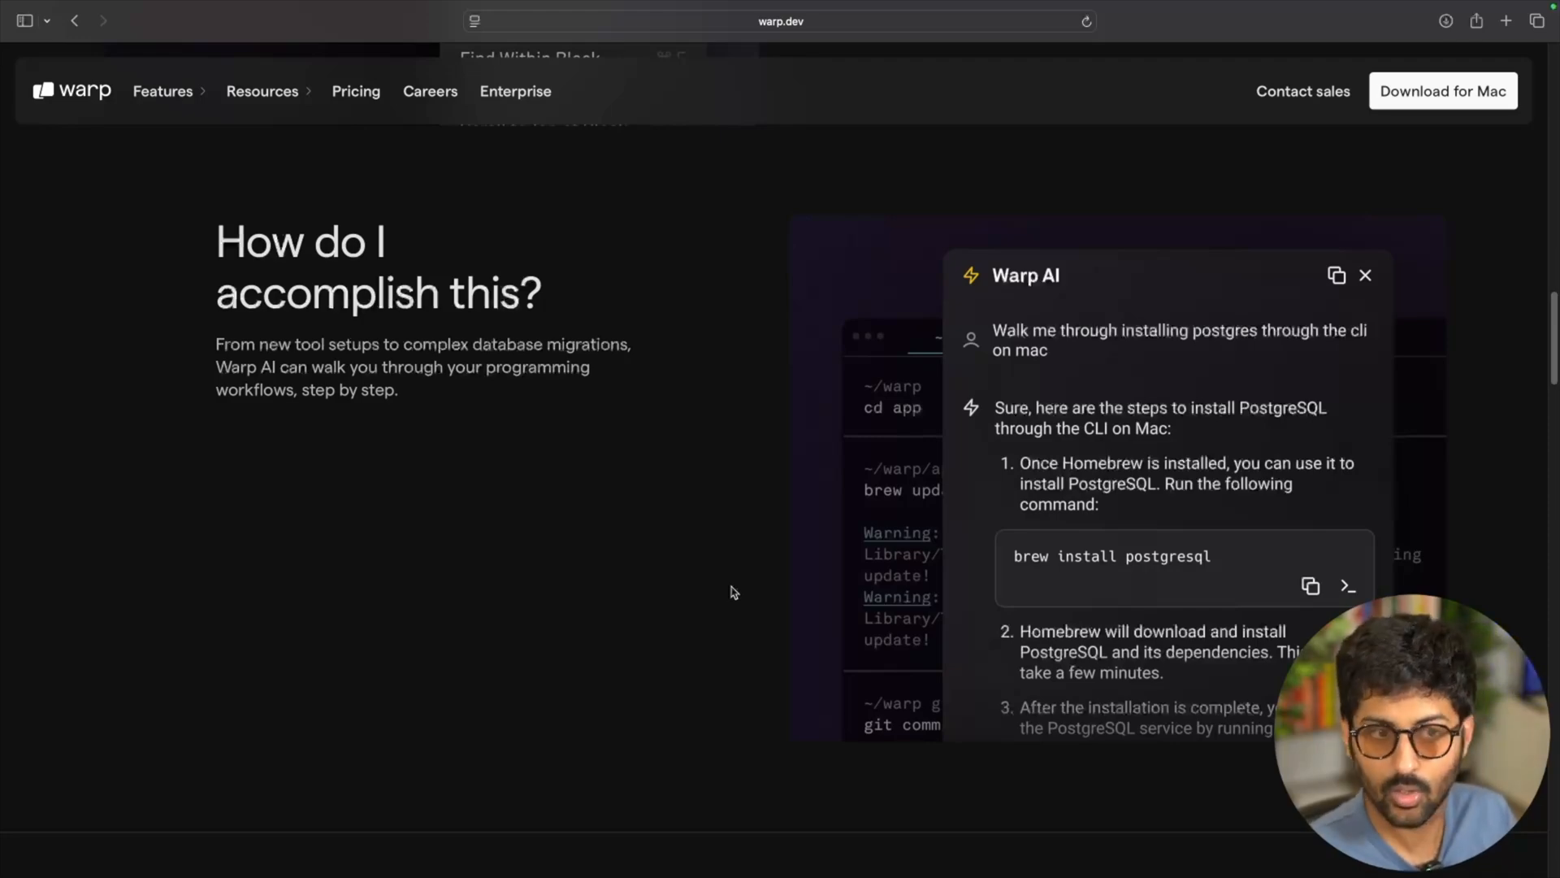
# Step: Scroll to the 'Choose the best model' and 'Build reusable workflows' sections
pyautogui.scroll(-3)
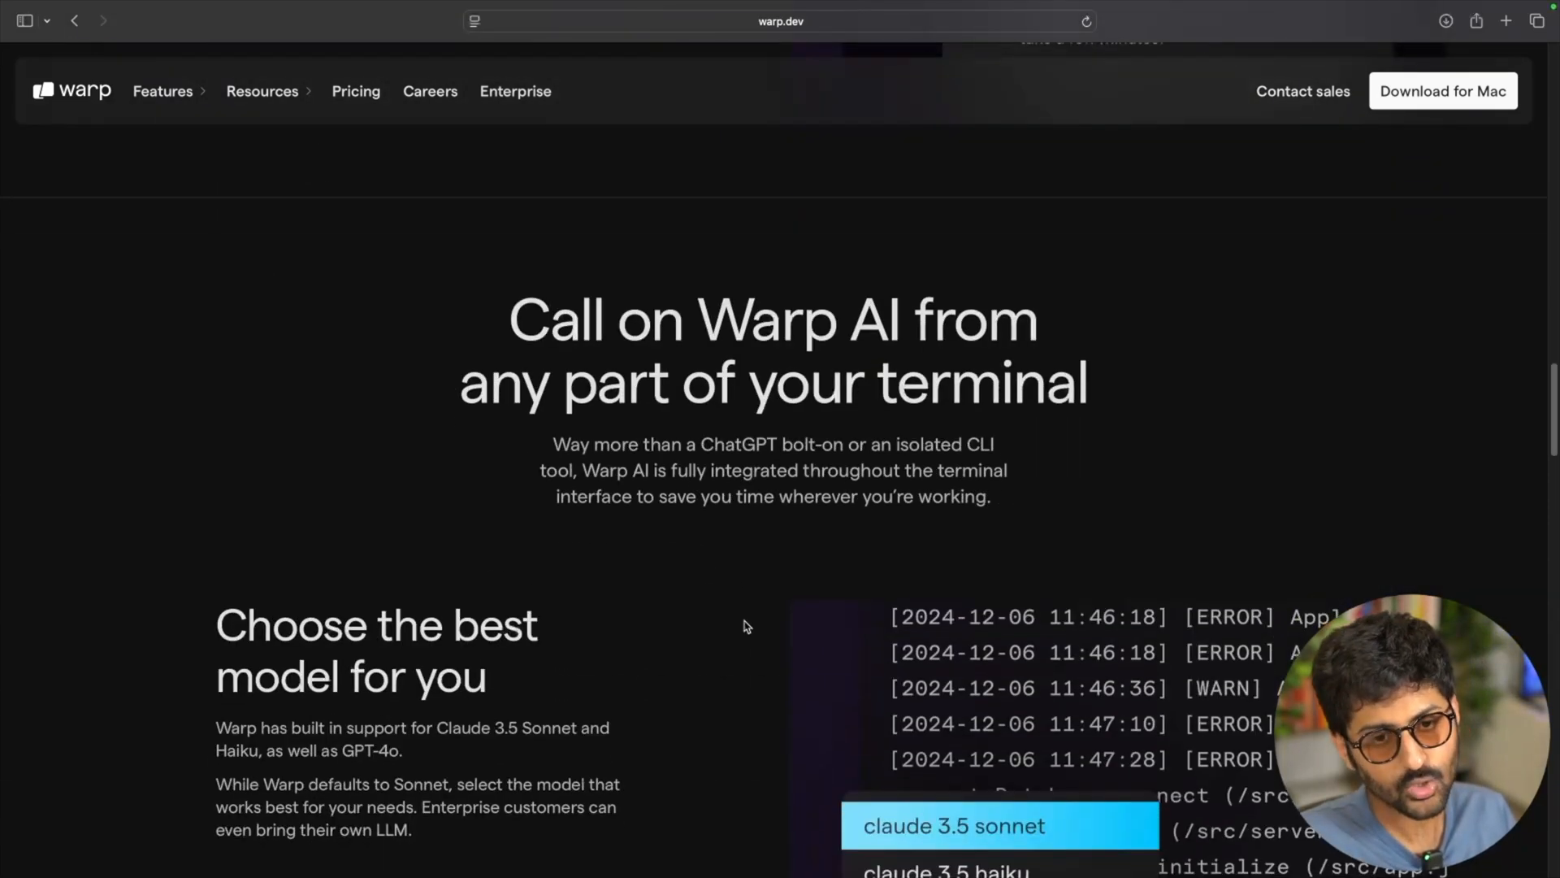
pyautogui.scroll(-3)
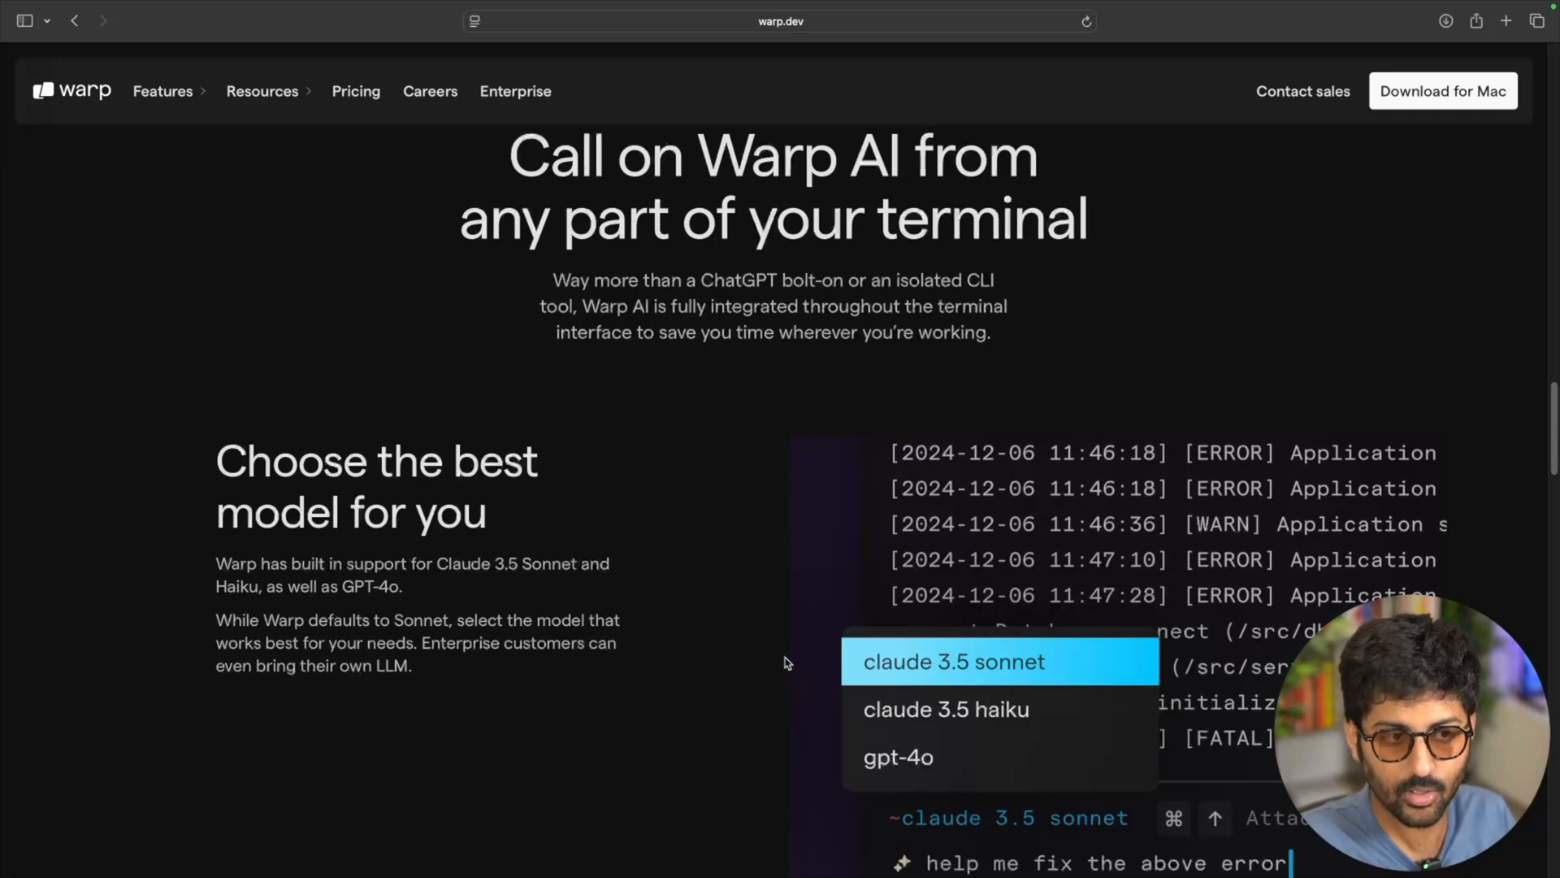
pyautogui.moveTo(759, 628)
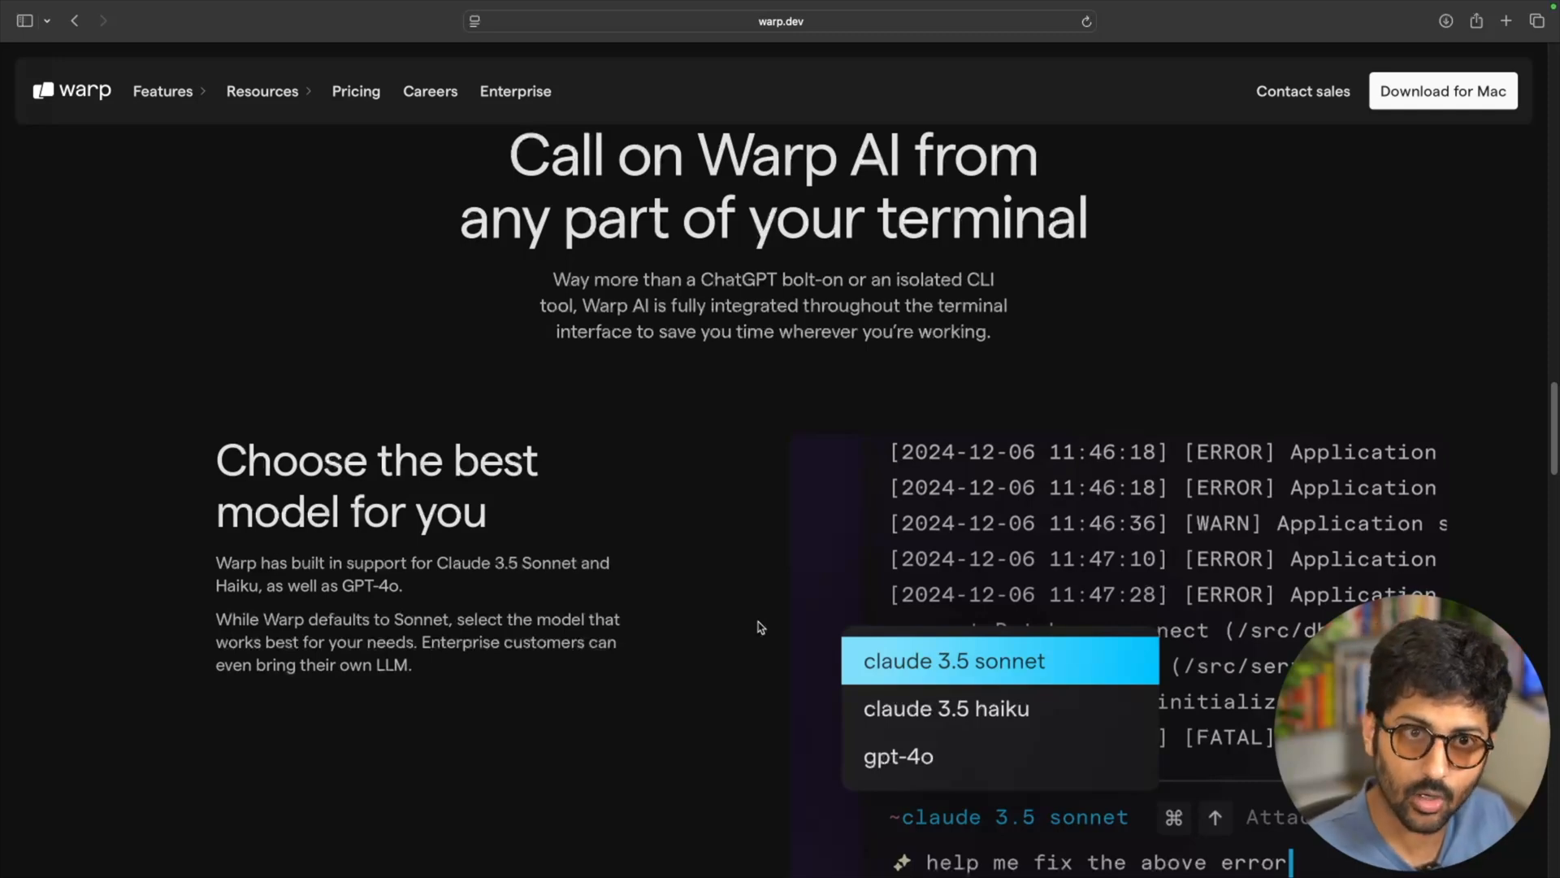
pyautogui.scroll(-3)
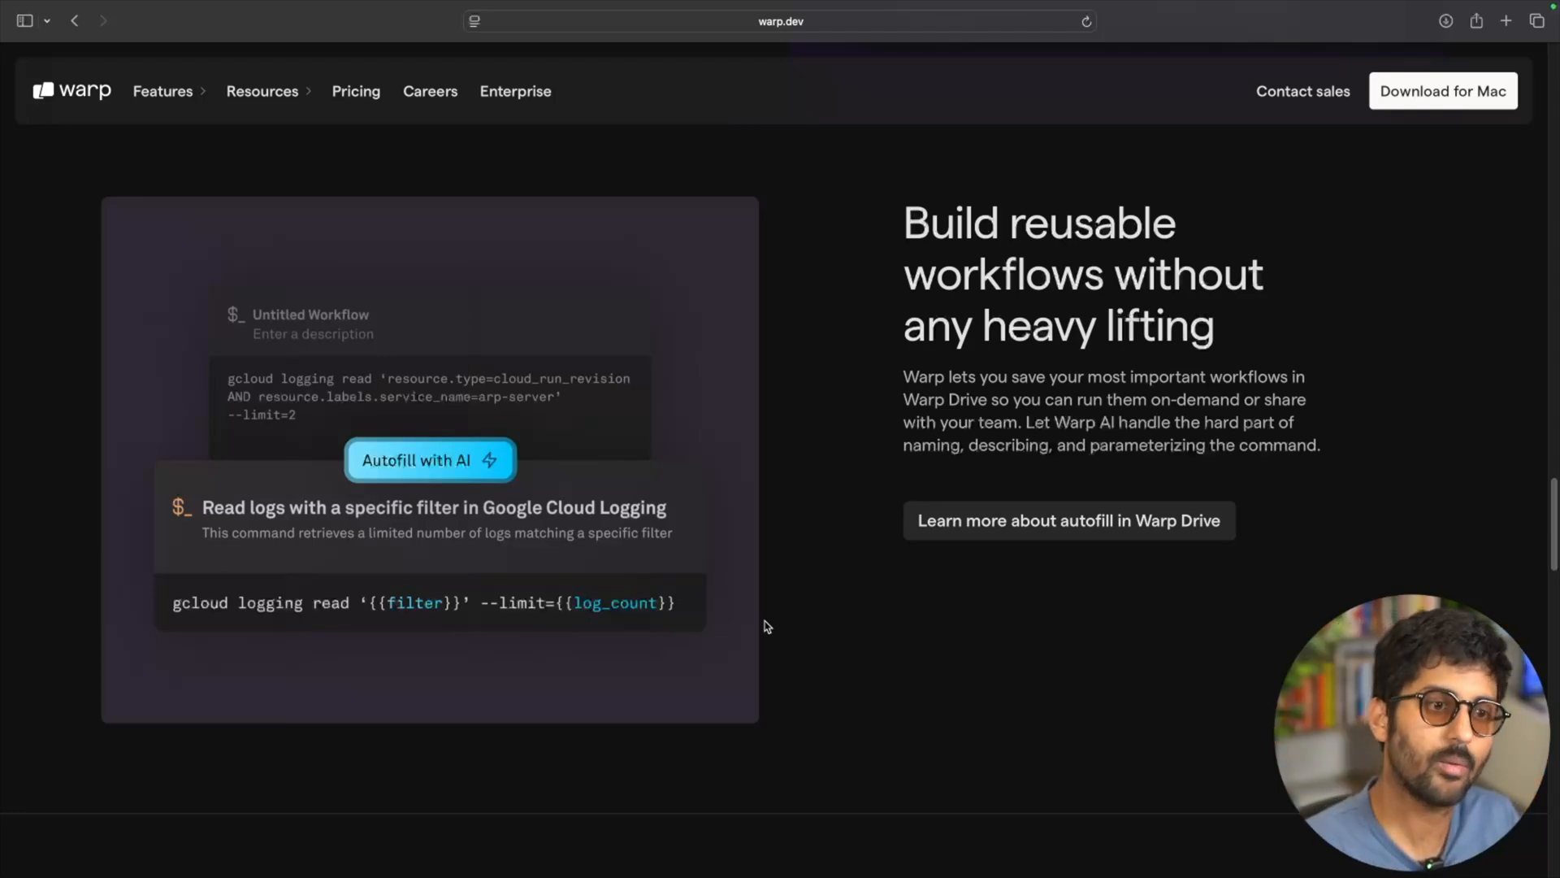
pyautogui.scroll(-3)
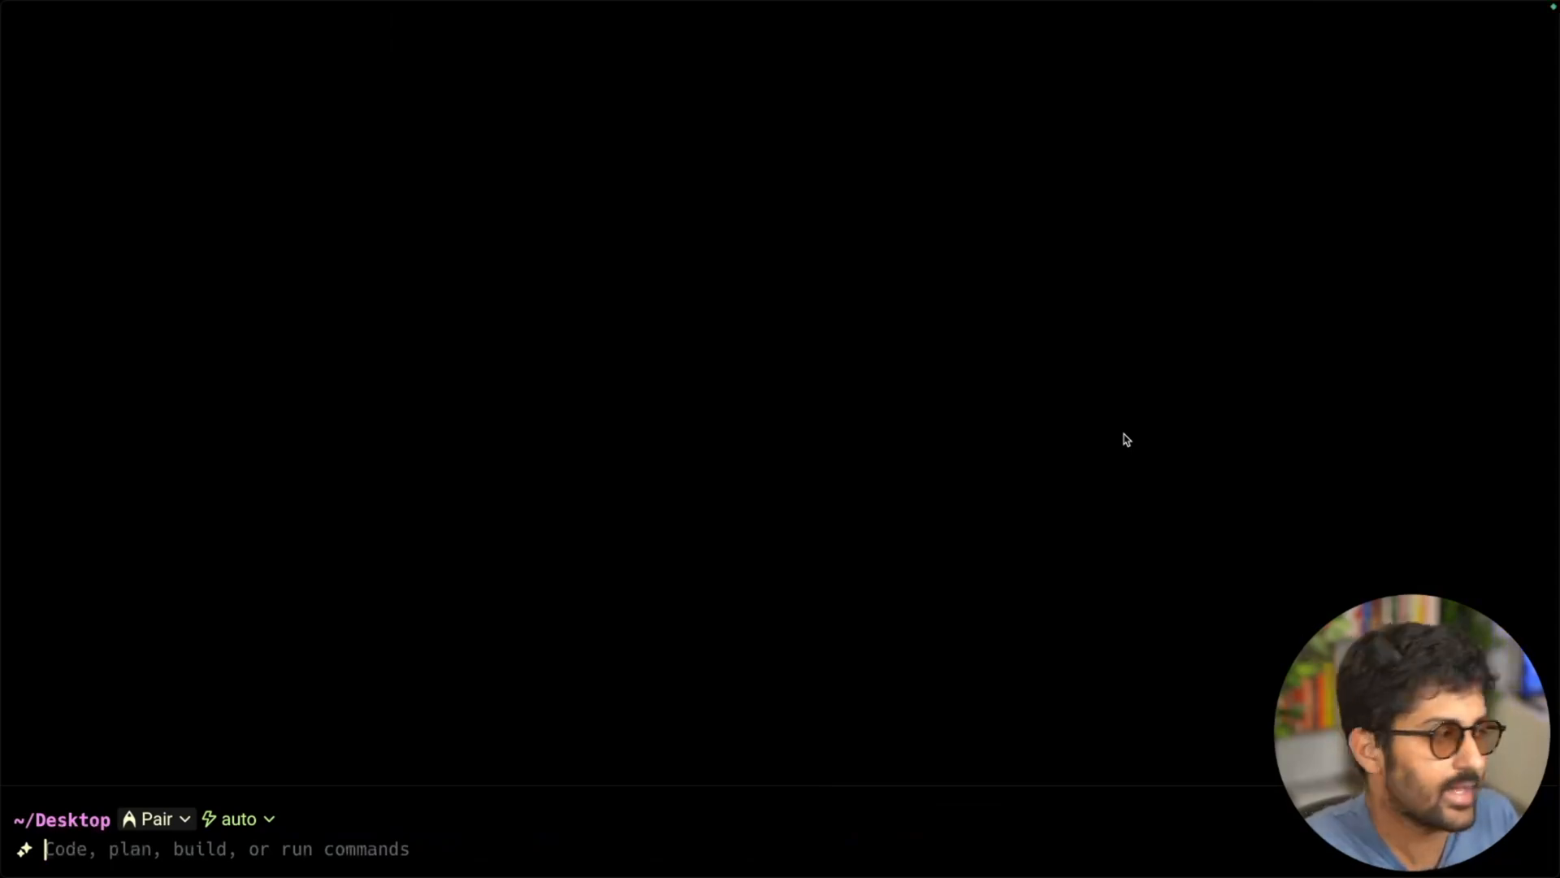
# Step: Enter the demo folder, list code.py, and ask the agent 'what is in this file?'
pyautogui.write('ls -la demo/code.py')
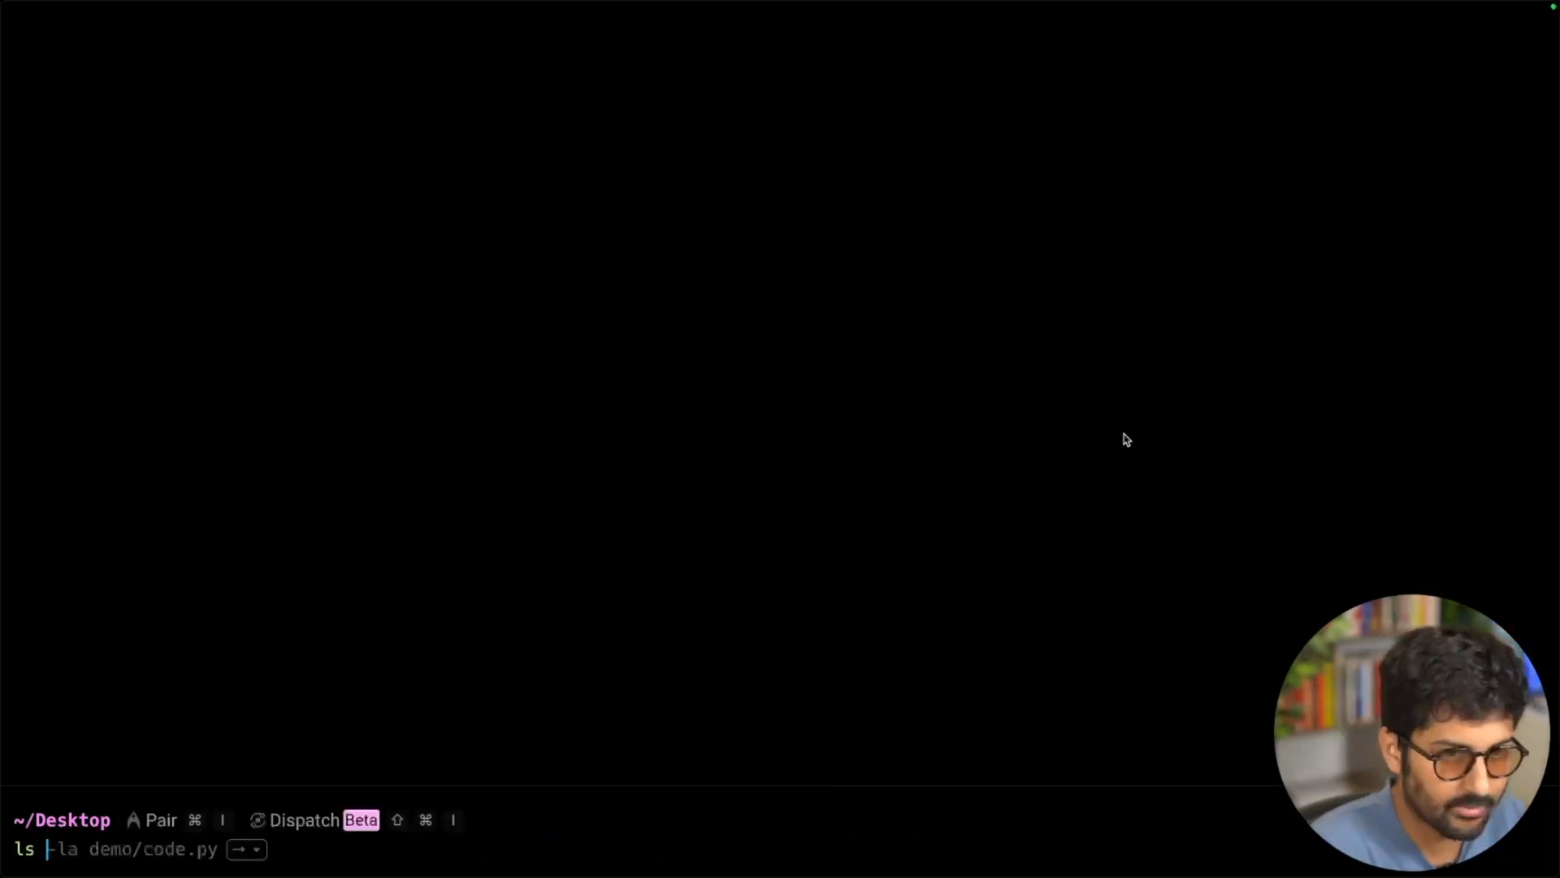
pyautogui.press('Enter')
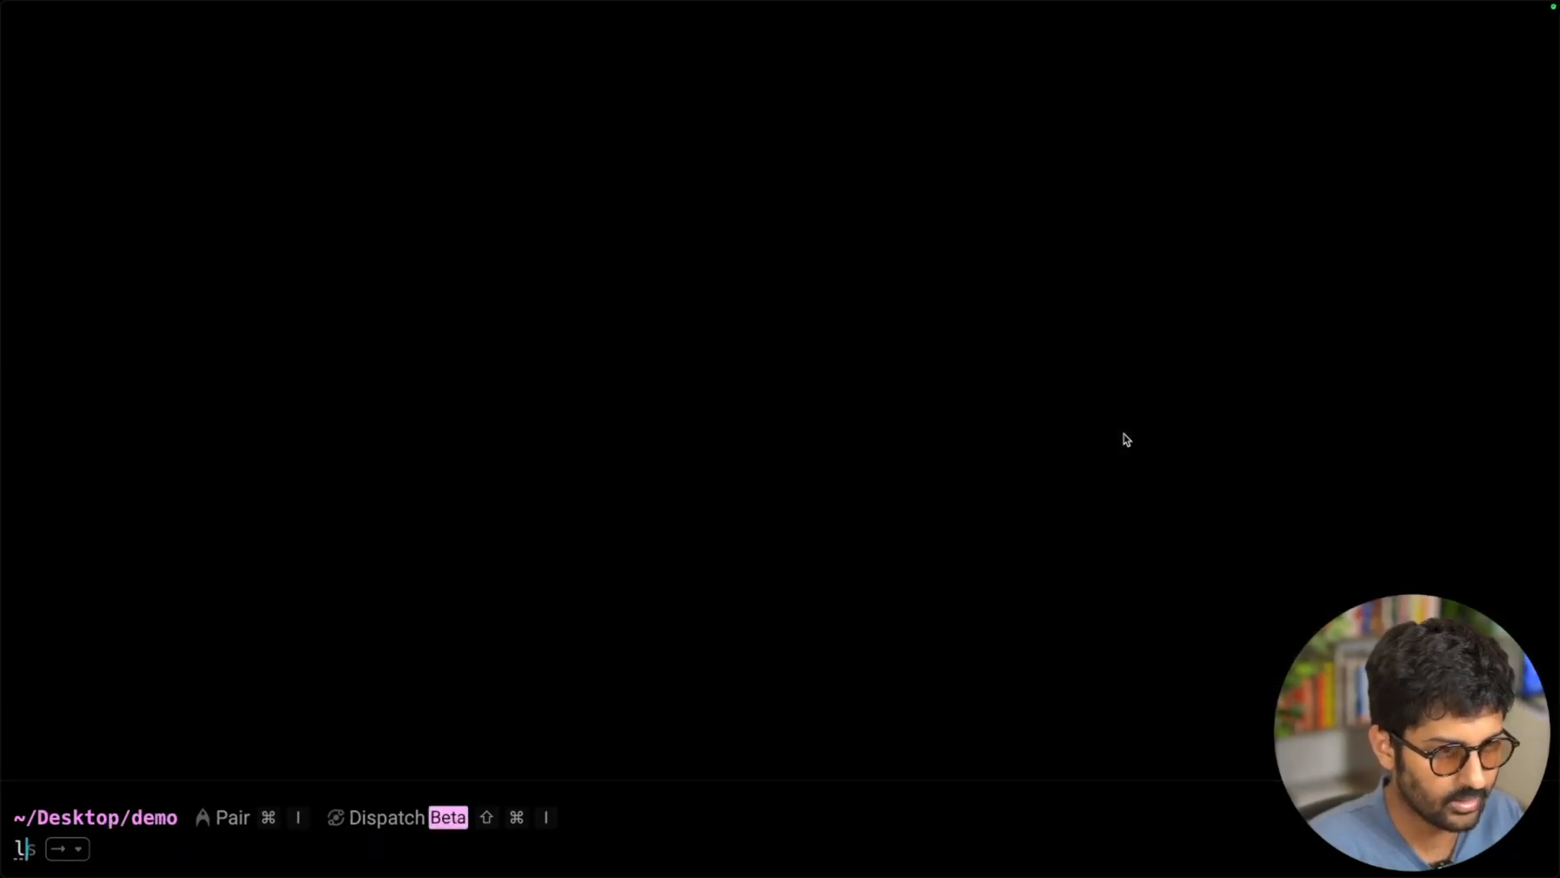
pyautogui.press('Enter')
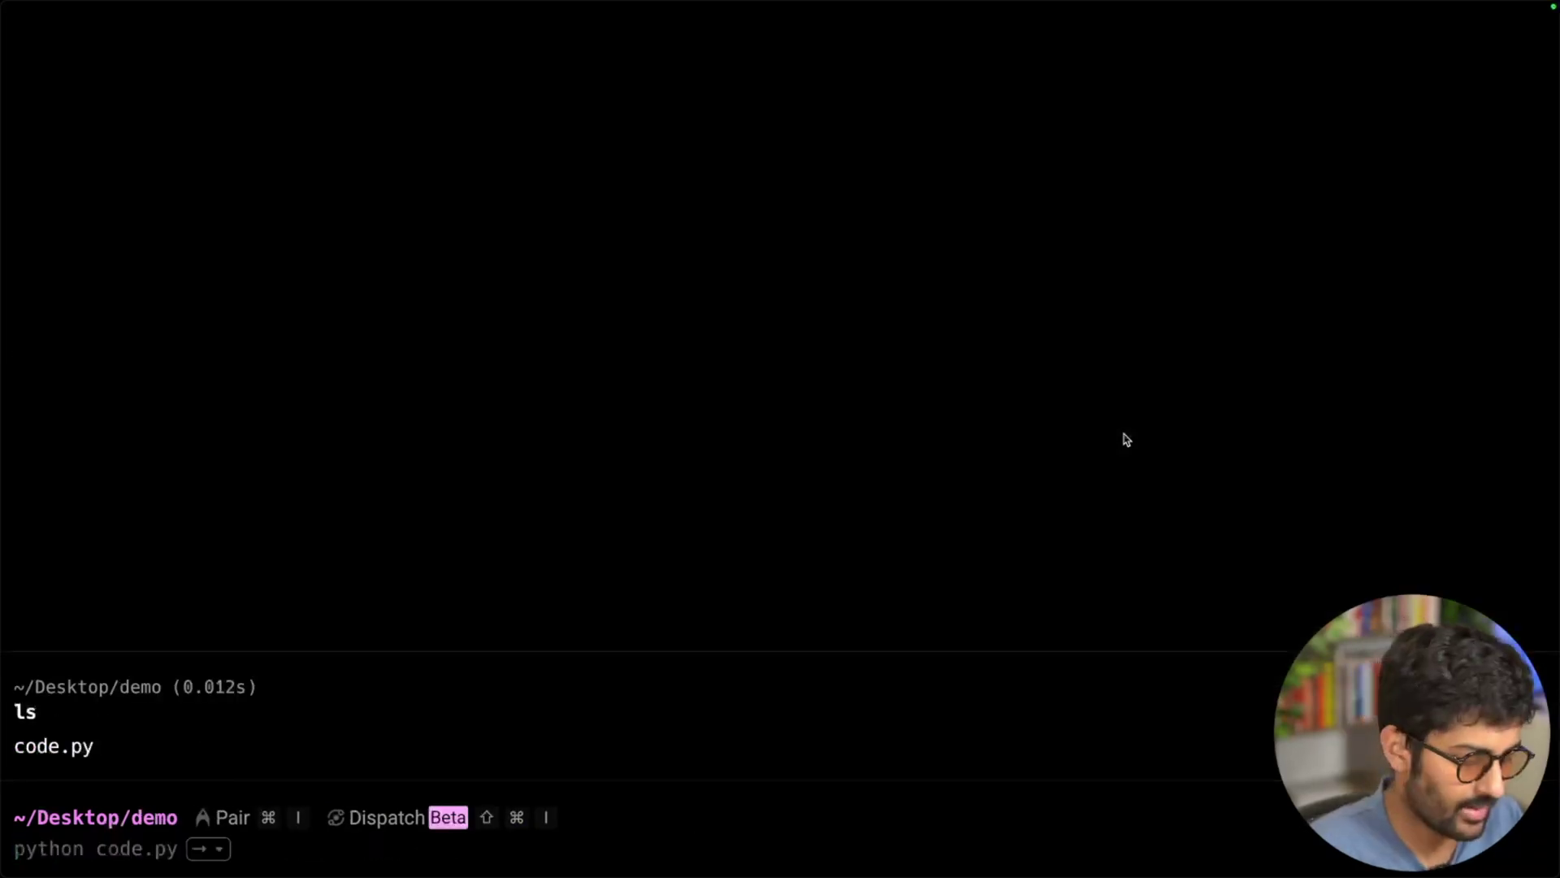
pyautogui.write('what i')
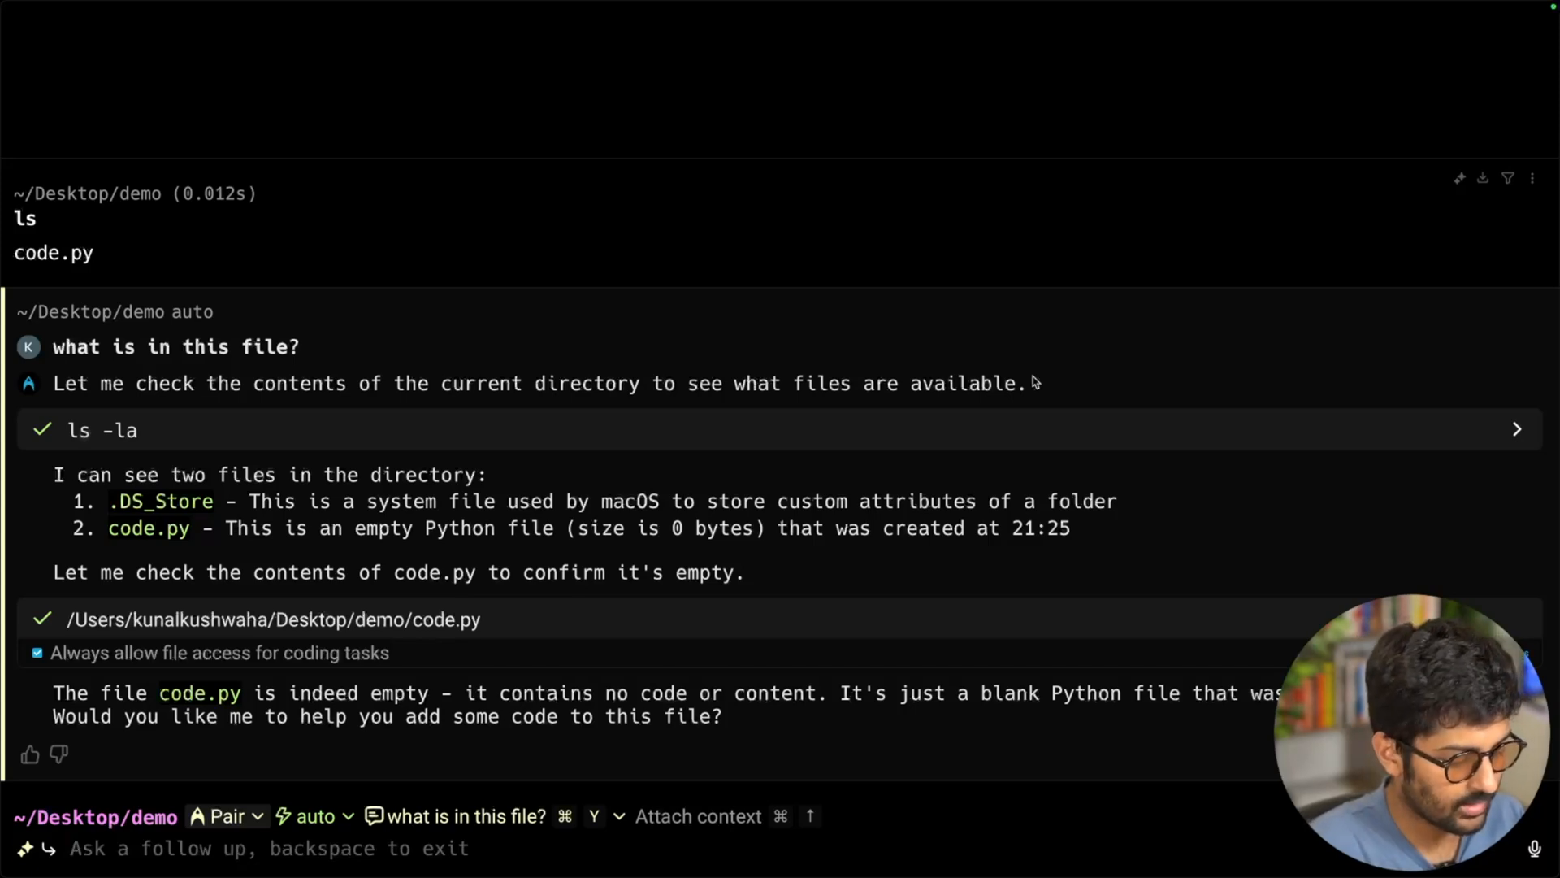
# Step: Ask Warp AI to add topological sort to code.py and choose 'Create plan with o1'
pyautogui.write('can you add t')
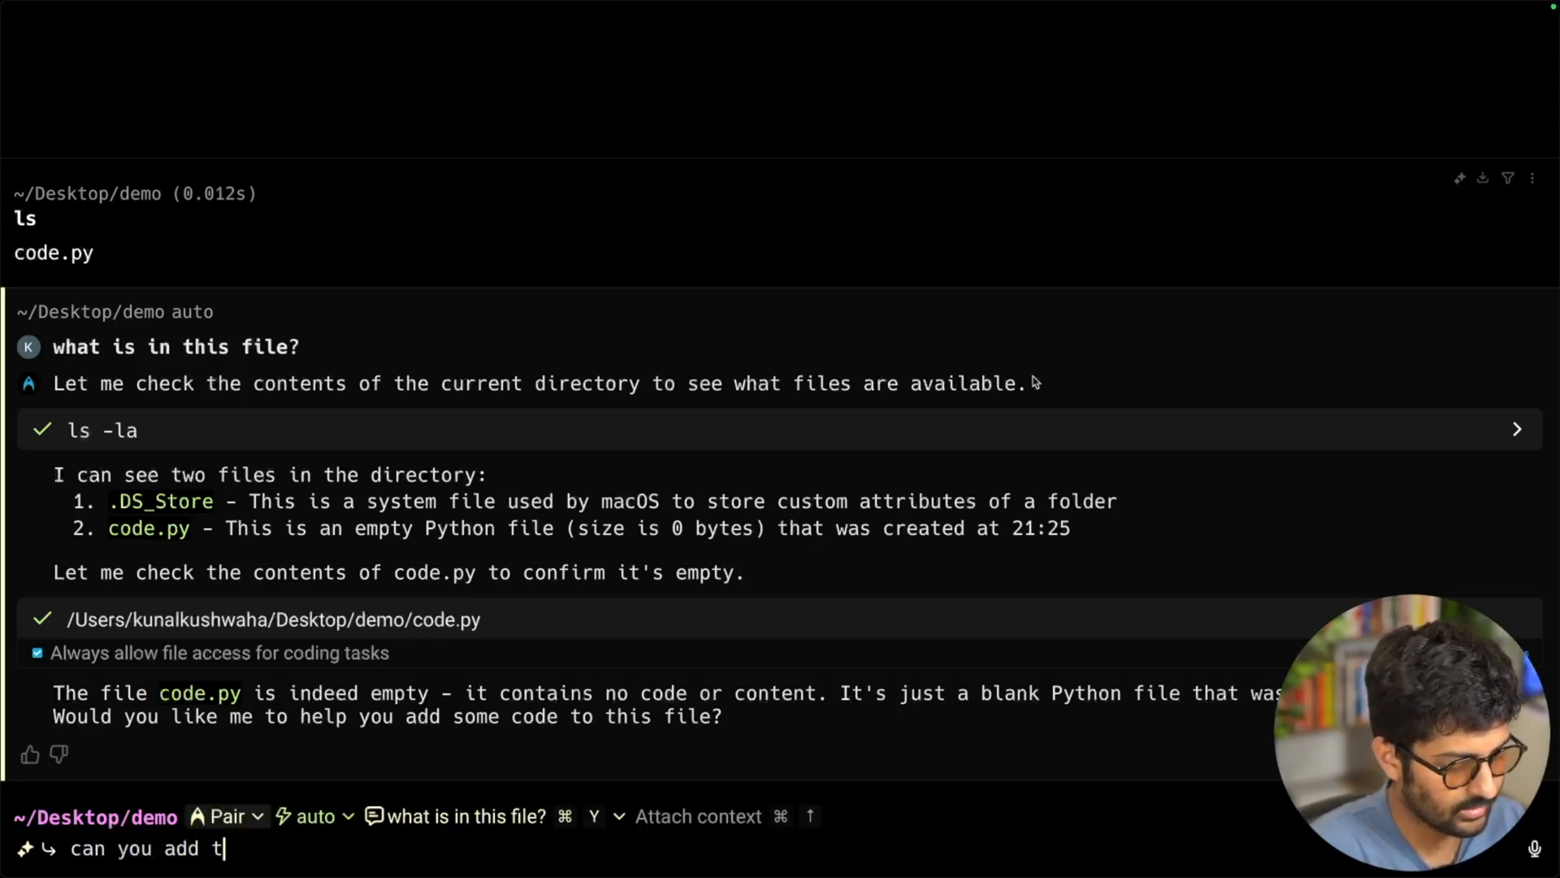
pyautogui.write('opologicasl sorty')
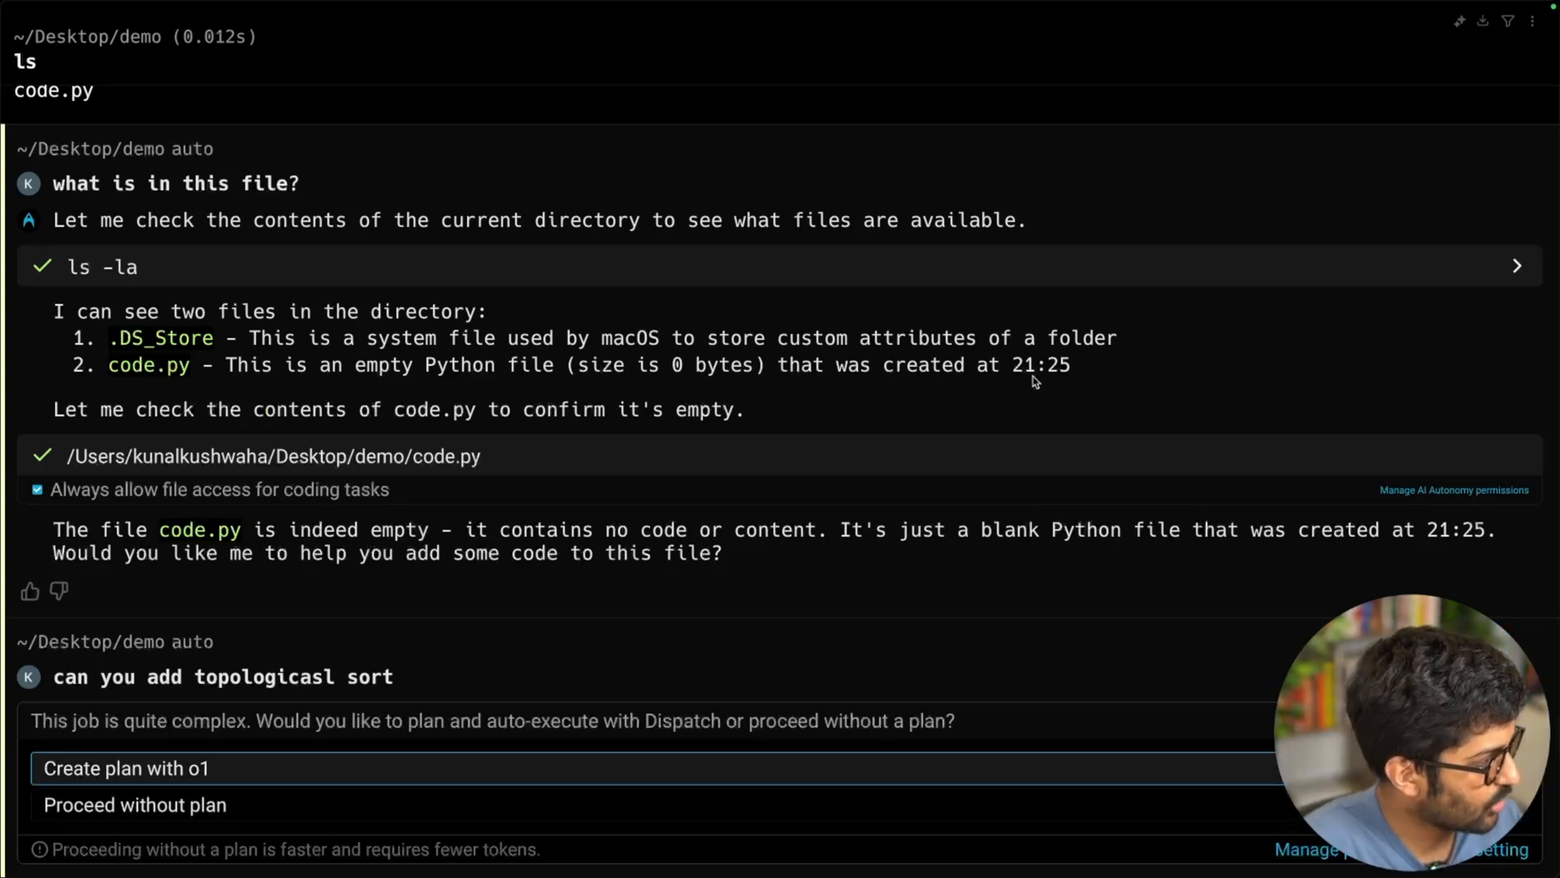
pyautogui.click(127, 769)
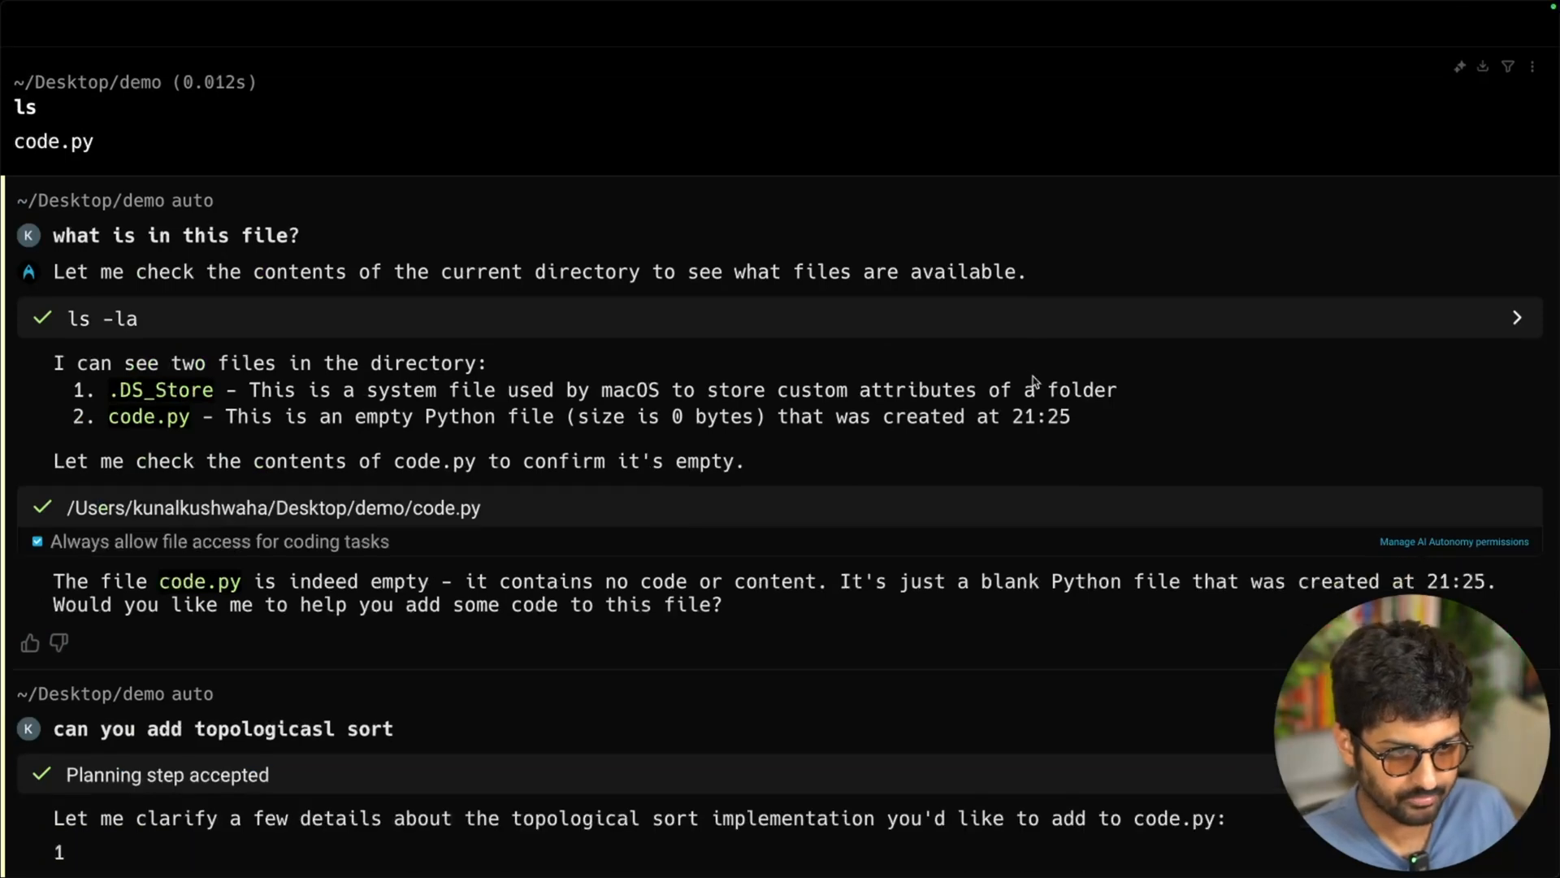
pyautogui.scroll(-3)
pyautogui.write('i would like')
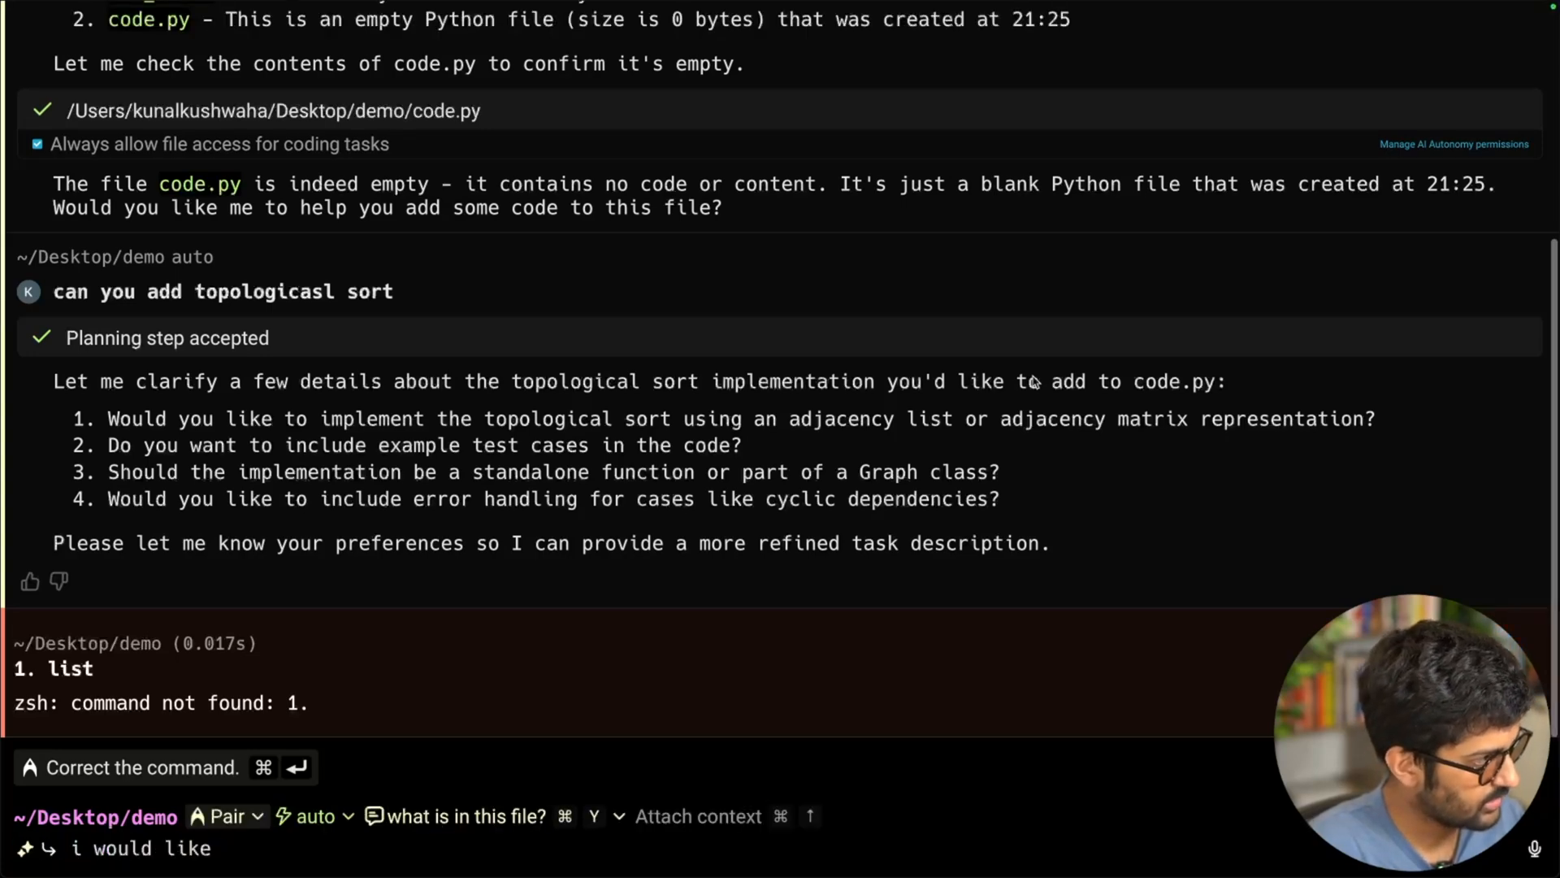
# Step: Answer the clarifying questions: adjacency list, yes to tests, Graph class, error handling
pyautogui.write('adjacency list,')
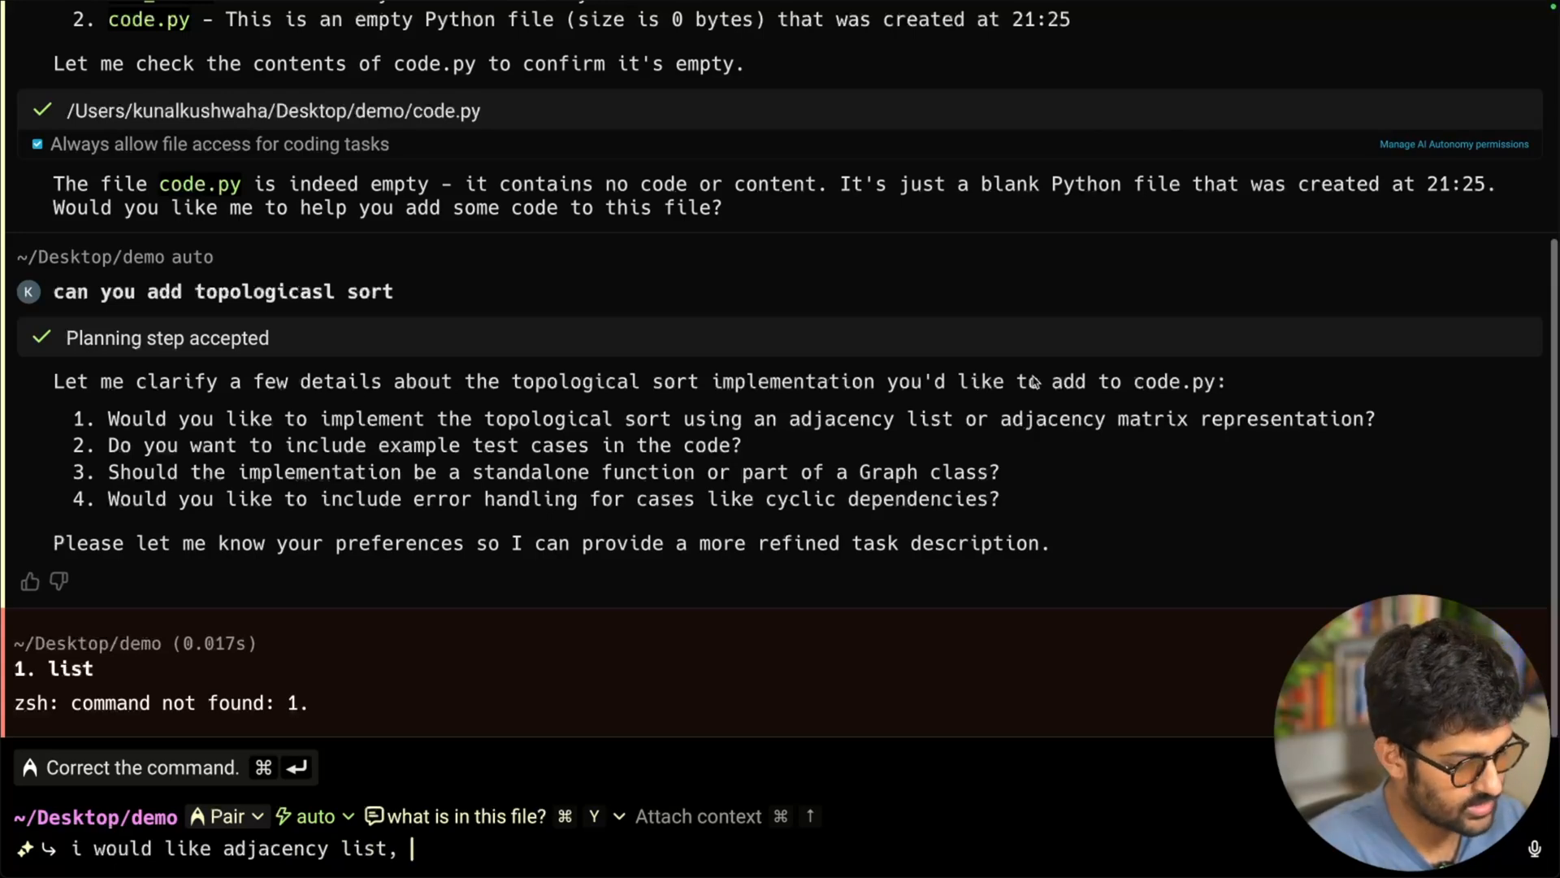
pyautogui.write('yes test')
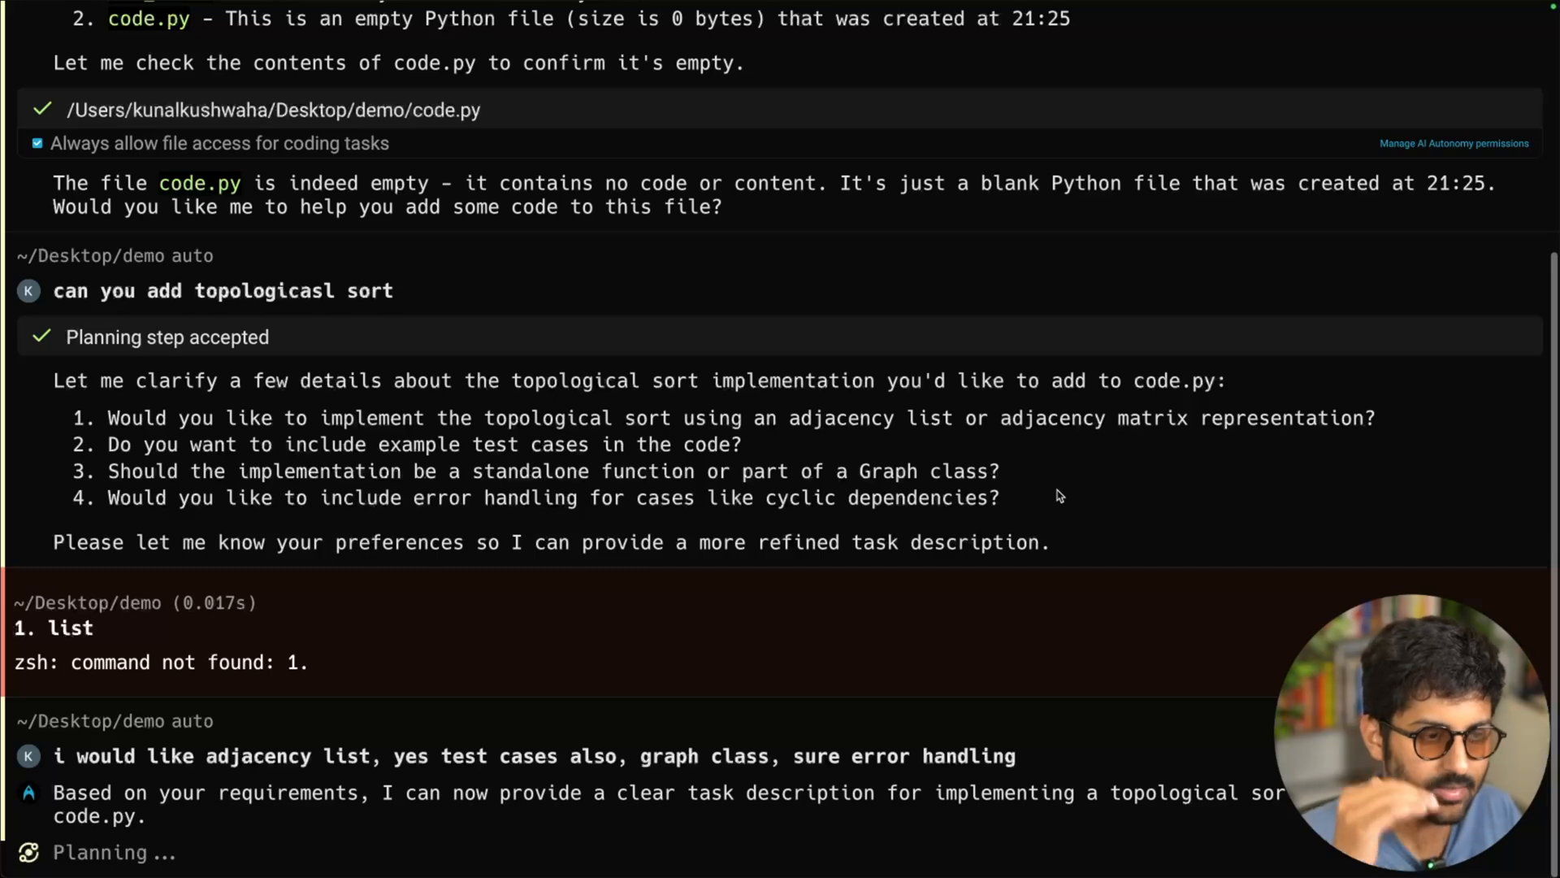
pyautogui.moveTo(936, 499)
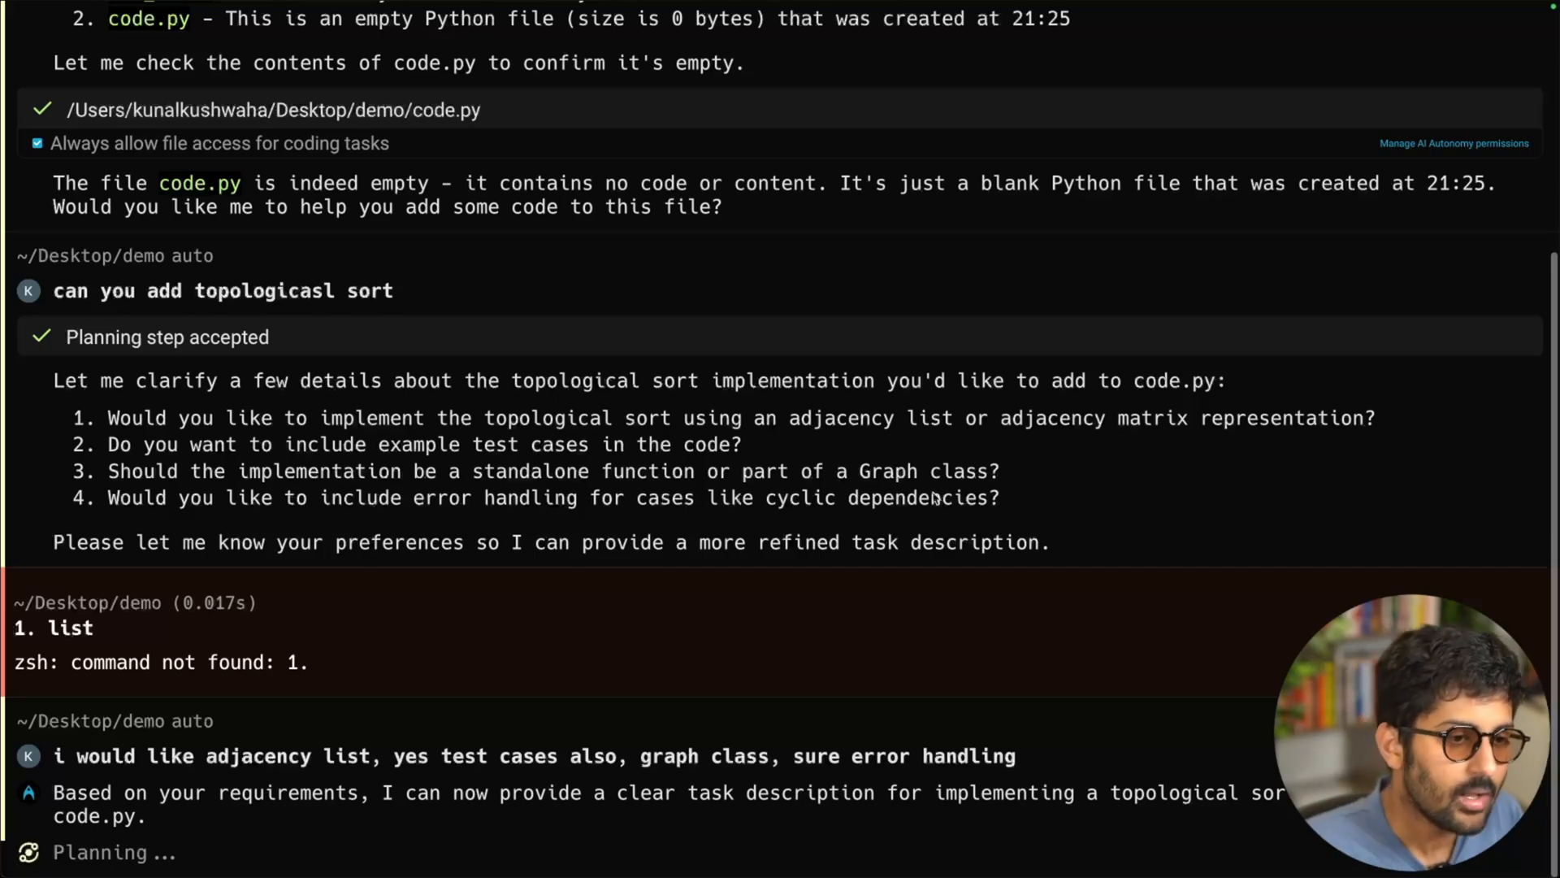
# Step: Review the DFS topological sort plan and run the job so the AI implements it
pyautogui.scroll(-3)
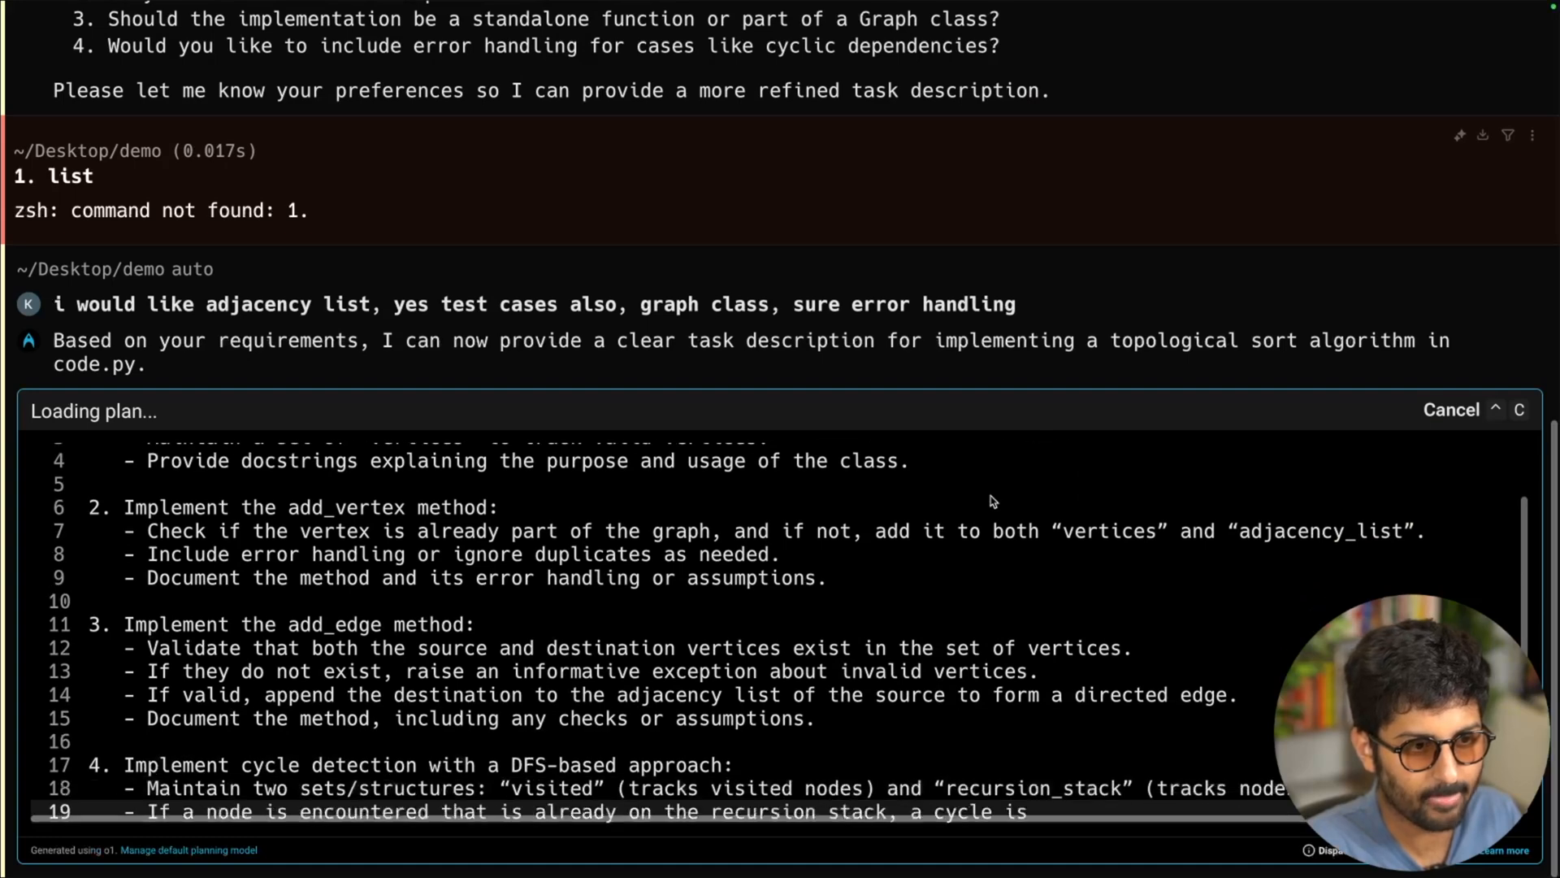
pyautogui.scroll(-3)
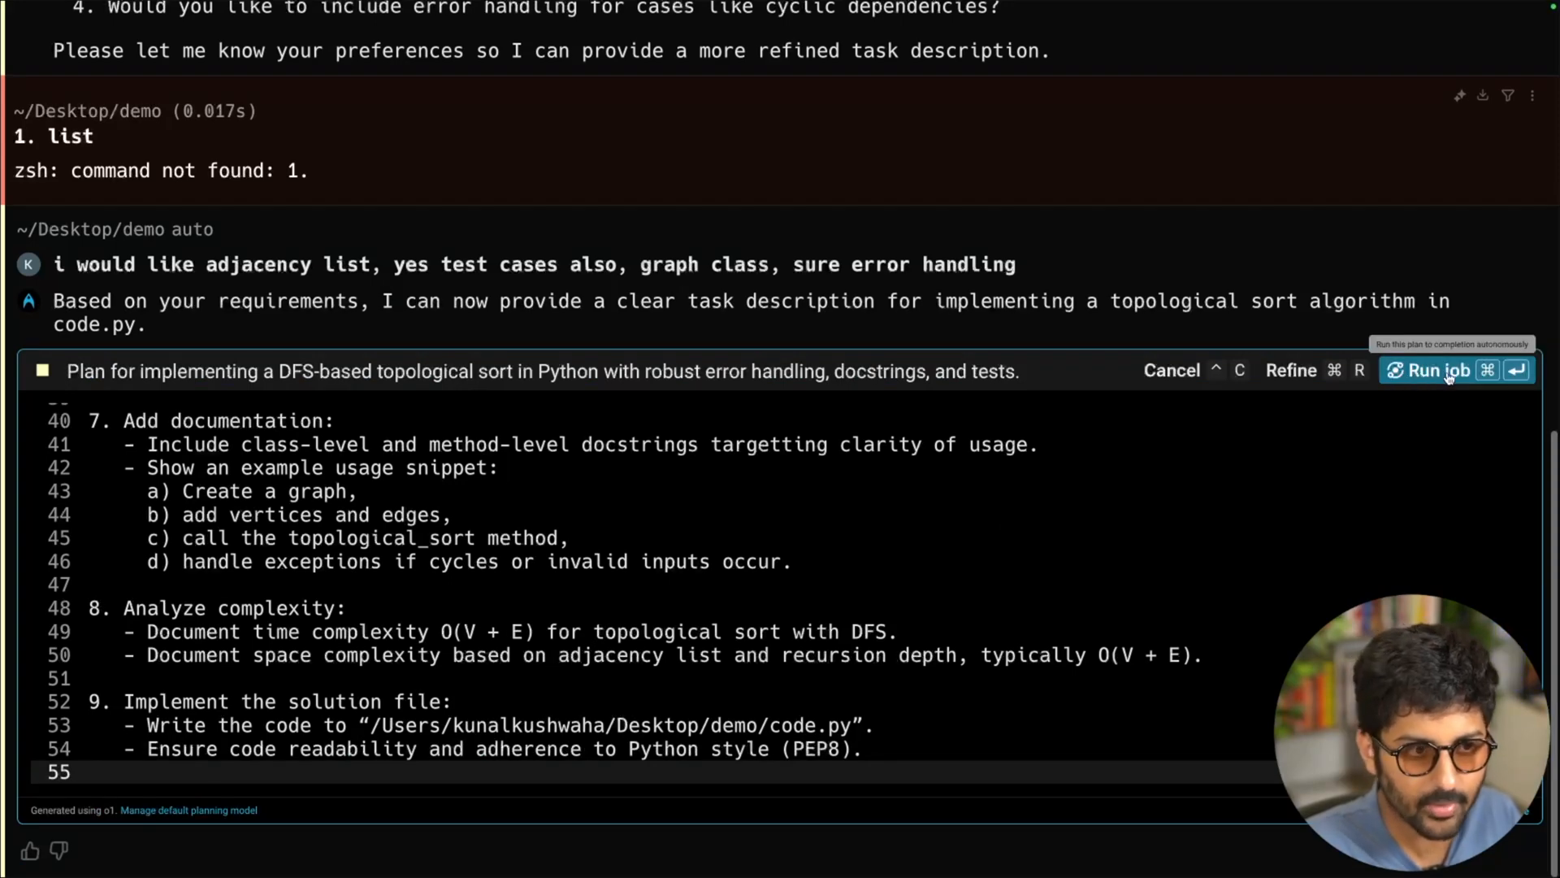
pyautogui.click(1437, 371)
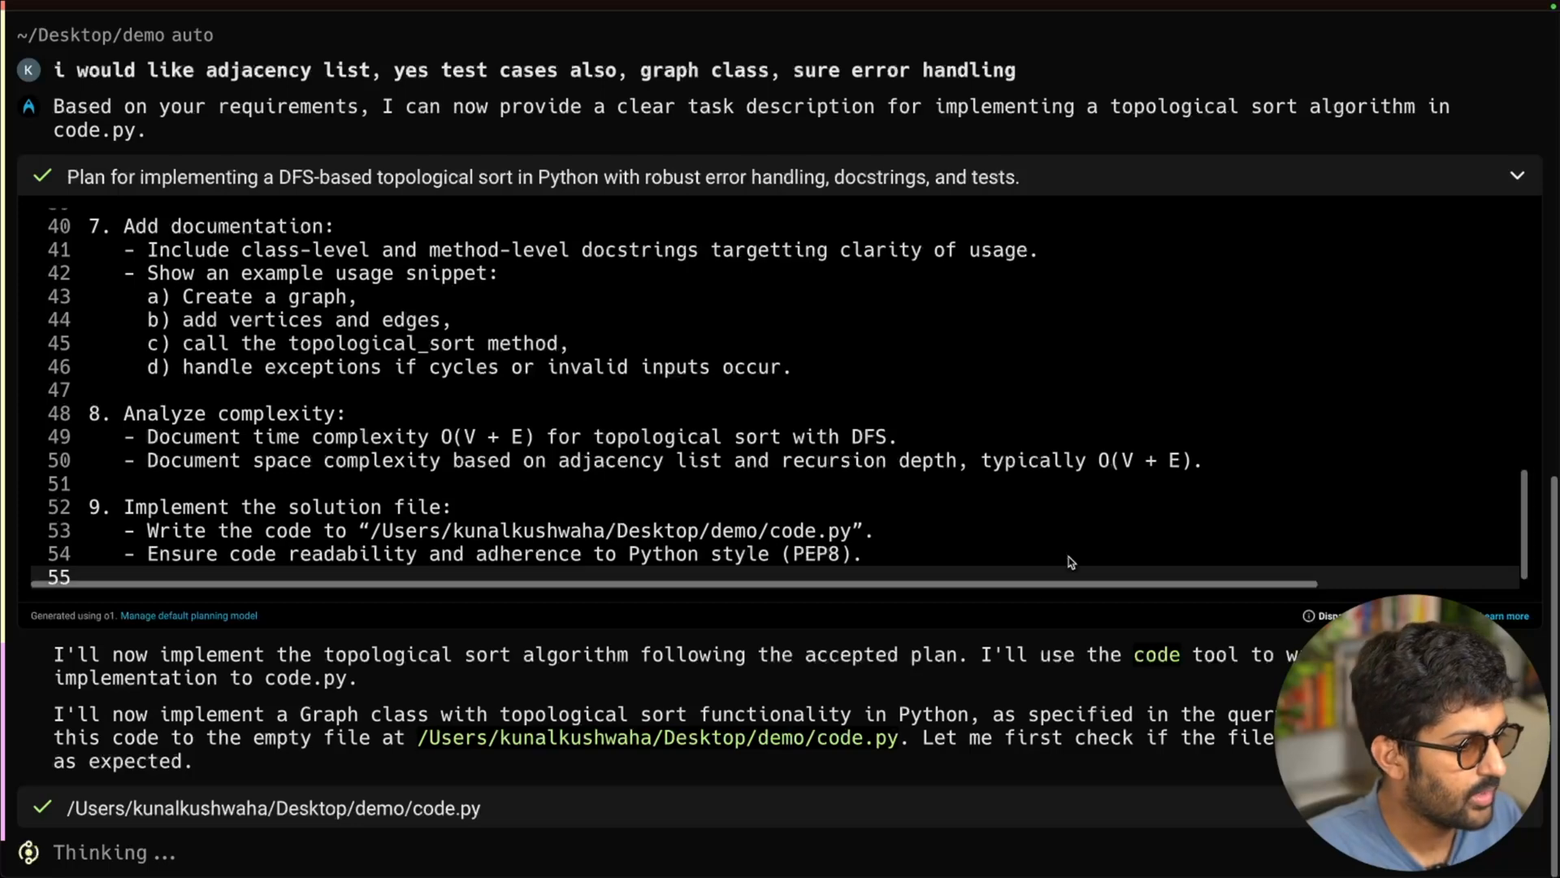
pyautogui.scroll(-3)
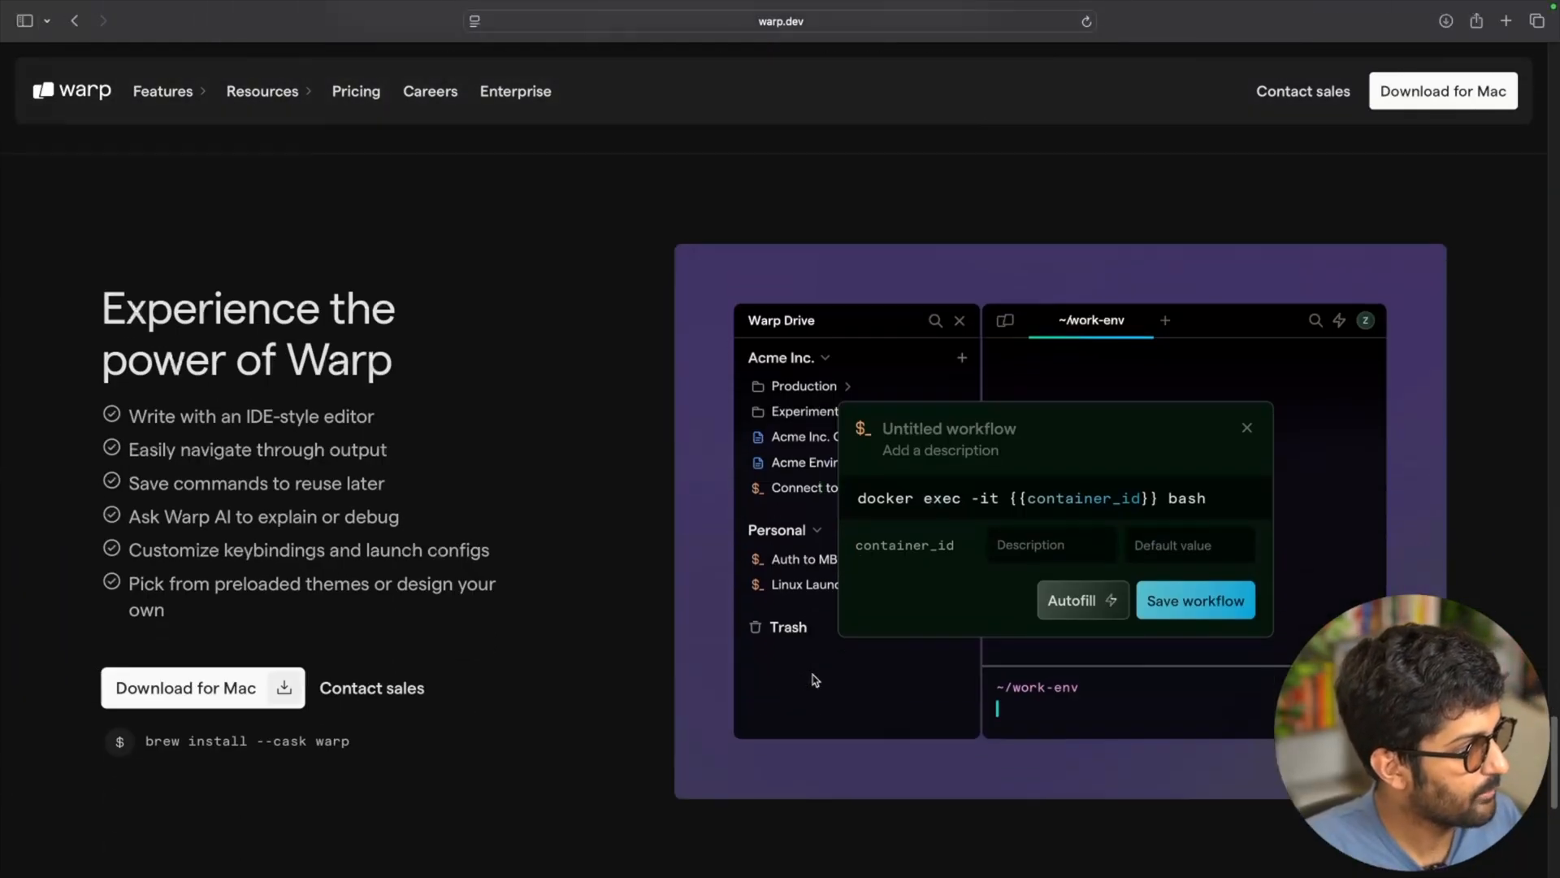
# Step: Navigate to the Warp blog and open the Launch Log 2 post
pyautogui.click(1196, 600)
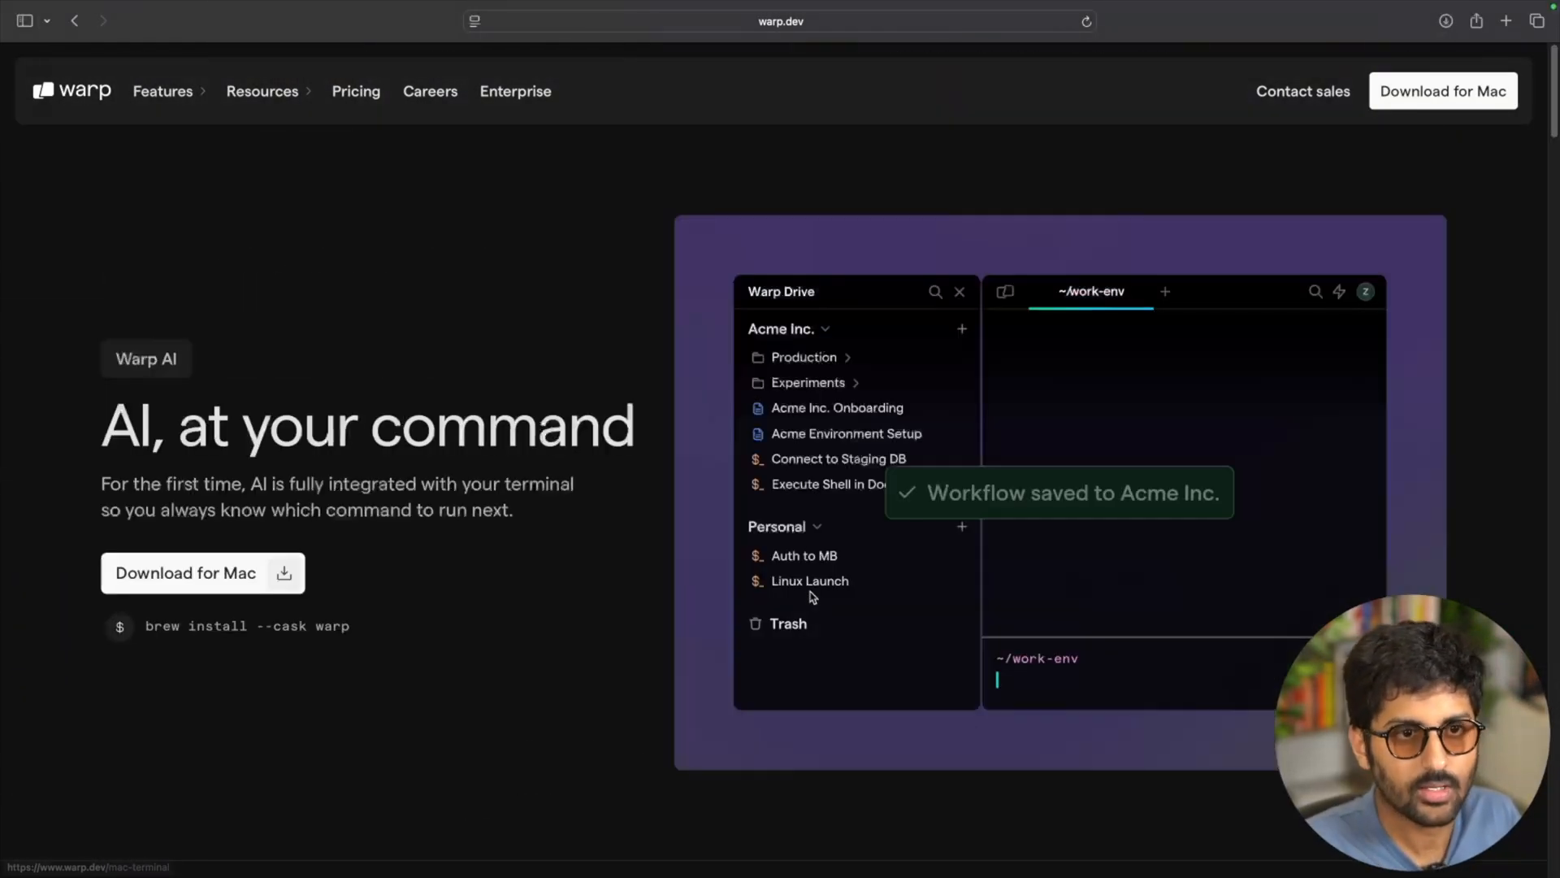
pyautogui.click(261, 91)
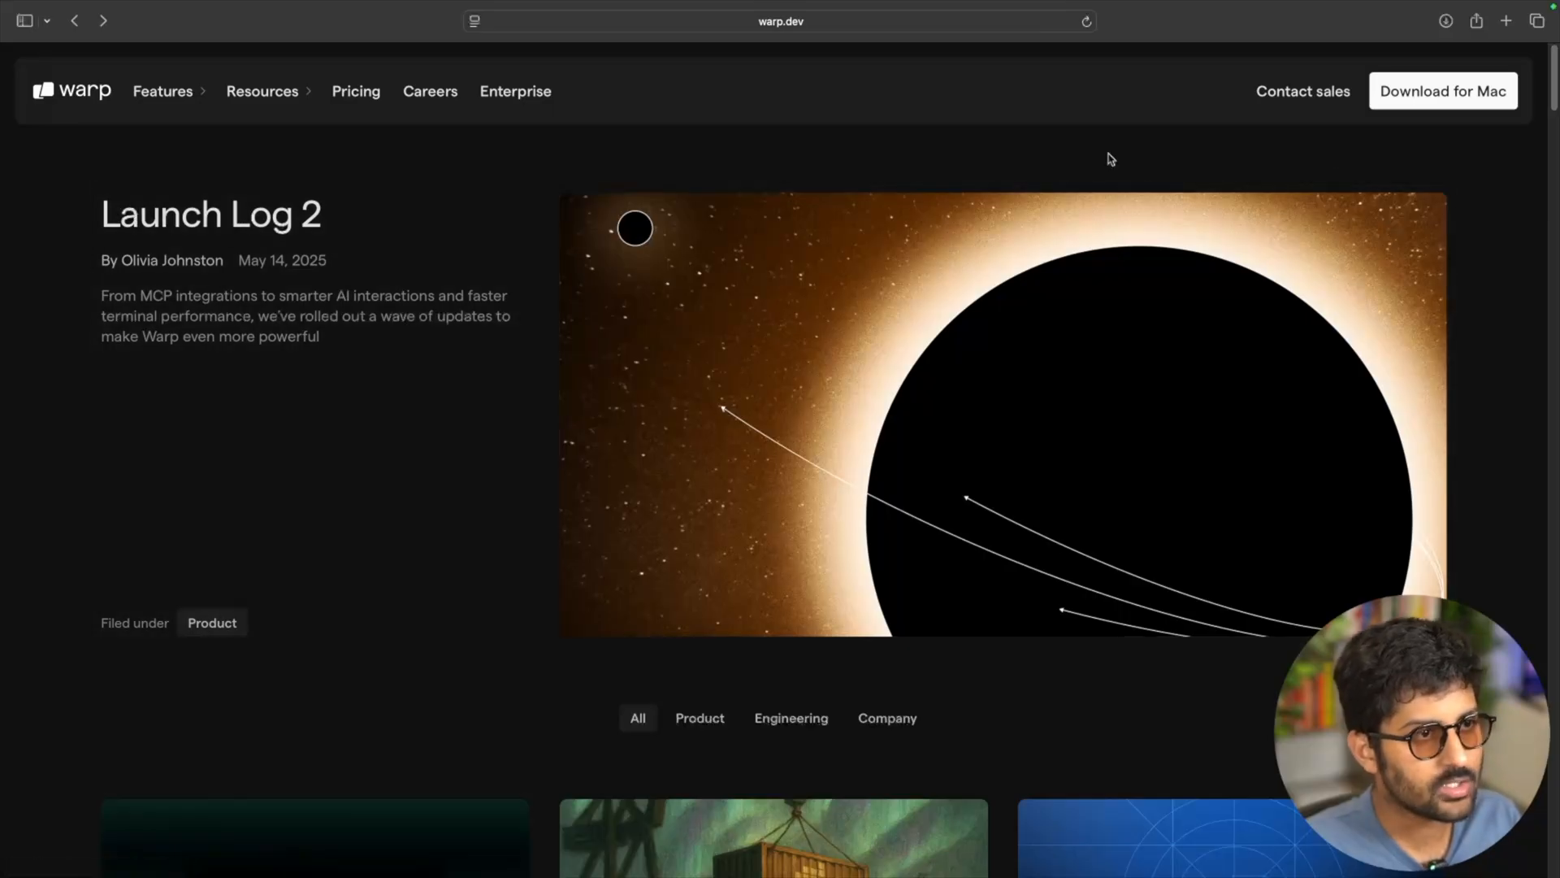
pyautogui.moveTo(293, 344)
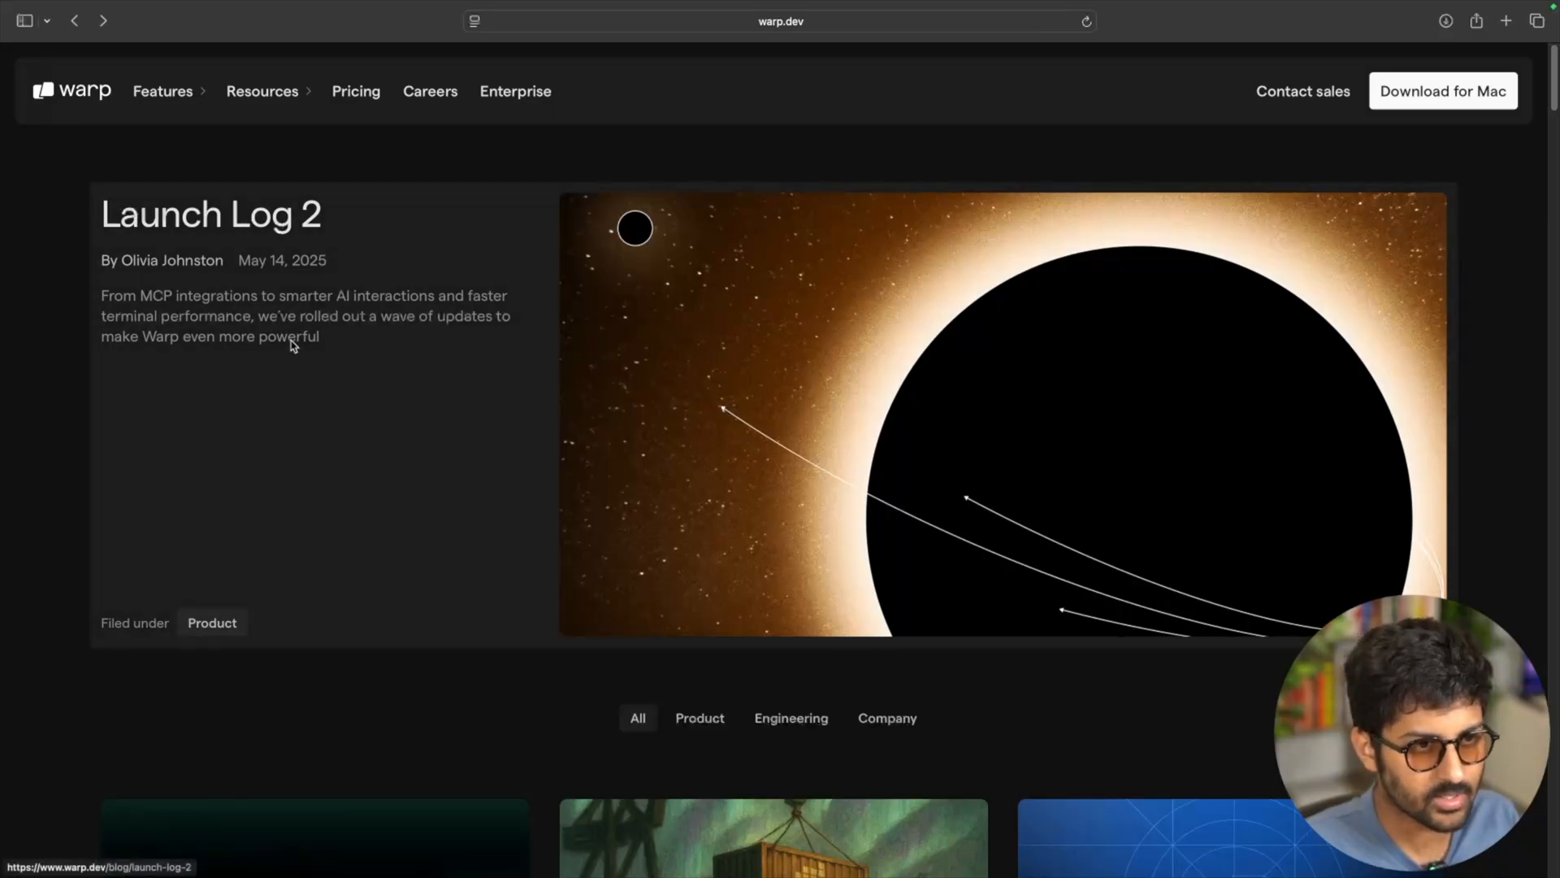
pyautogui.click(212, 214)
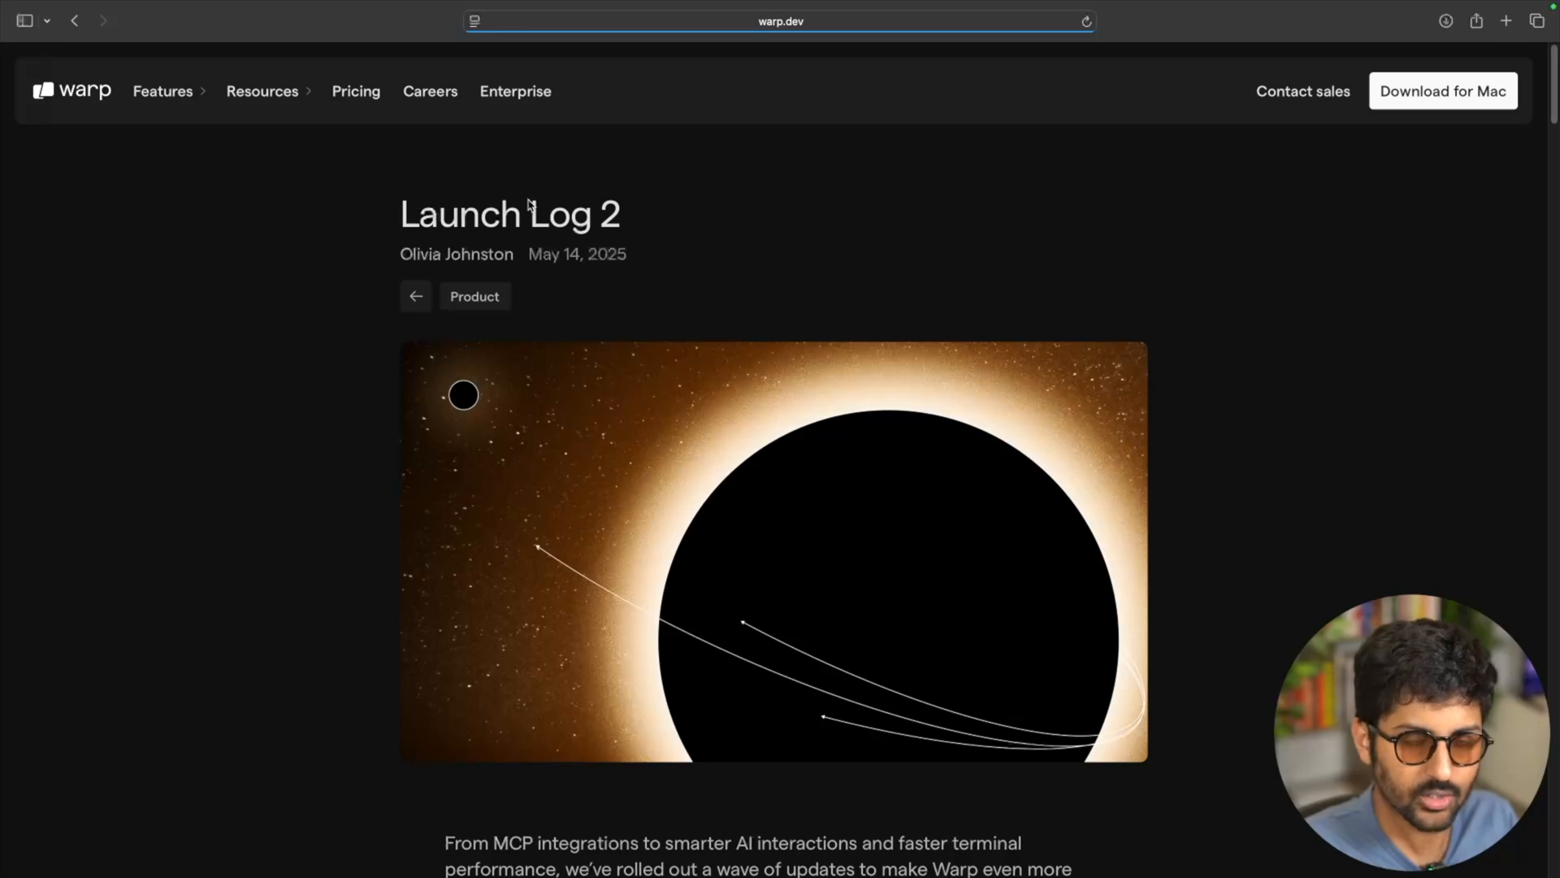
# Step: Scroll through the Launch Log 2 post's list of updates
pyautogui.scroll(-3)
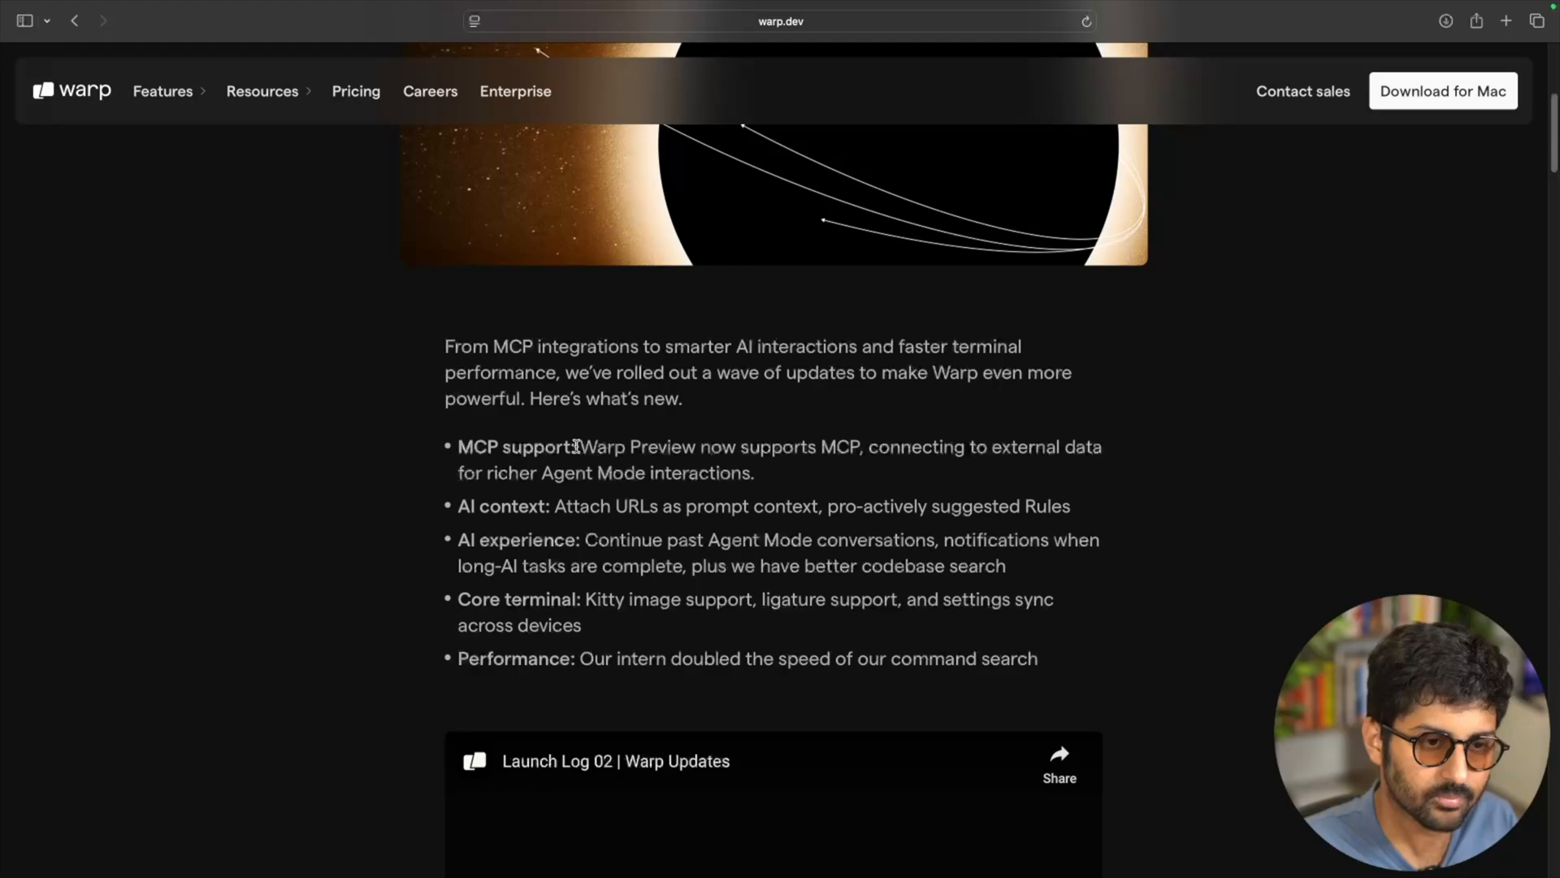
pyautogui.scroll(-3)
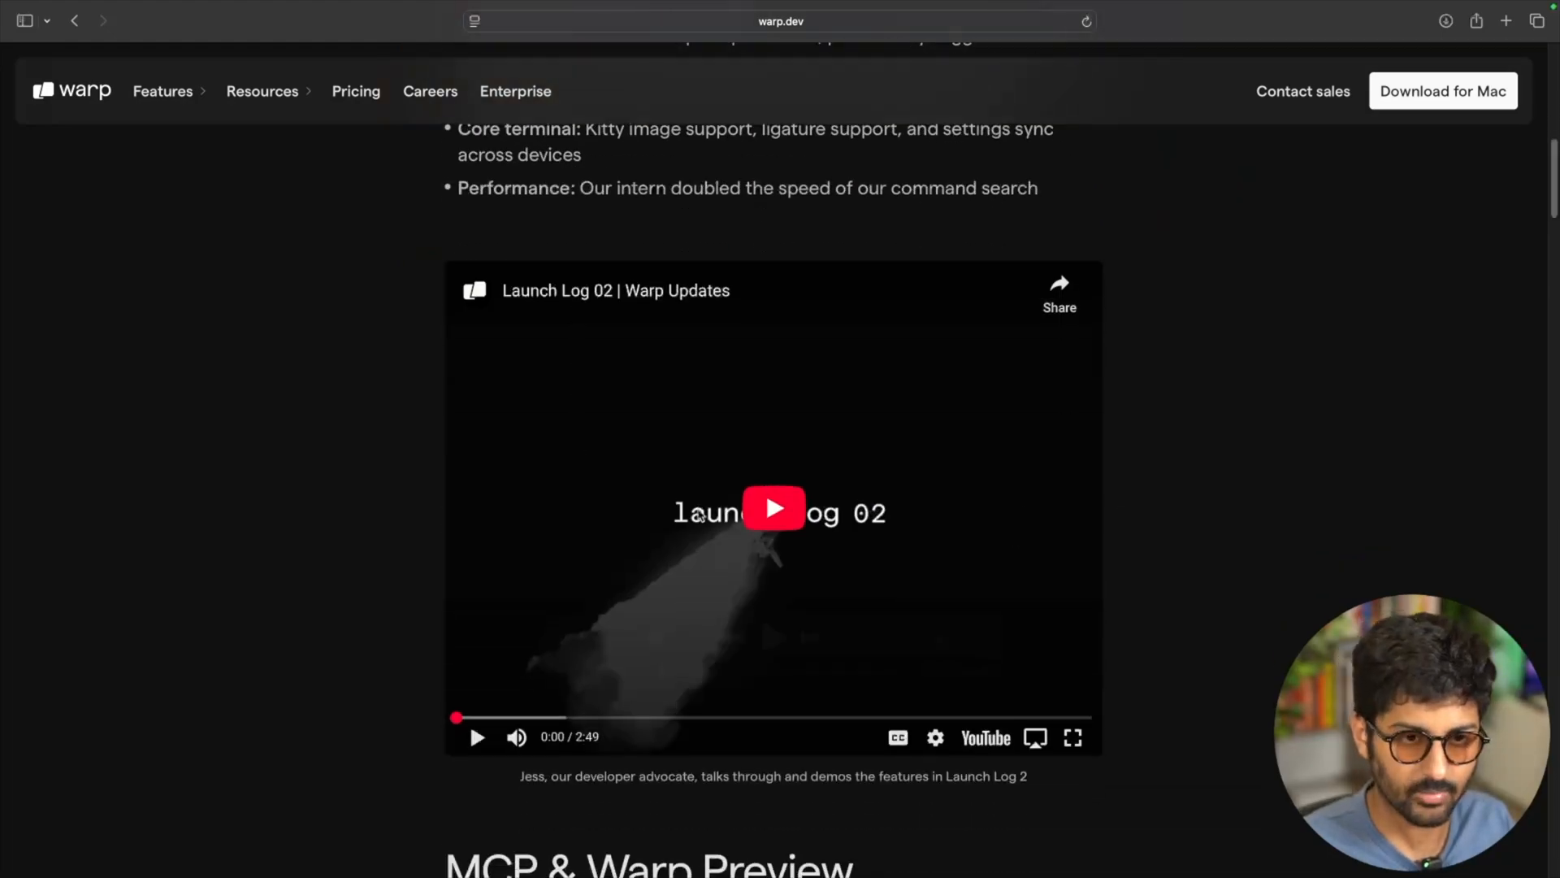
pyautogui.scroll(-3)
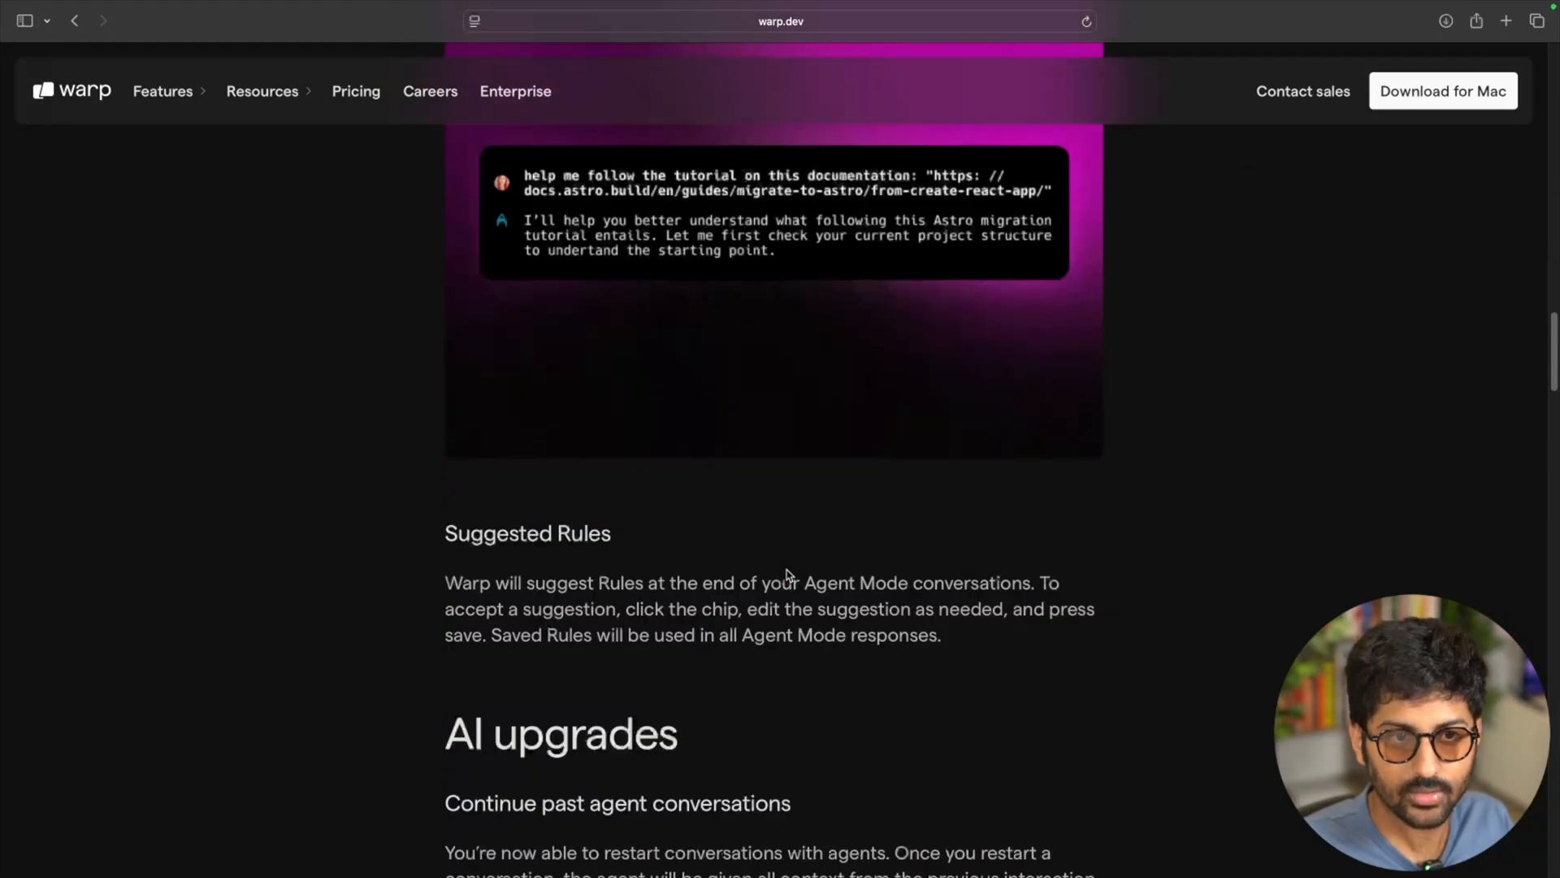
pyautogui.scroll(-3)
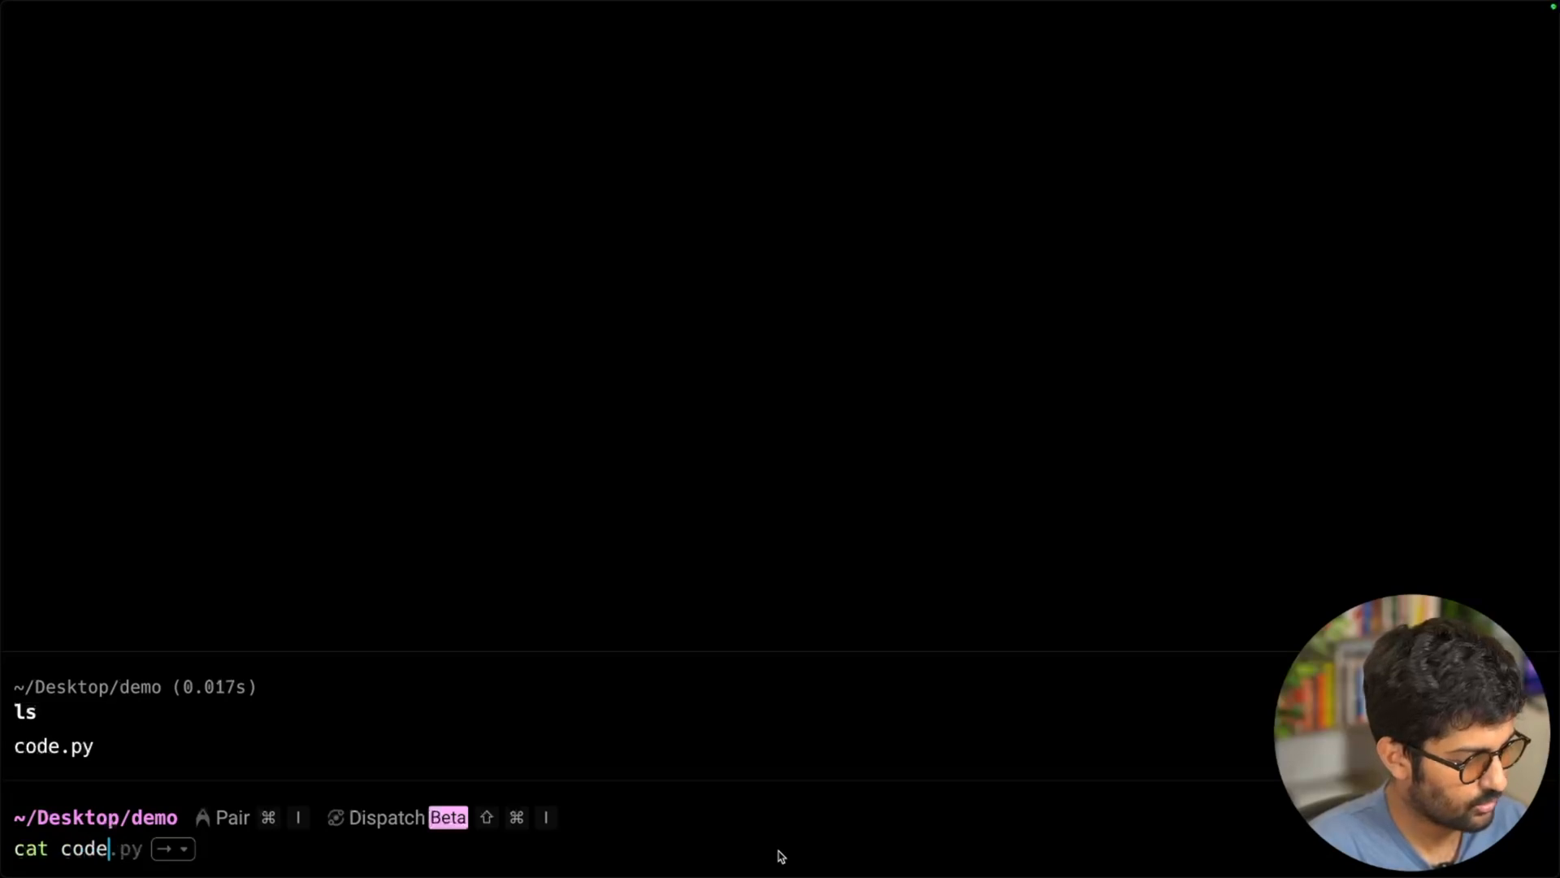
# Step: Run cat code.py to show the generated Graph code with exception classes
pyautogui.press('Enter')
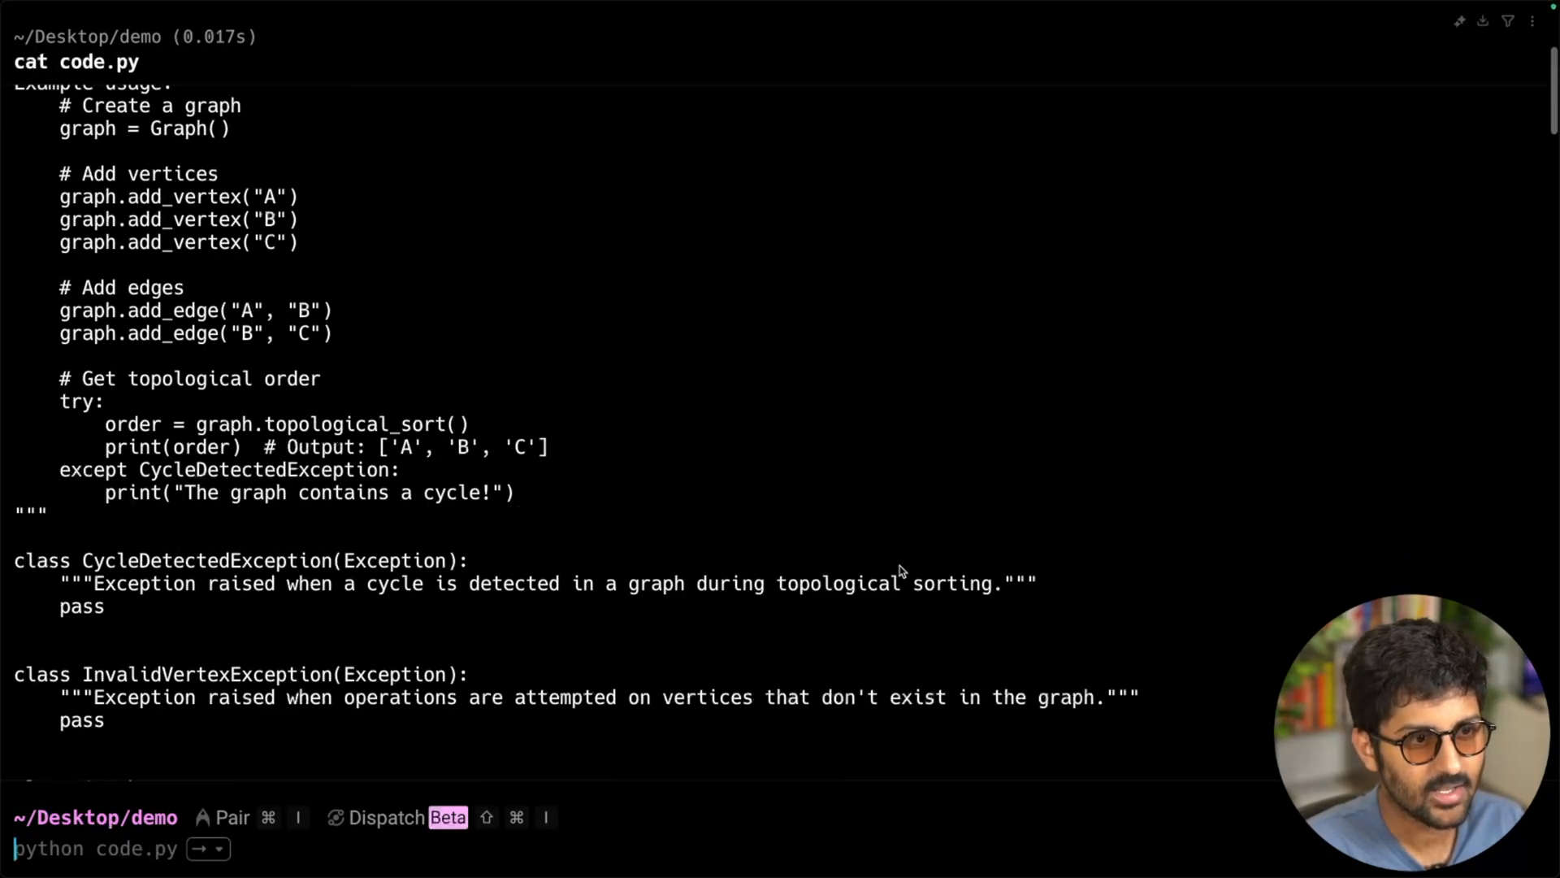
pyautogui.scroll(-3)
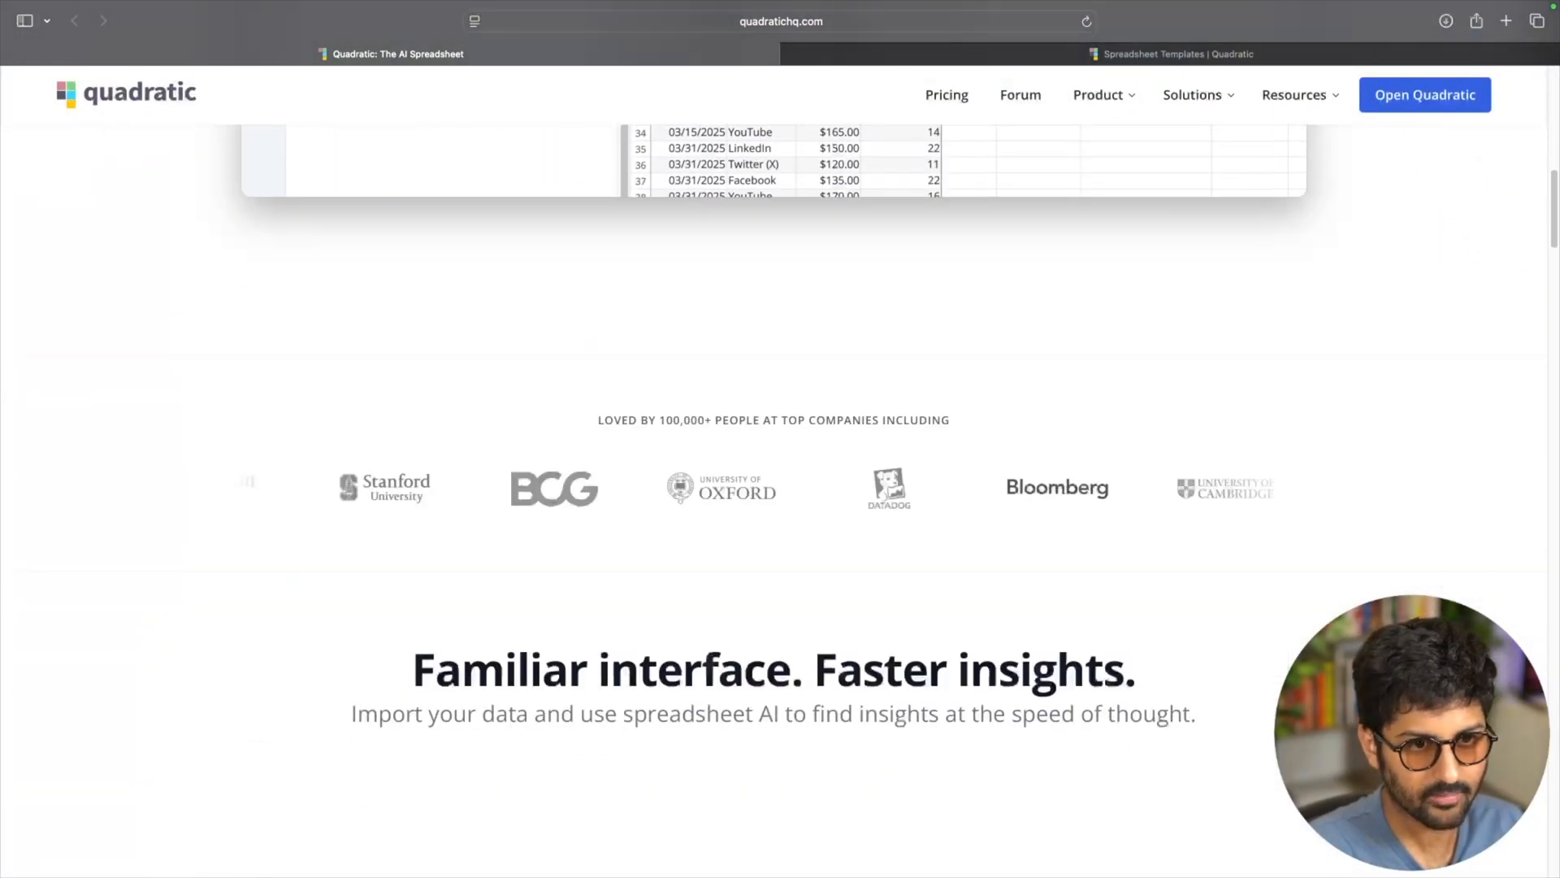
pyautogui.scroll(-3)
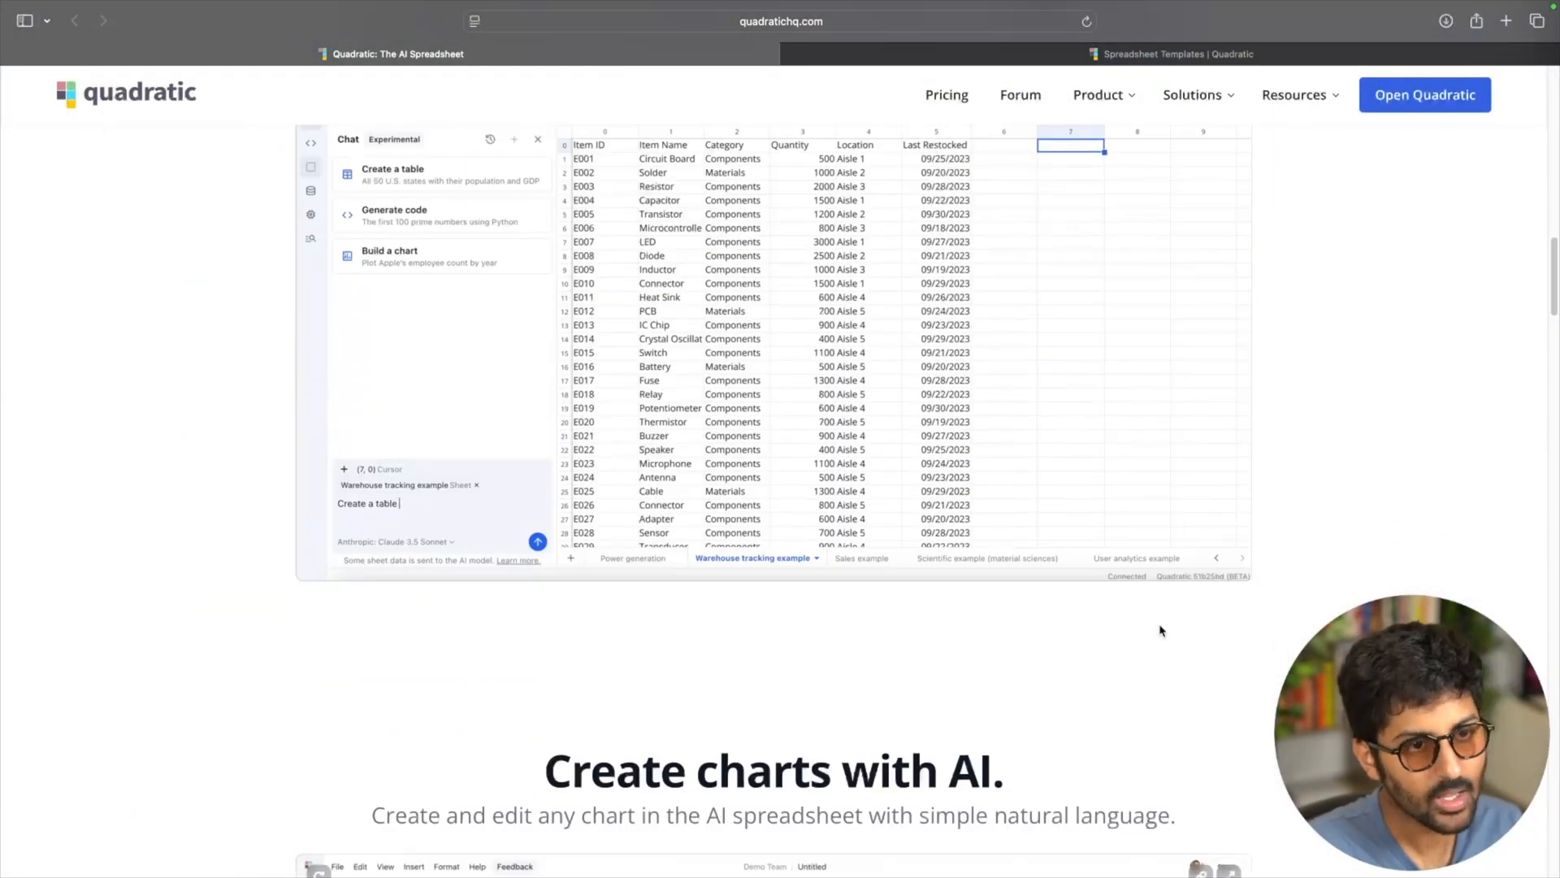
pyautogui.scroll(-3)
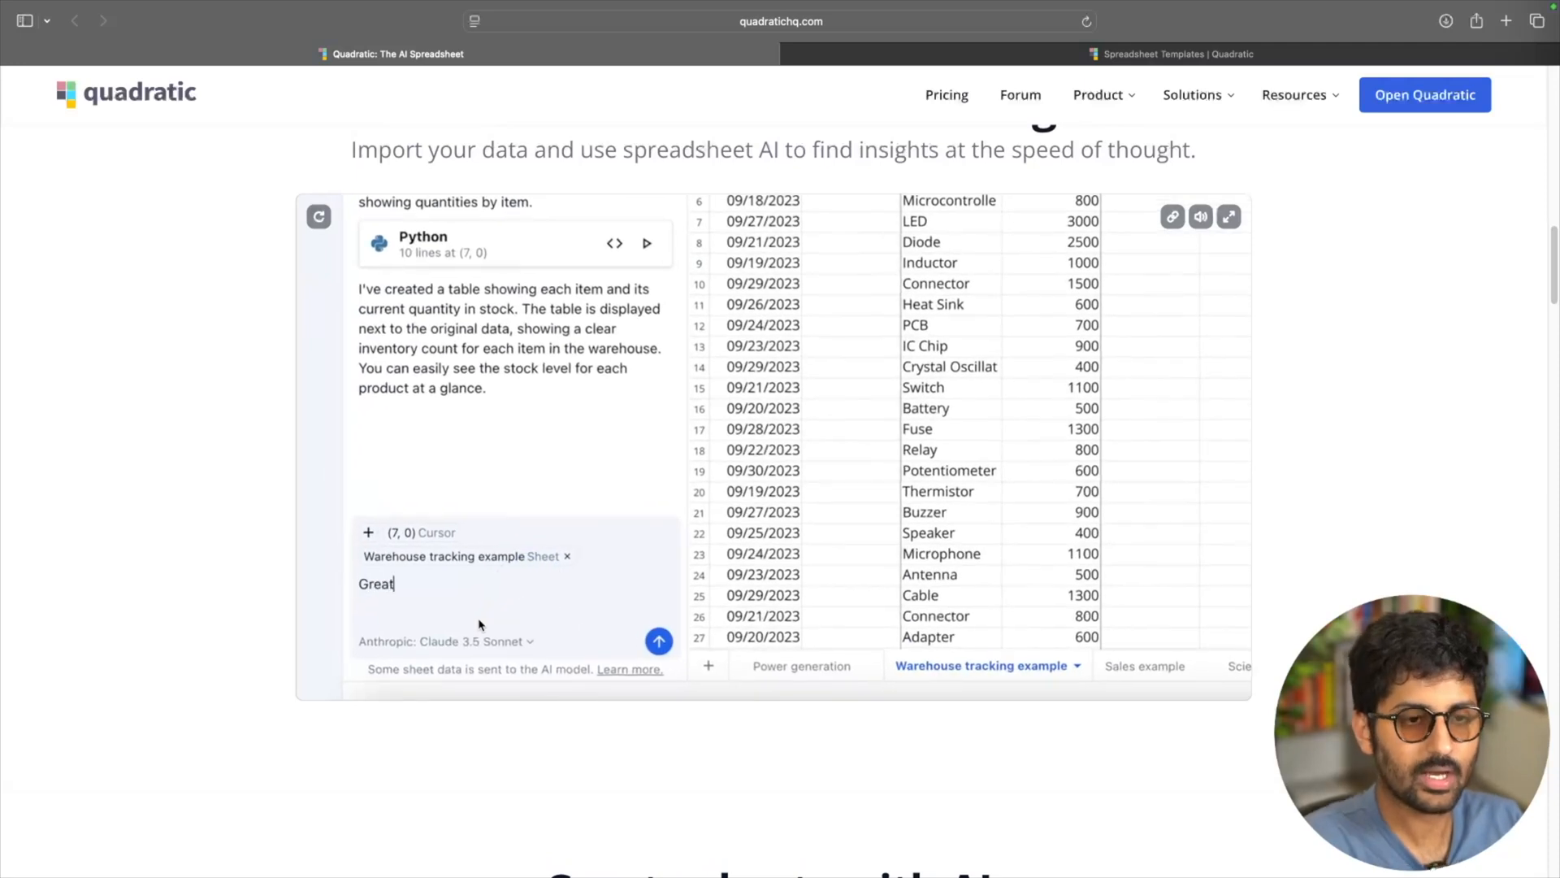
pyautogui.write(", insert a chart of that new table's data")
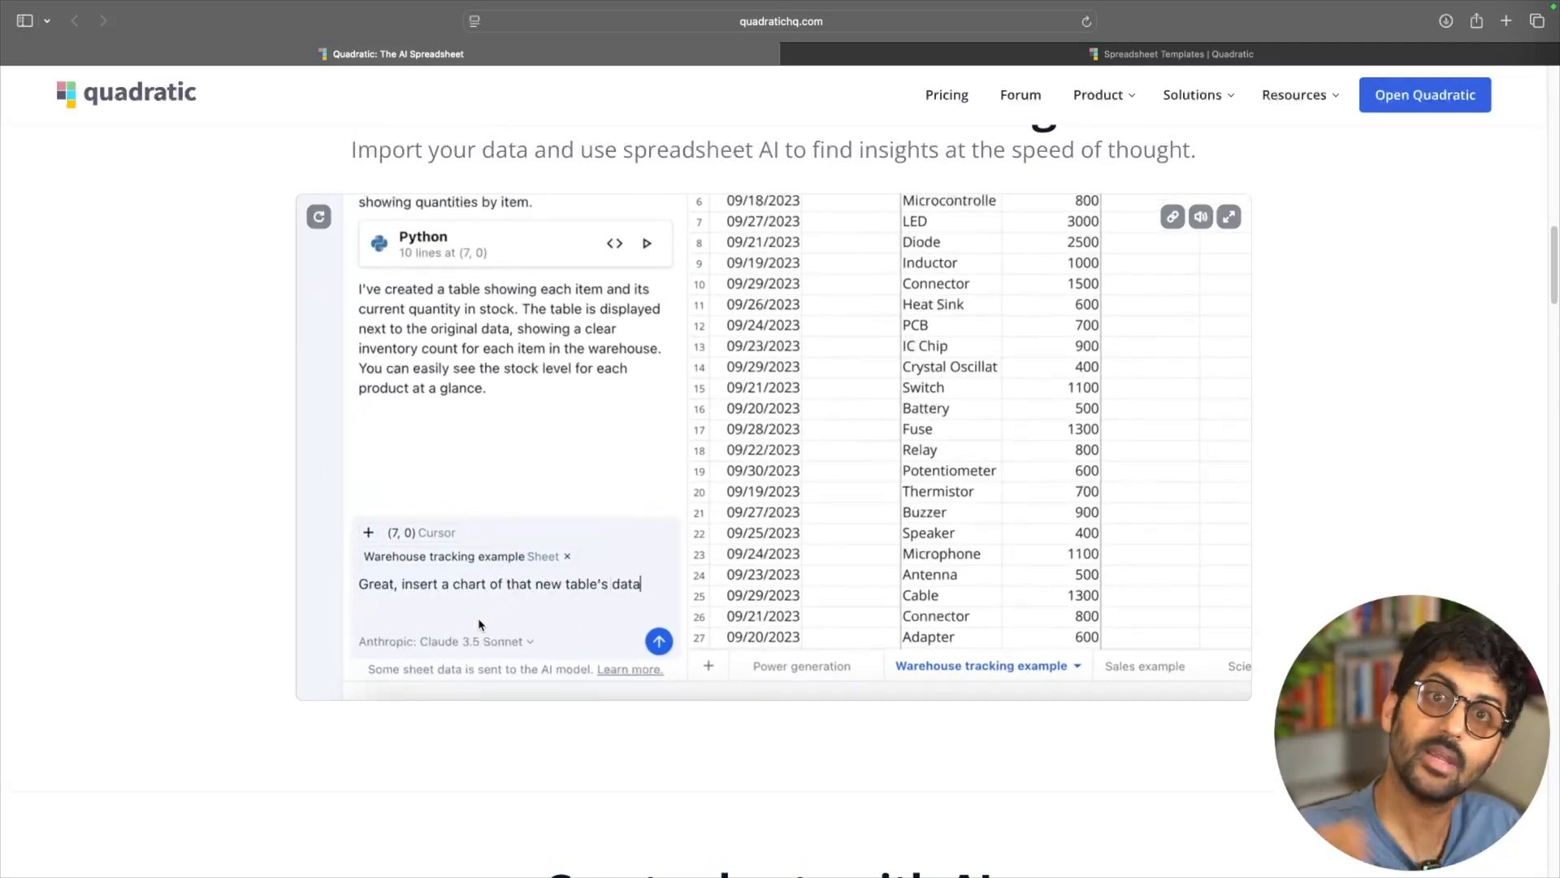
pyautogui.click(658, 642)
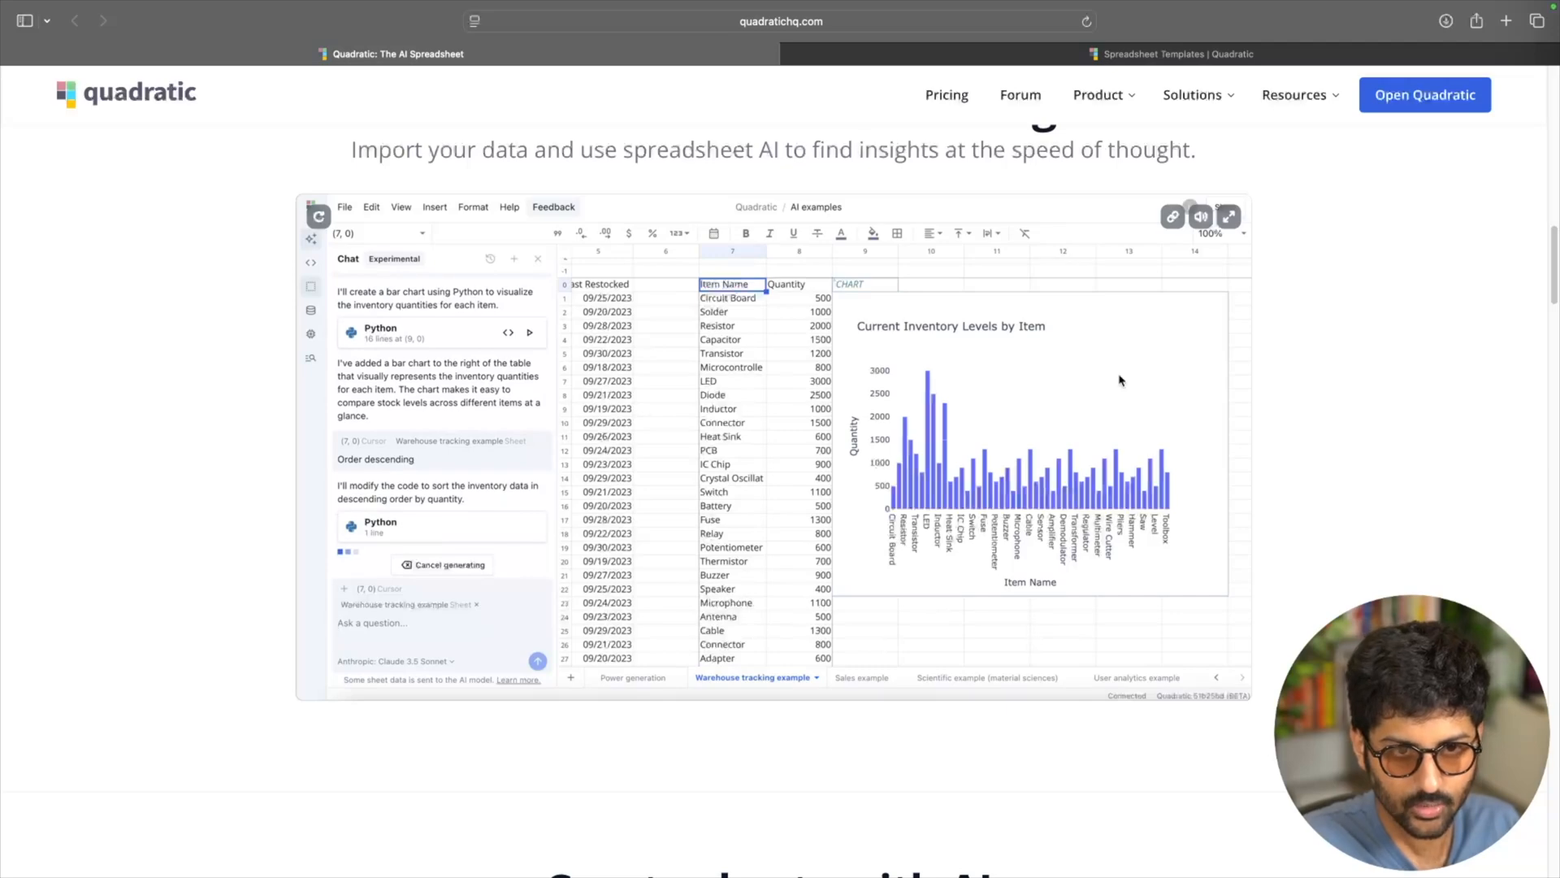
pyautogui.scroll(-3)
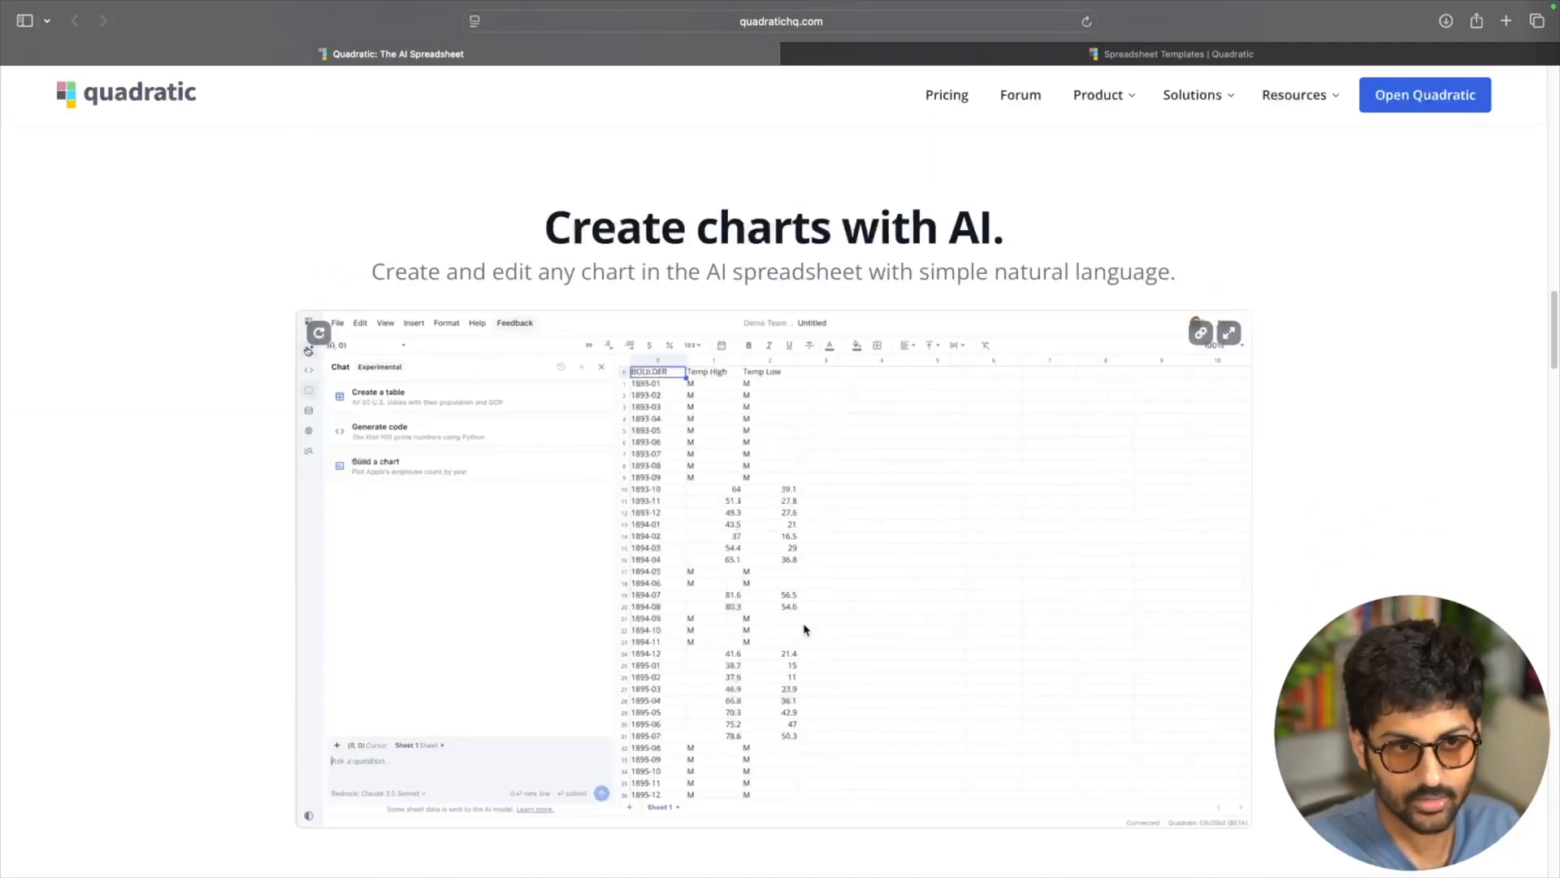
pyautogui.click(602, 793)
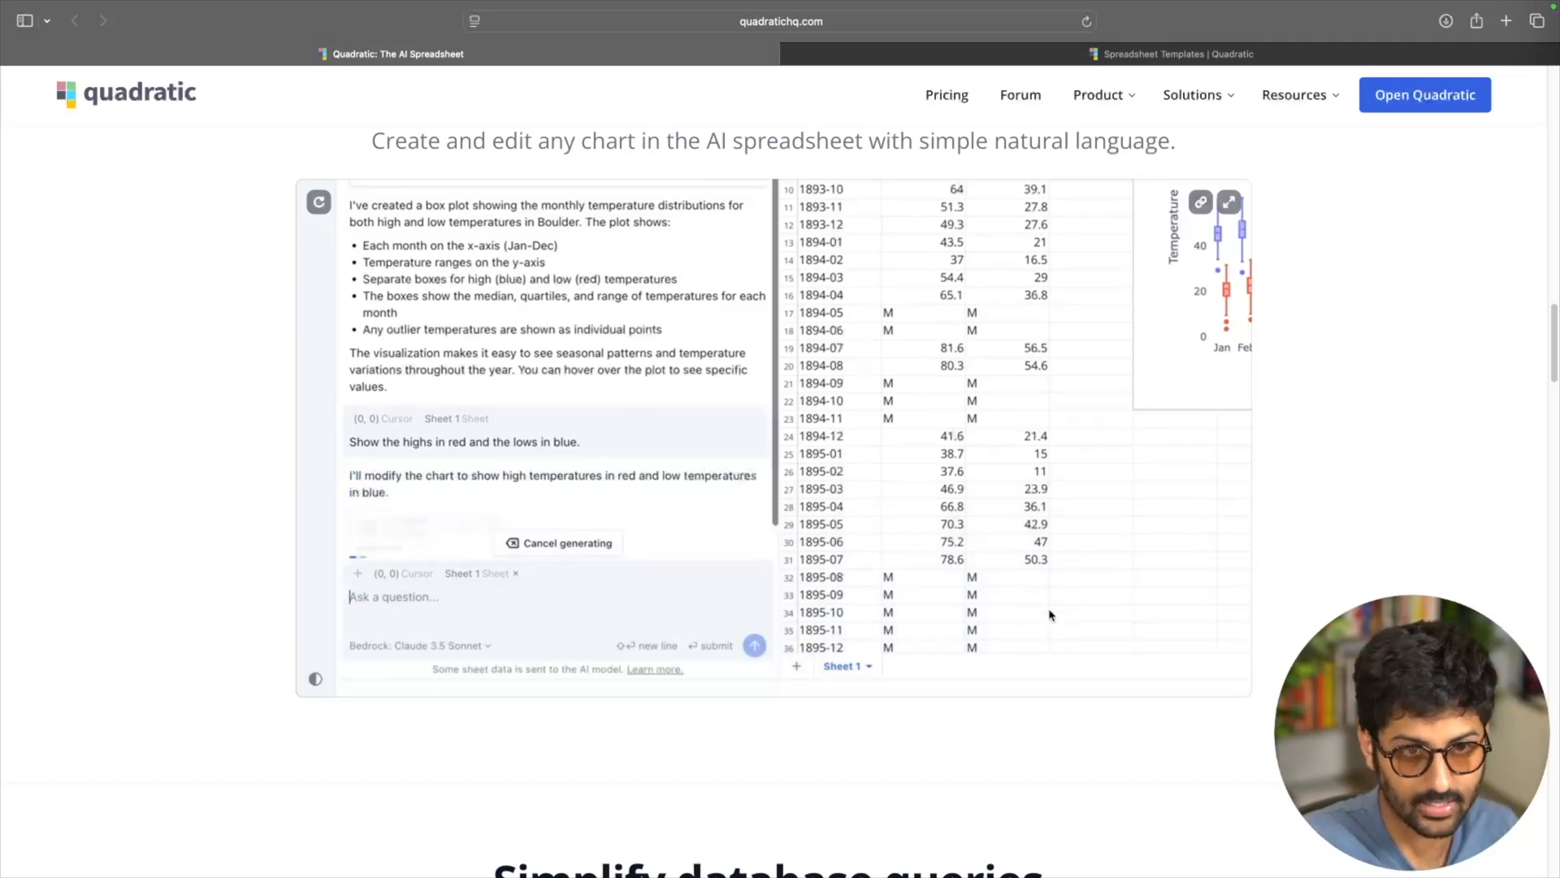
pyautogui.scroll(-3)
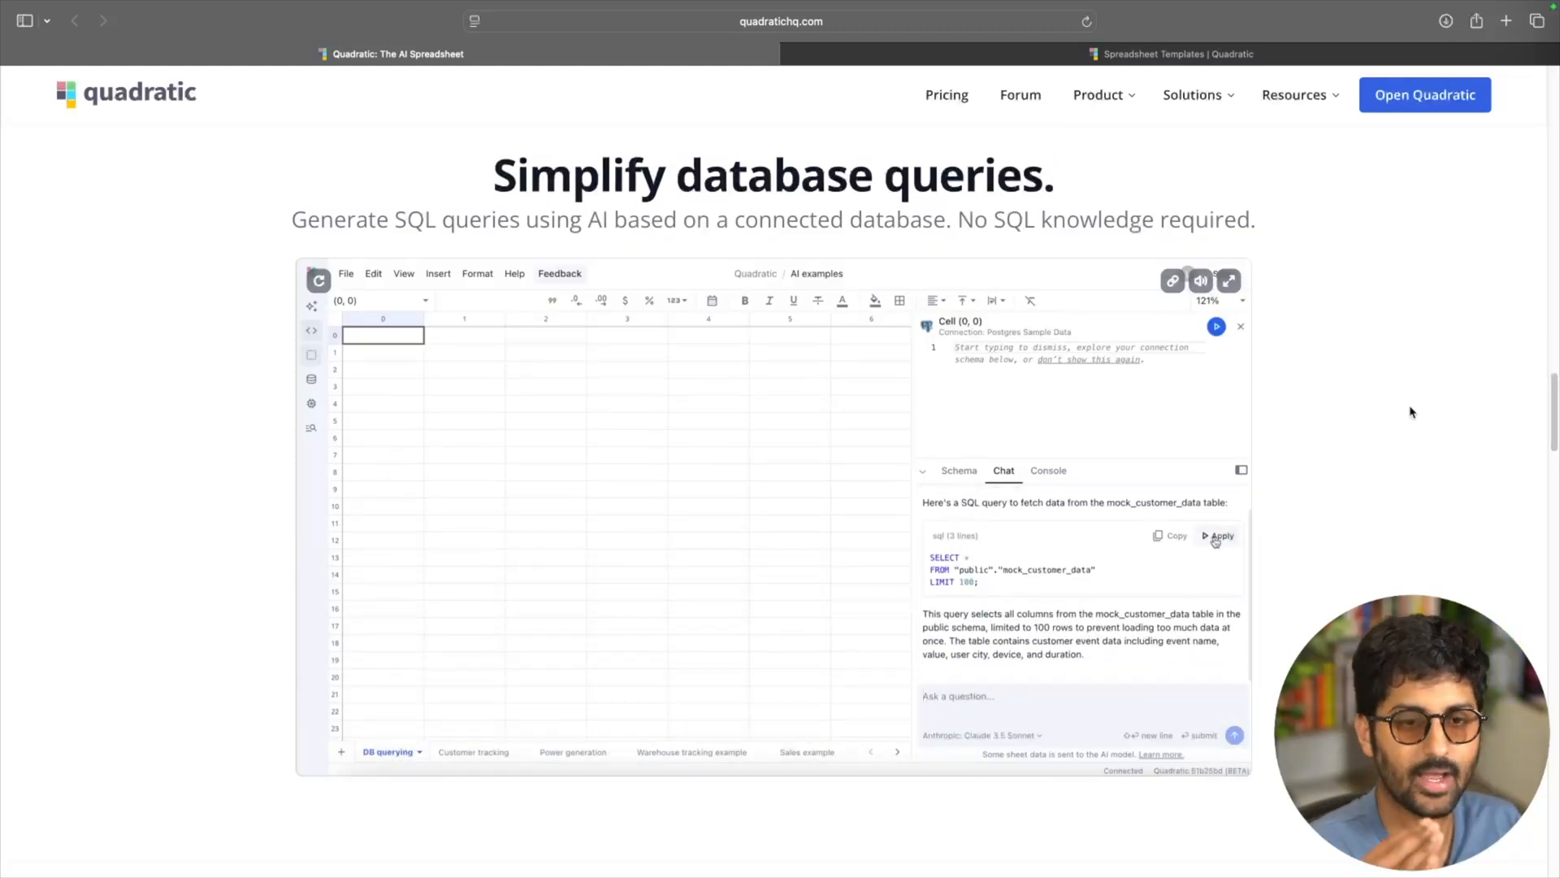
pyautogui.click(1216, 536)
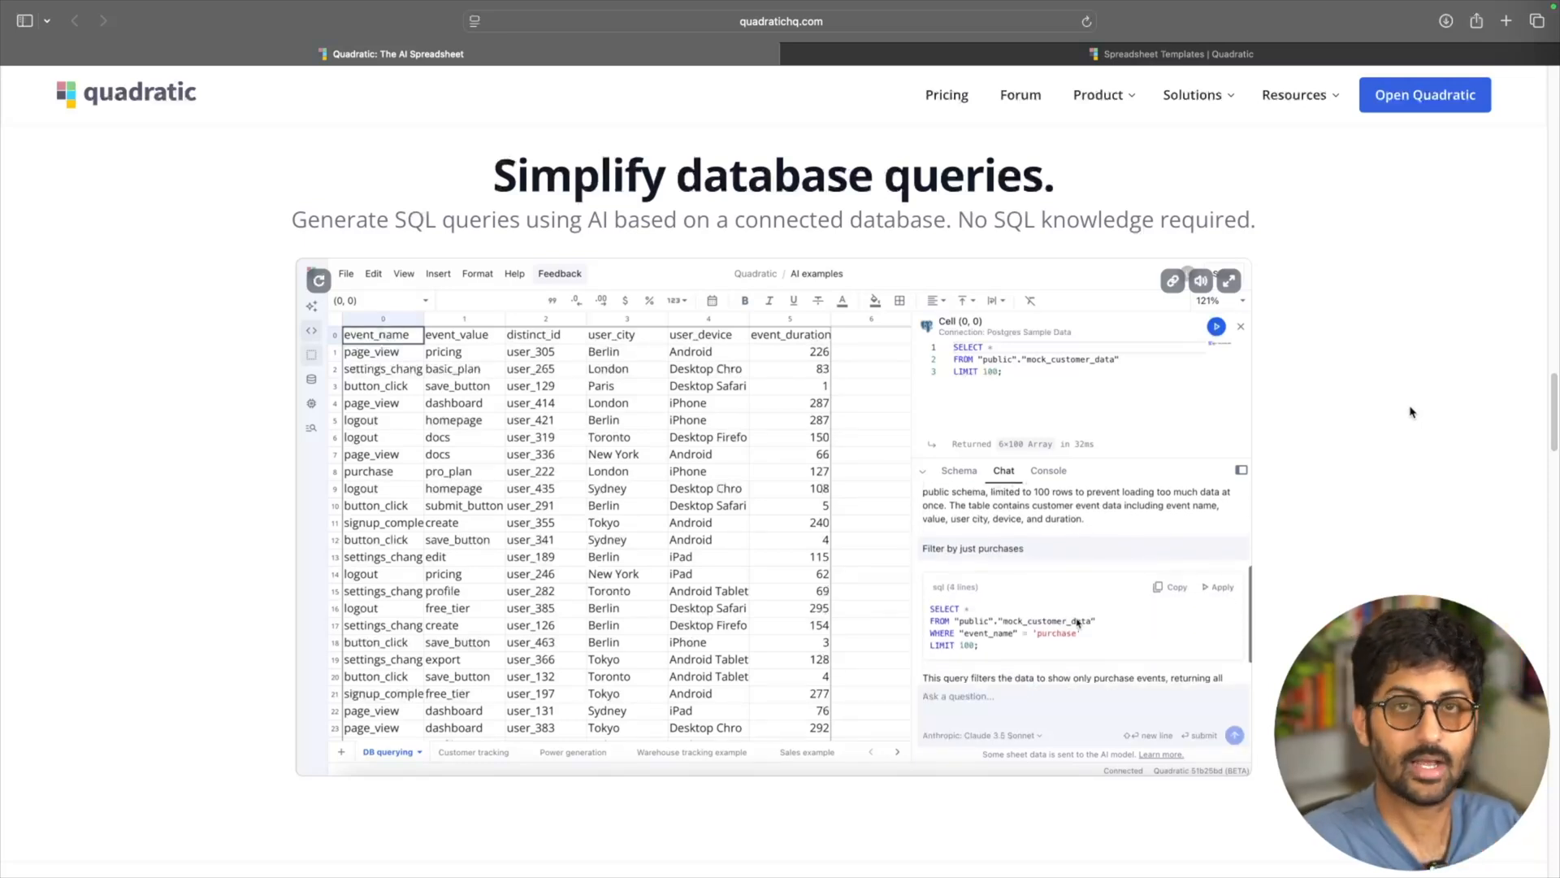
pyautogui.click(1219, 585)
pyautogui.write('Now filter by device t')
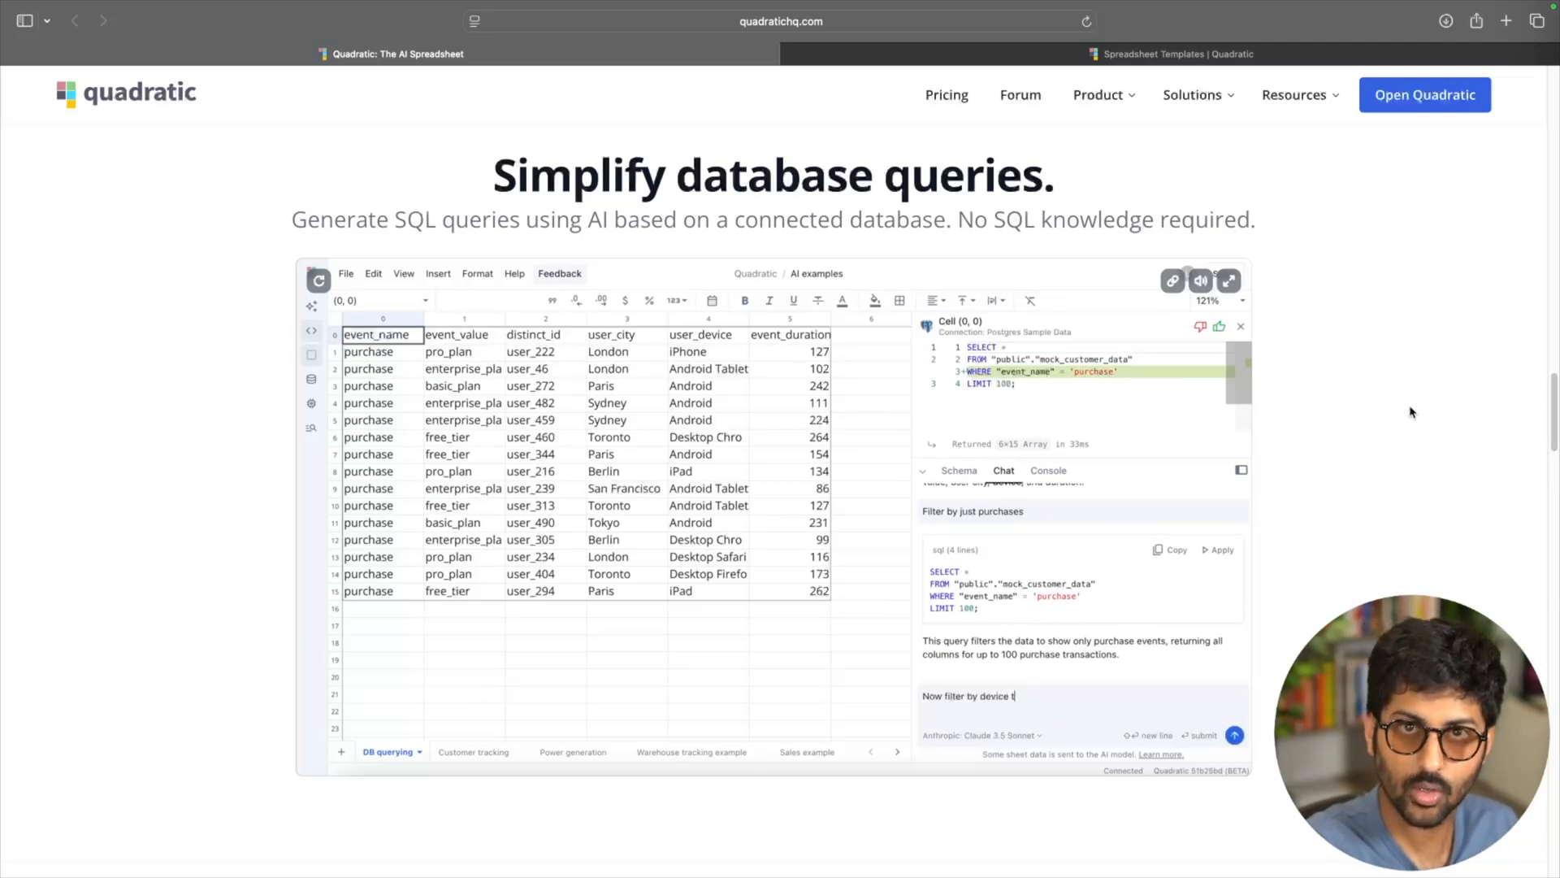
pyautogui.click(1234, 736)
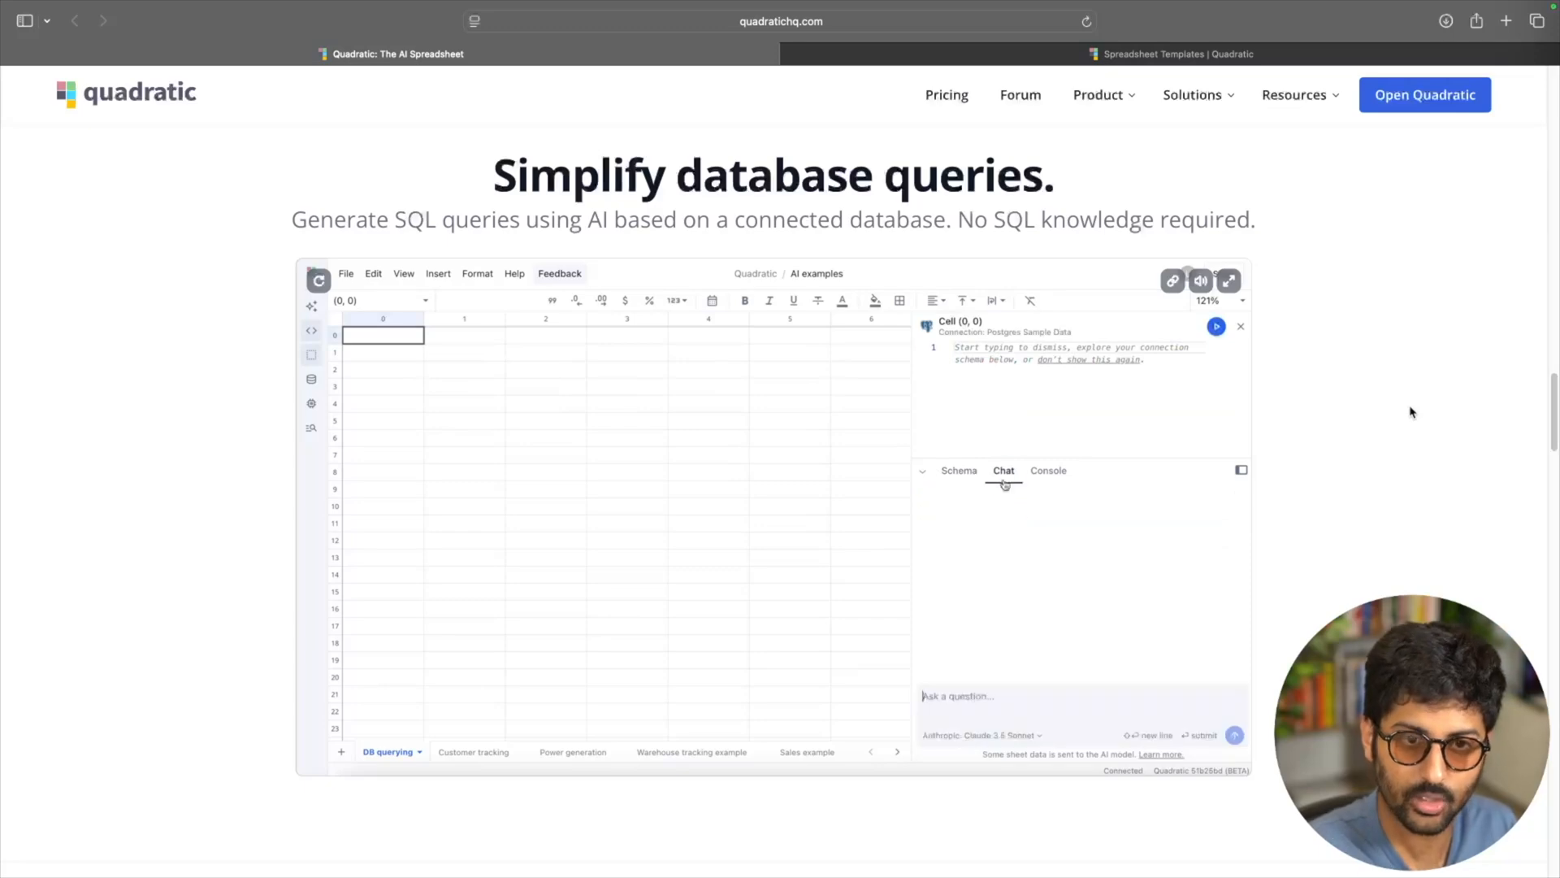
pyautogui.write('Query my customer data ta')
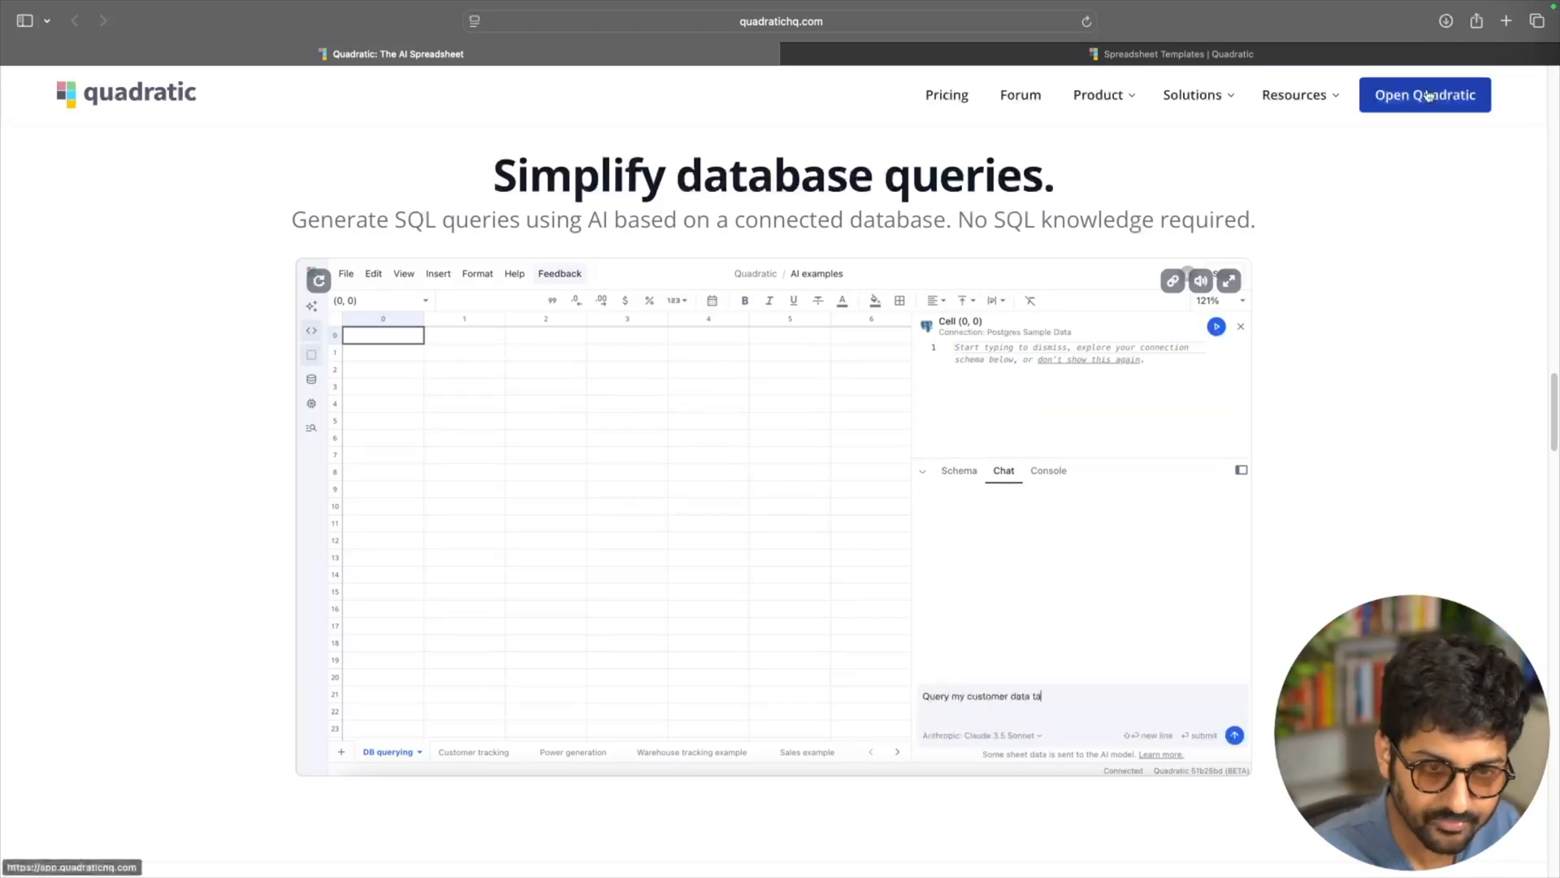
pyautogui.scroll(-3)
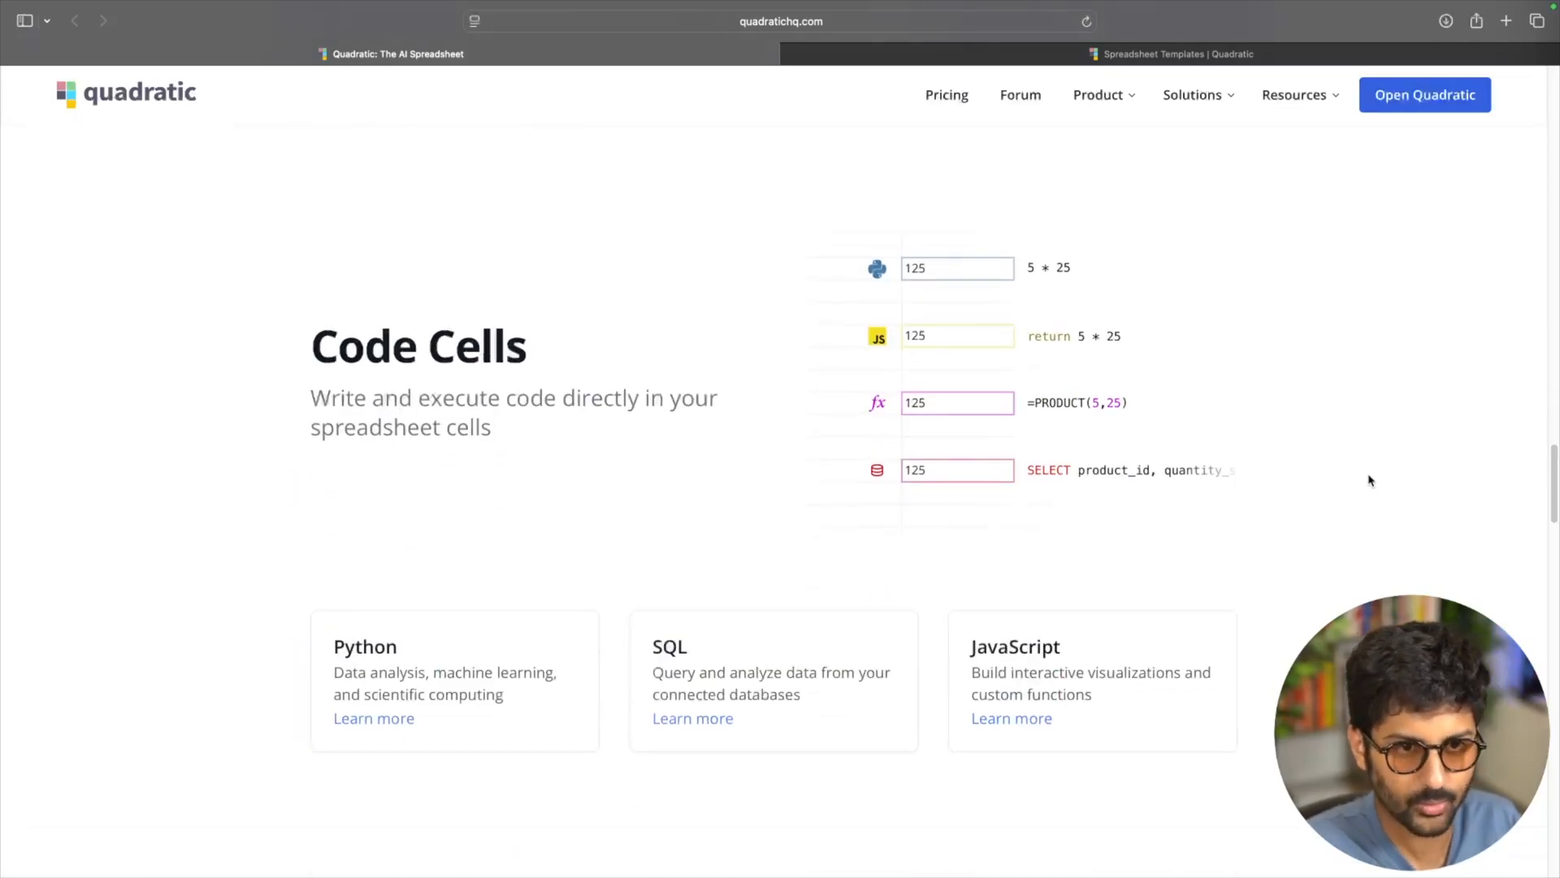
pyautogui.scroll(-3)
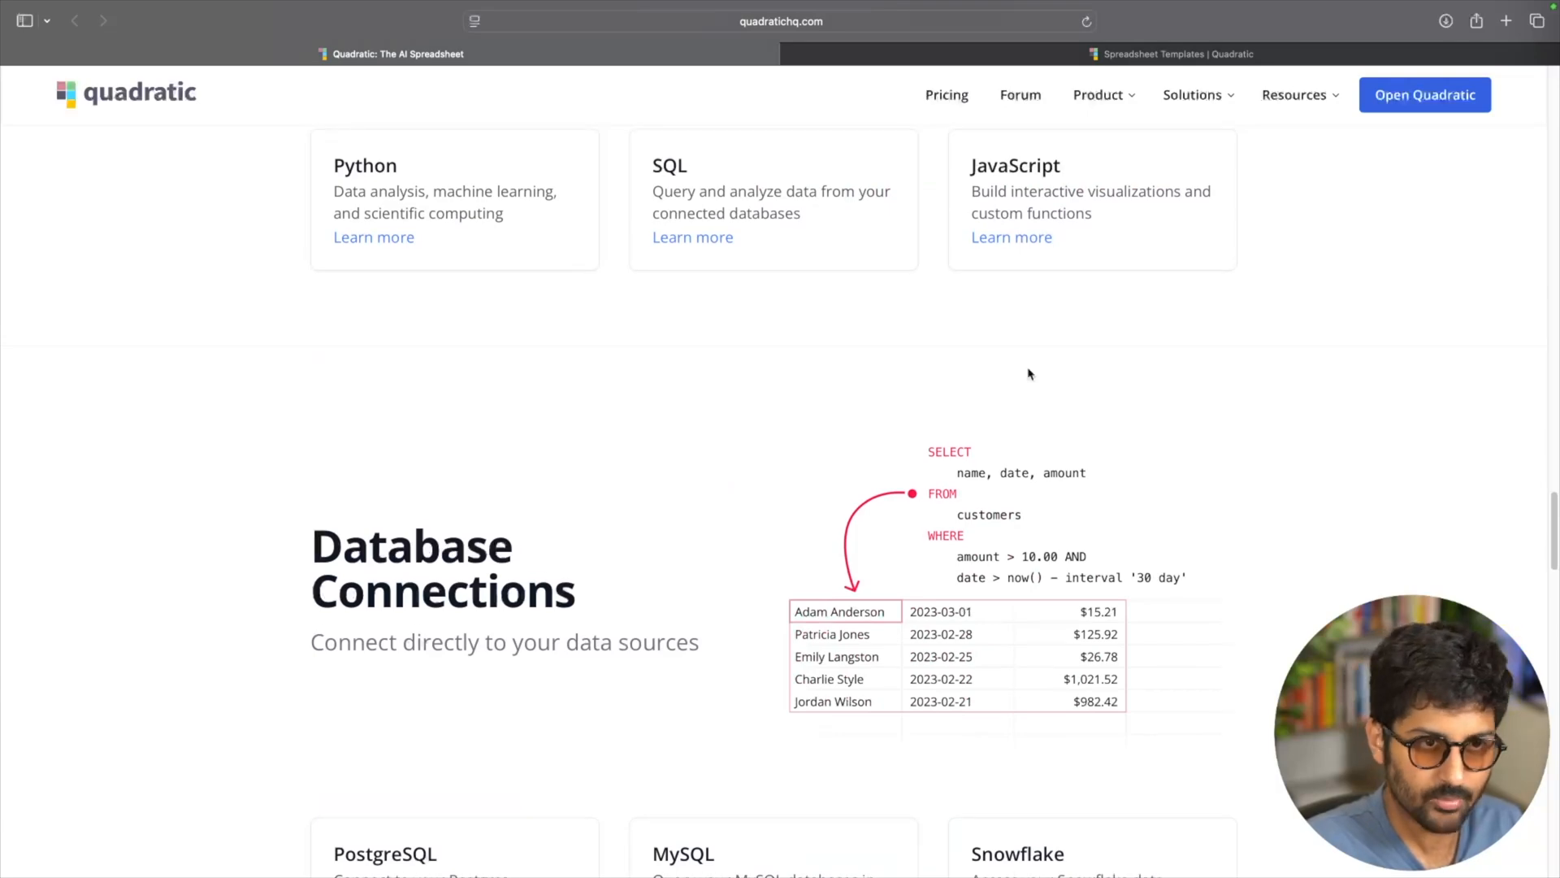
# Step: Browse Quadratic's Templates gallery down to the Startup Portfolio Tracking Template card
pyautogui.click(1170, 53)
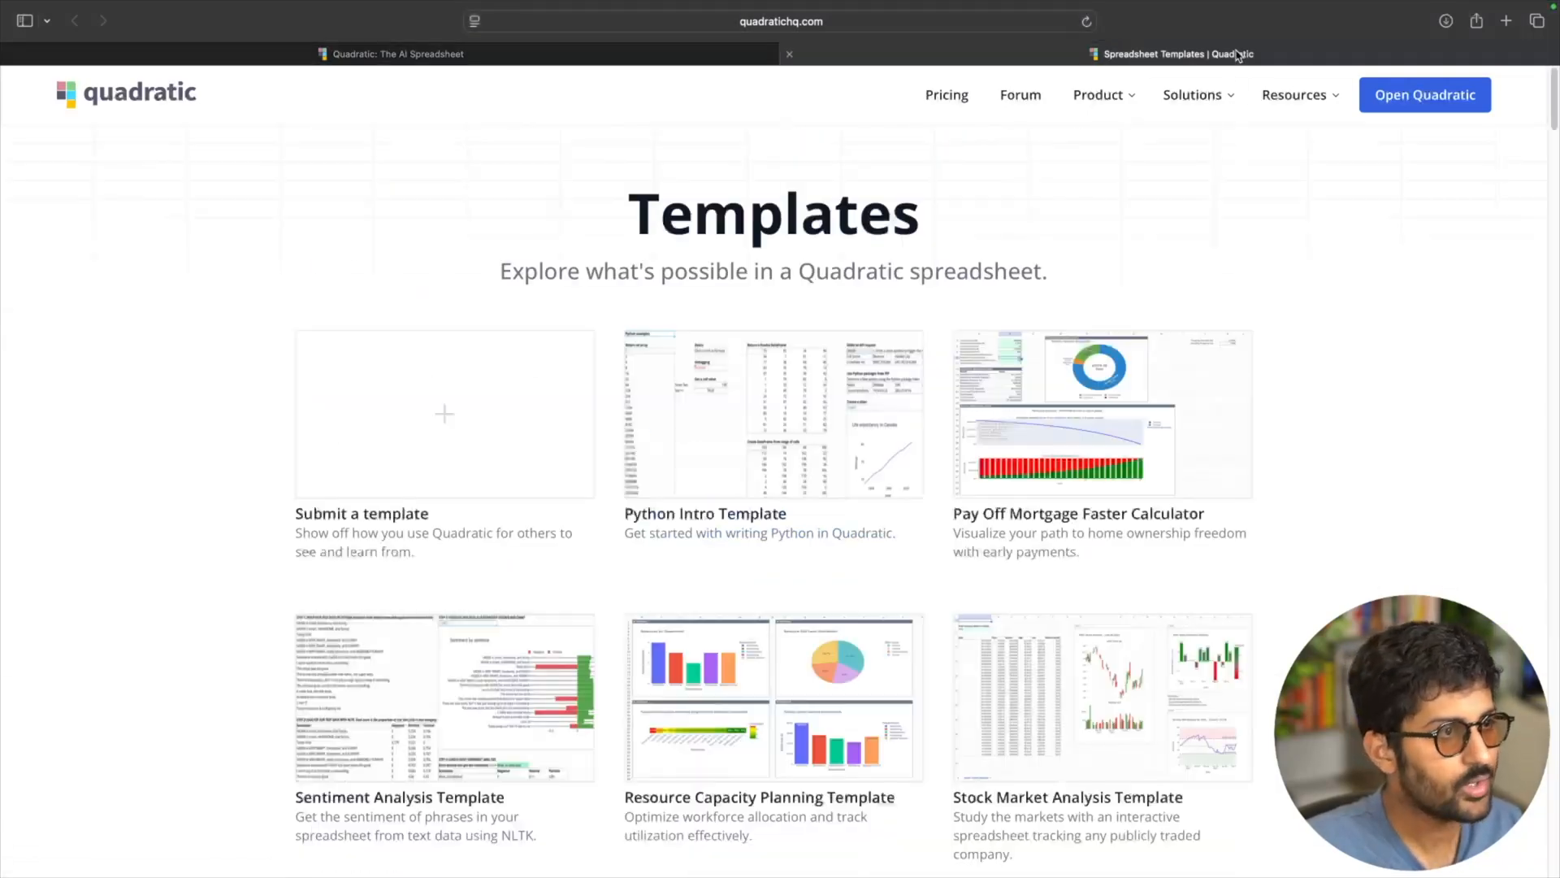
pyautogui.click(1294, 95)
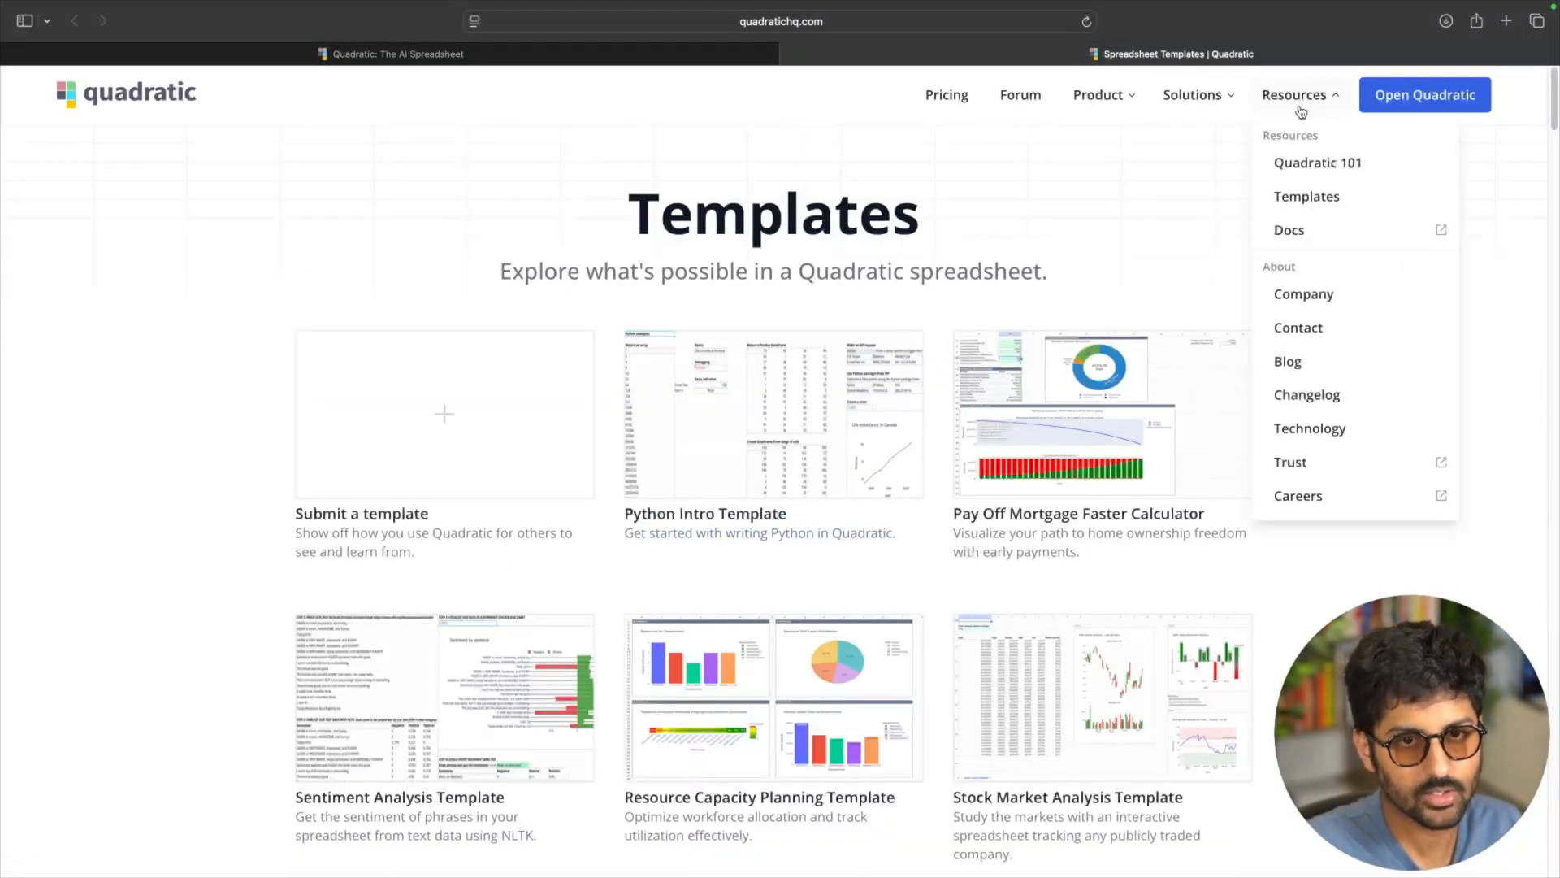
pyautogui.moveTo(757, 549)
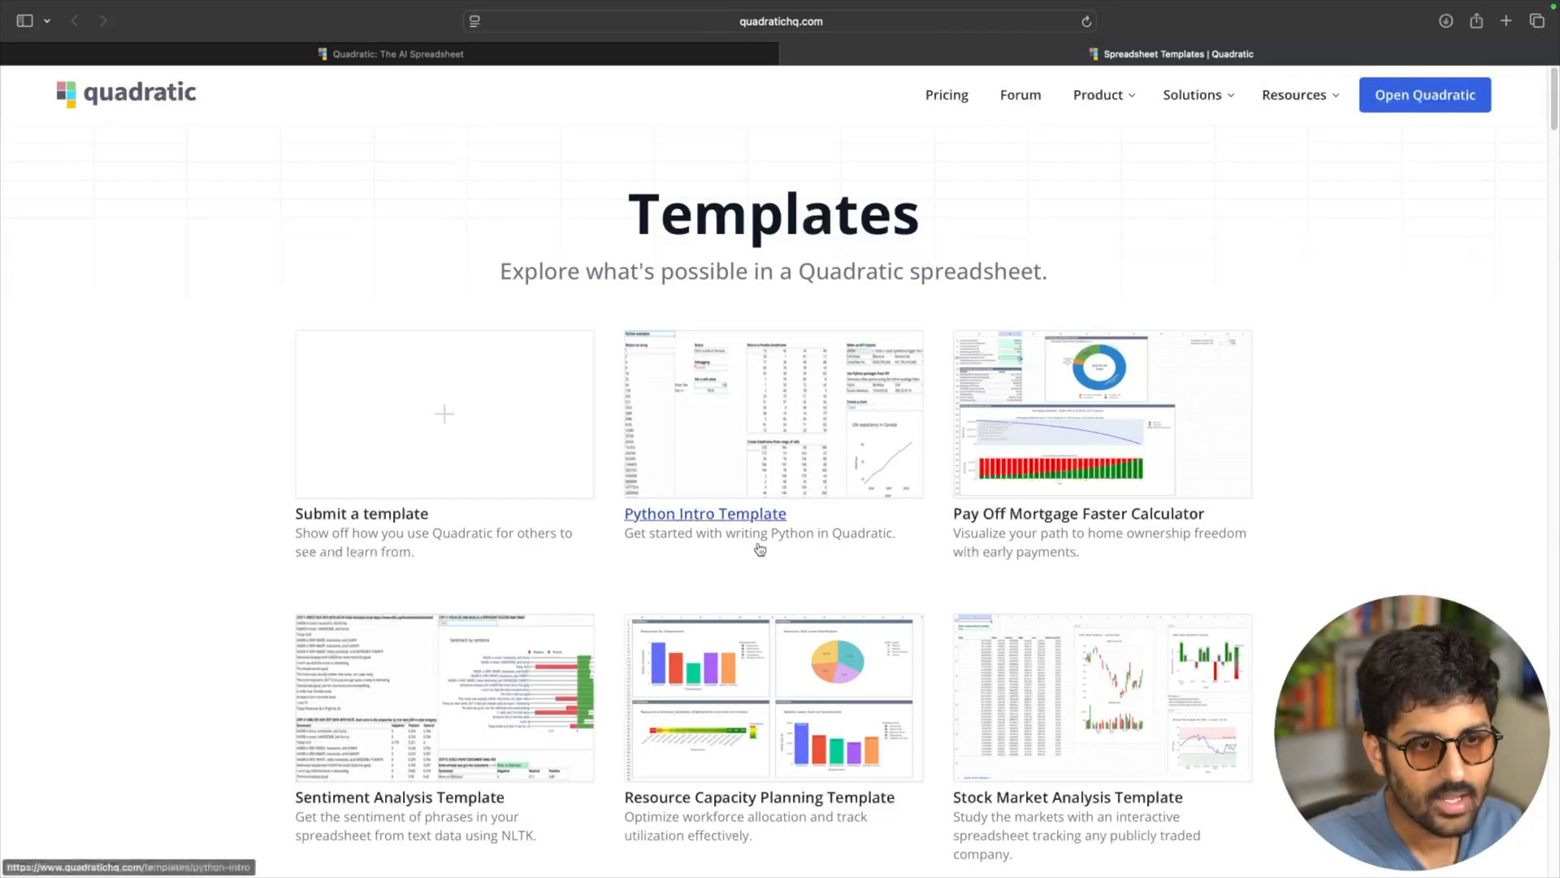
pyautogui.scroll(-3)
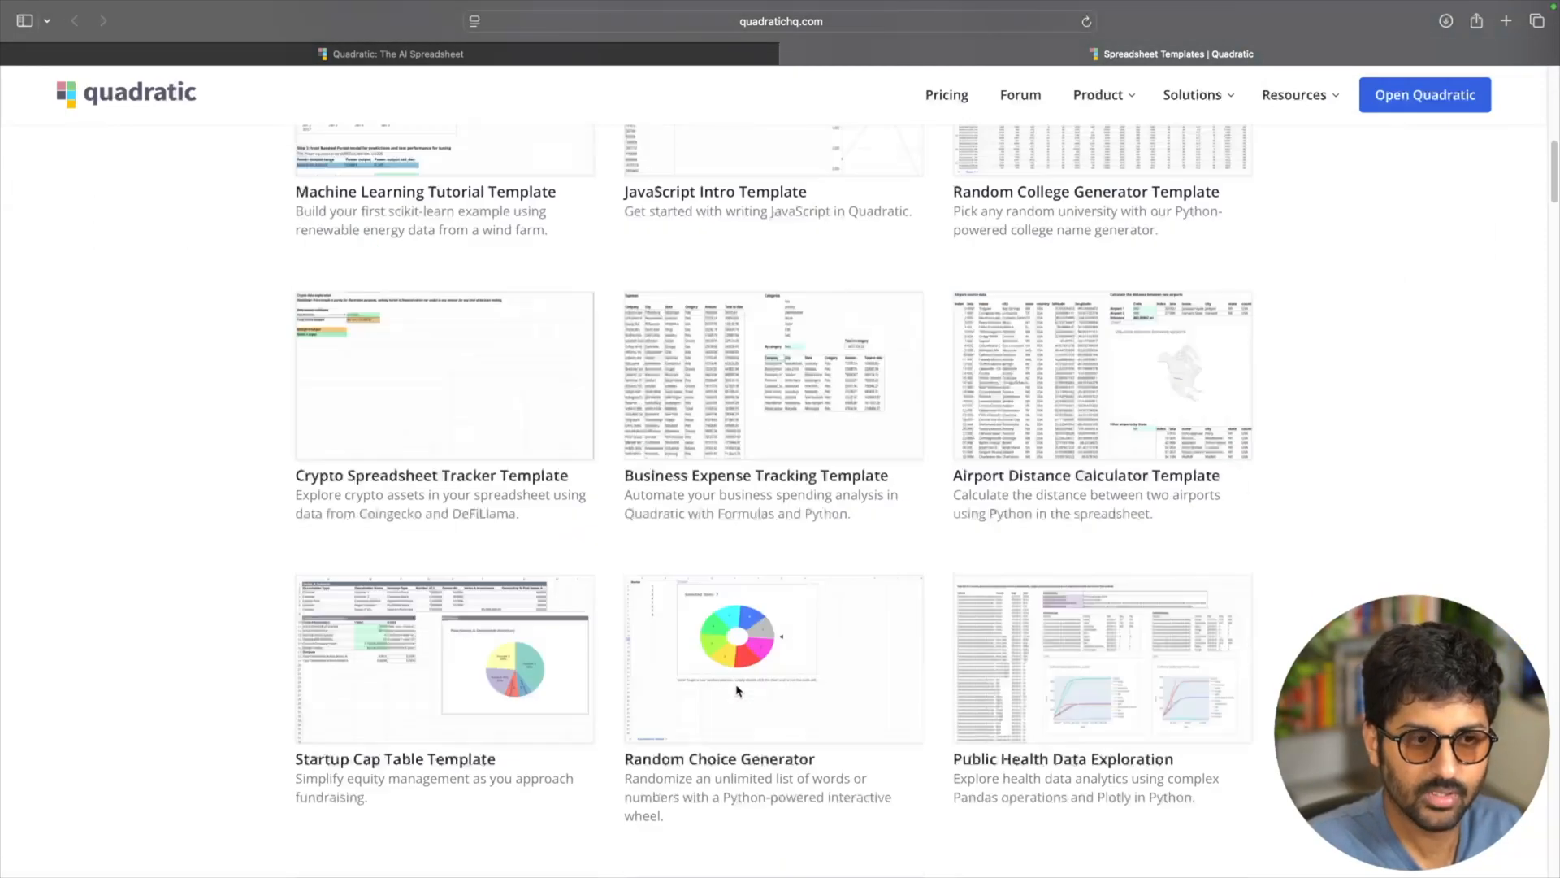
pyautogui.scroll(-3)
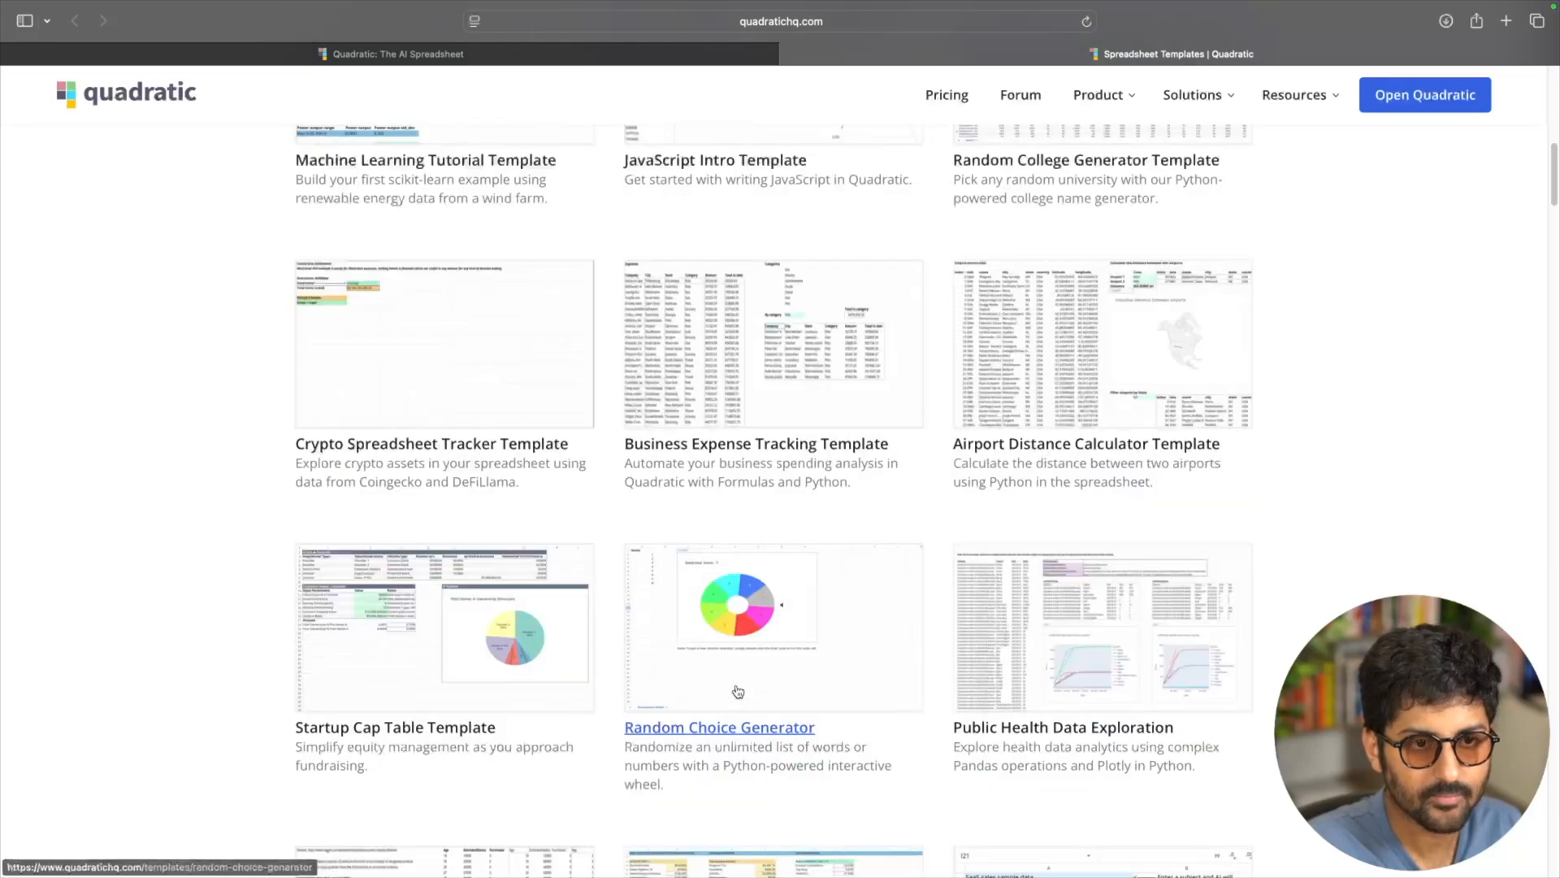
pyautogui.scroll(-3)
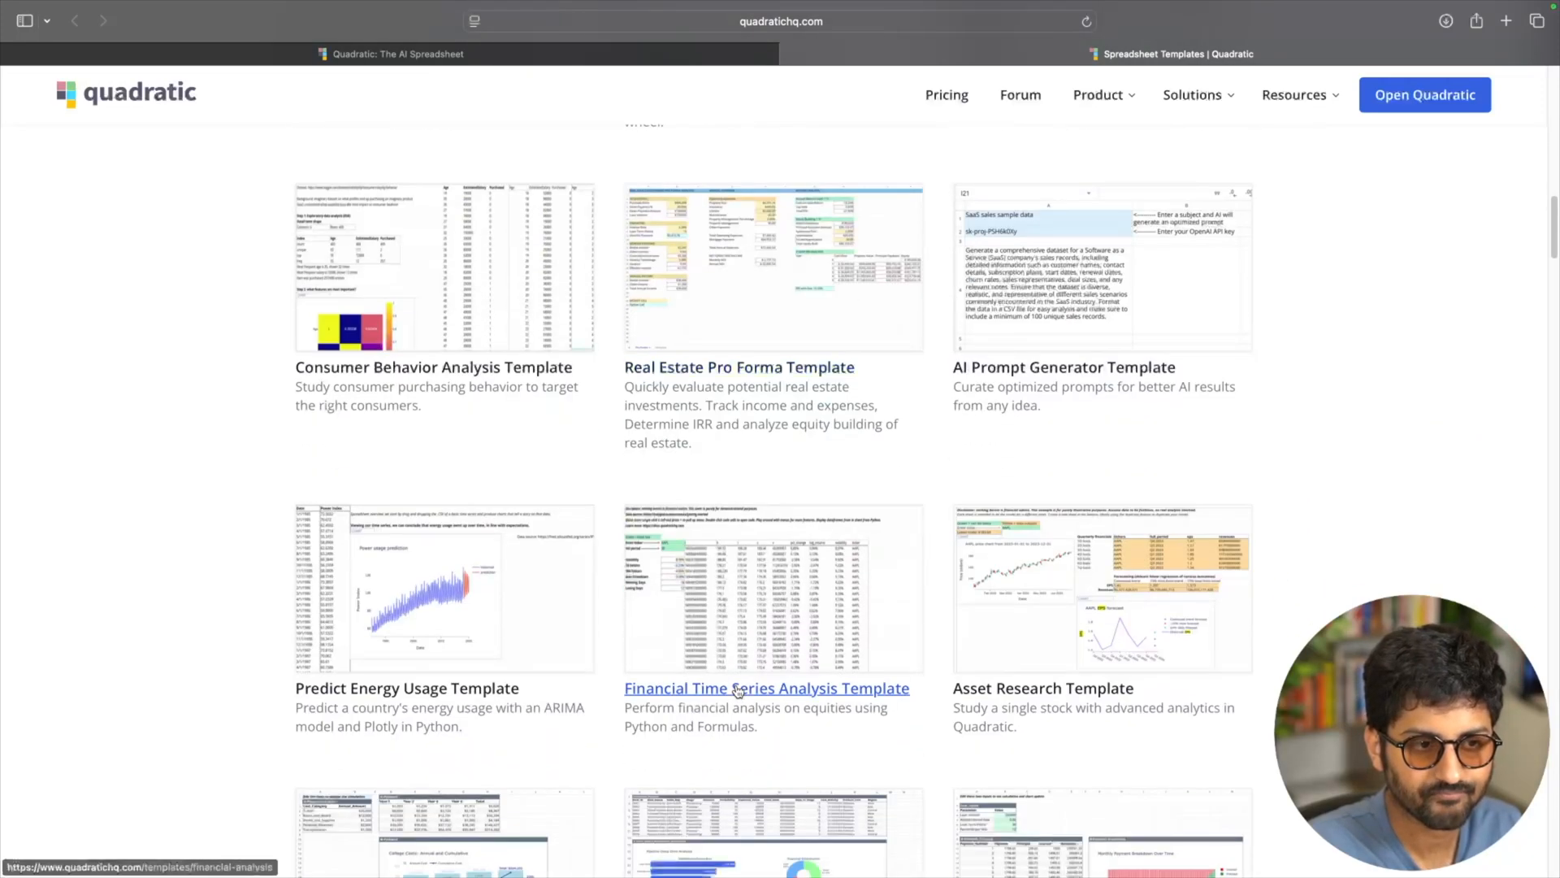
pyautogui.scroll(-3)
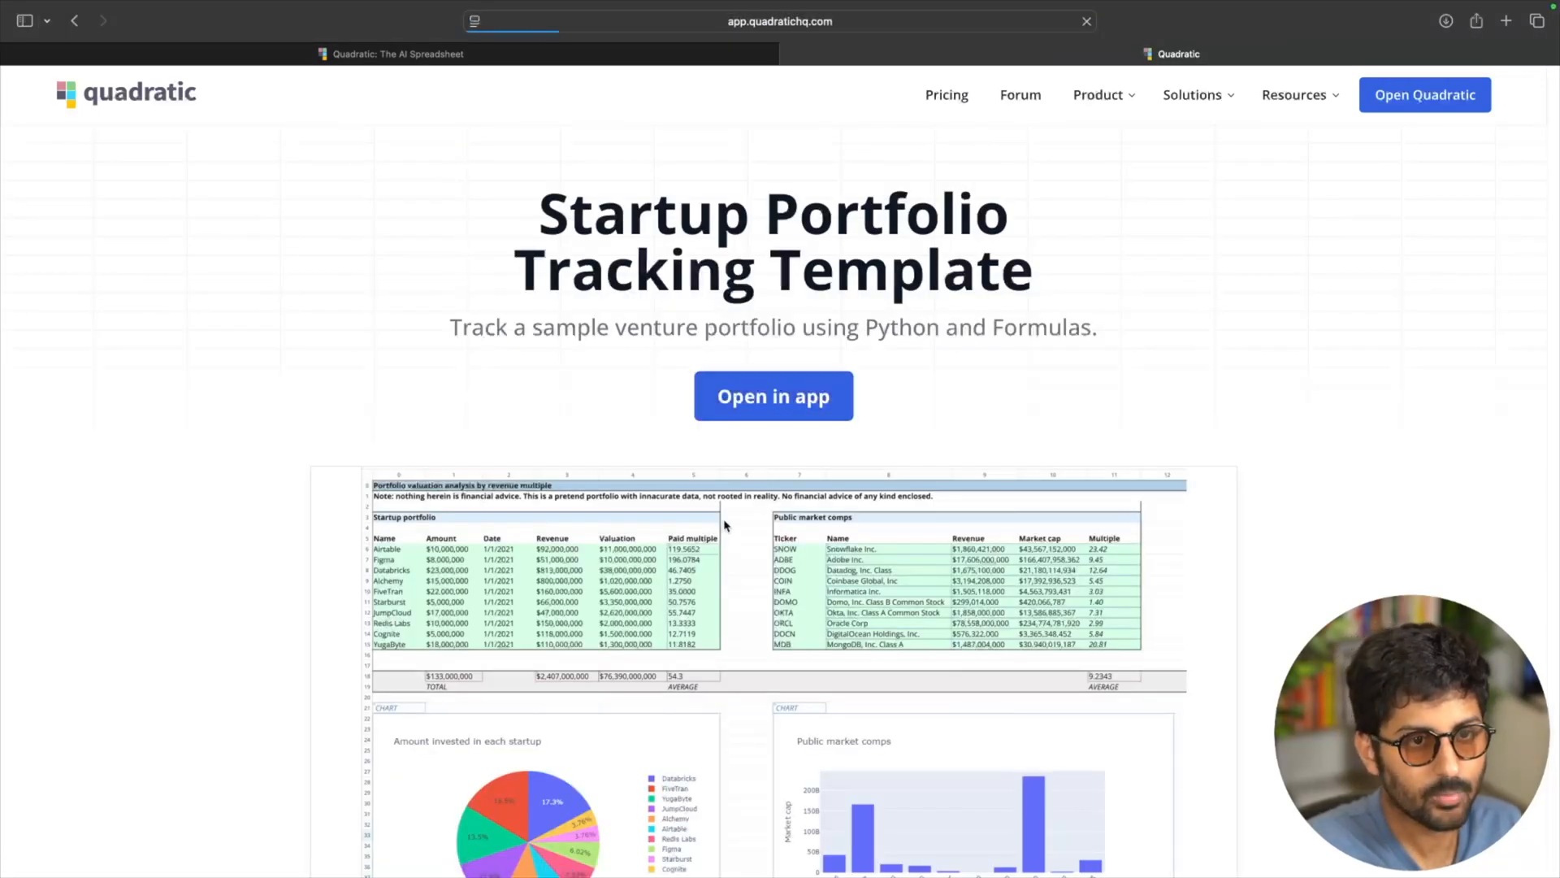
# Step: Open the template in app and scroll to the investment pie and market-comps bar charts
pyautogui.click(774, 395)
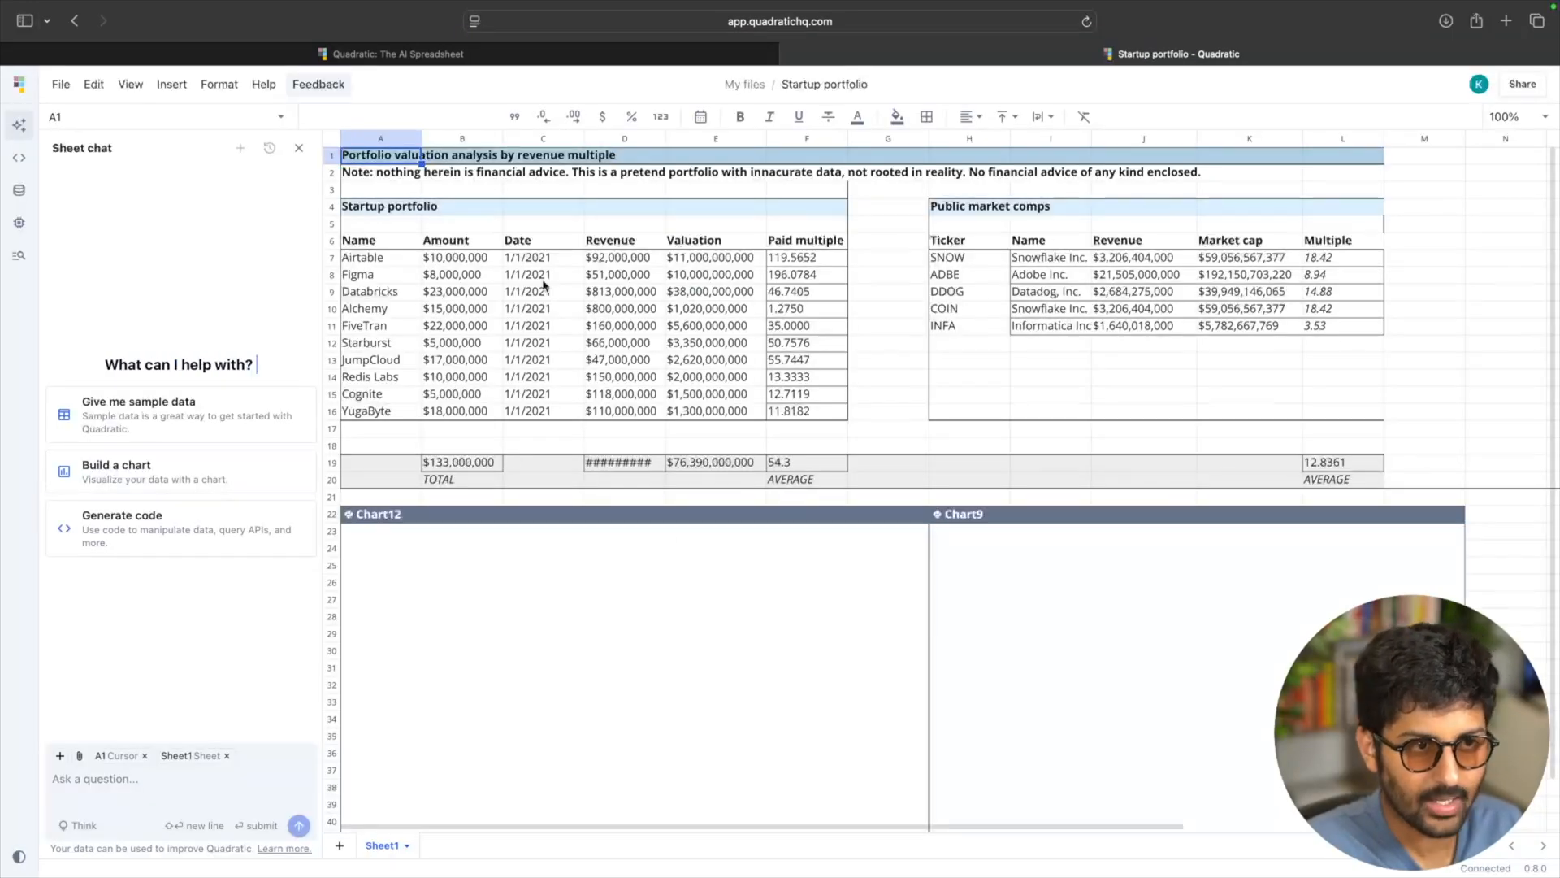
pyautogui.scroll(-3)
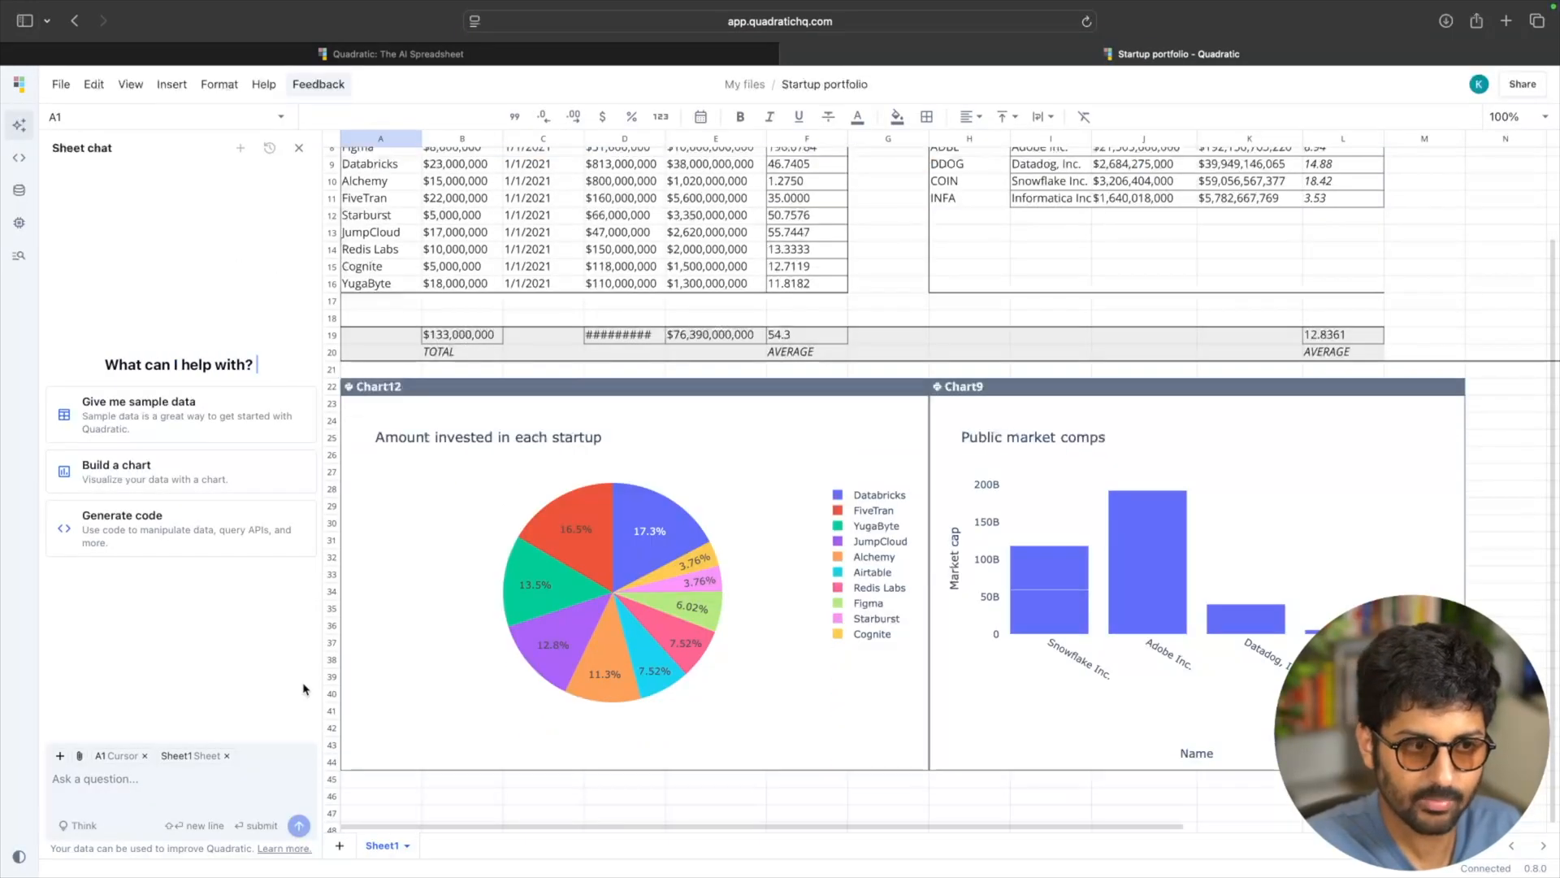
pyautogui.moveTo(676, 601)
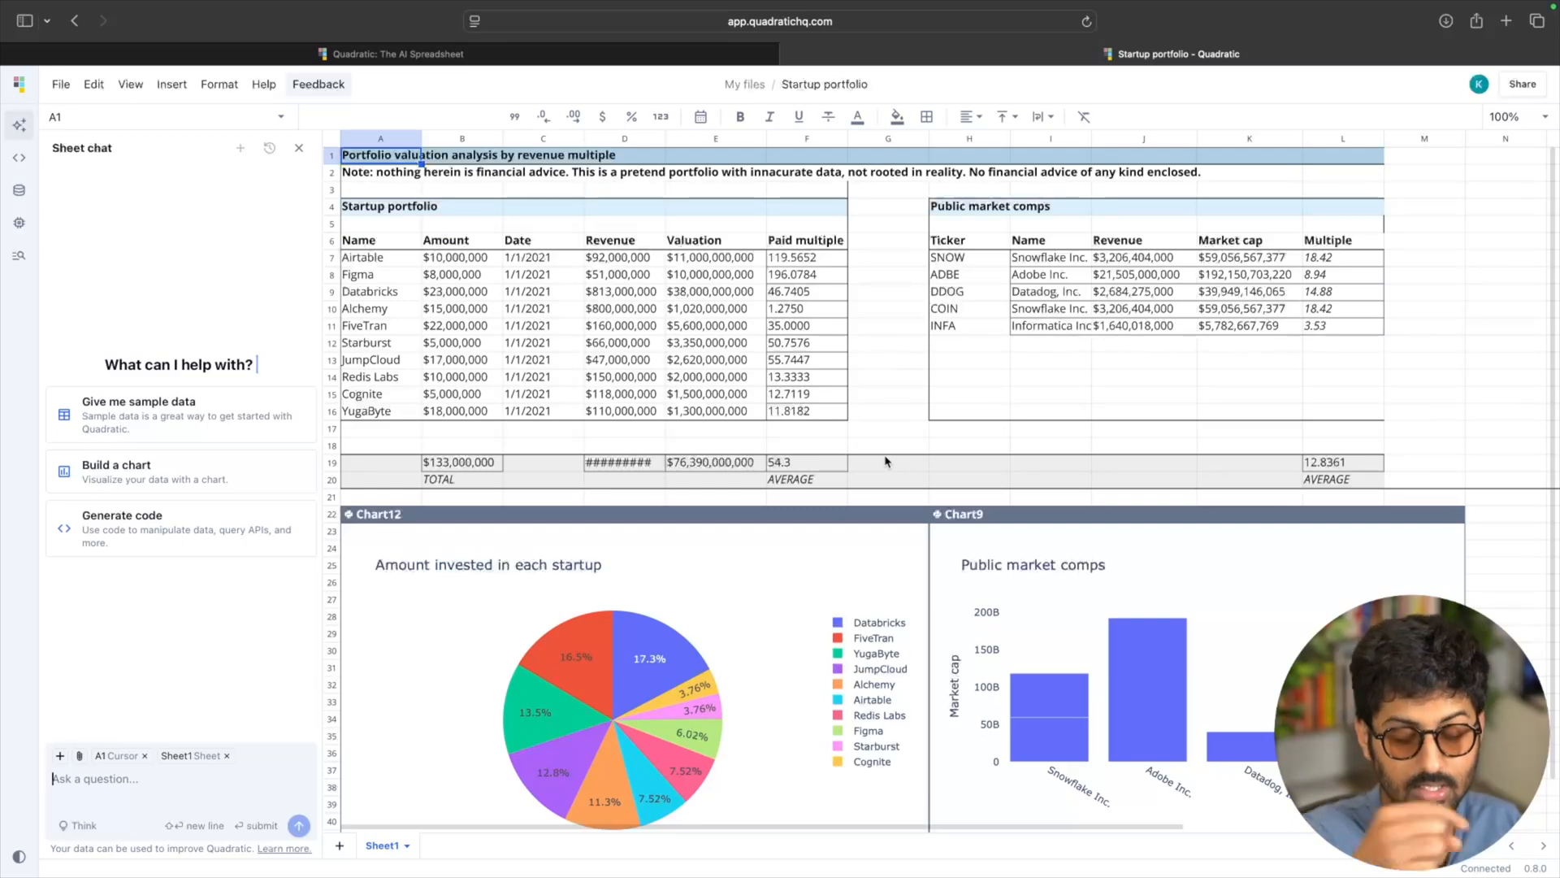
pyautogui.moveTo(1037, 523)
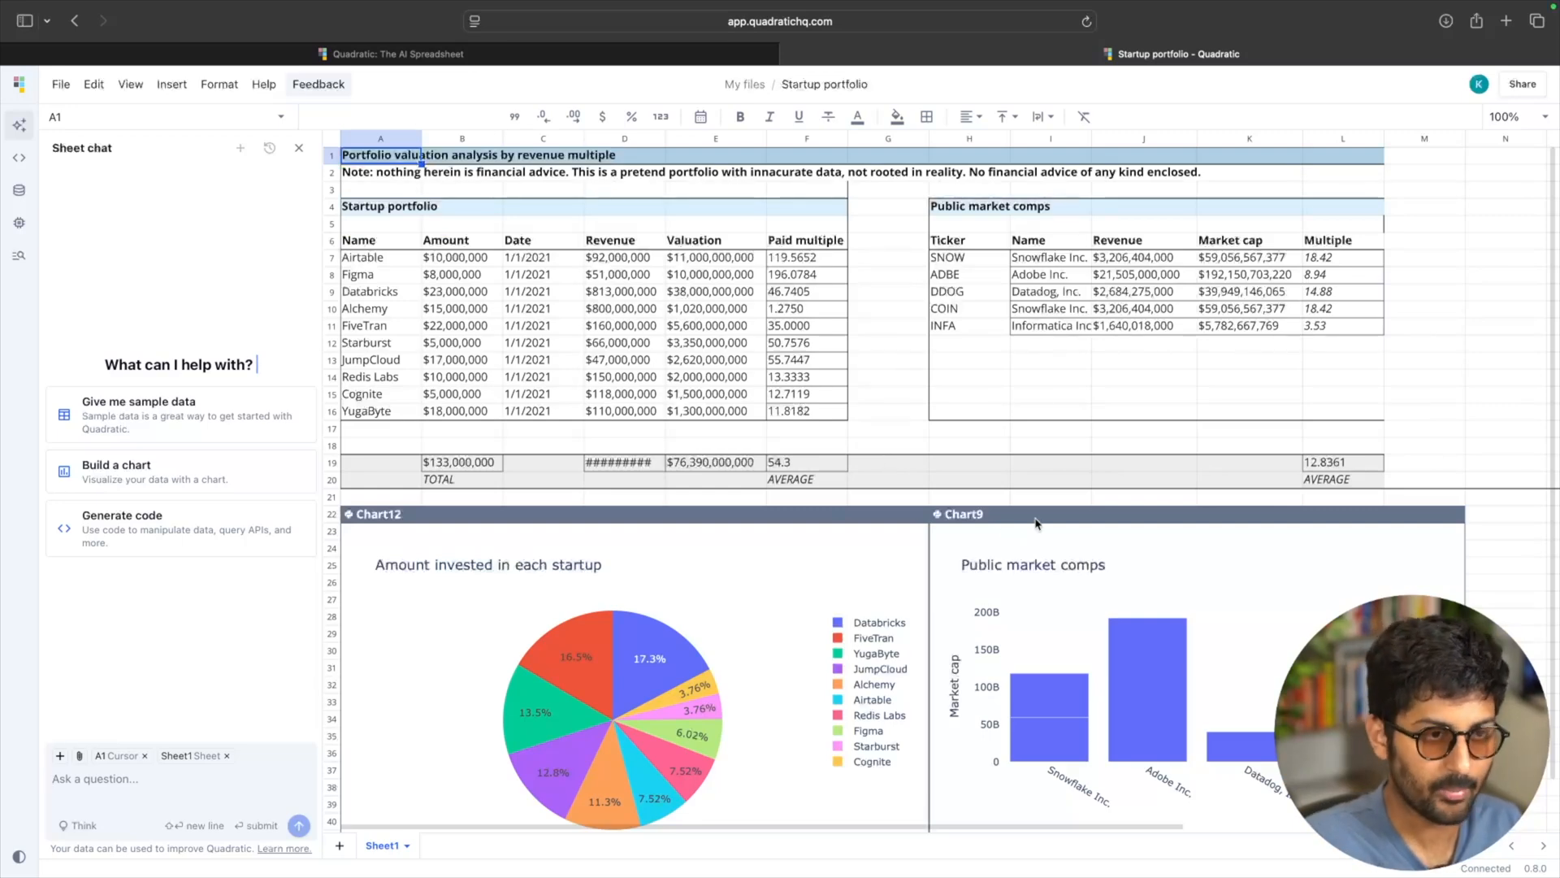
pyautogui.moveTo(163, 293)
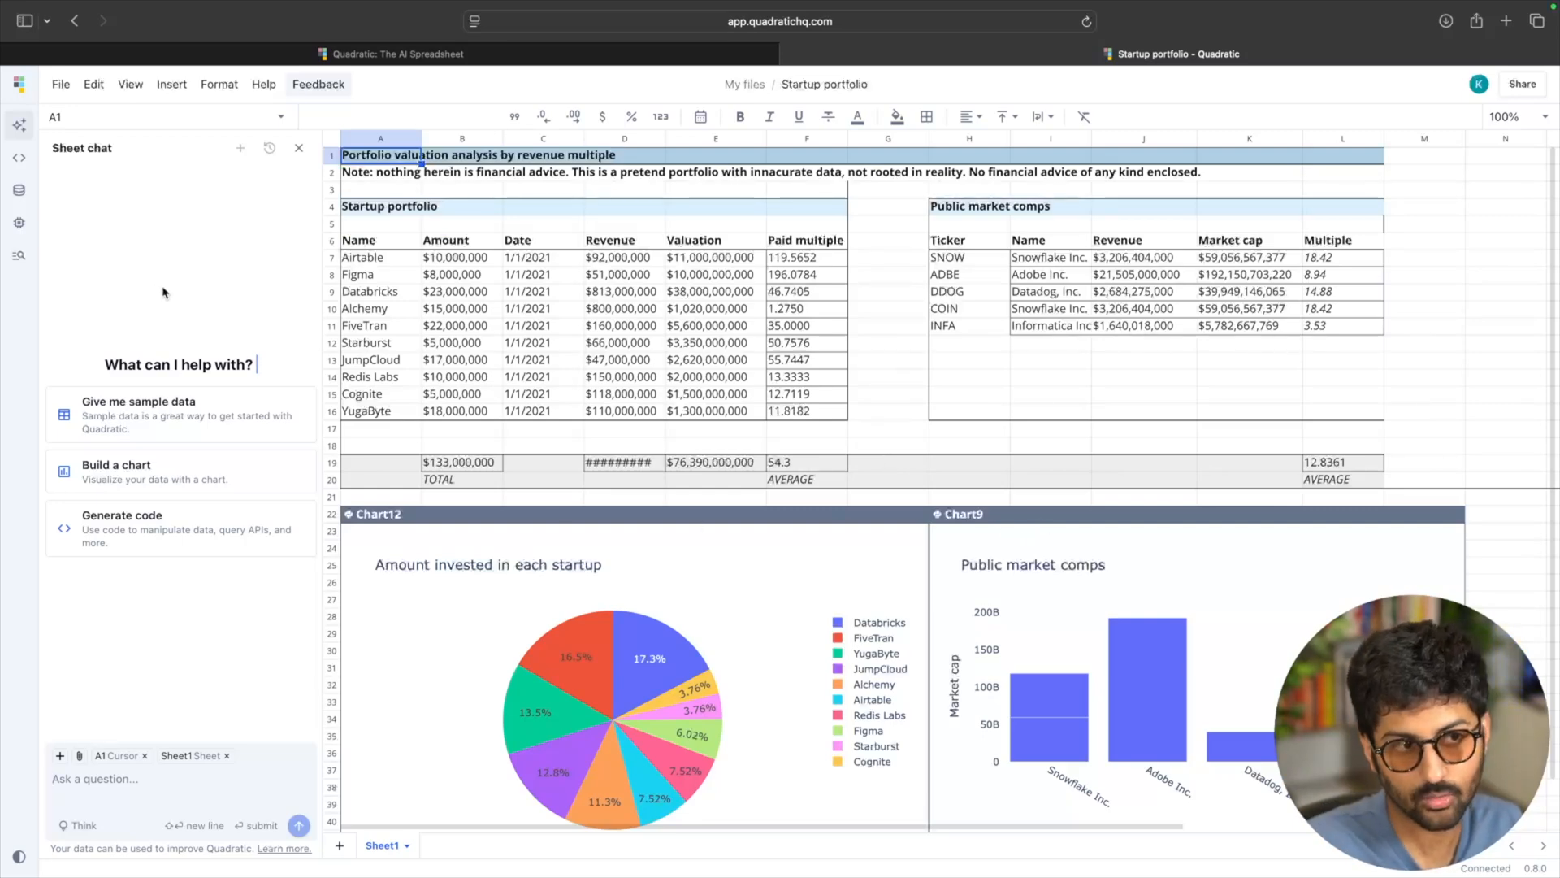
pyautogui.moveTo(169, 300)
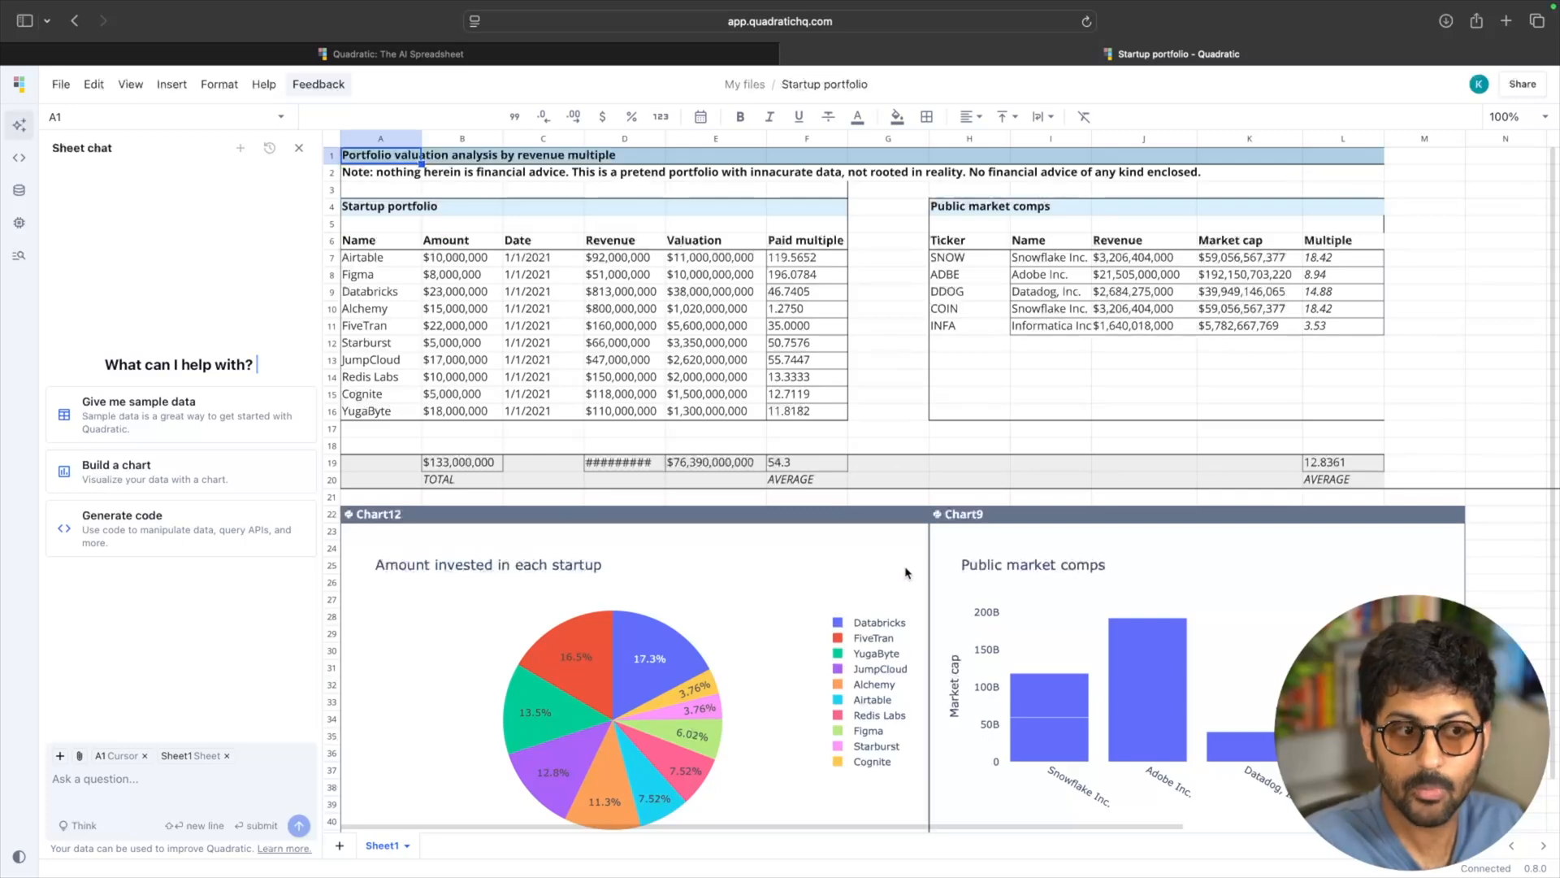
pyautogui.scroll(-3)
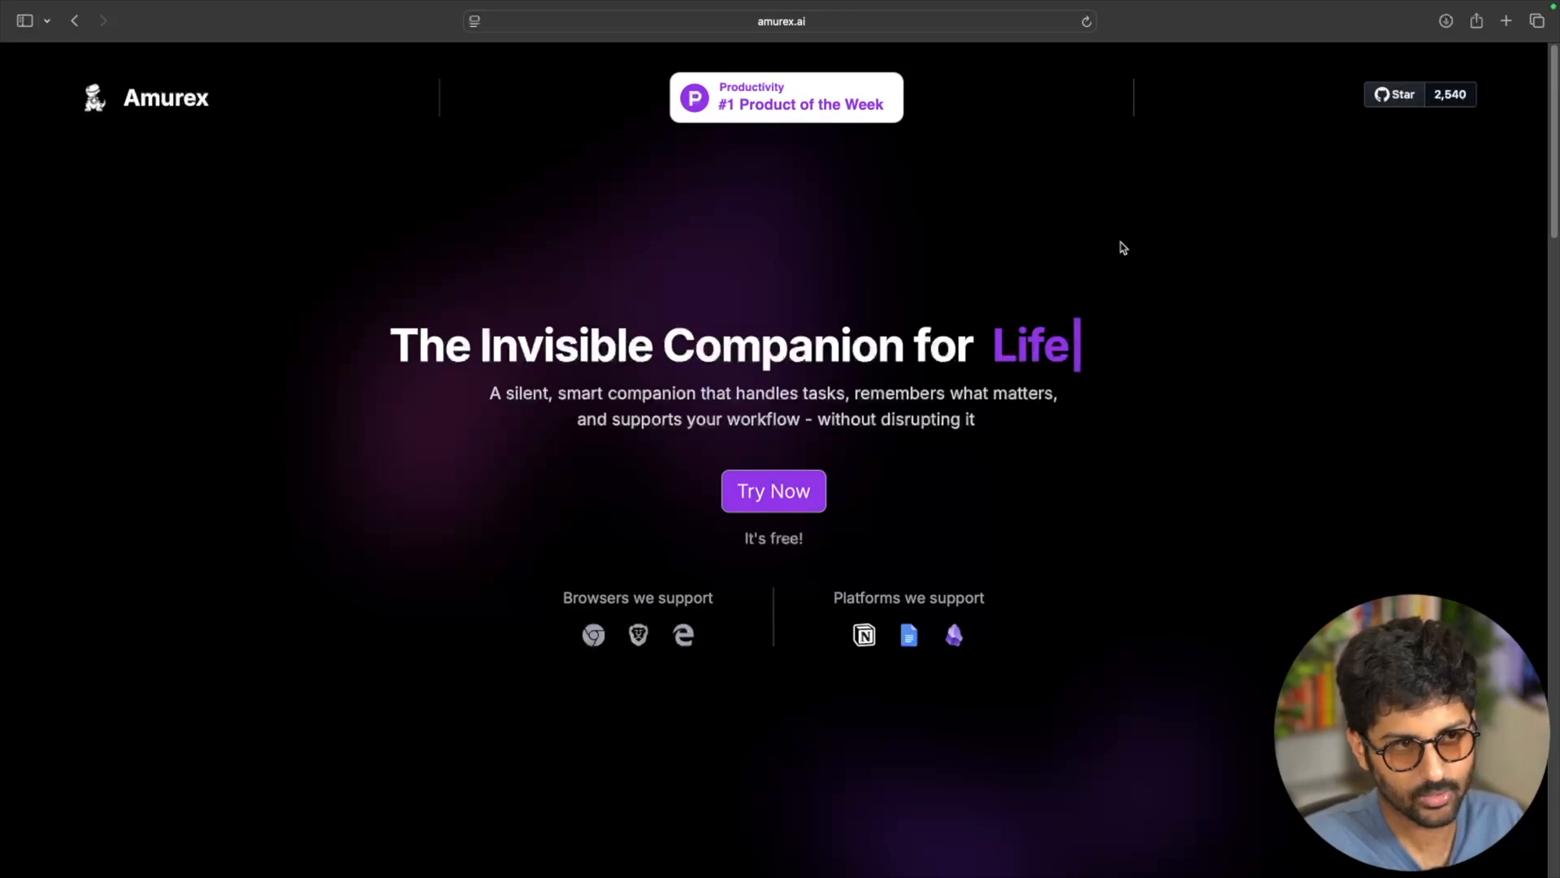
pyautogui.moveTo(816, 114)
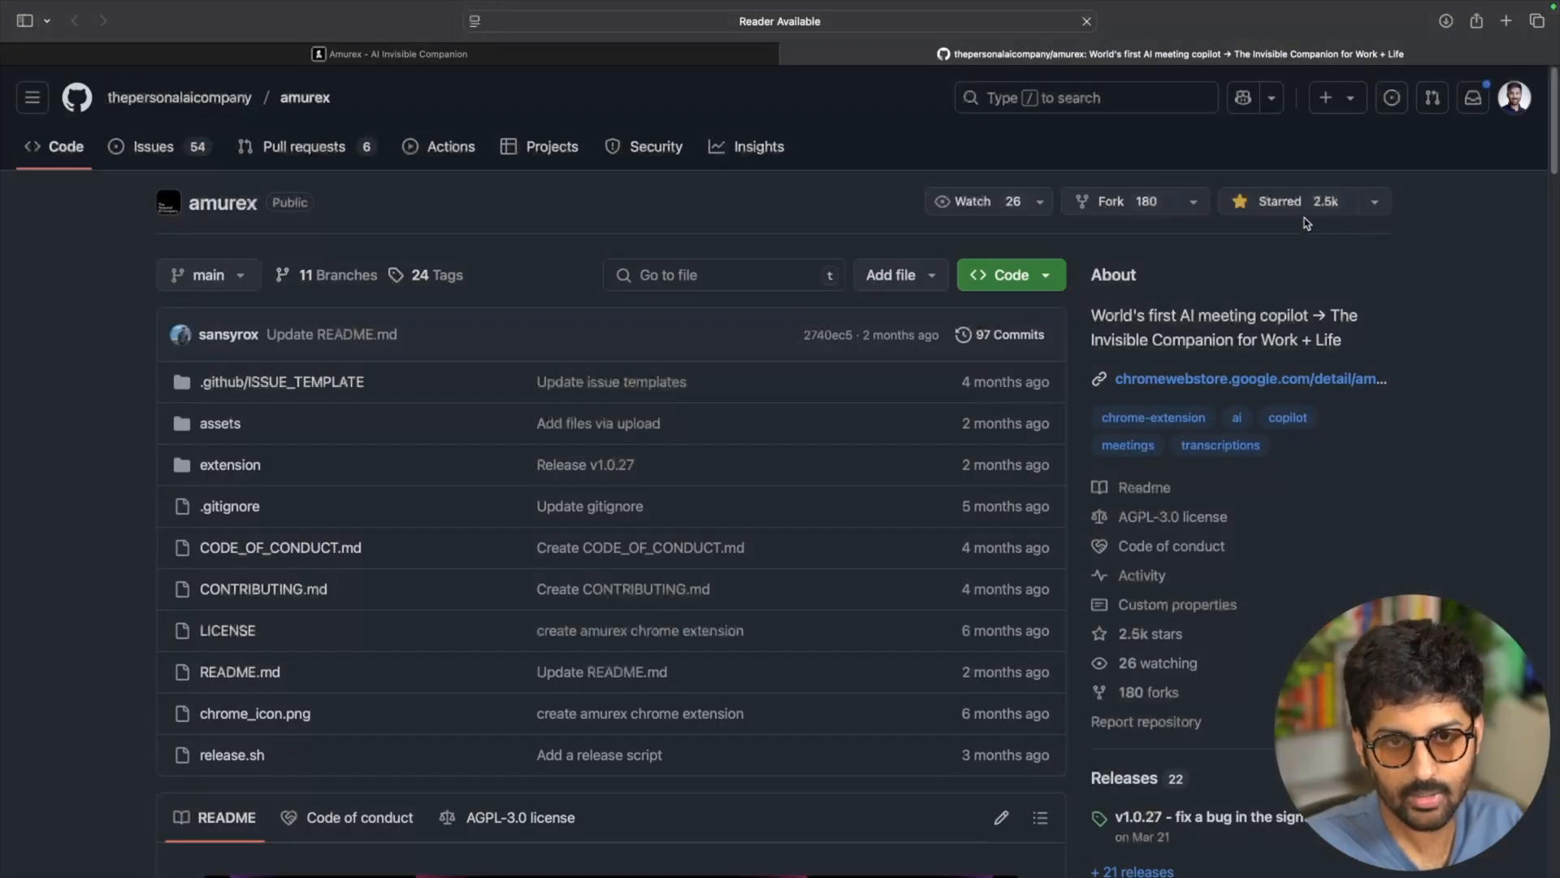
# Step: Scroll through the Amurex README's Features section
pyautogui.scroll(-3)
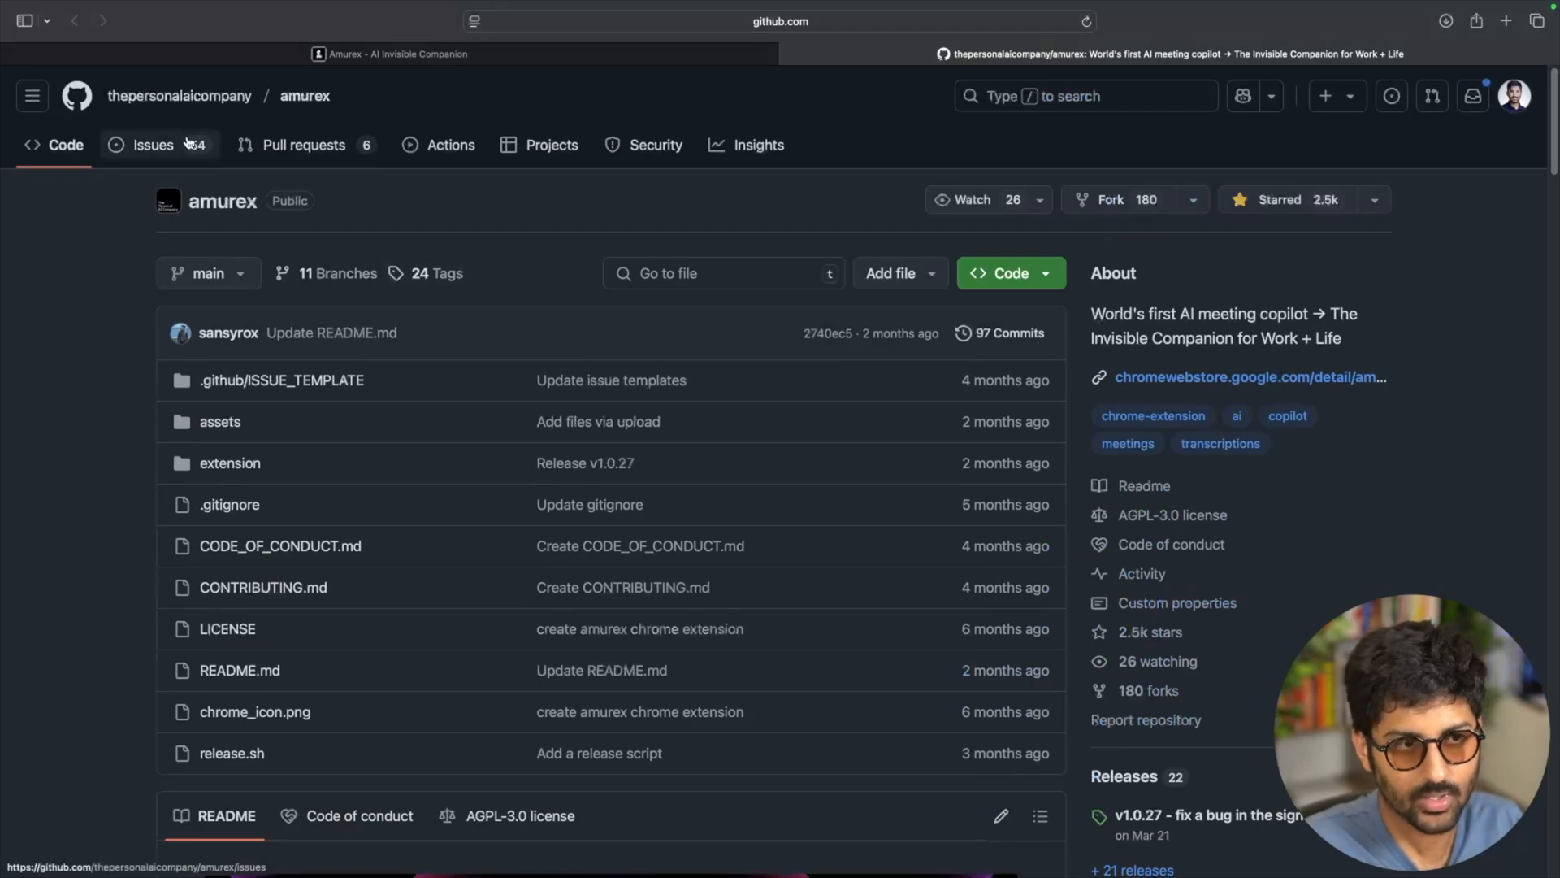
pyautogui.scroll(-3)
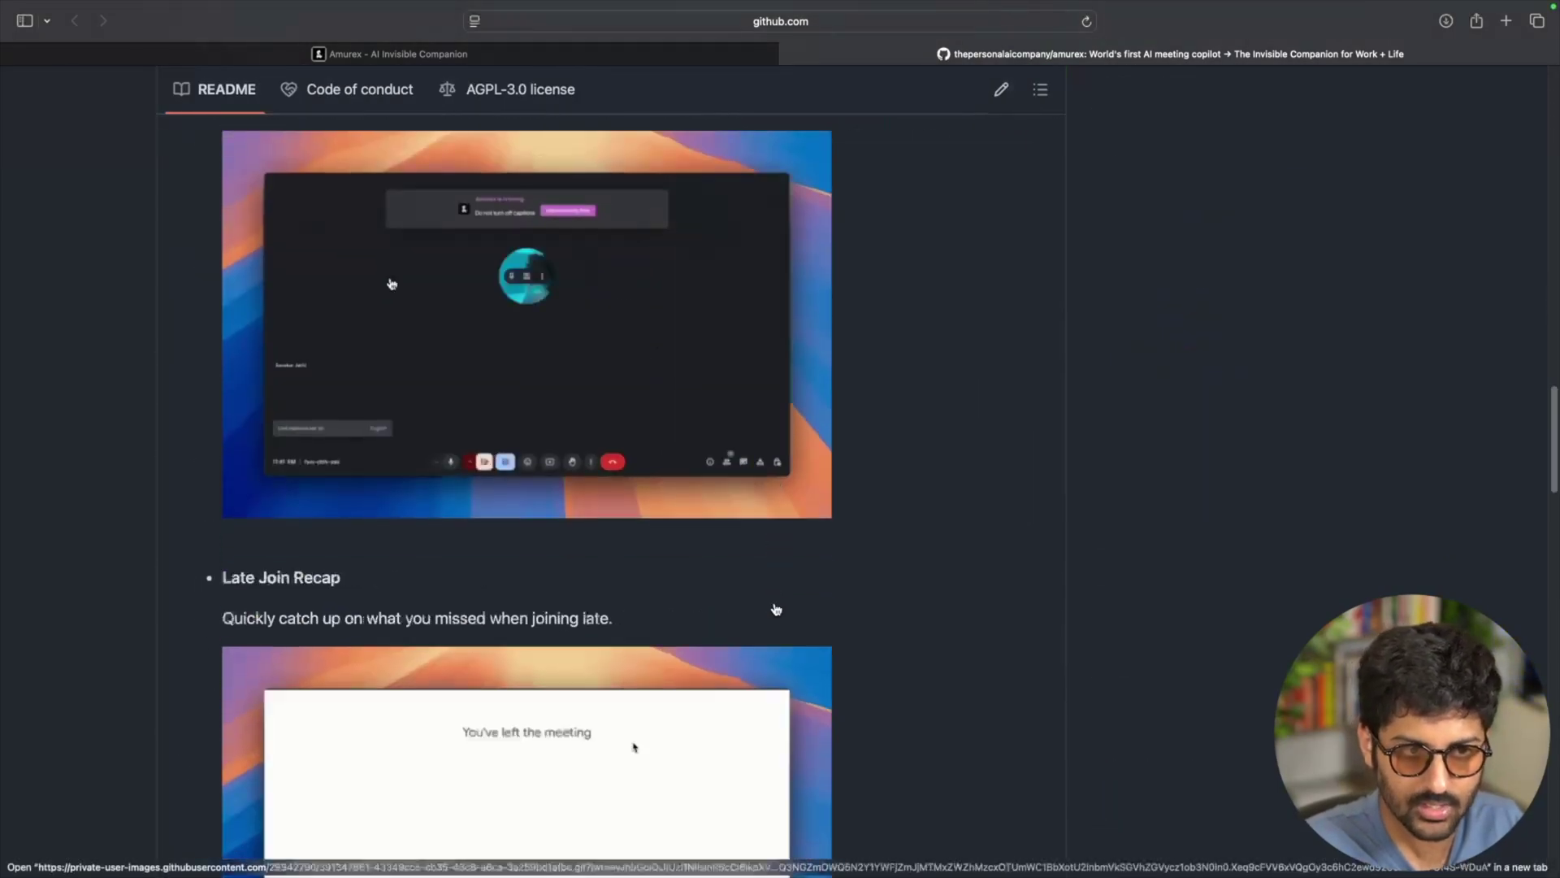
pyautogui.scroll(3)
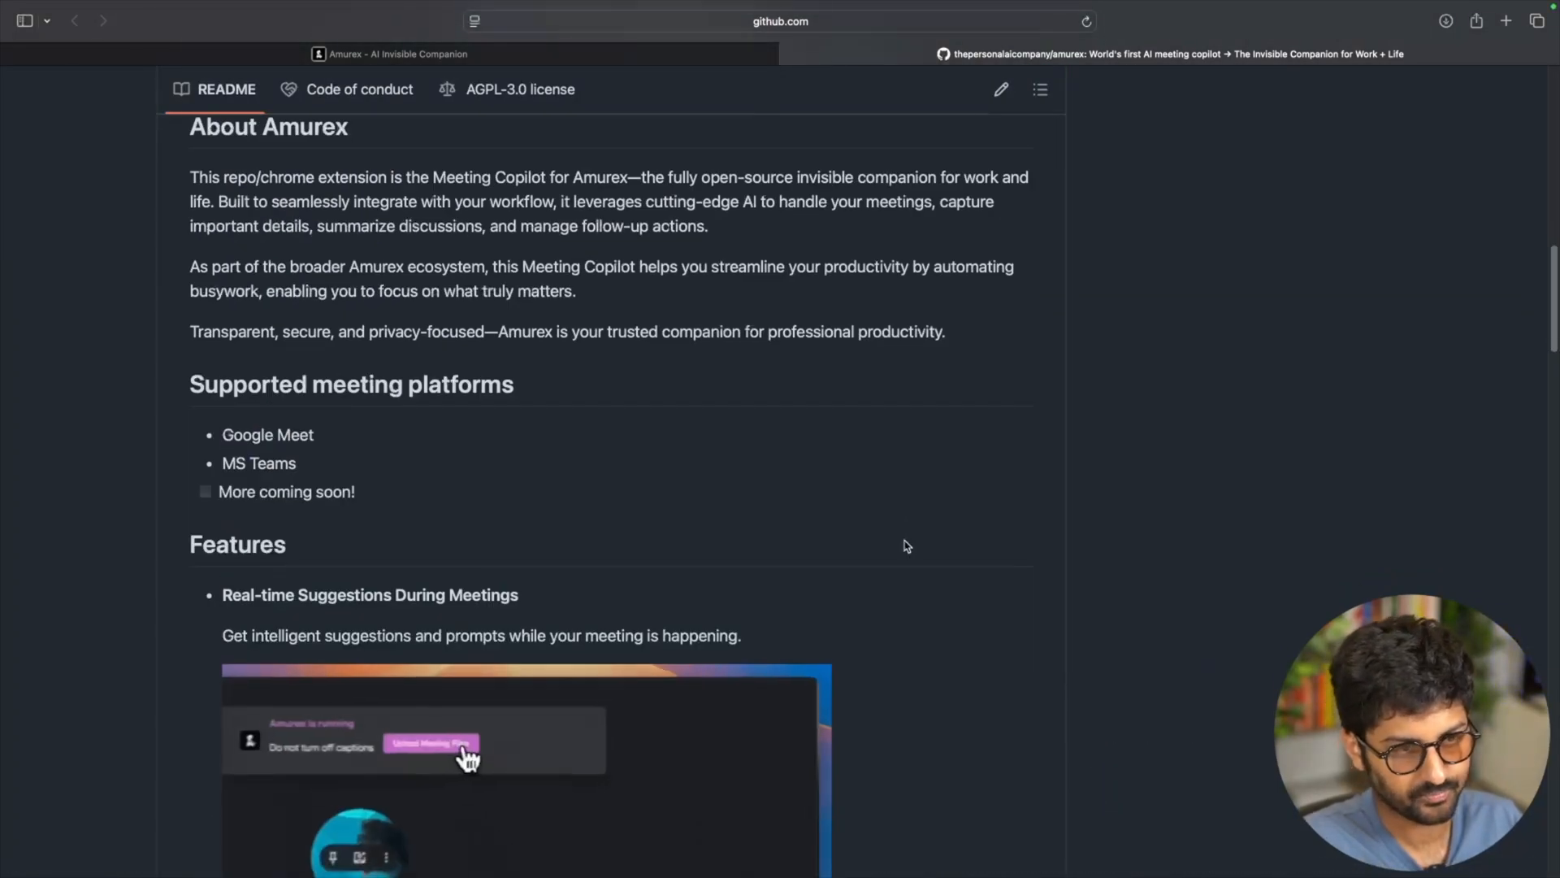
pyautogui.scroll(-3)
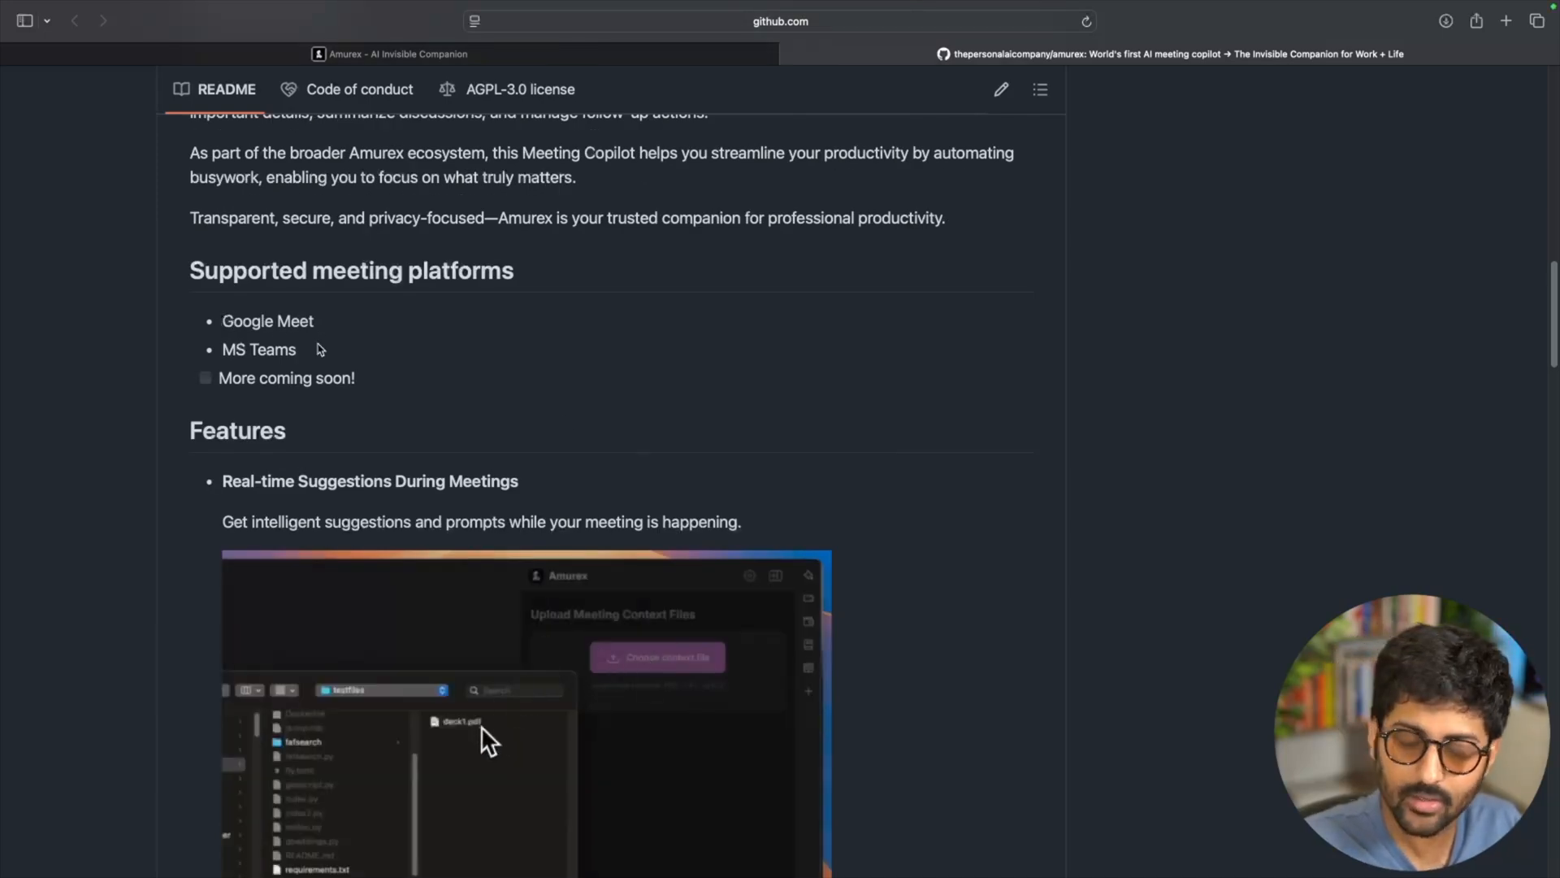
pyautogui.scroll(-3)
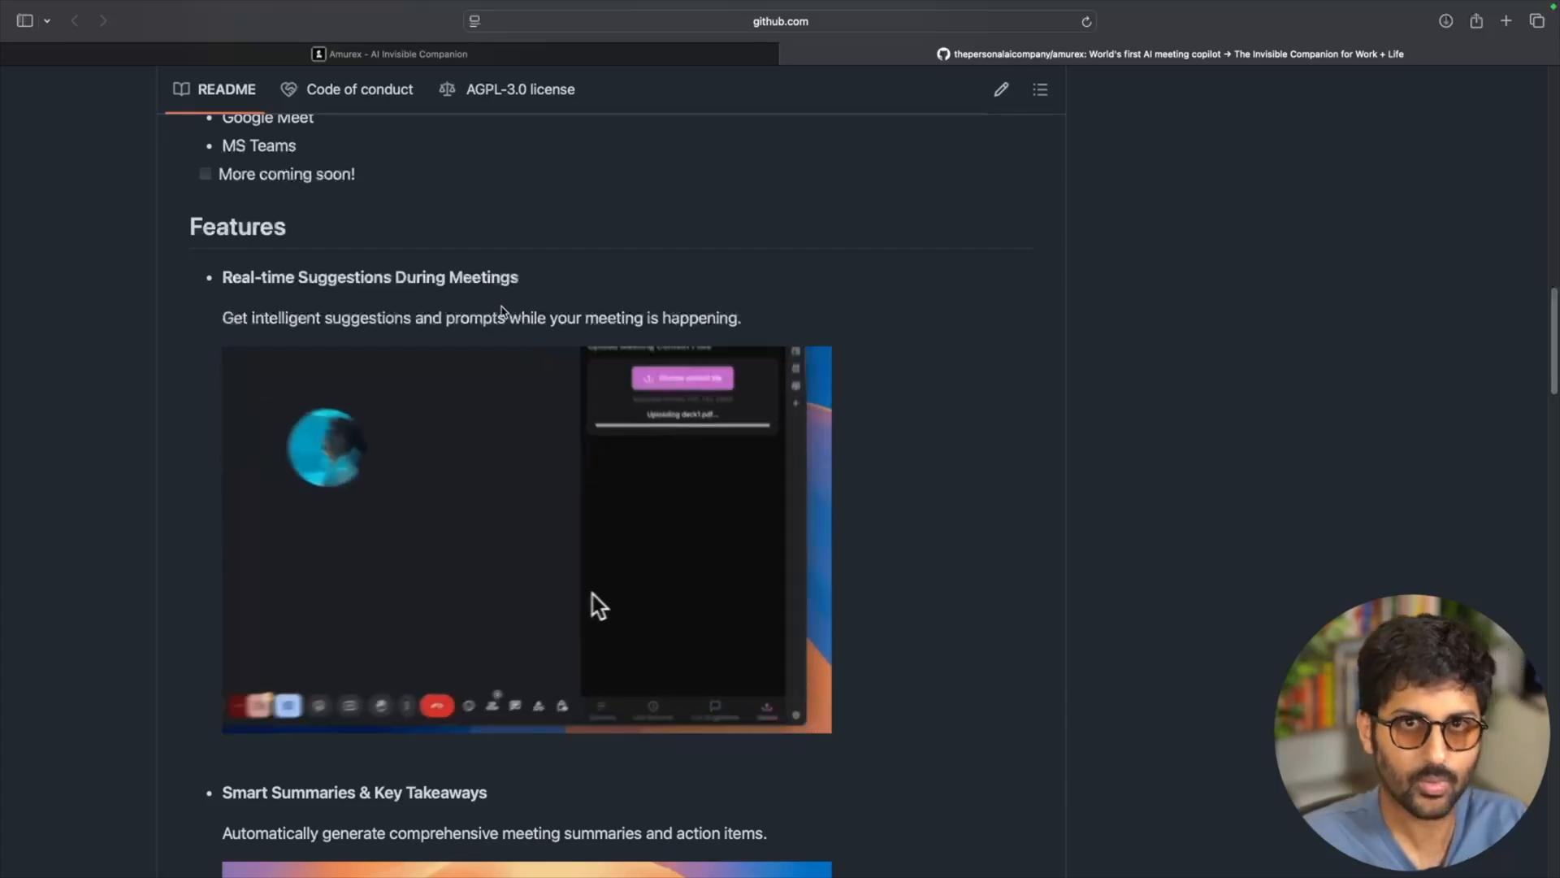
pyautogui.scroll(-3)
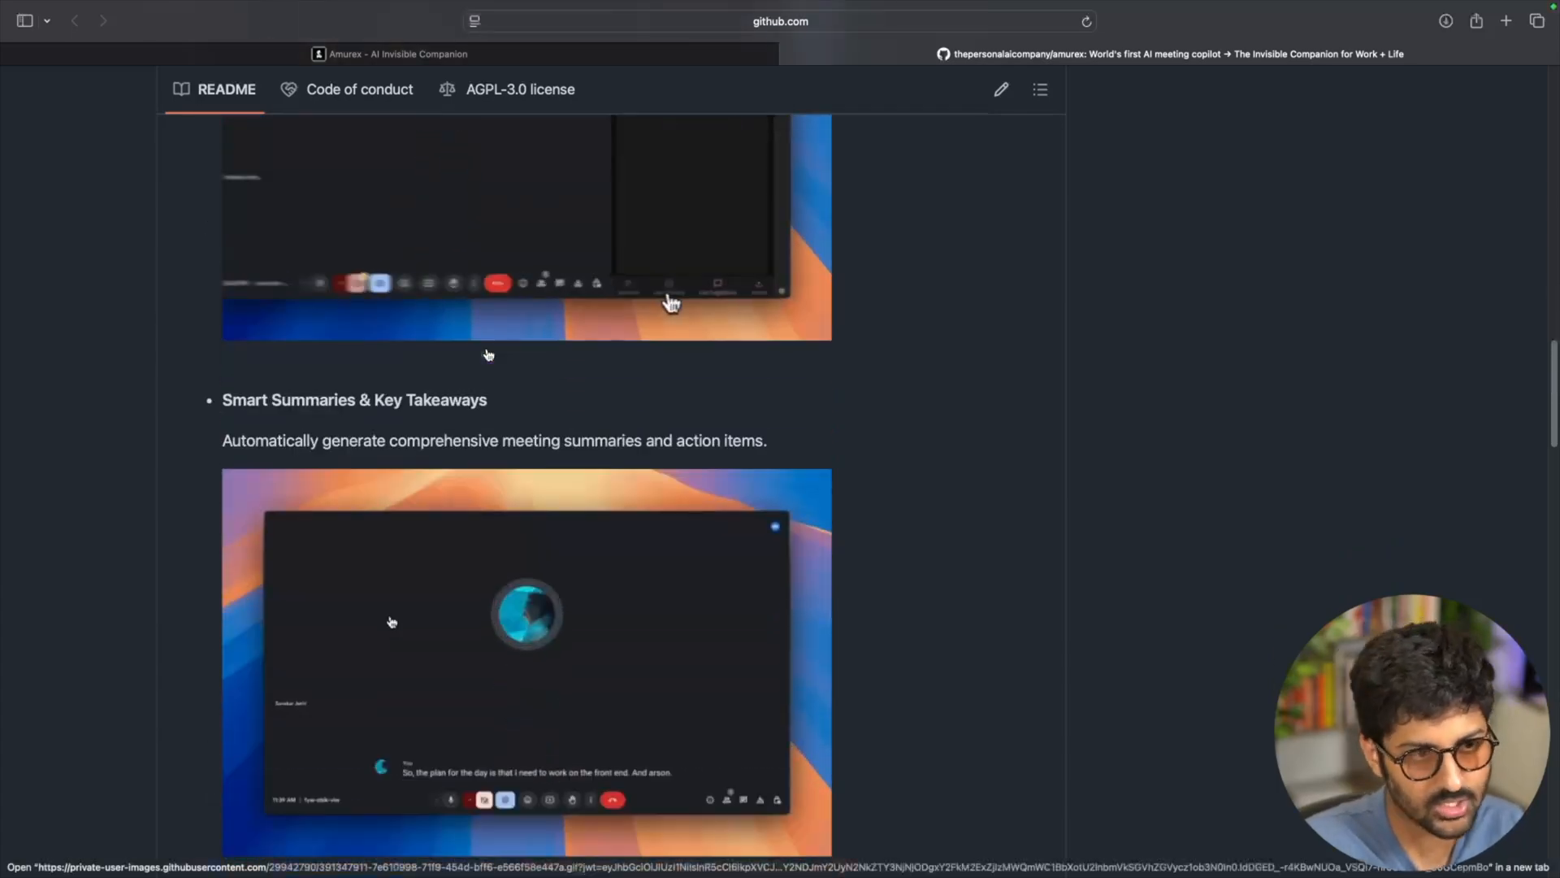
# Step: Continue down the README to the Quick Start and Self Hosting configuration
pyautogui.scroll(-3)
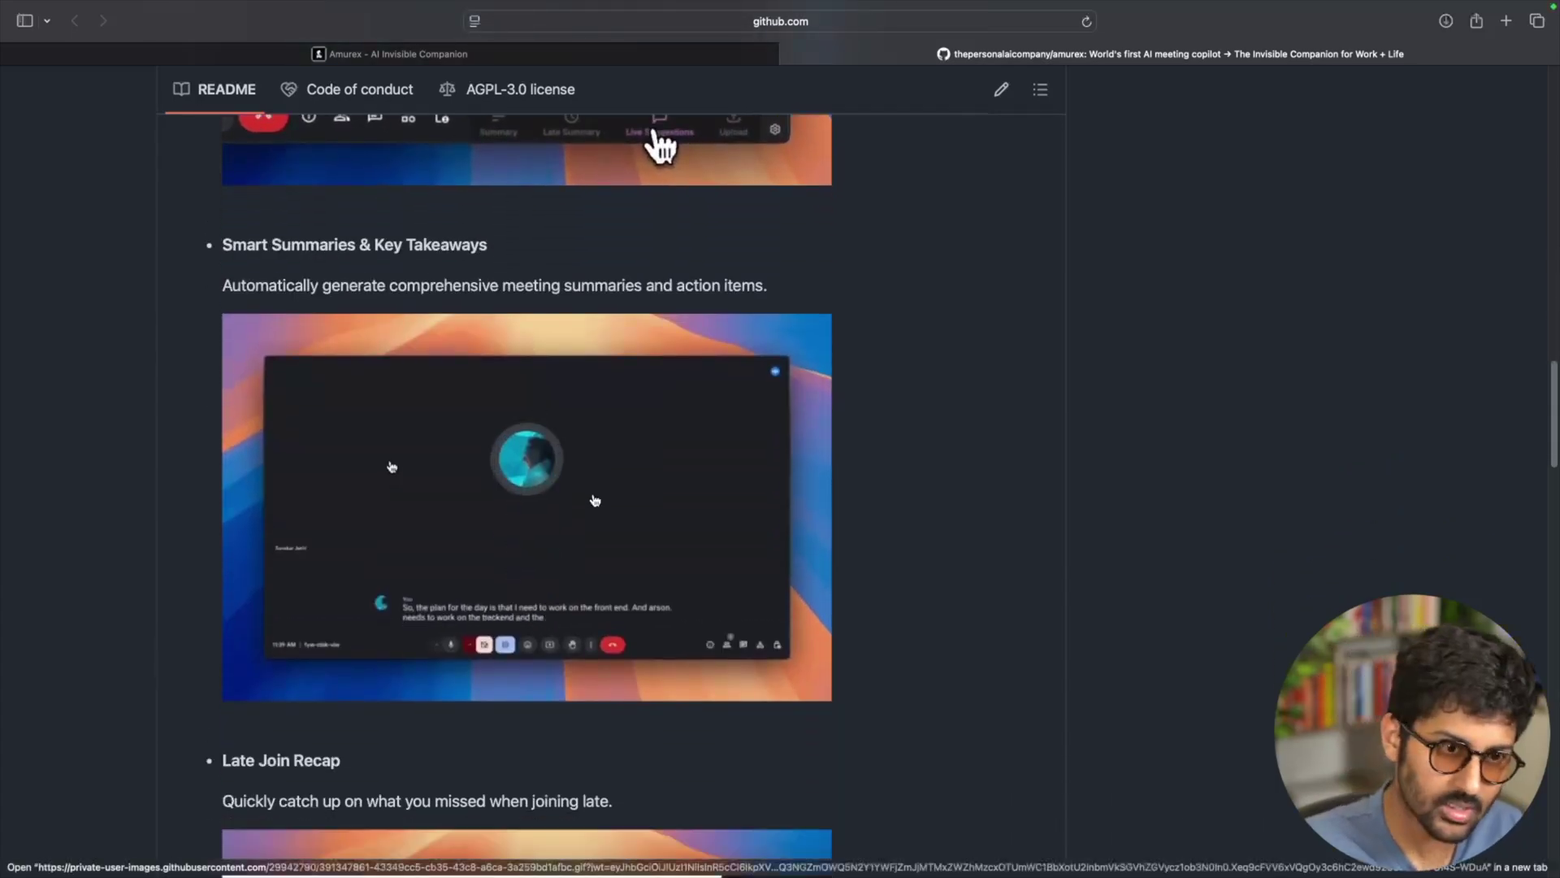
pyautogui.scroll(-3)
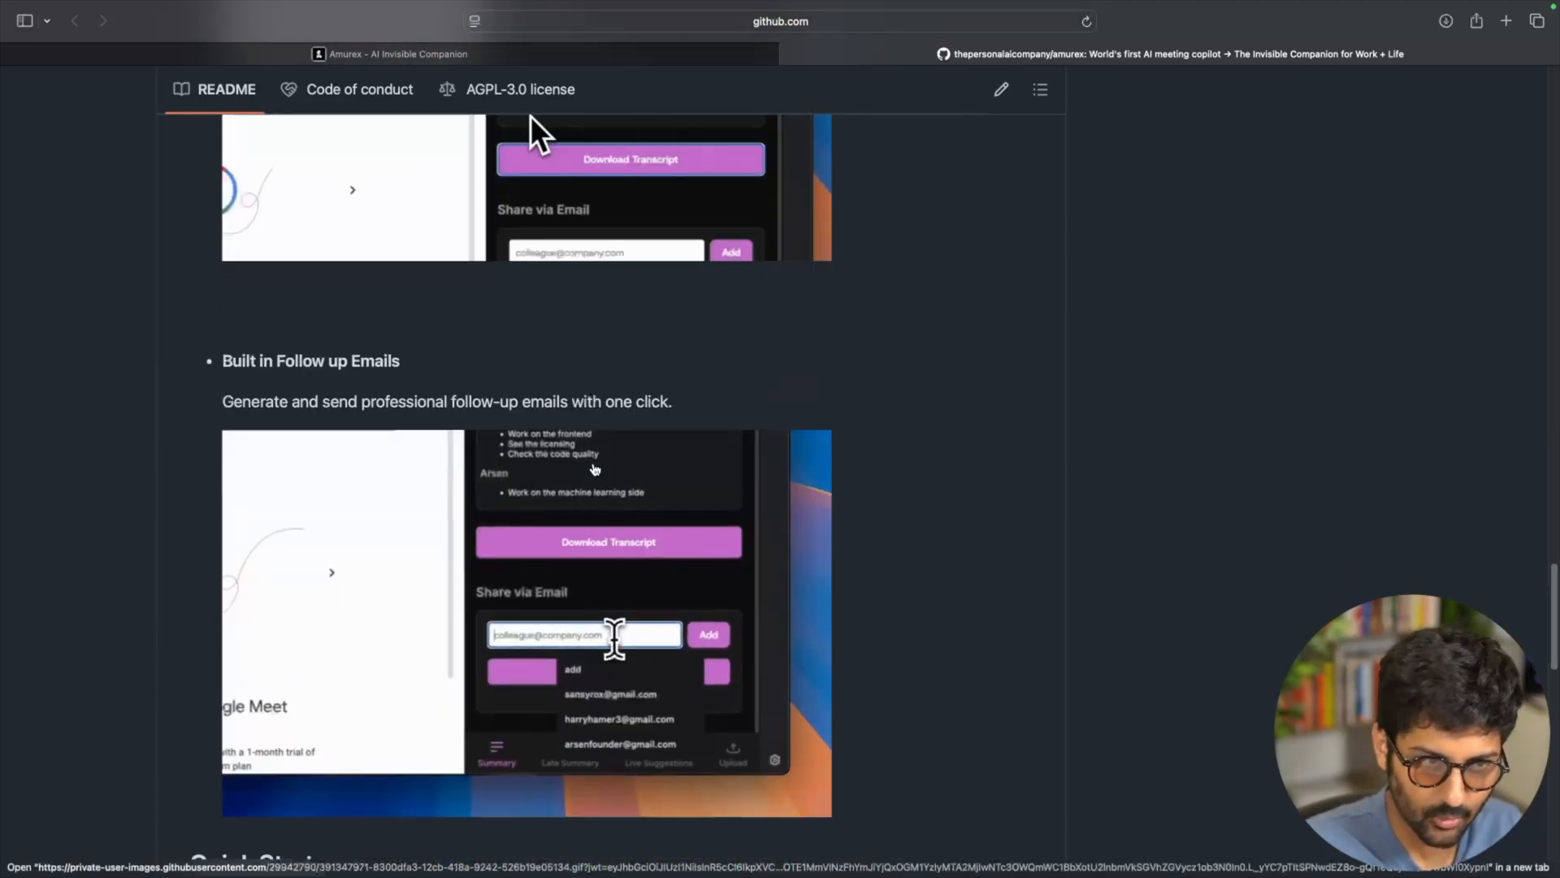
pyautogui.scroll(-3)
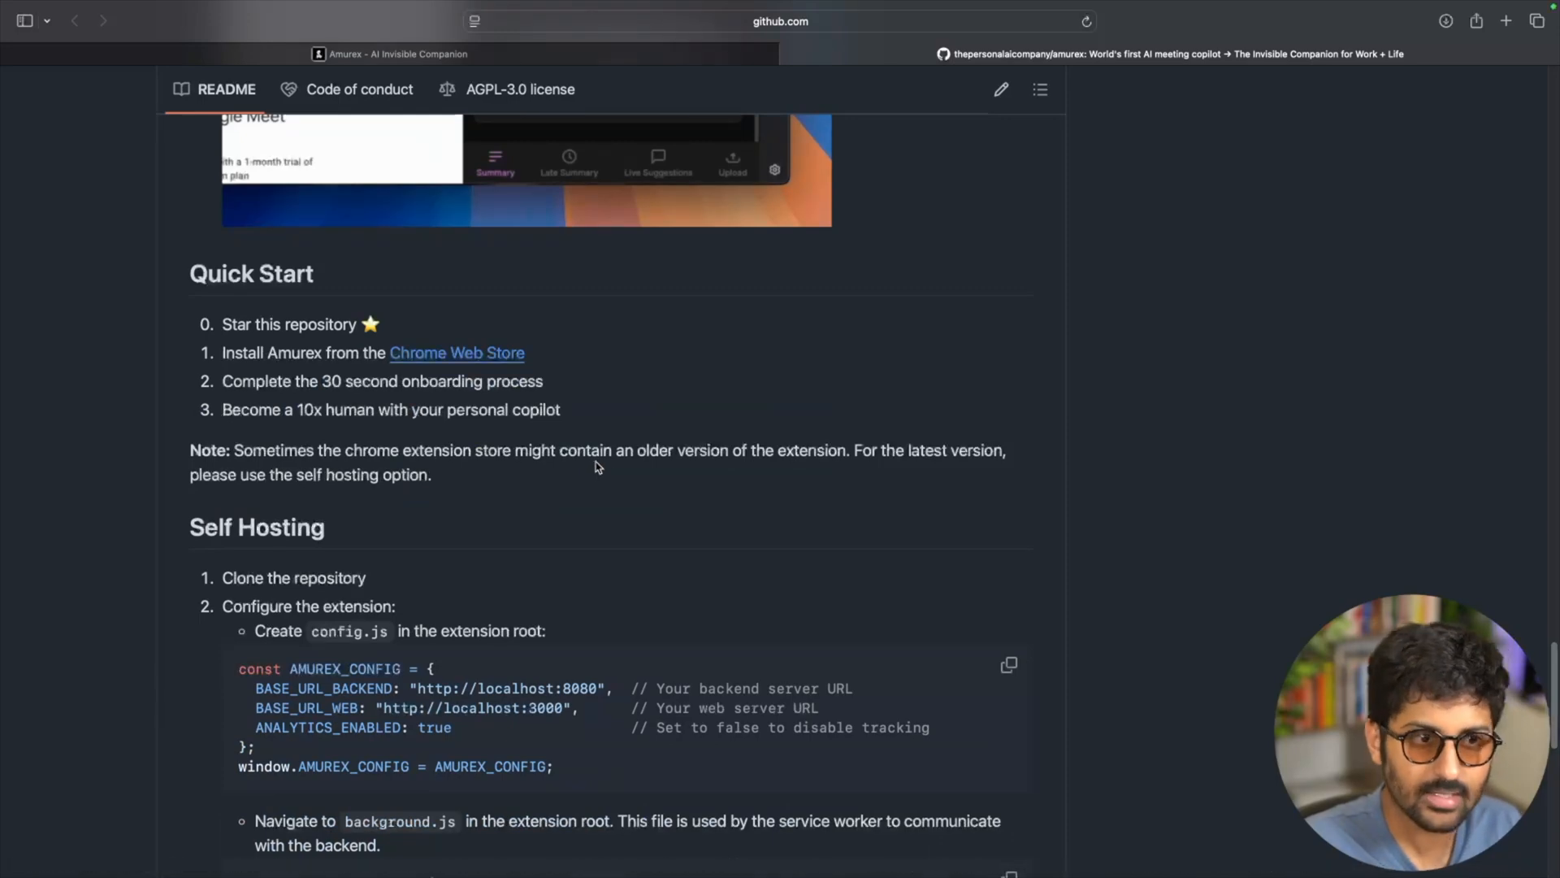
pyautogui.scroll(-3)
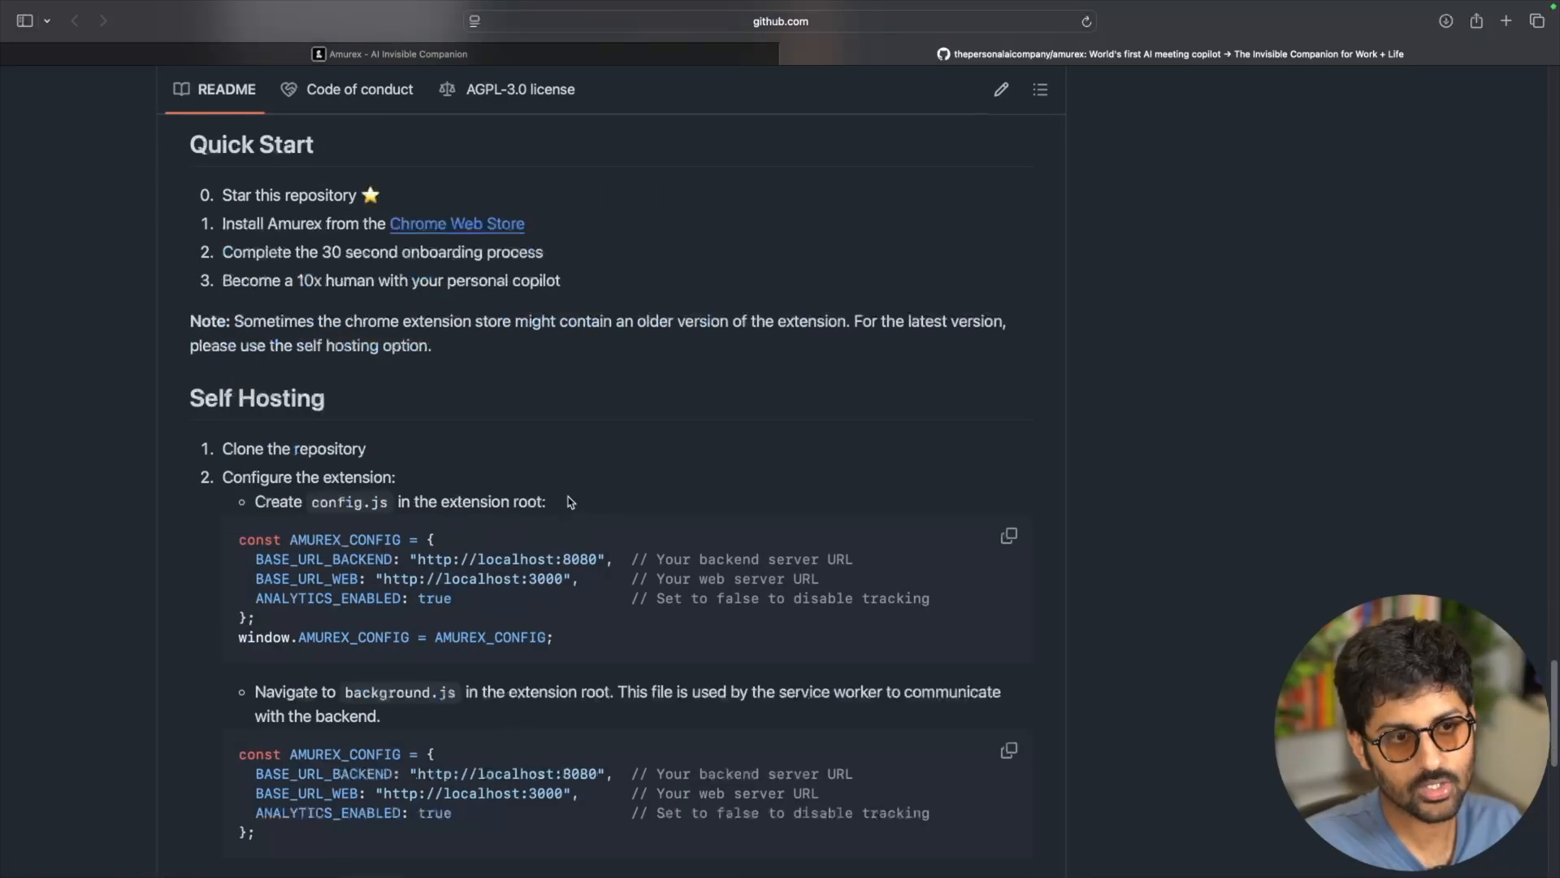
pyautogui.moveTo(400, 242)
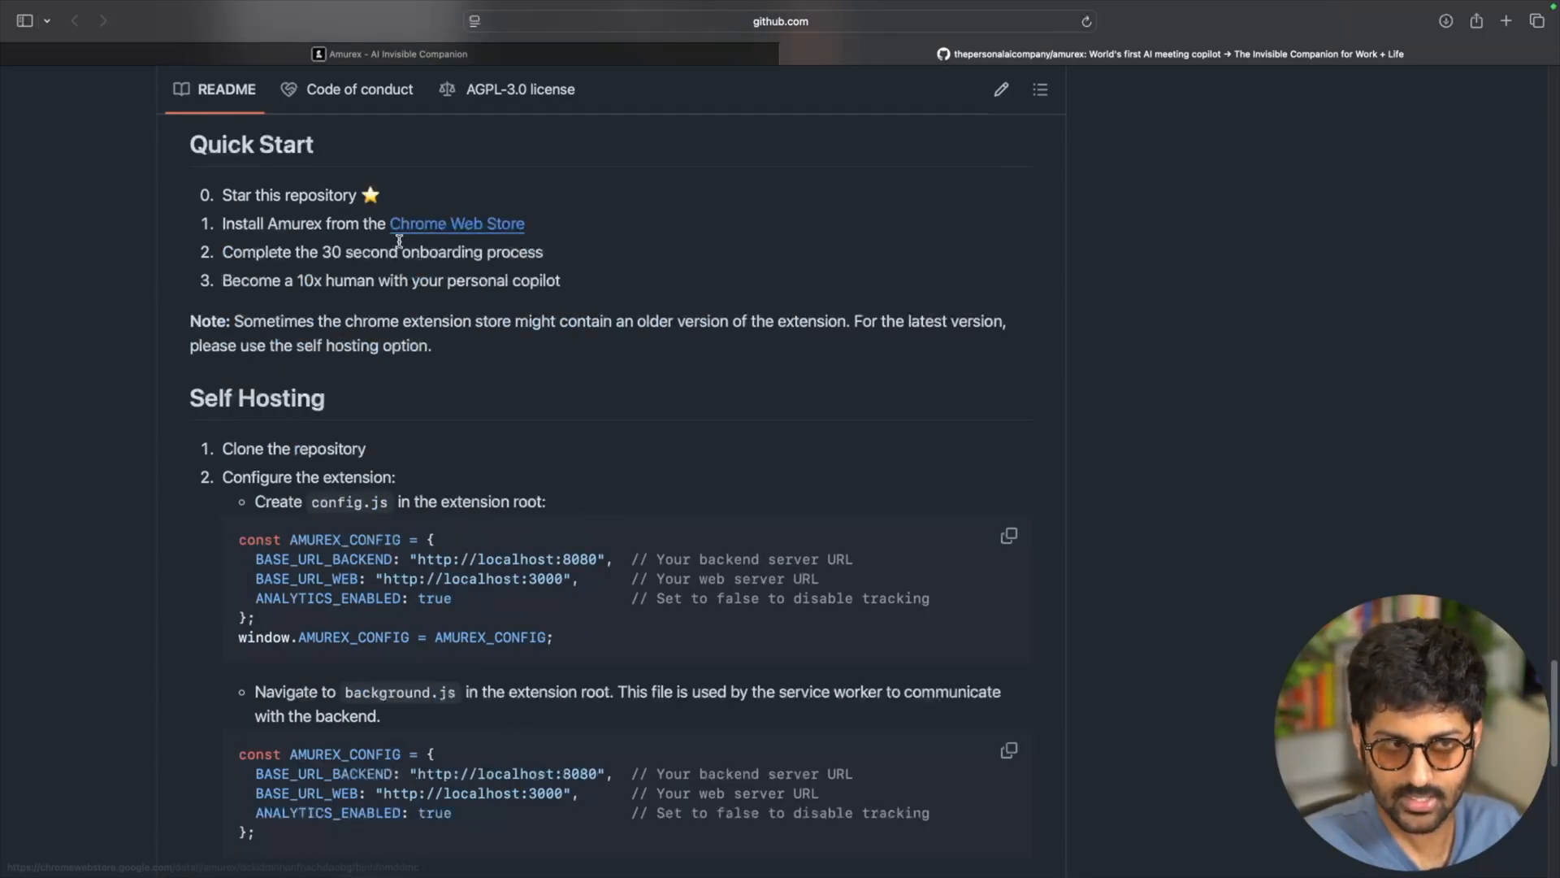
pyautogui.scroll(-3)
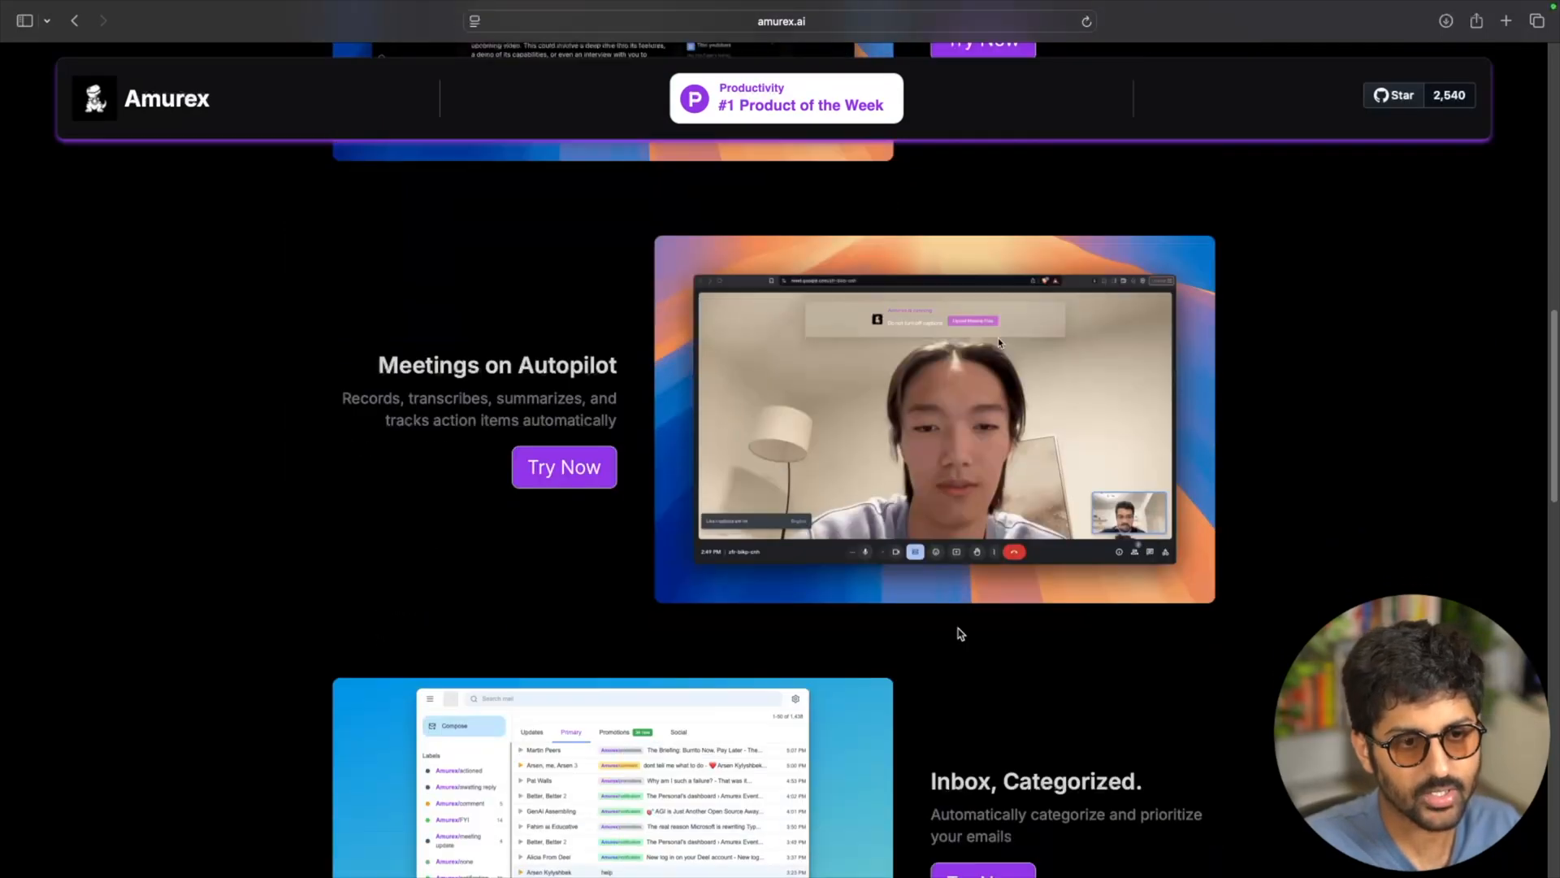
# Step: Expand the FAQ answers for 'How much do I pay?' and 'What do you mean by an invisible companion?'
pyautogui.scroll(-3)
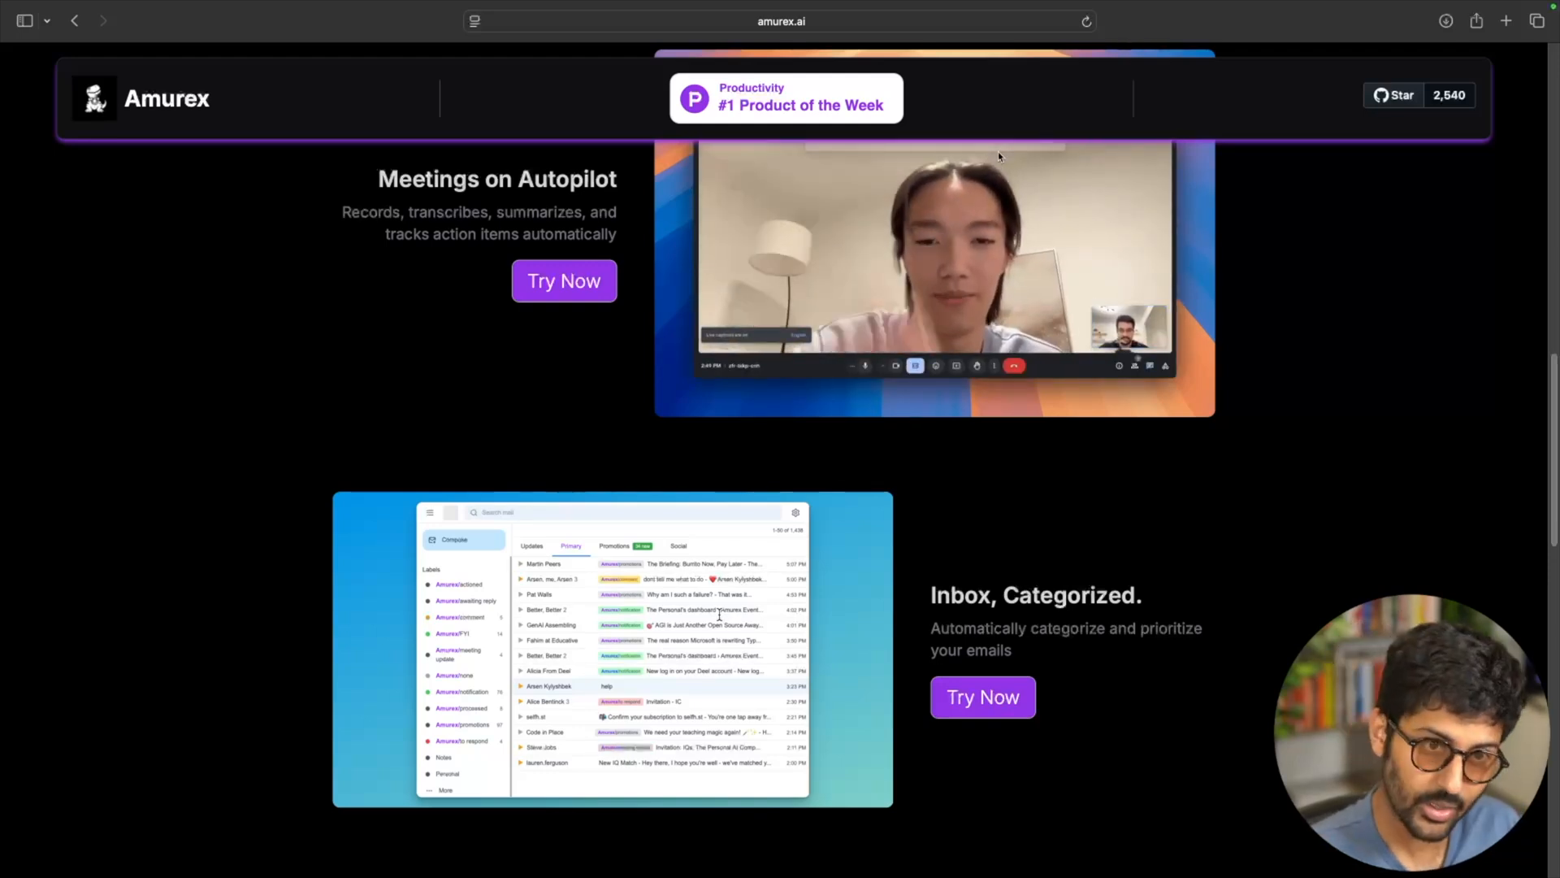
pyautogui.scroll(-3)
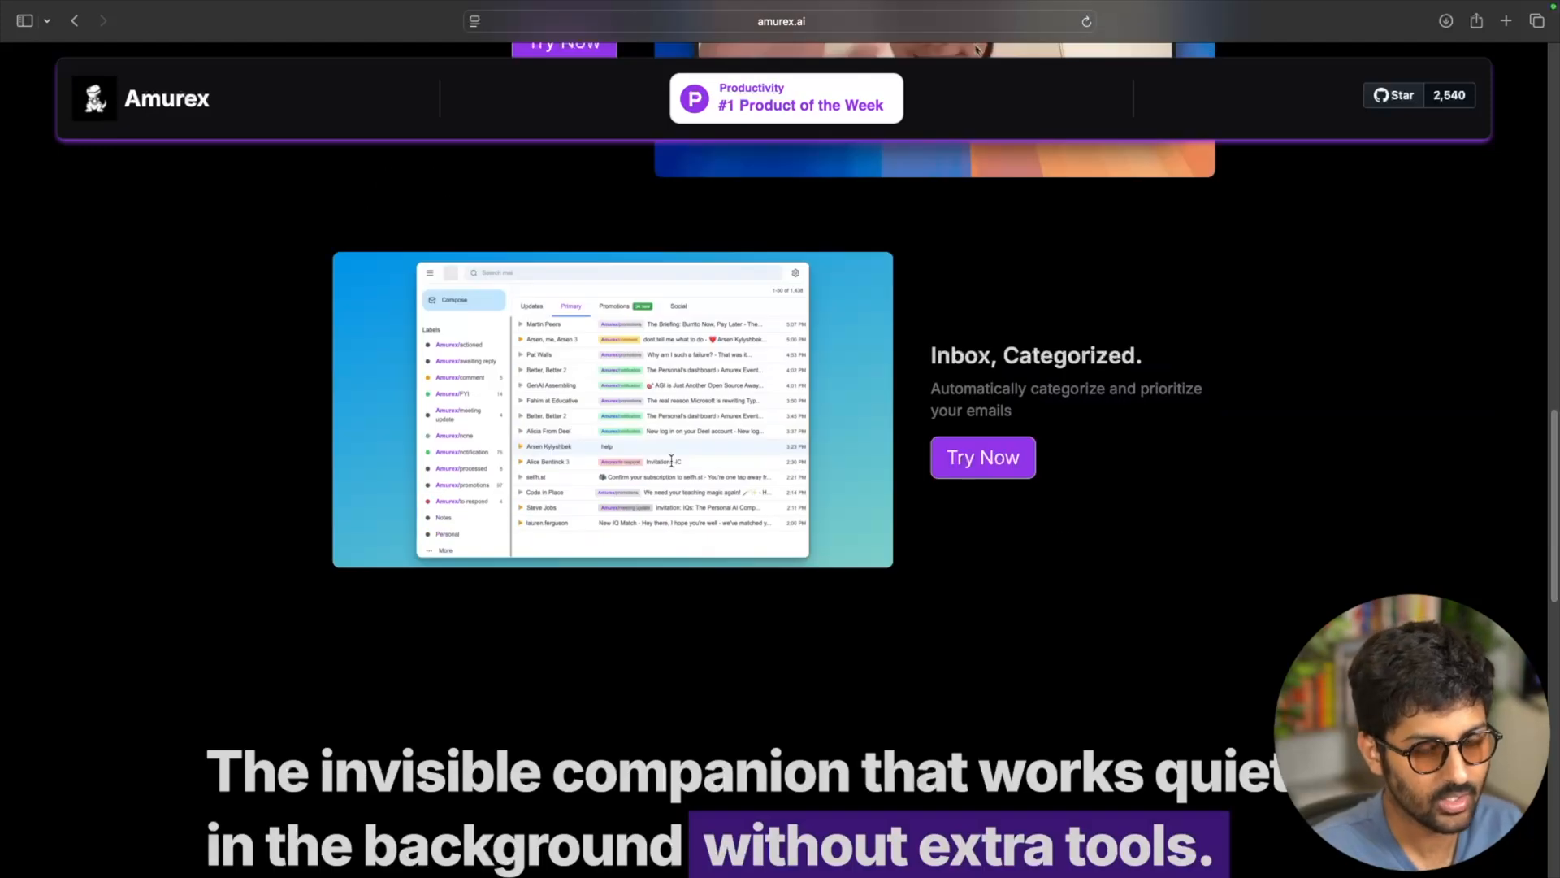
pyautogui.scroll(-3)
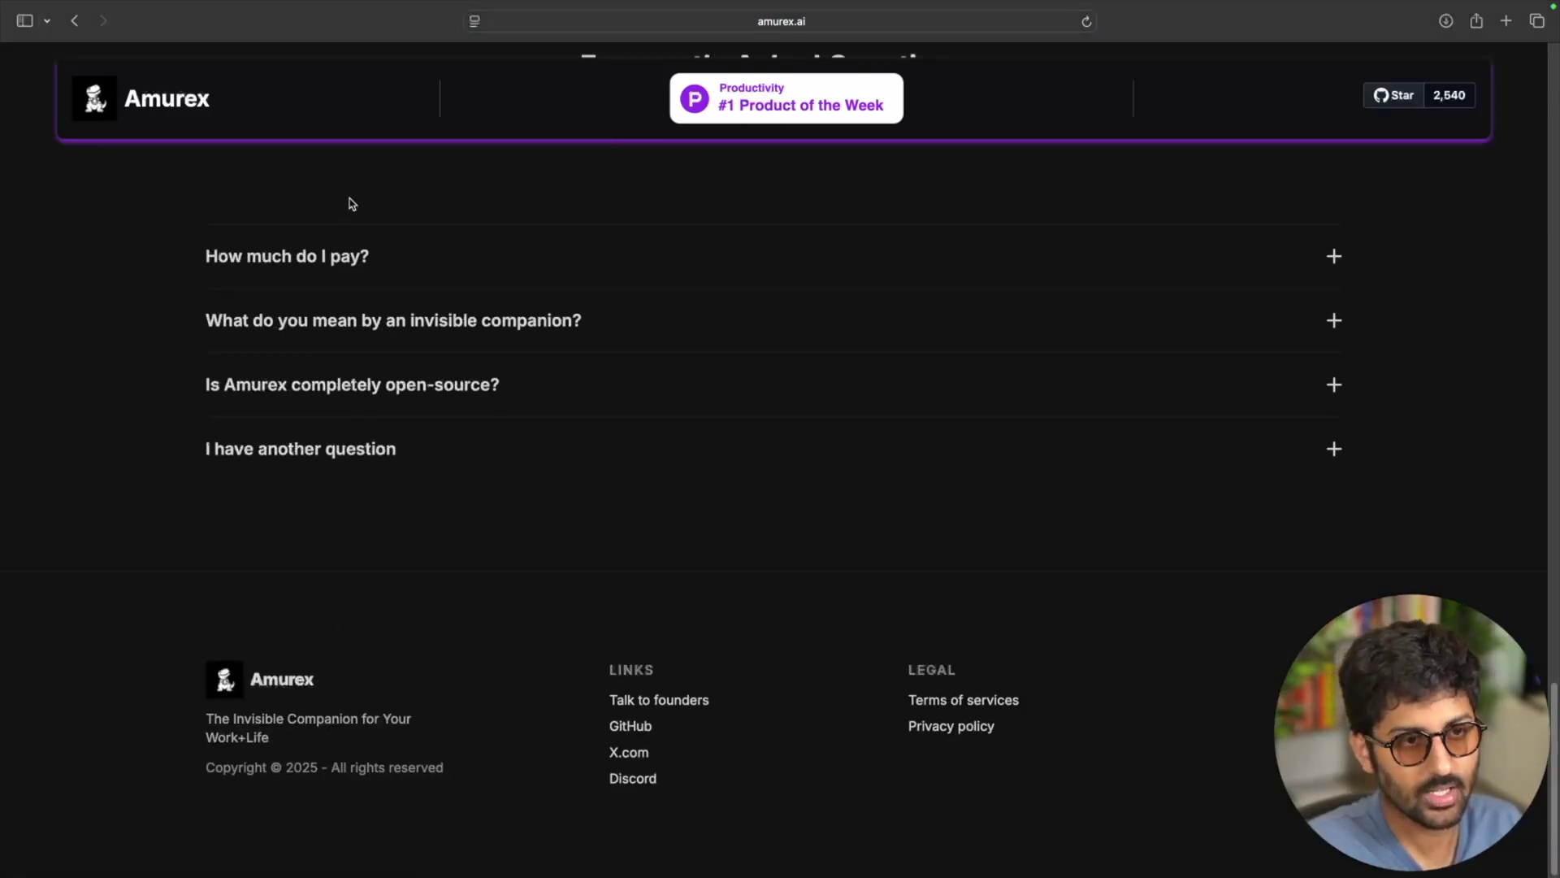
pyautogui.click(288, 257)
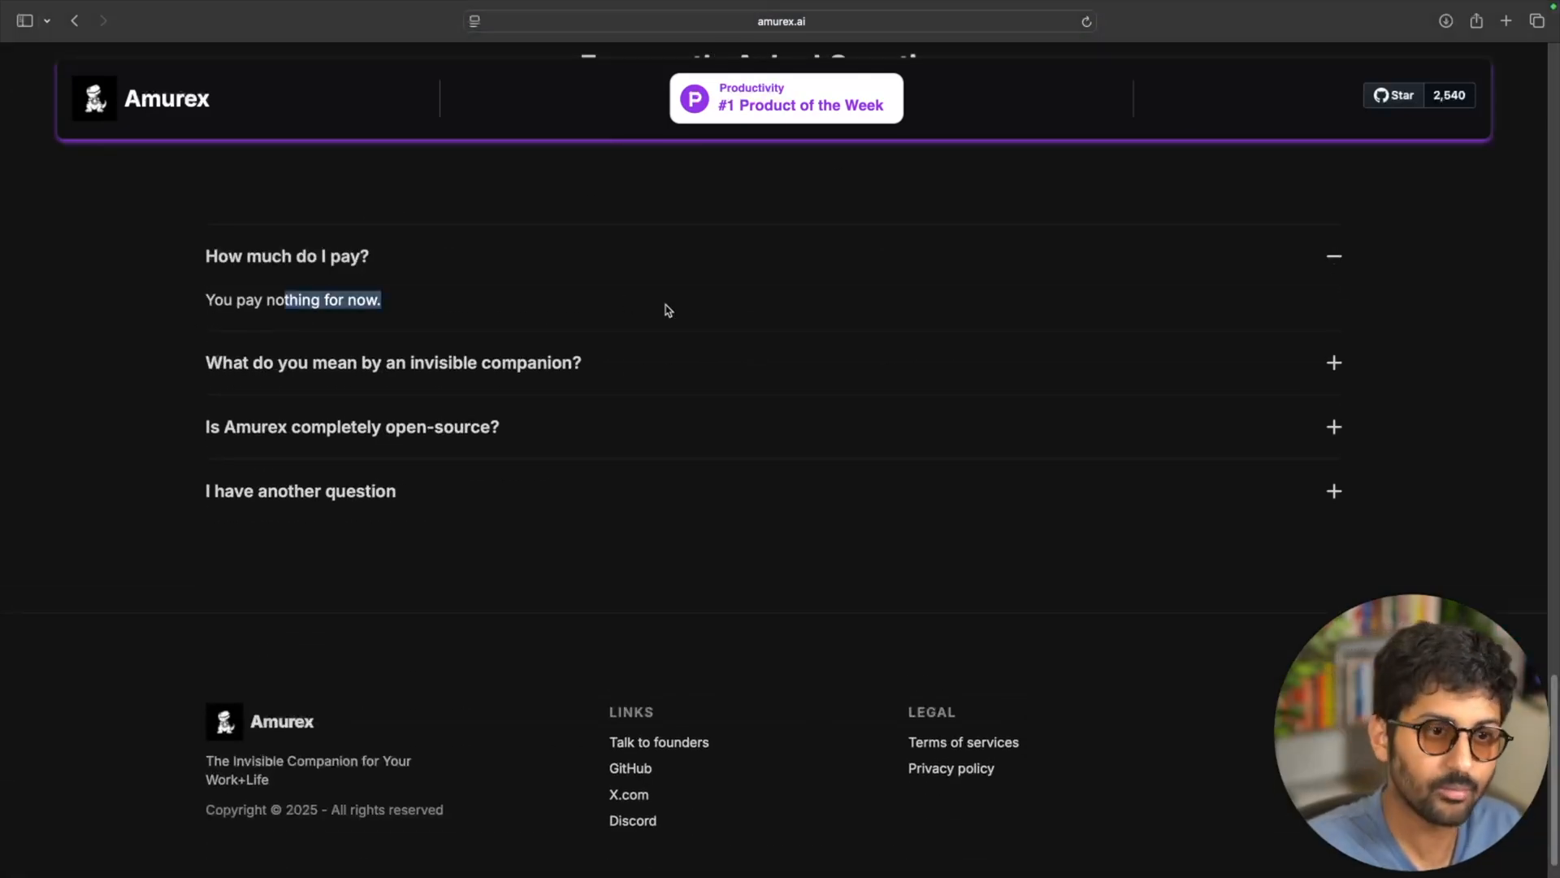
pyautogui.click(393, 363)
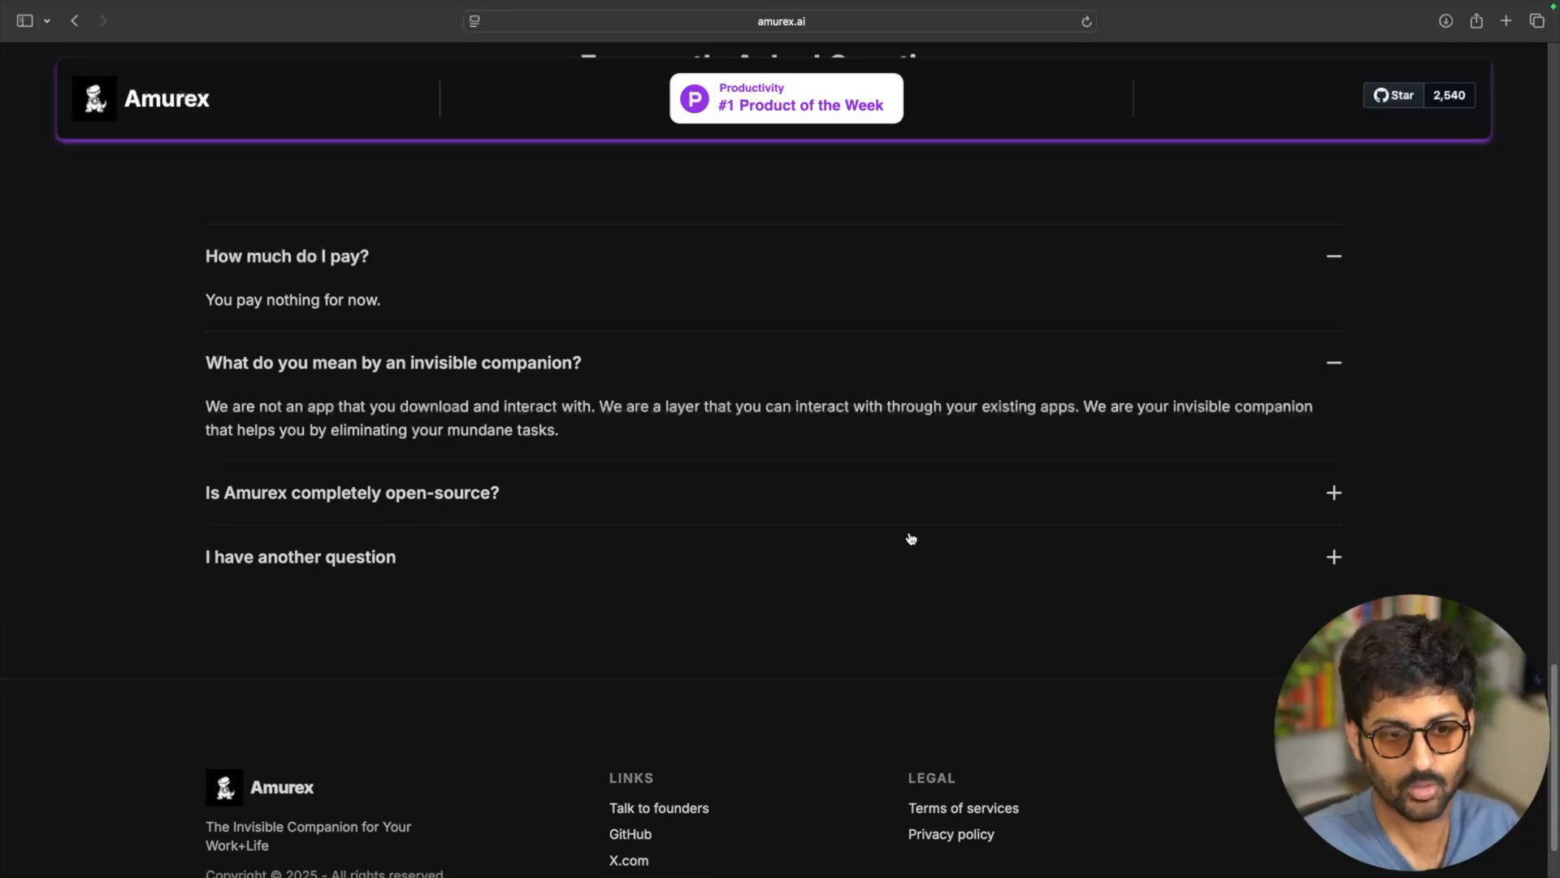
pyautogui.scroll(-3)
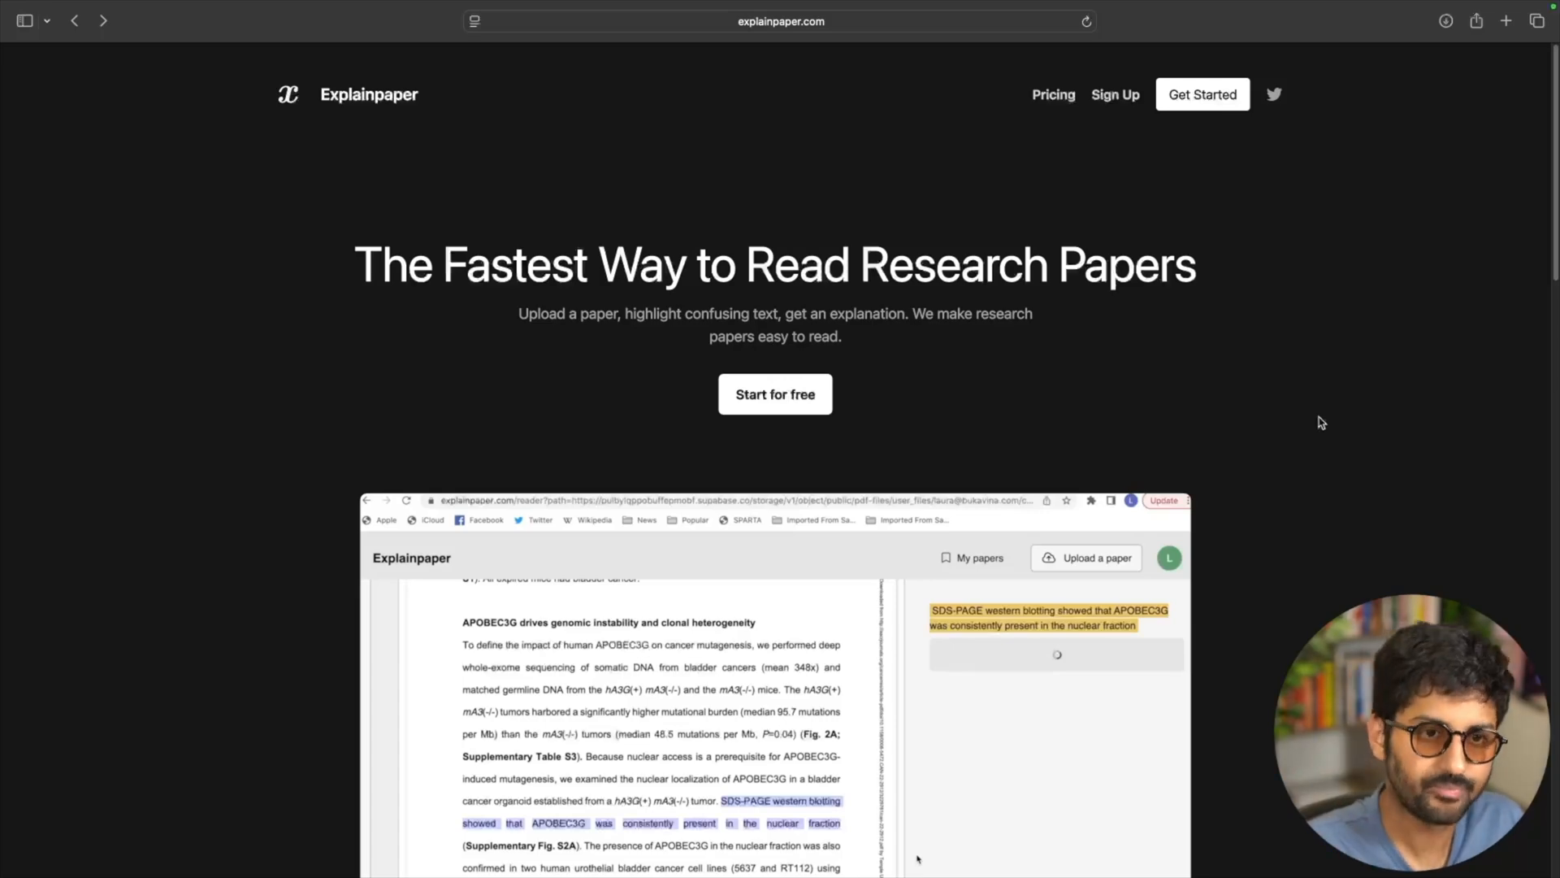
pyautogui.scroll(-3)
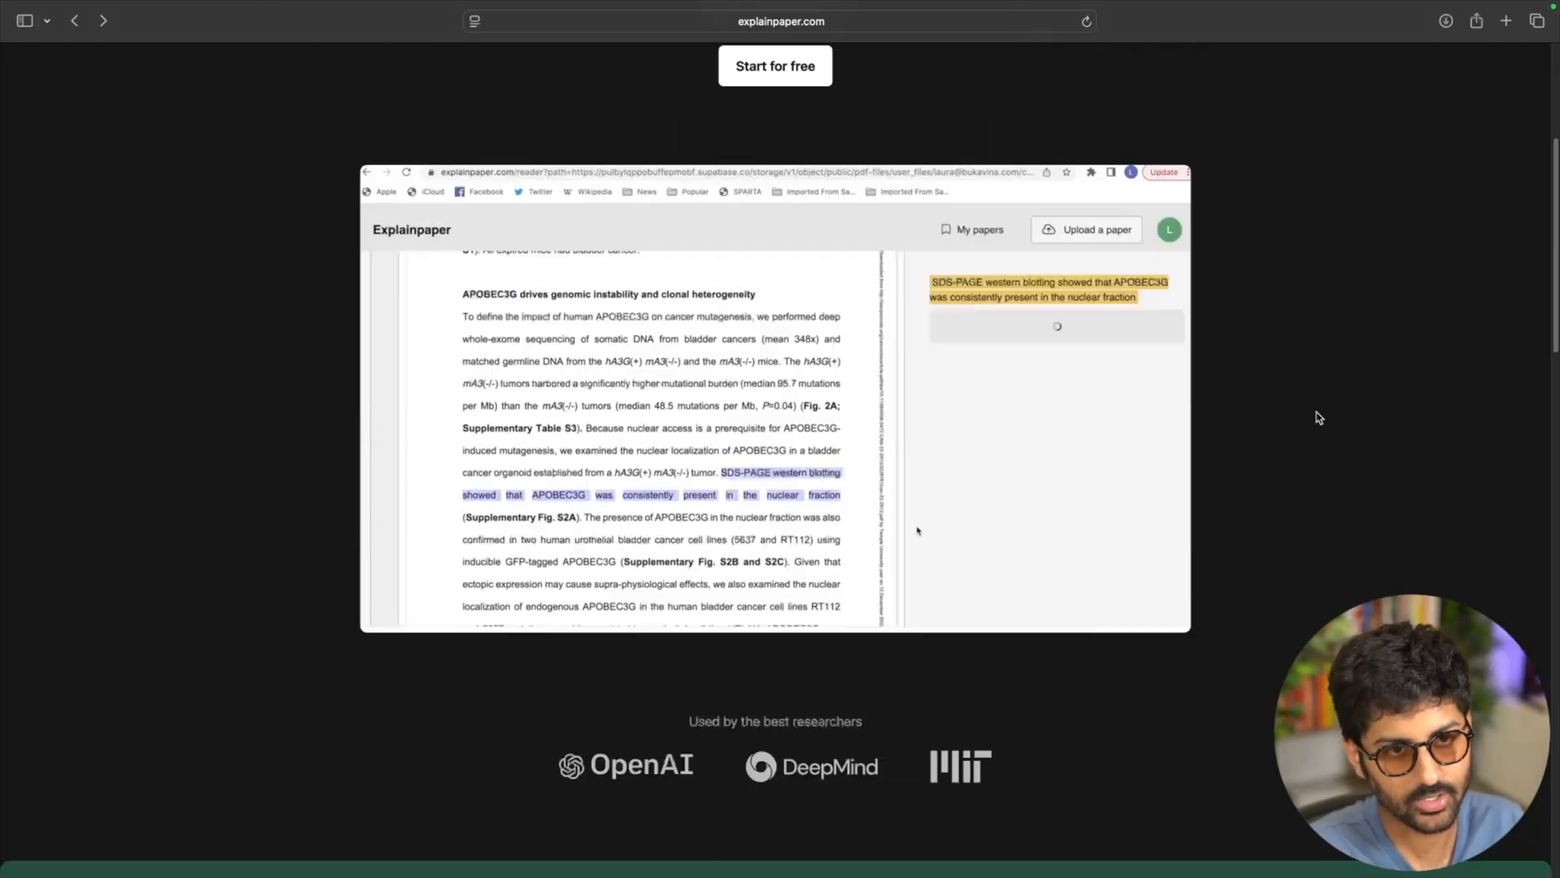
pyautogui.scroll(-3)
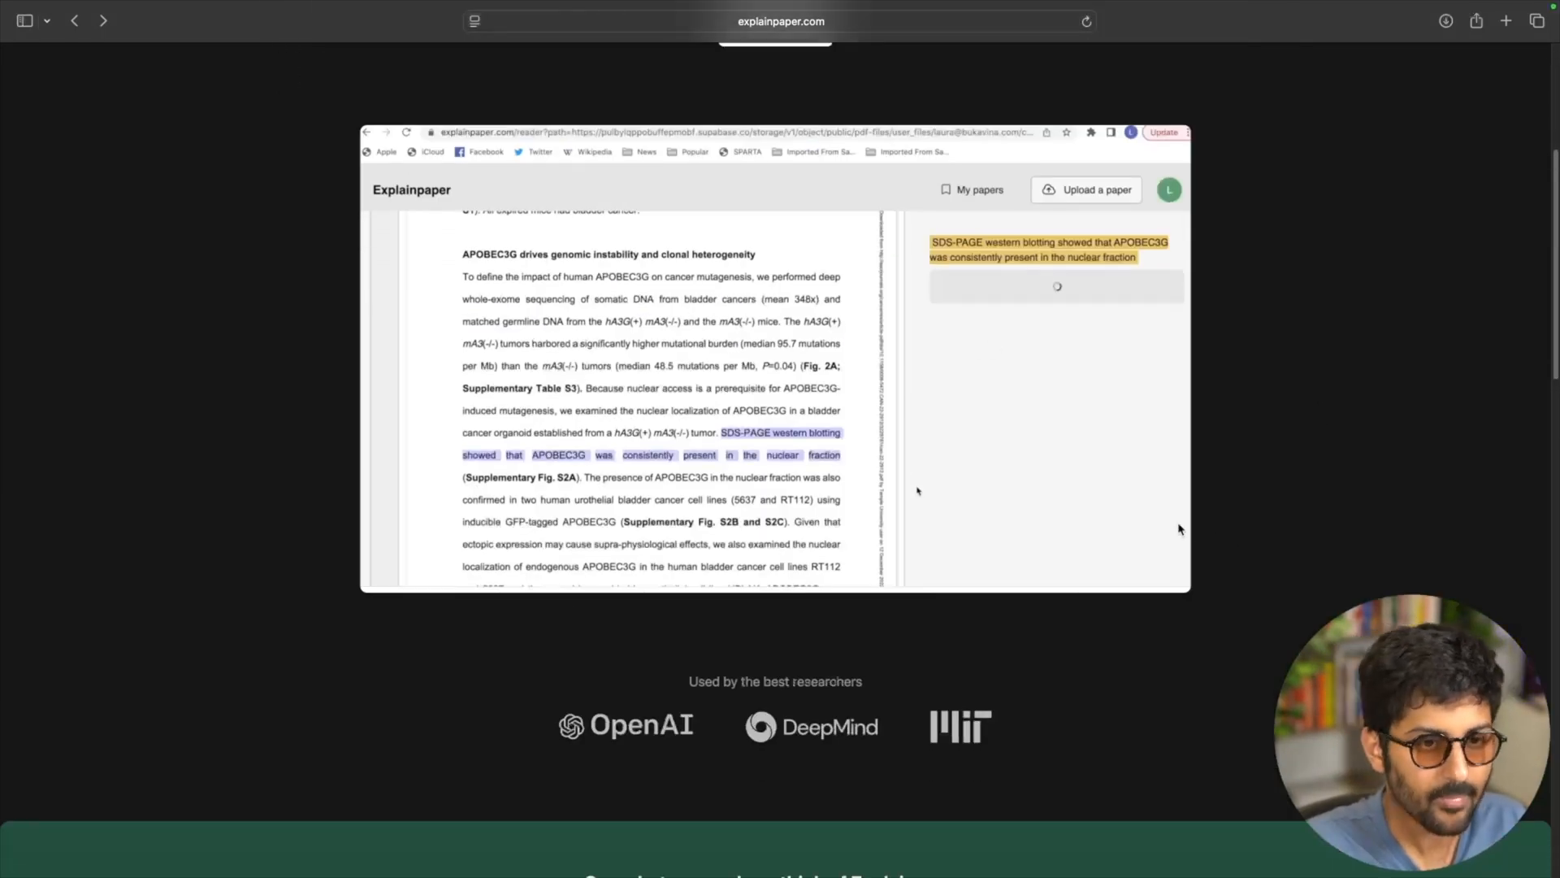
pyautogui.scroll(-3)
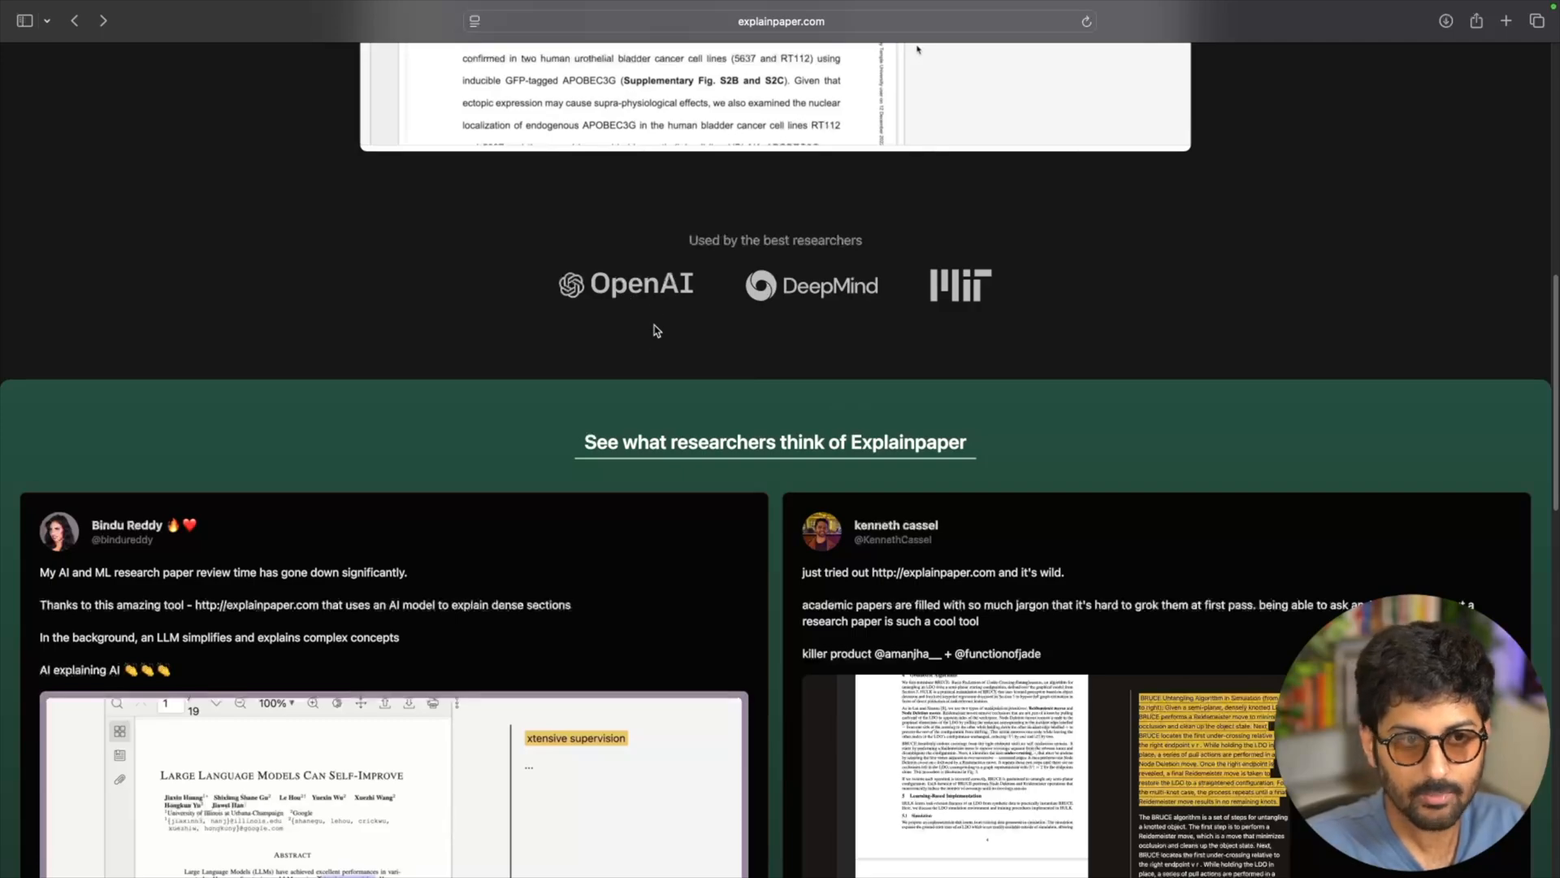
pyautogui.scroll(-3)
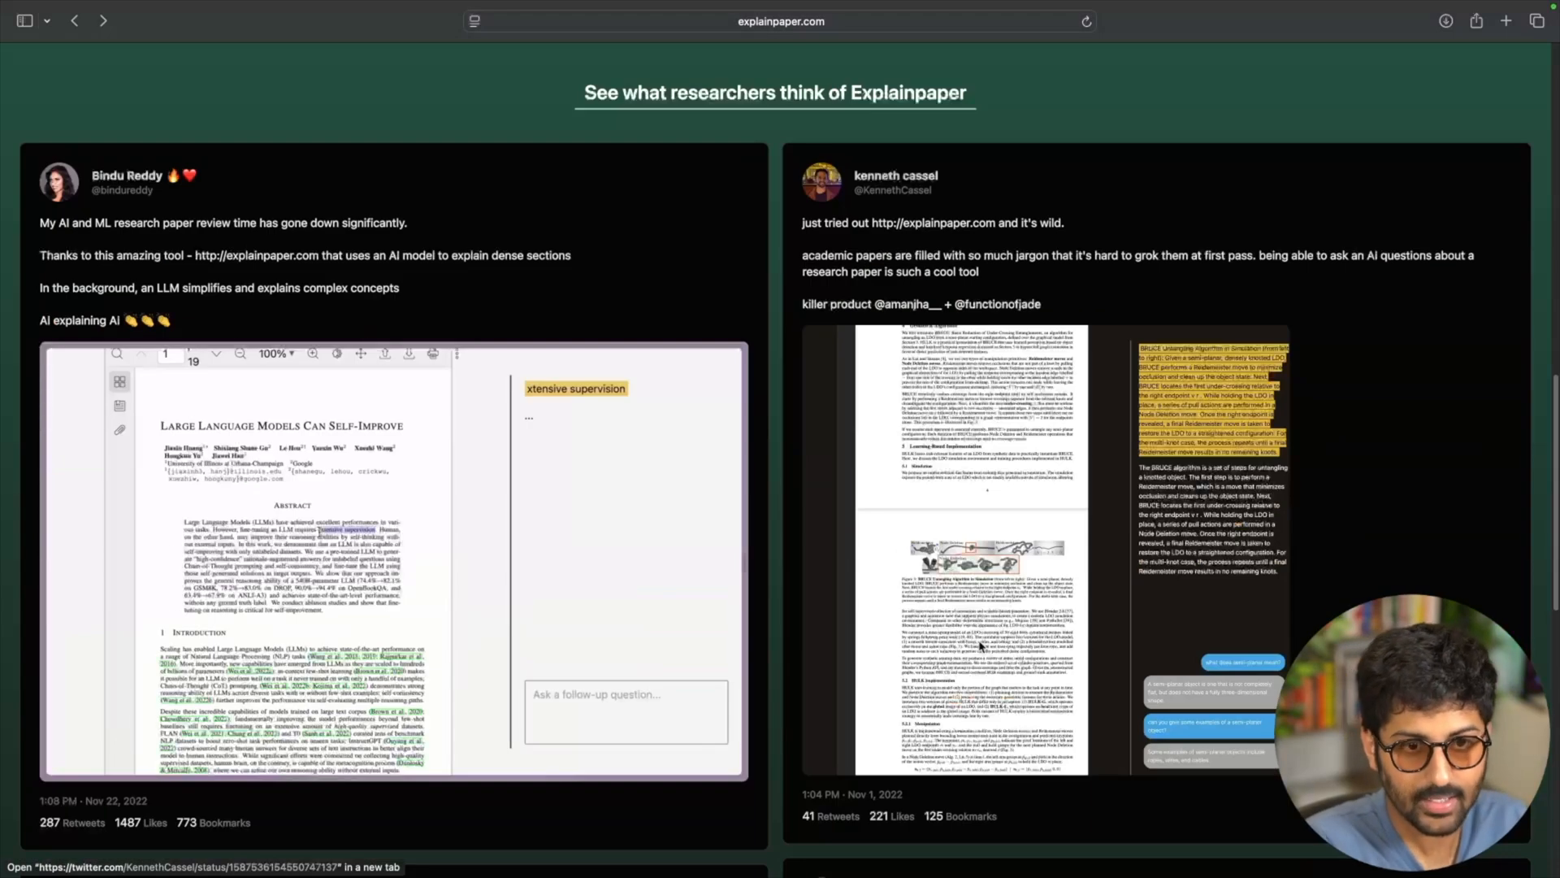
pyautogui.scroll(-3)
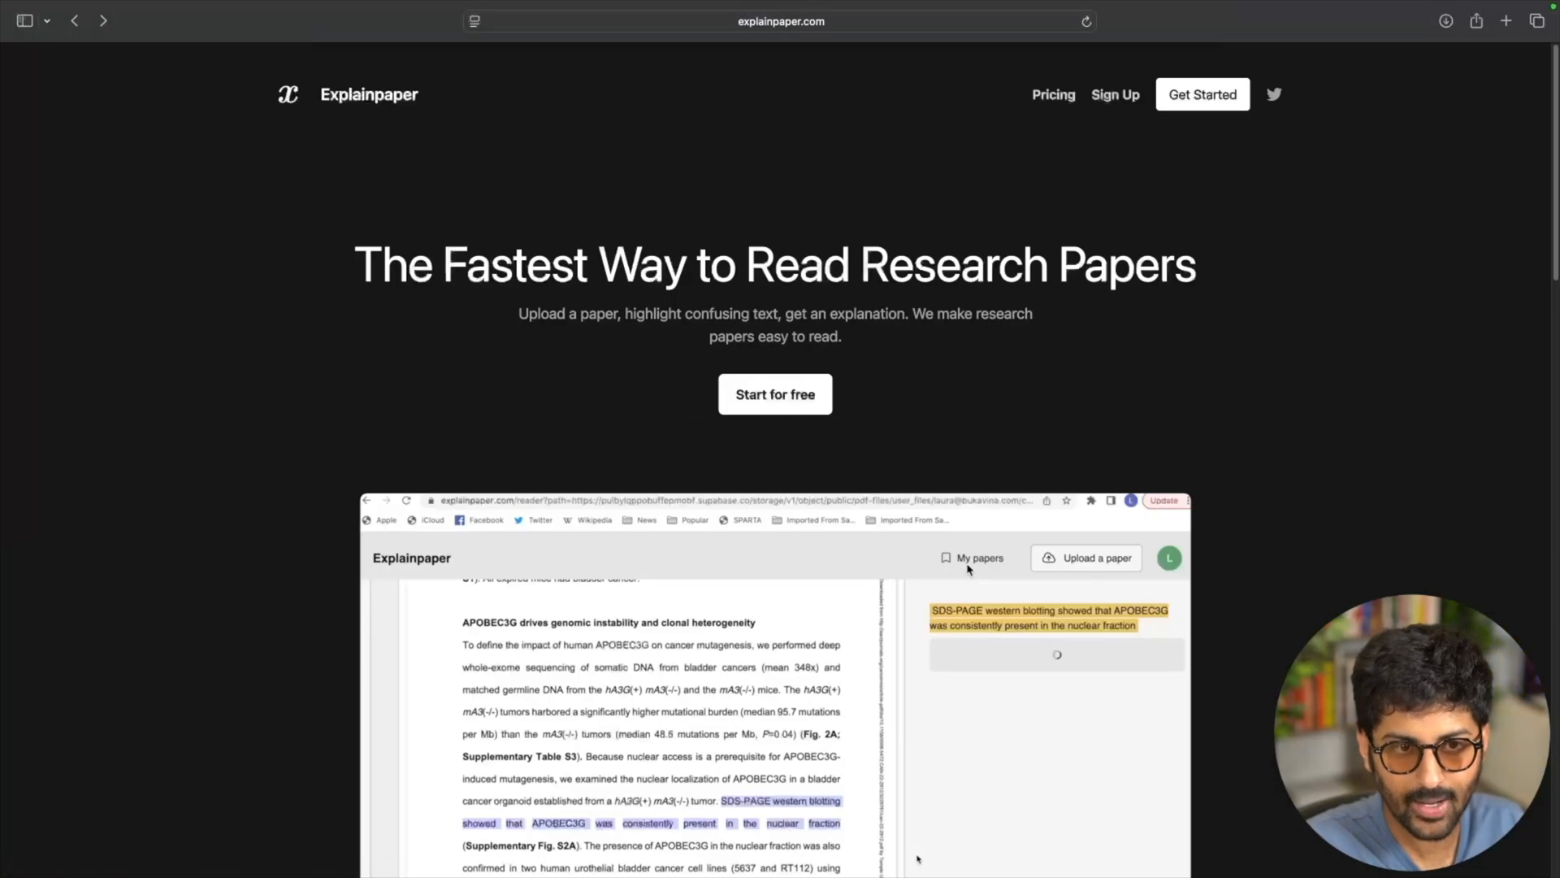
pyautogui.scroll(-3)
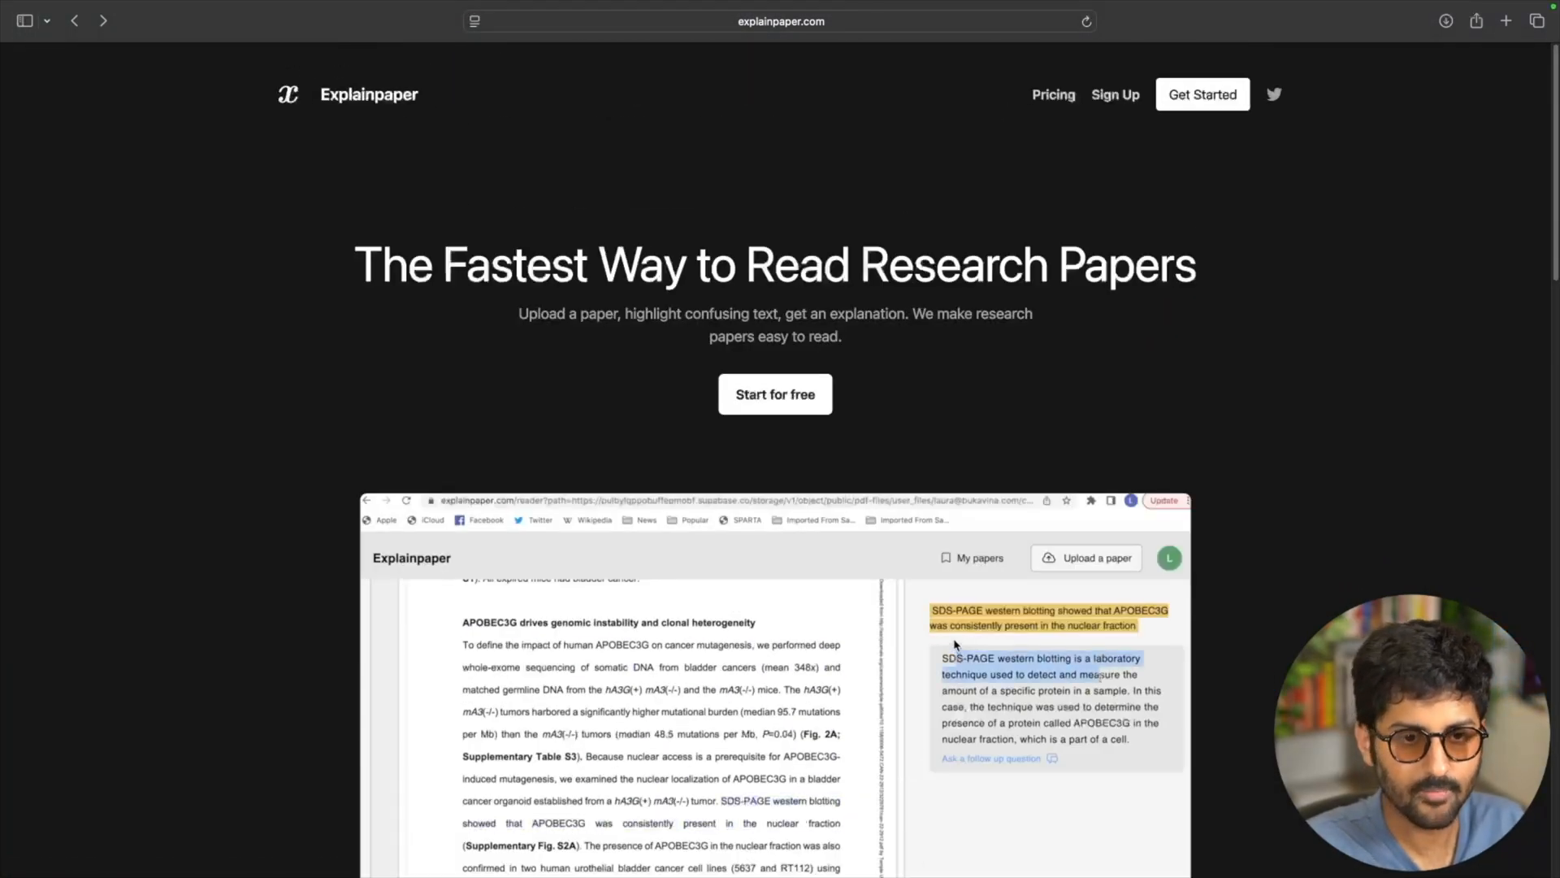
pyautogui.scroll(-3)
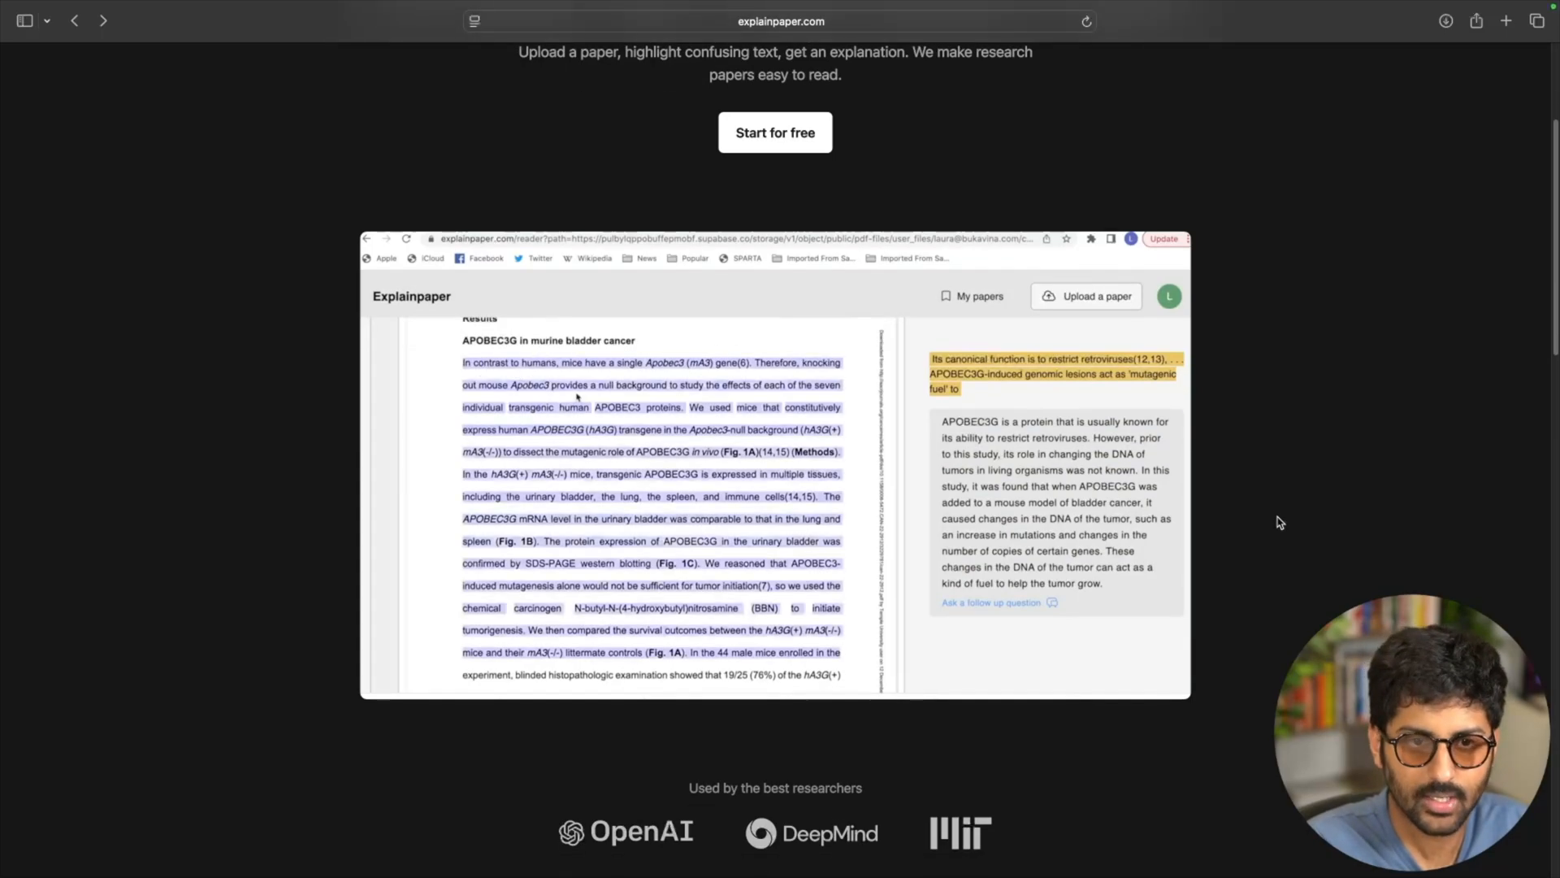
pyautogui.scroll(-3)
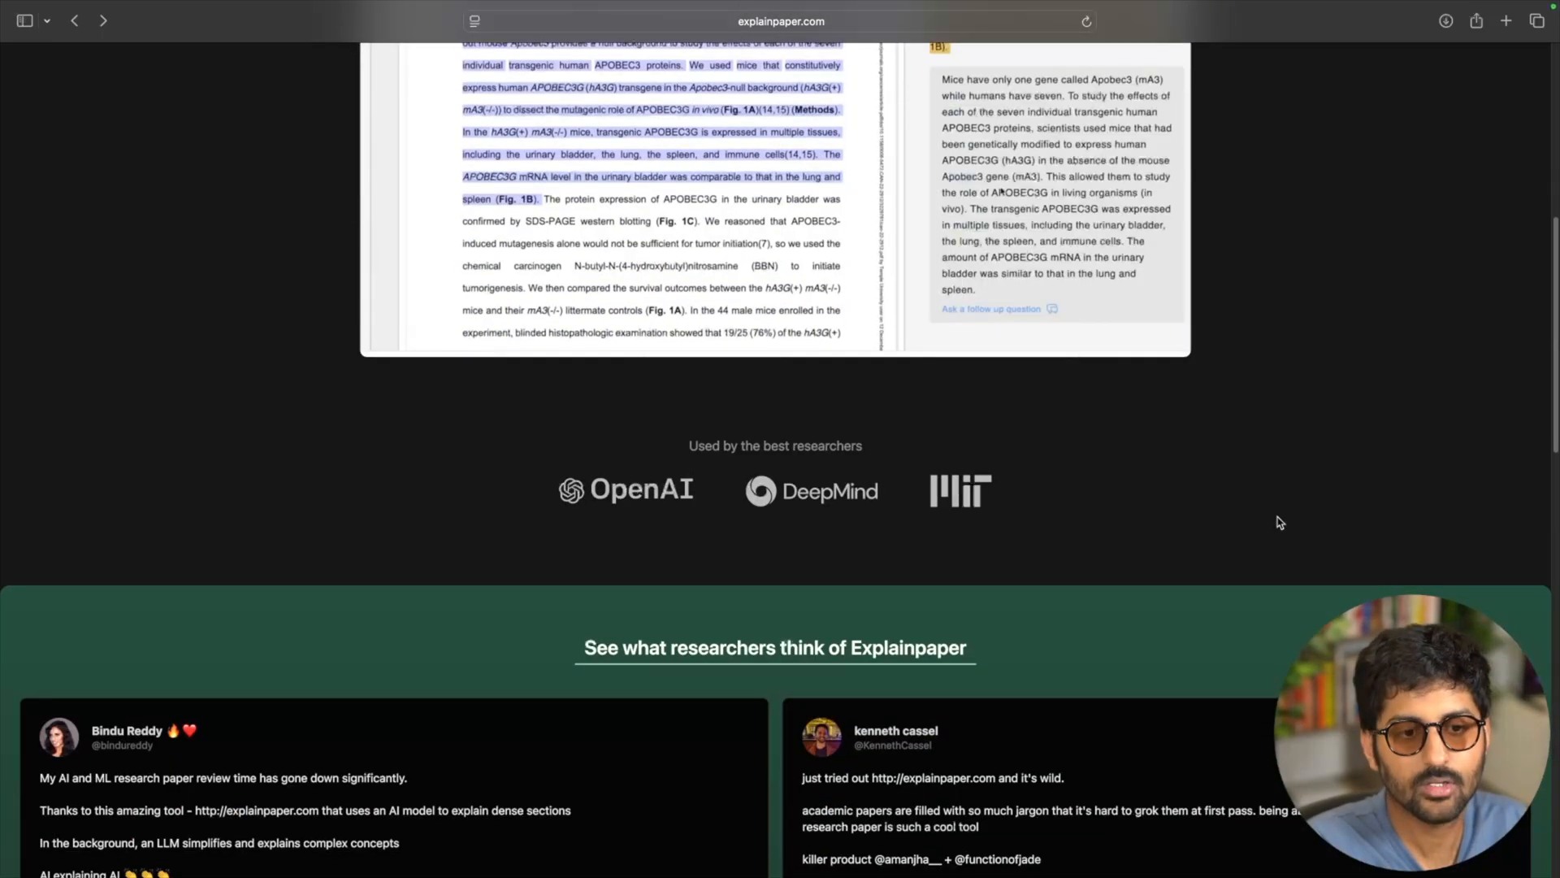
pyautogui.scroll(-3)
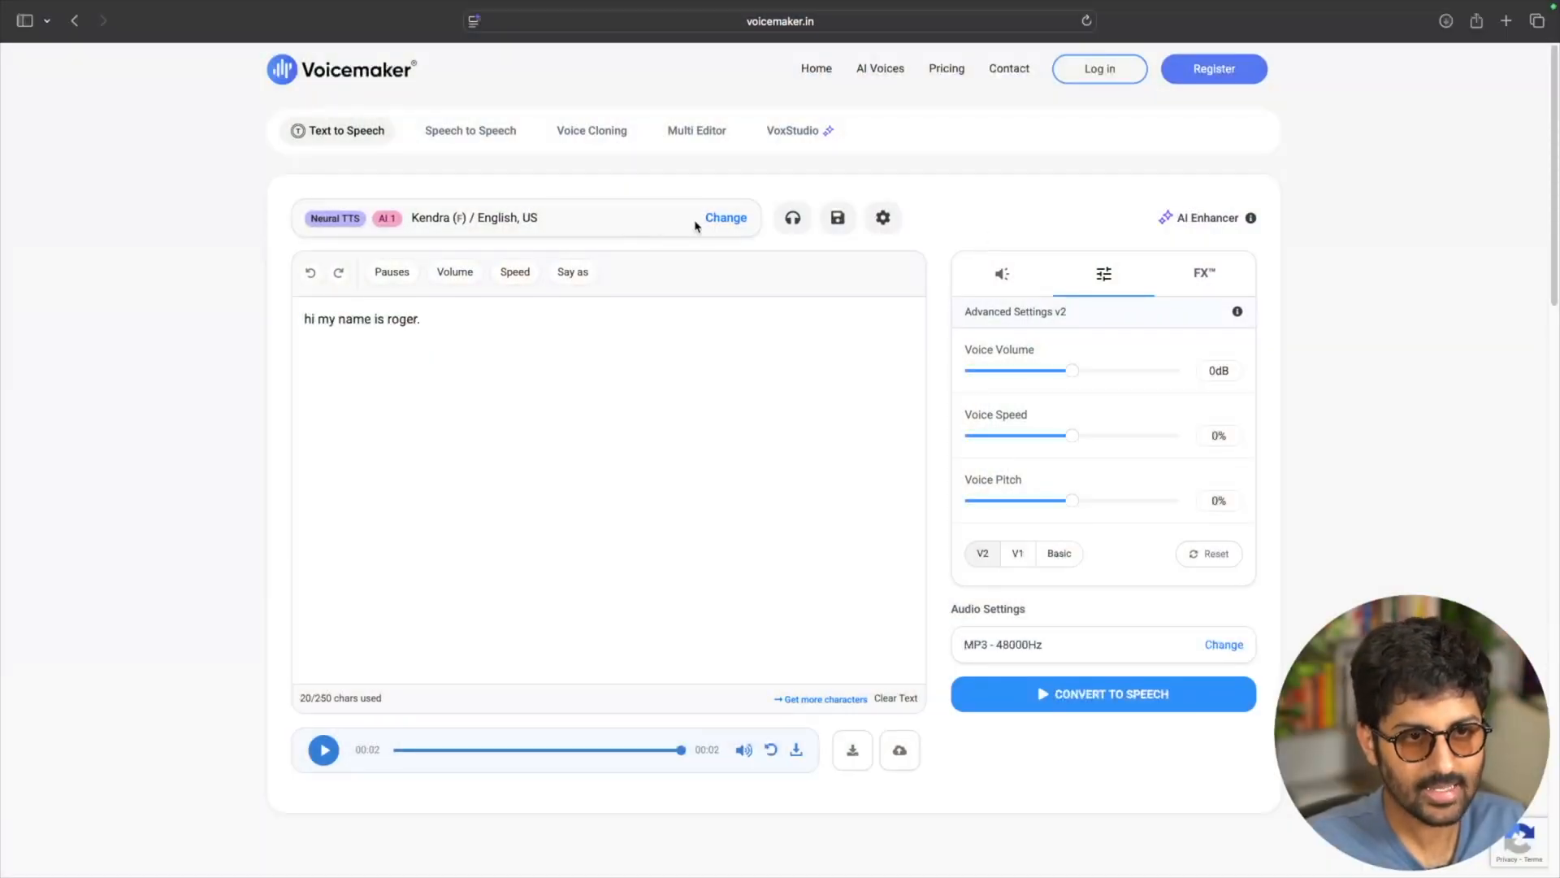
# Step: Keep Kendra as the voice and replace the sample text with 'Hey, how are you doing?'
pyautogui.click(725, 218)
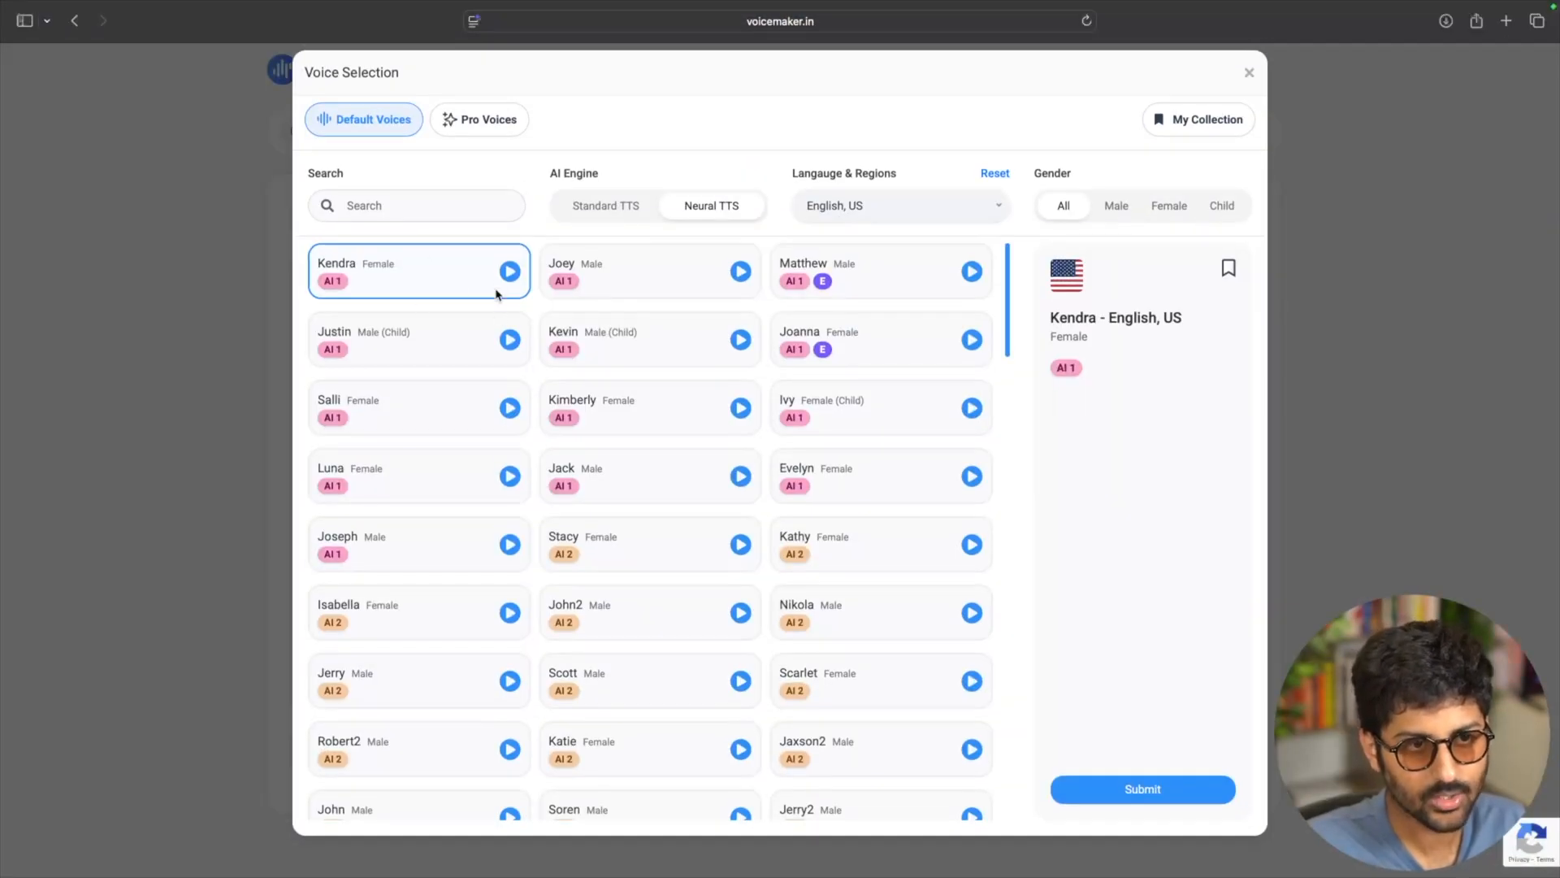
pyautogui.click(510, 271)
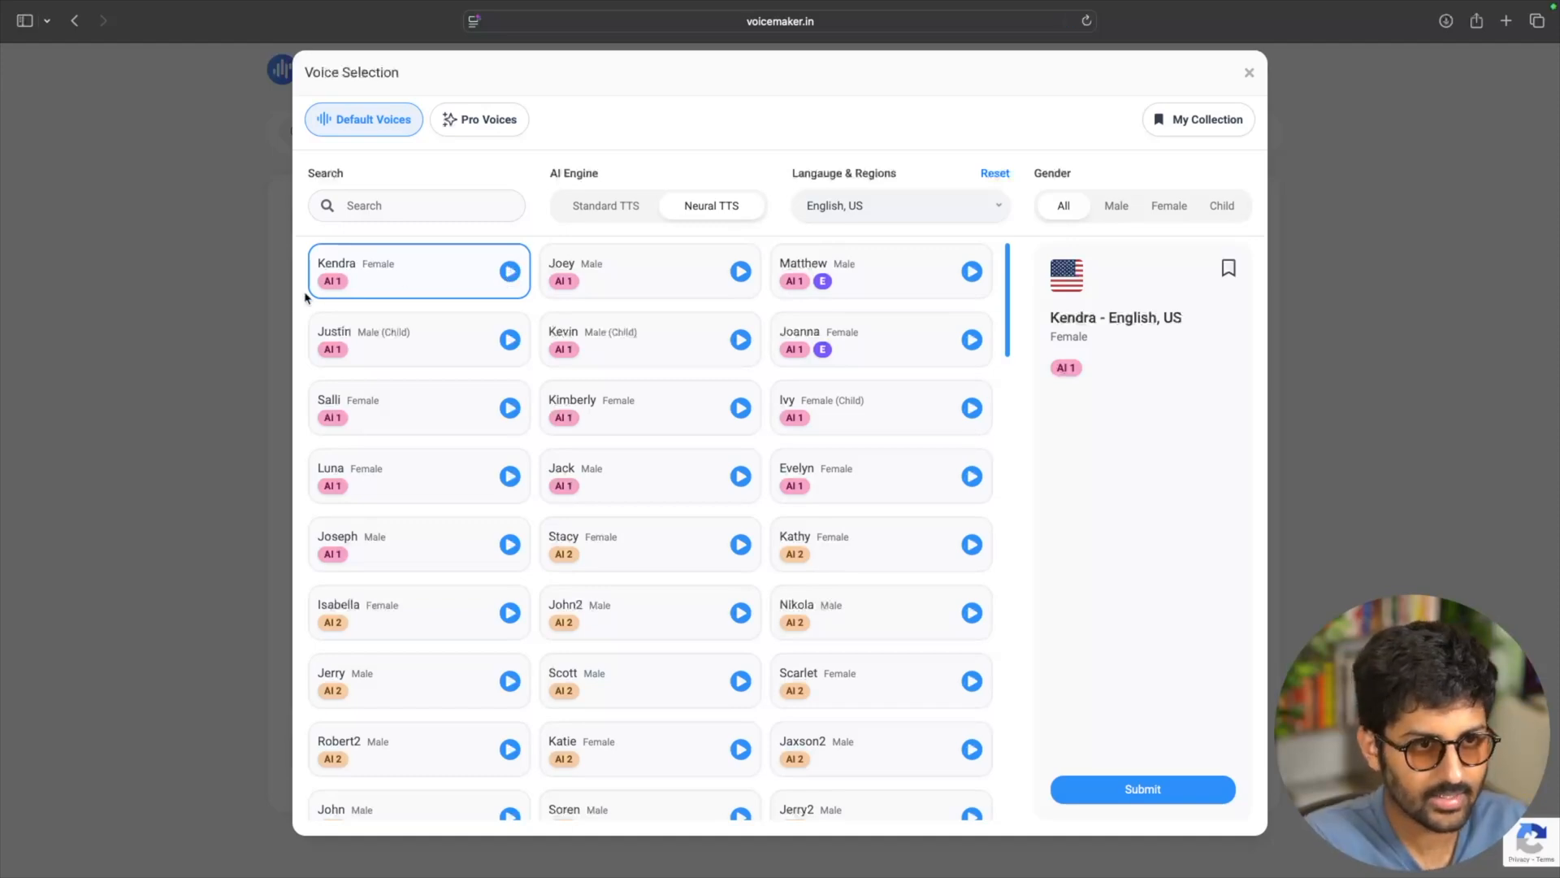
pyautogui.click(1141, 790)
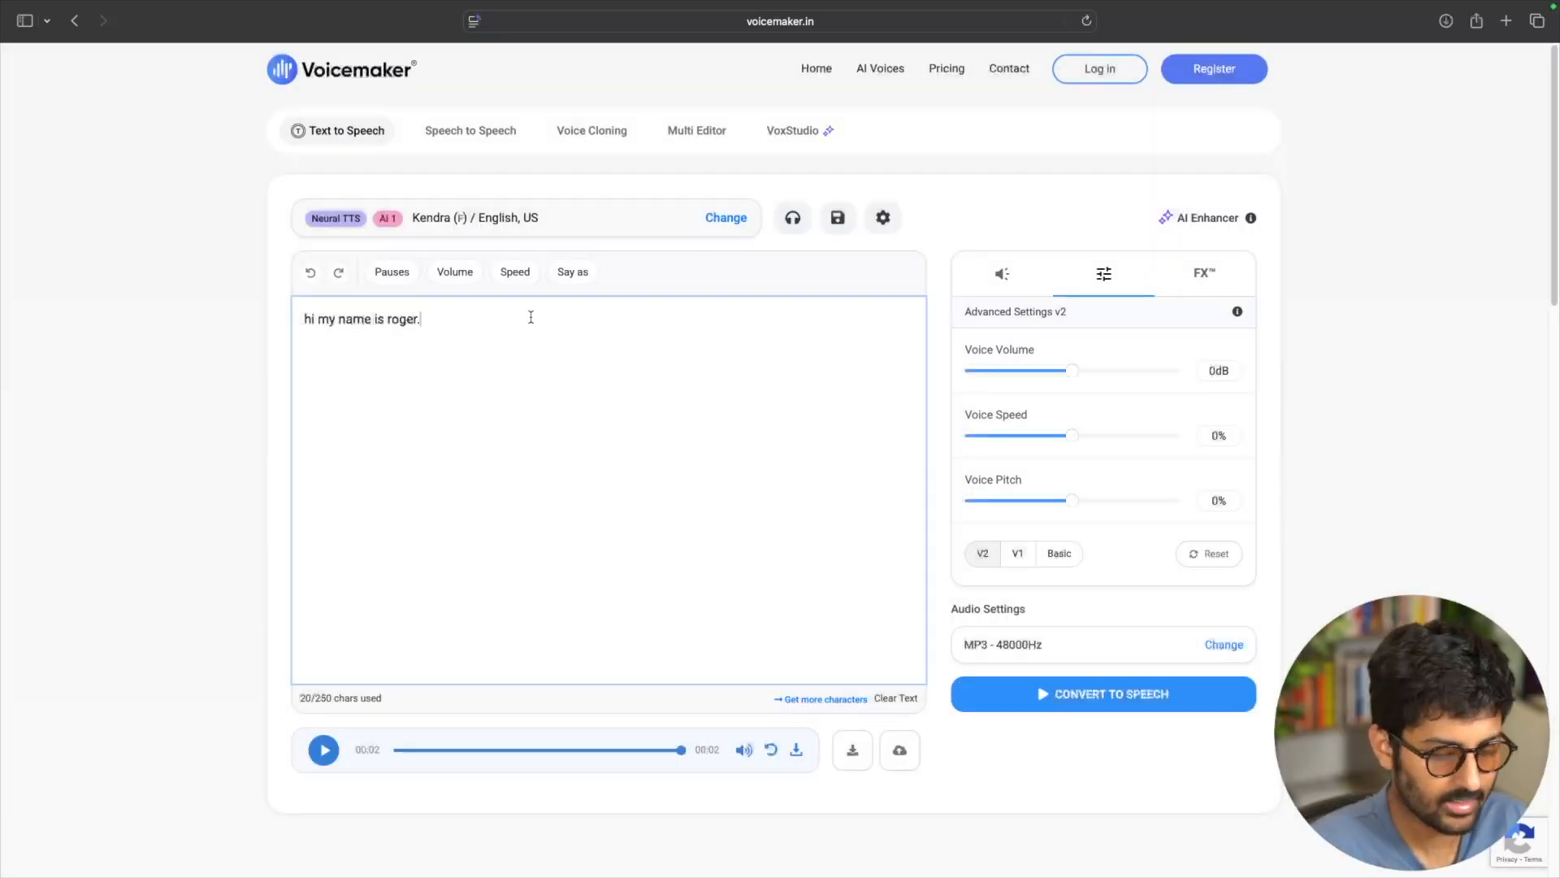
pyautogui.write('Hey')
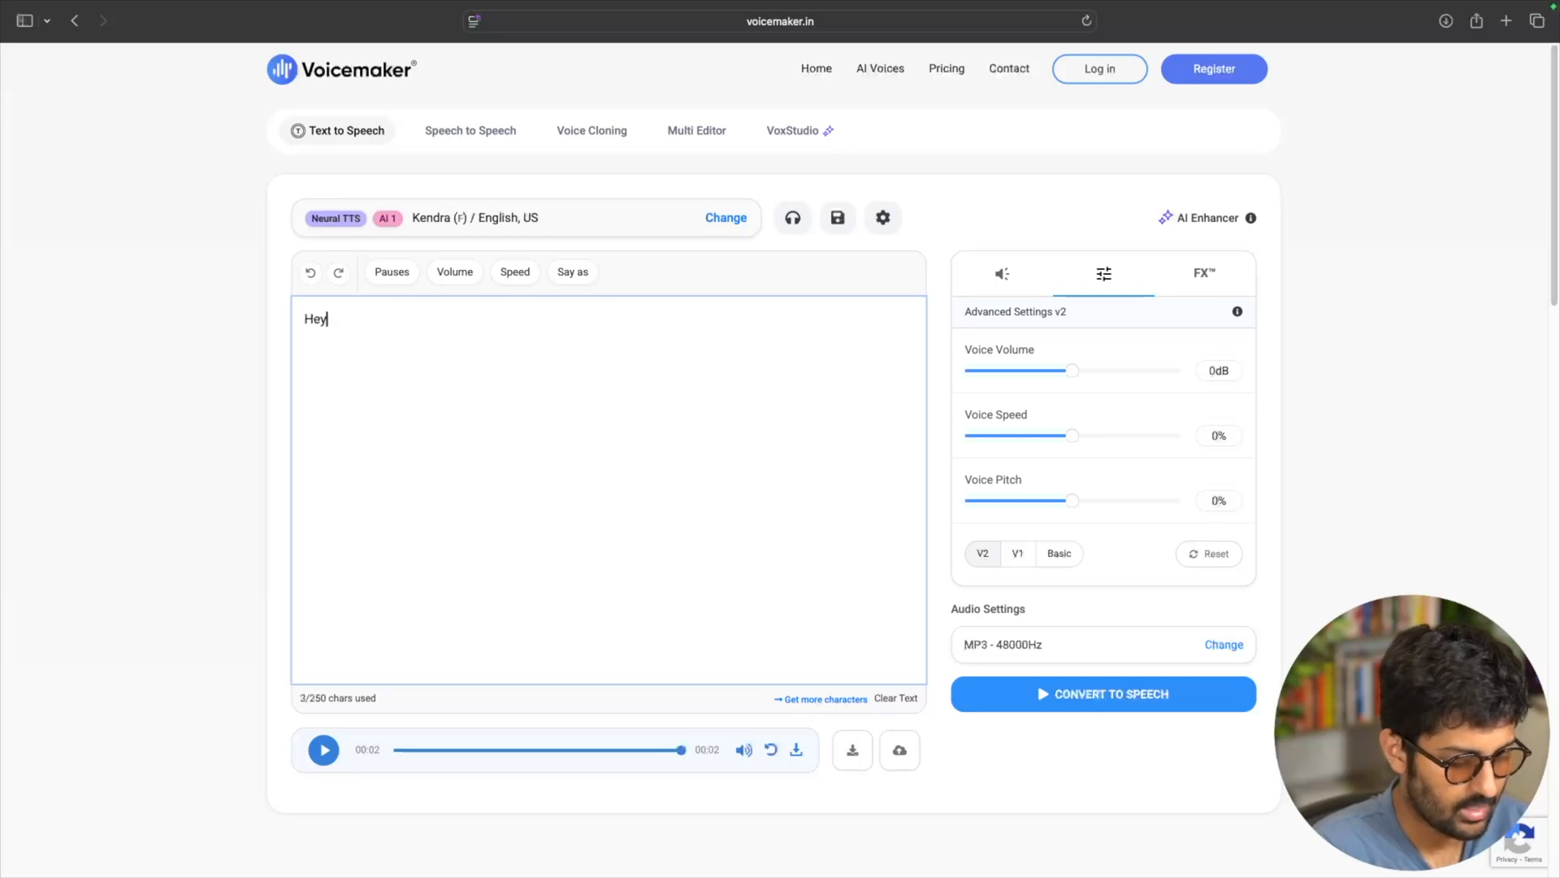
pyautogui.write(', how are you doing?')
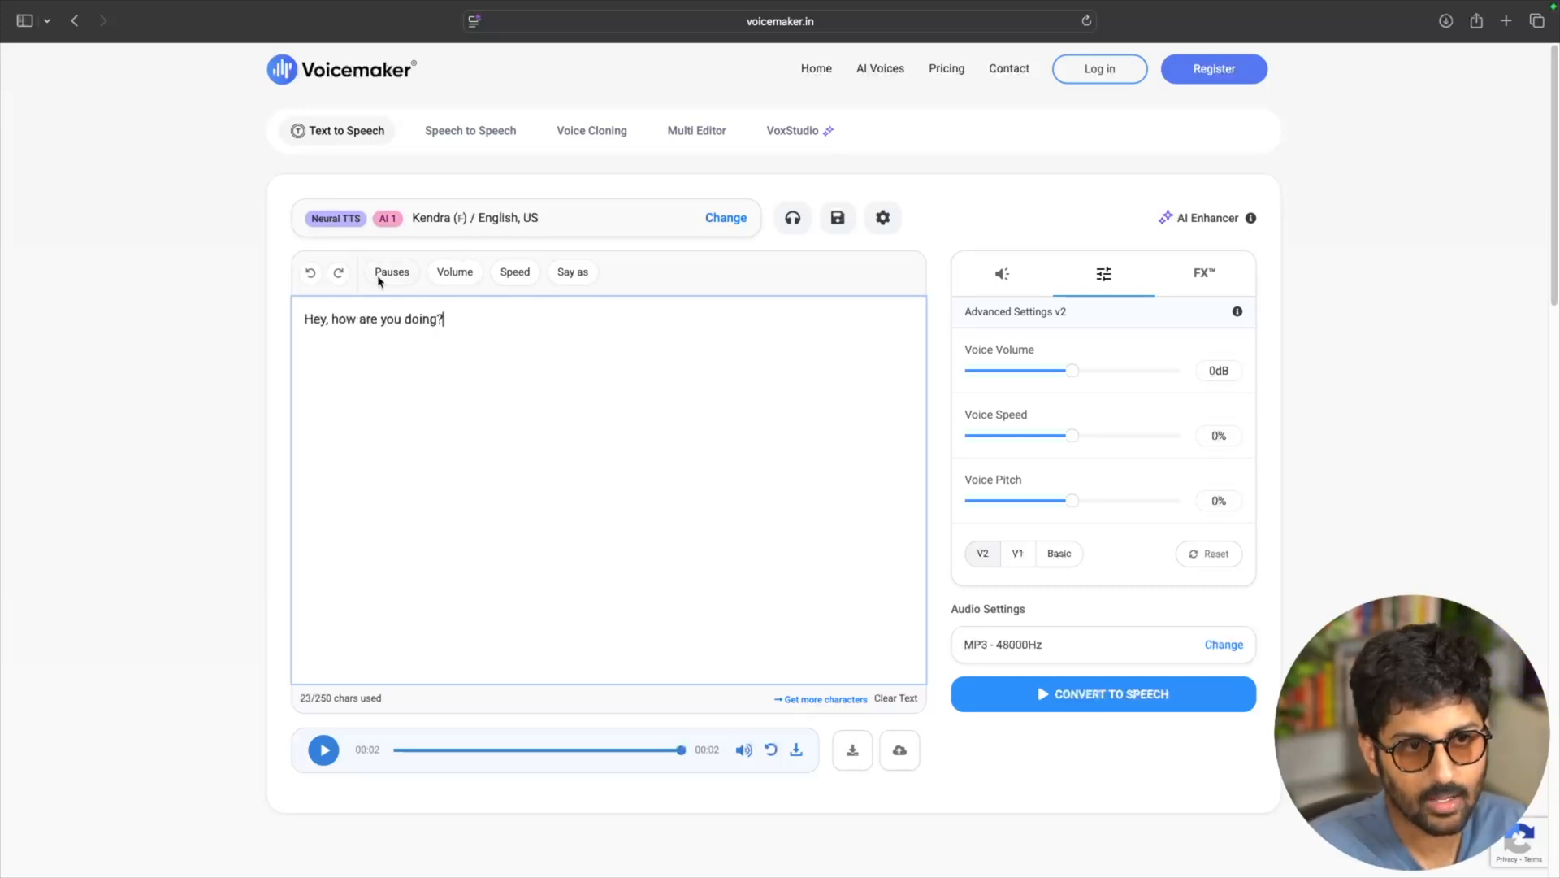
pyautogui.moveTo(1051, 339)
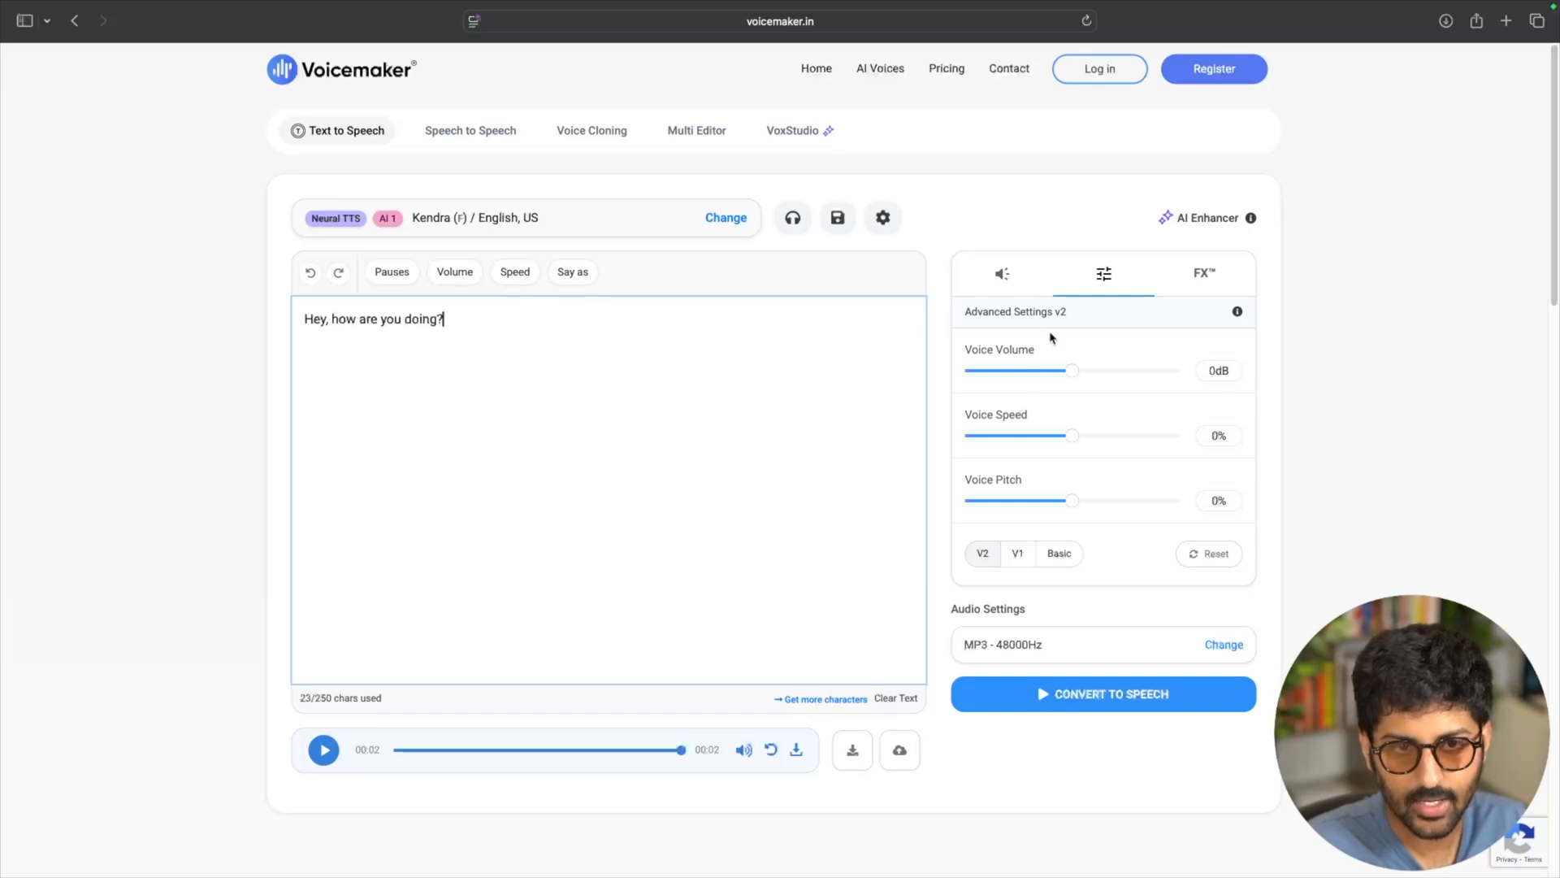
# Step: Look over the FX sound-effect options and the Advanced Settings for volume, speed and pitch
pyautogui.click(1203, 273)
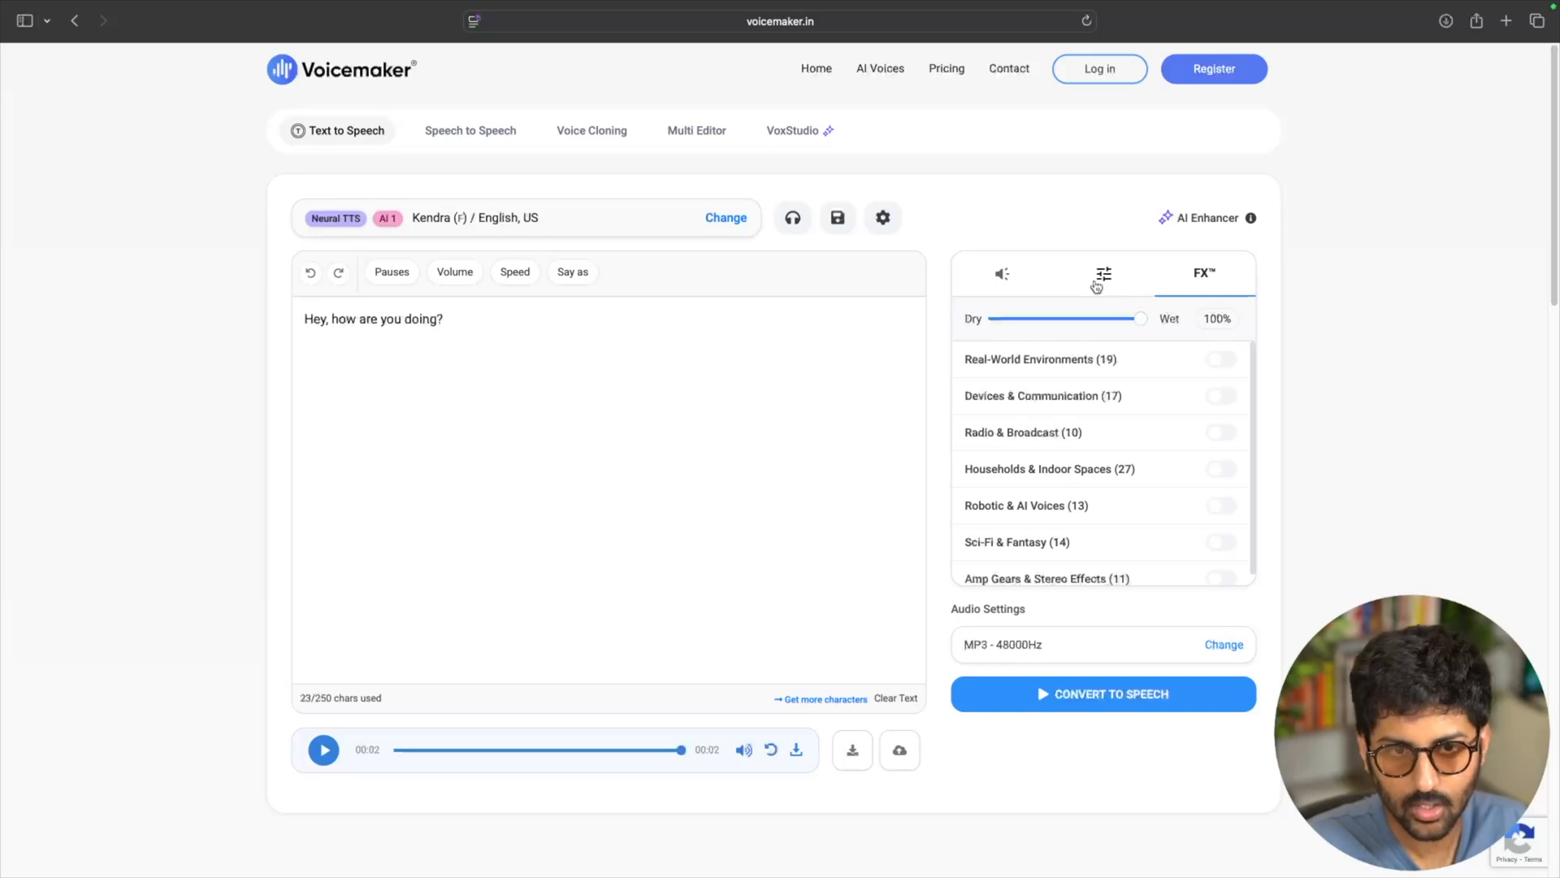
pyautogui.click(1102, 273)
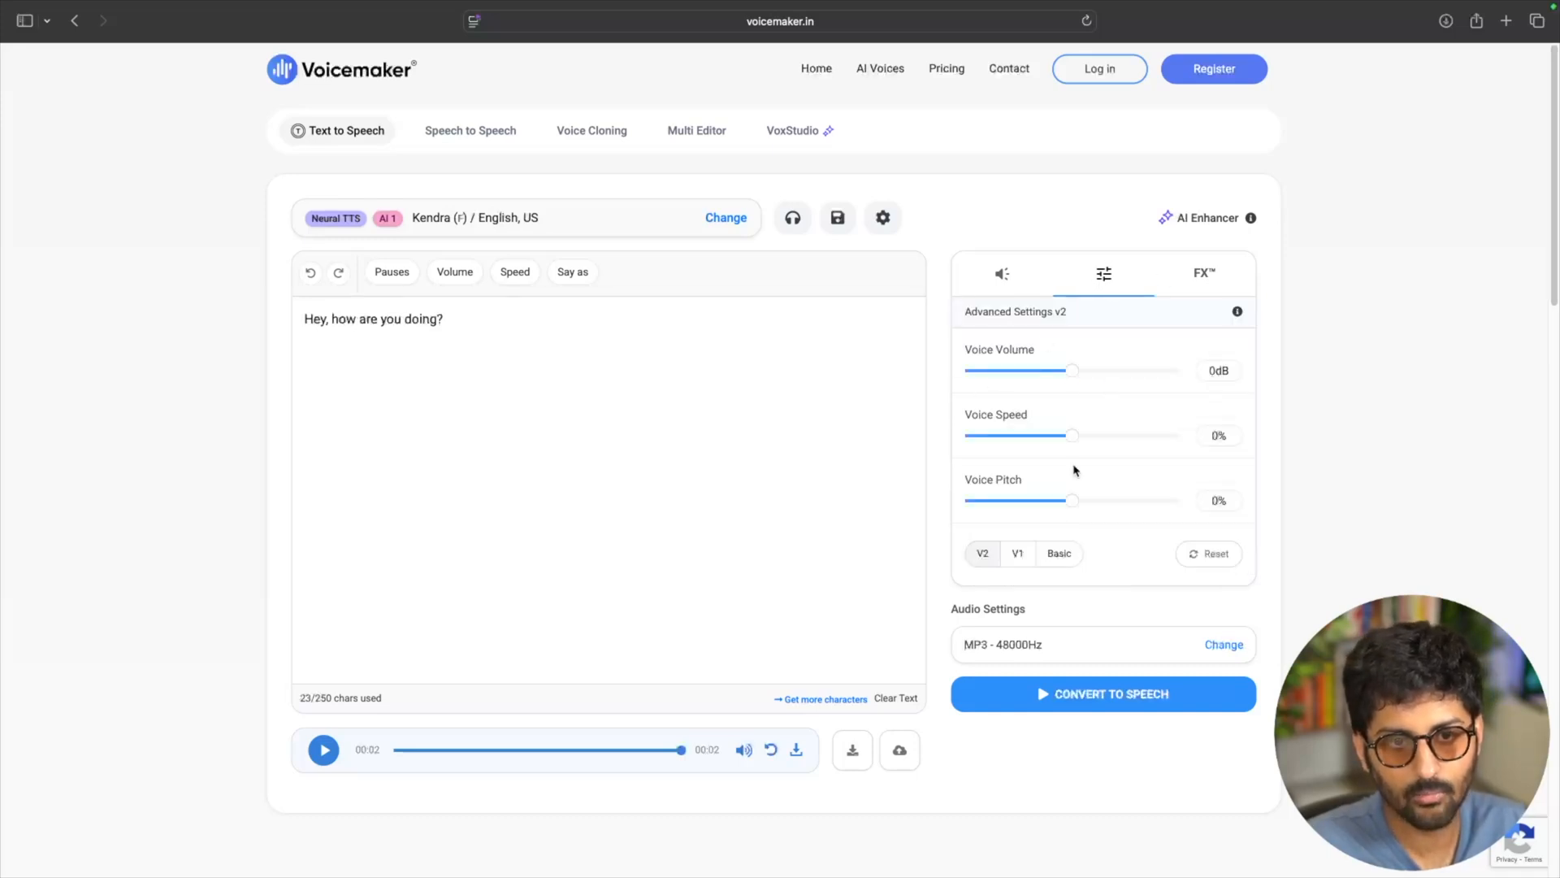
pyautogui.moveTo(1070, 660)
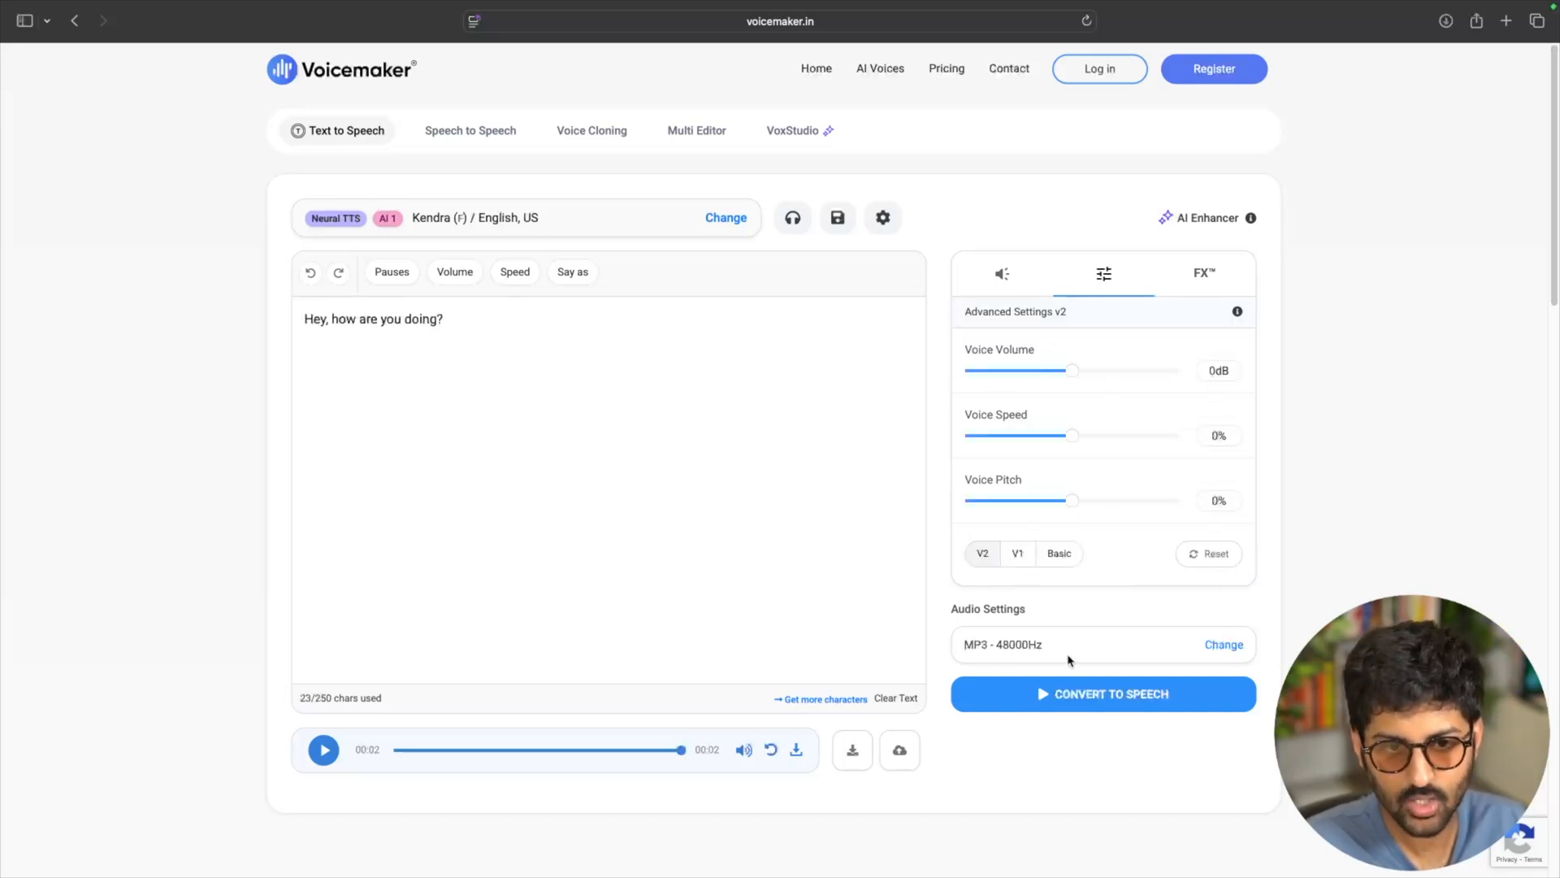
pyautogui.click(1104, 694)
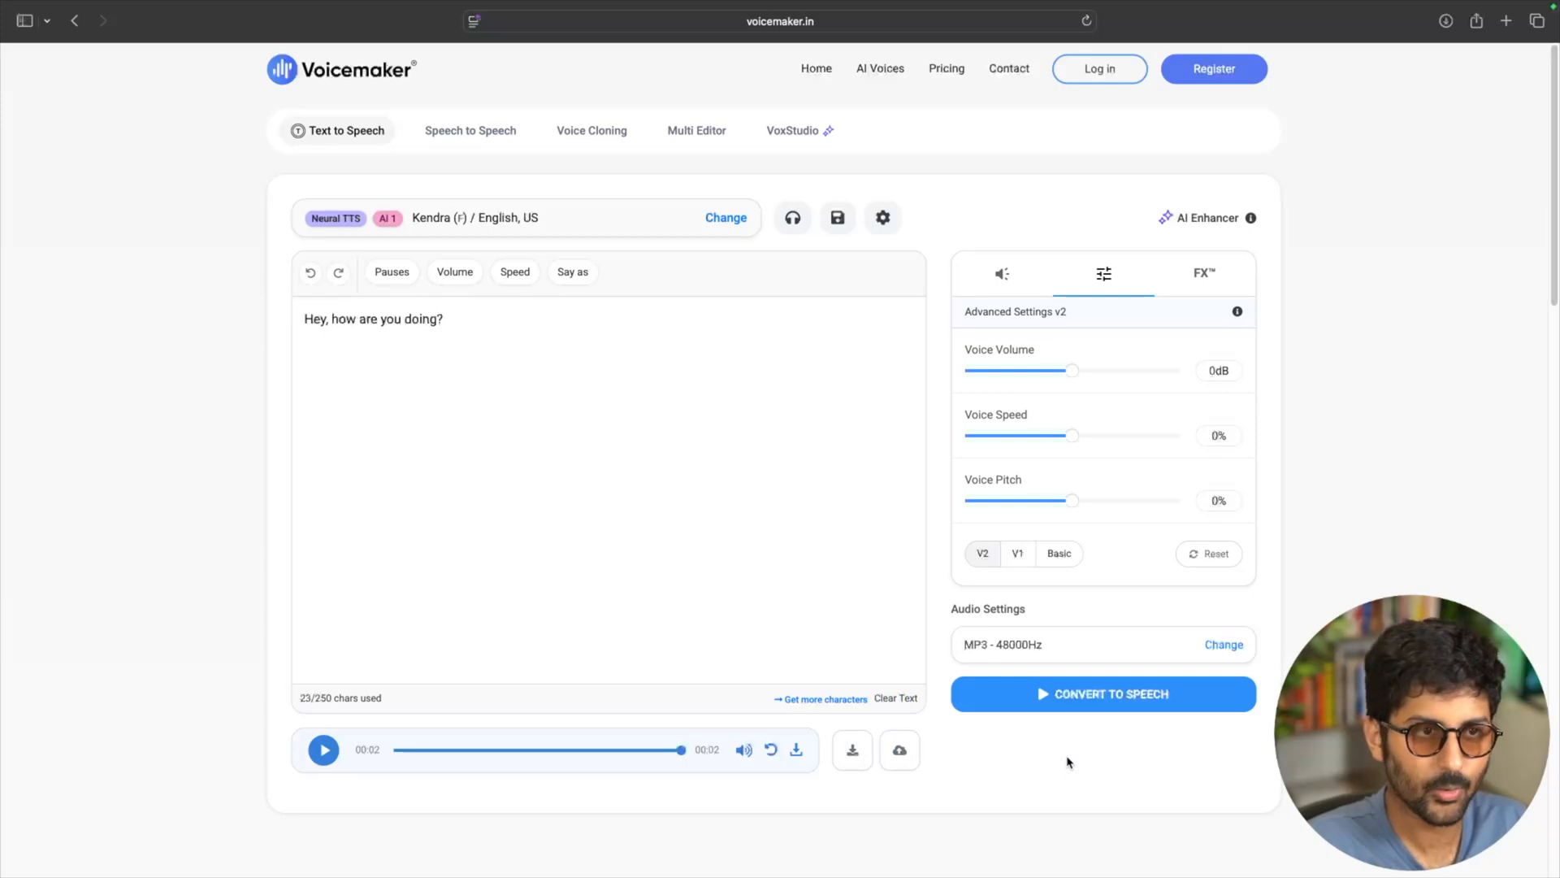
pyautogui.moveTo(184, 382)
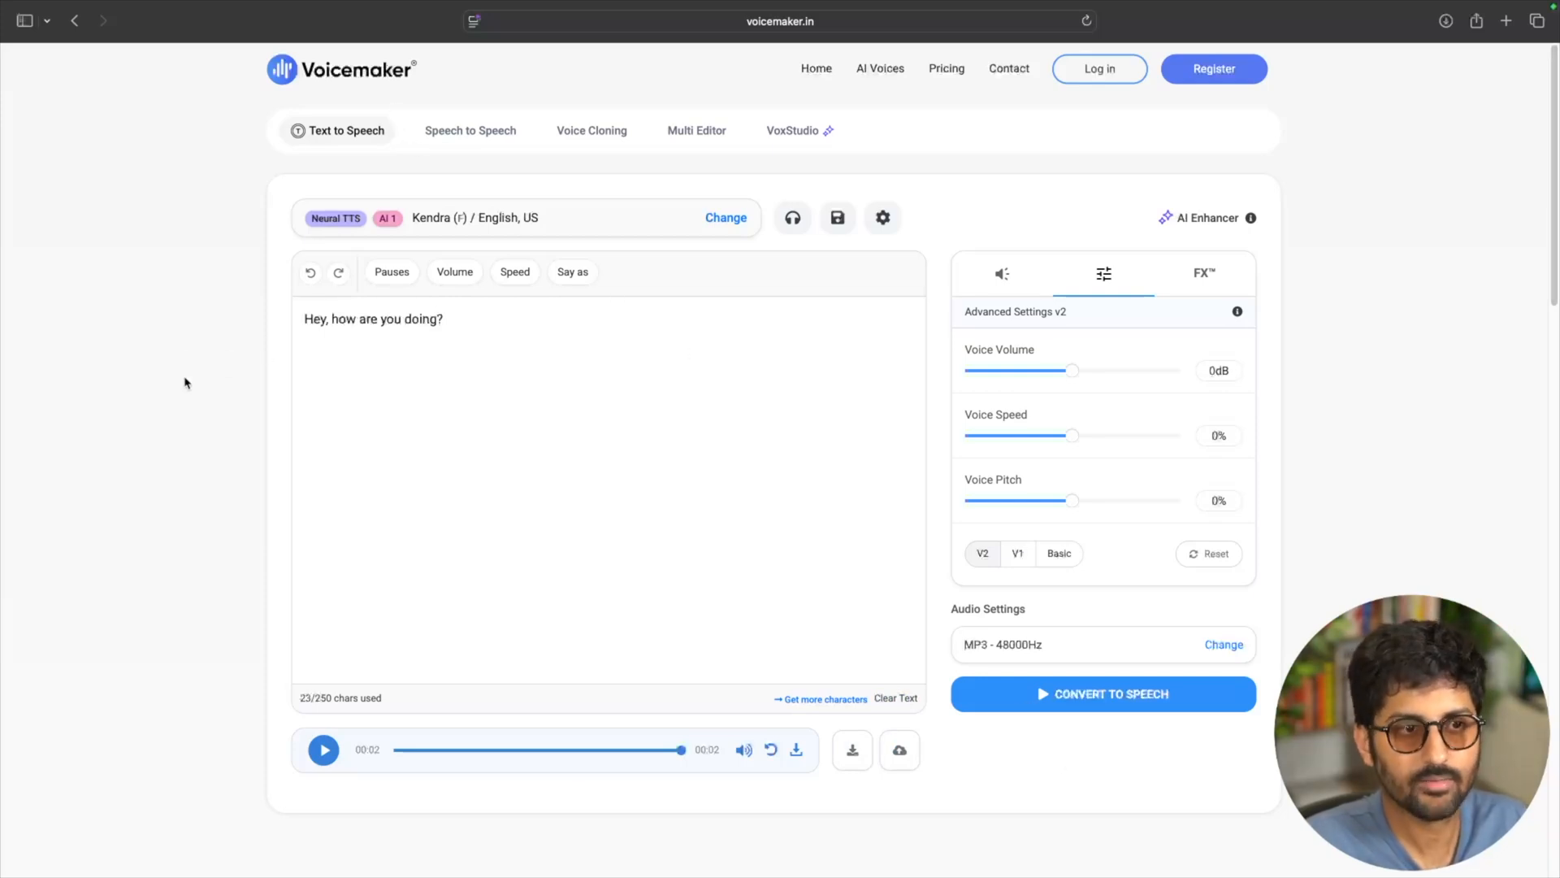
# Step: Glimpse the Speech to Speech tab, then dismiss the login prompt that appears
pyautogui.click(470, 130)
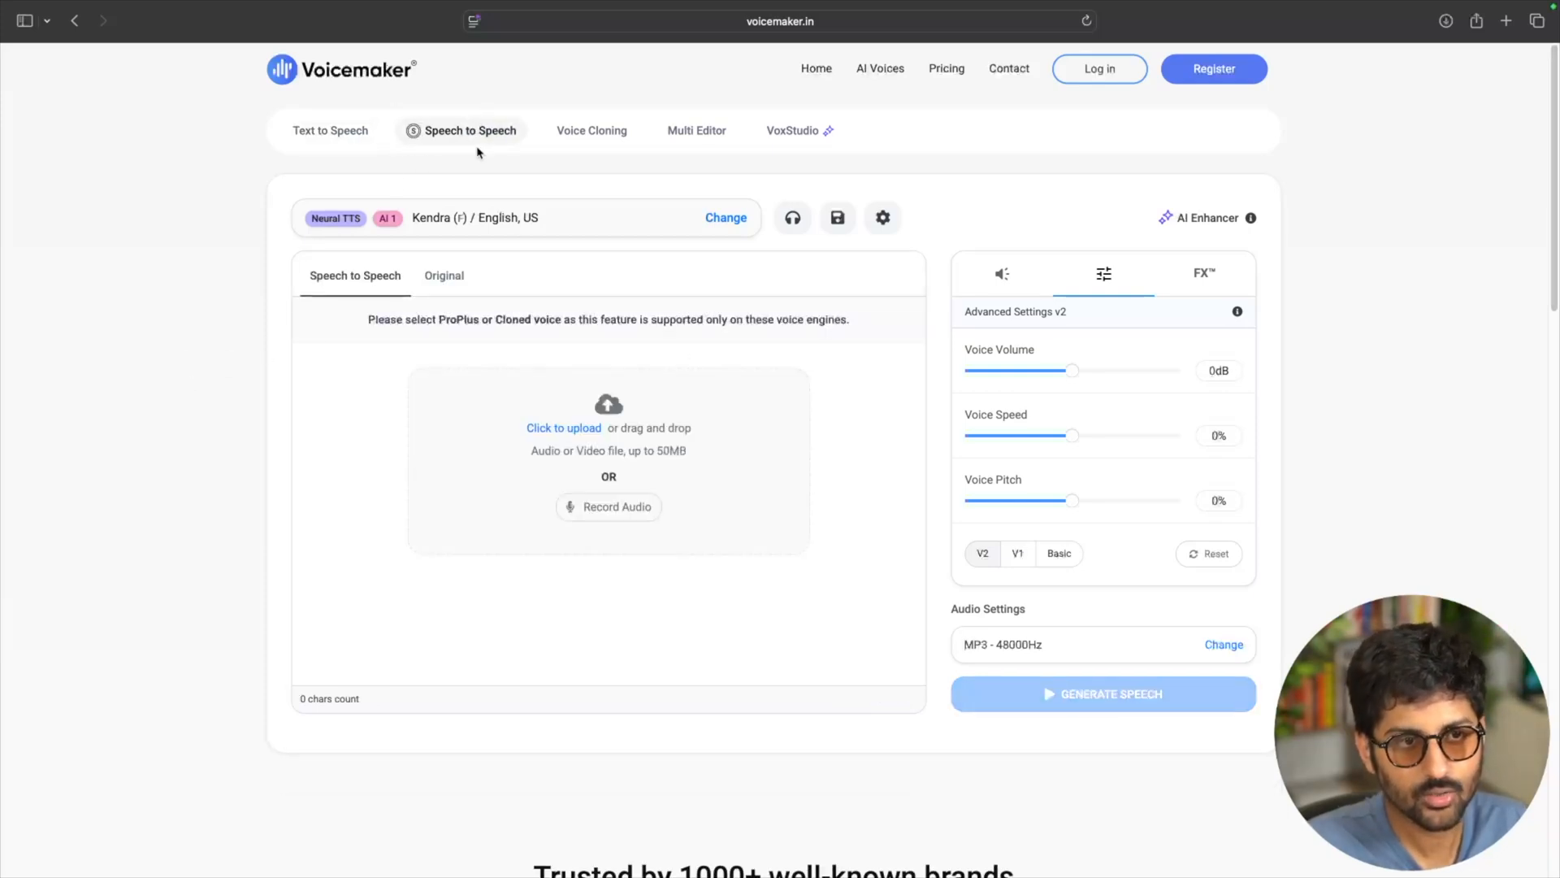
pyautogui.click(1099, 68)
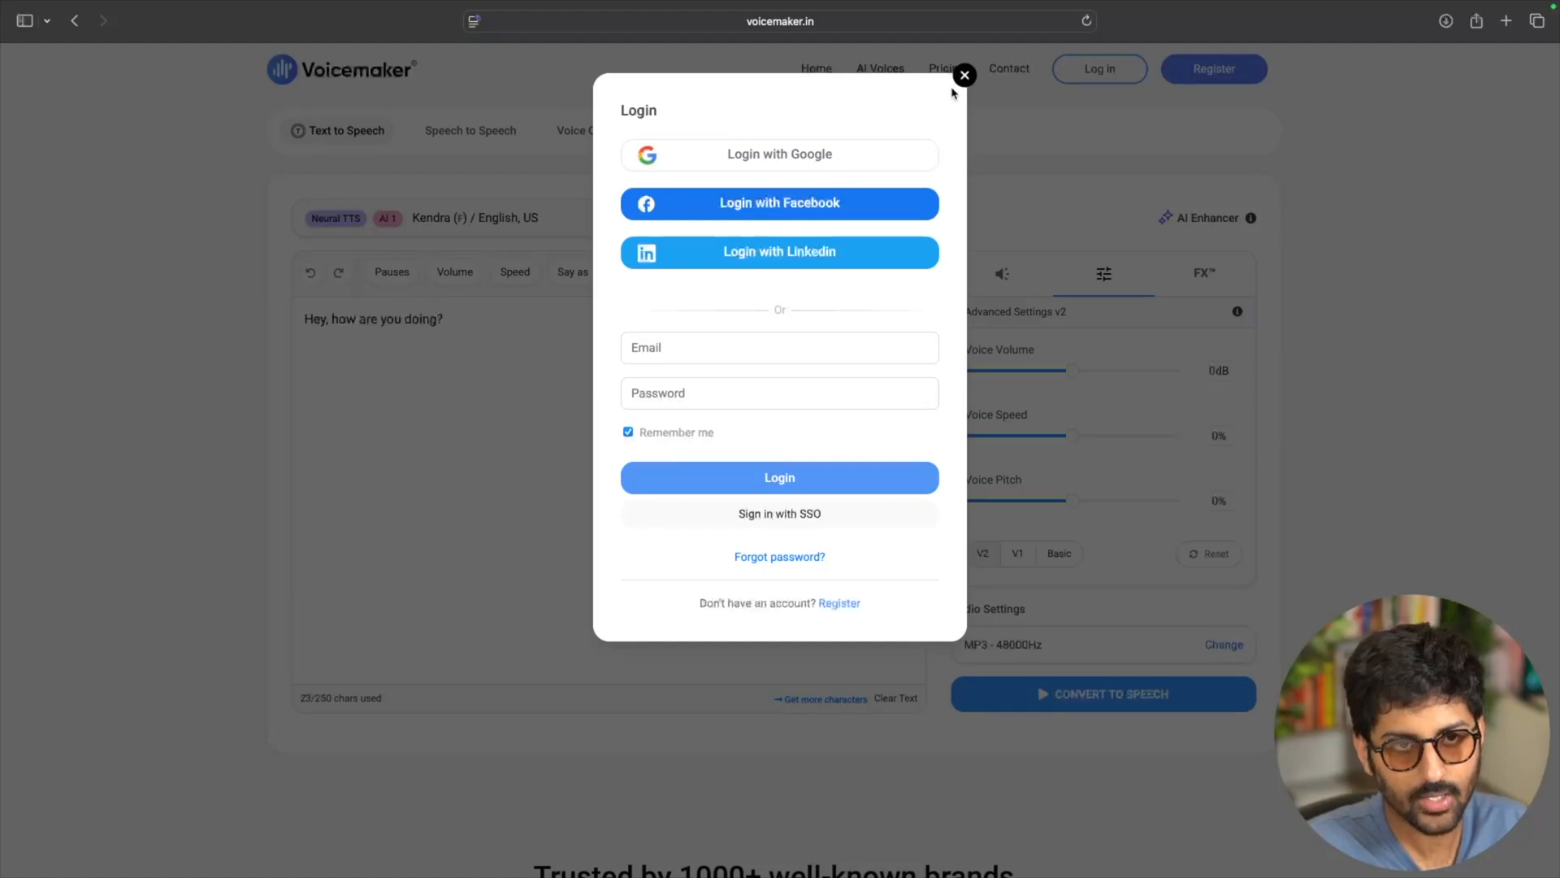
pyautogui.click(964, 75)
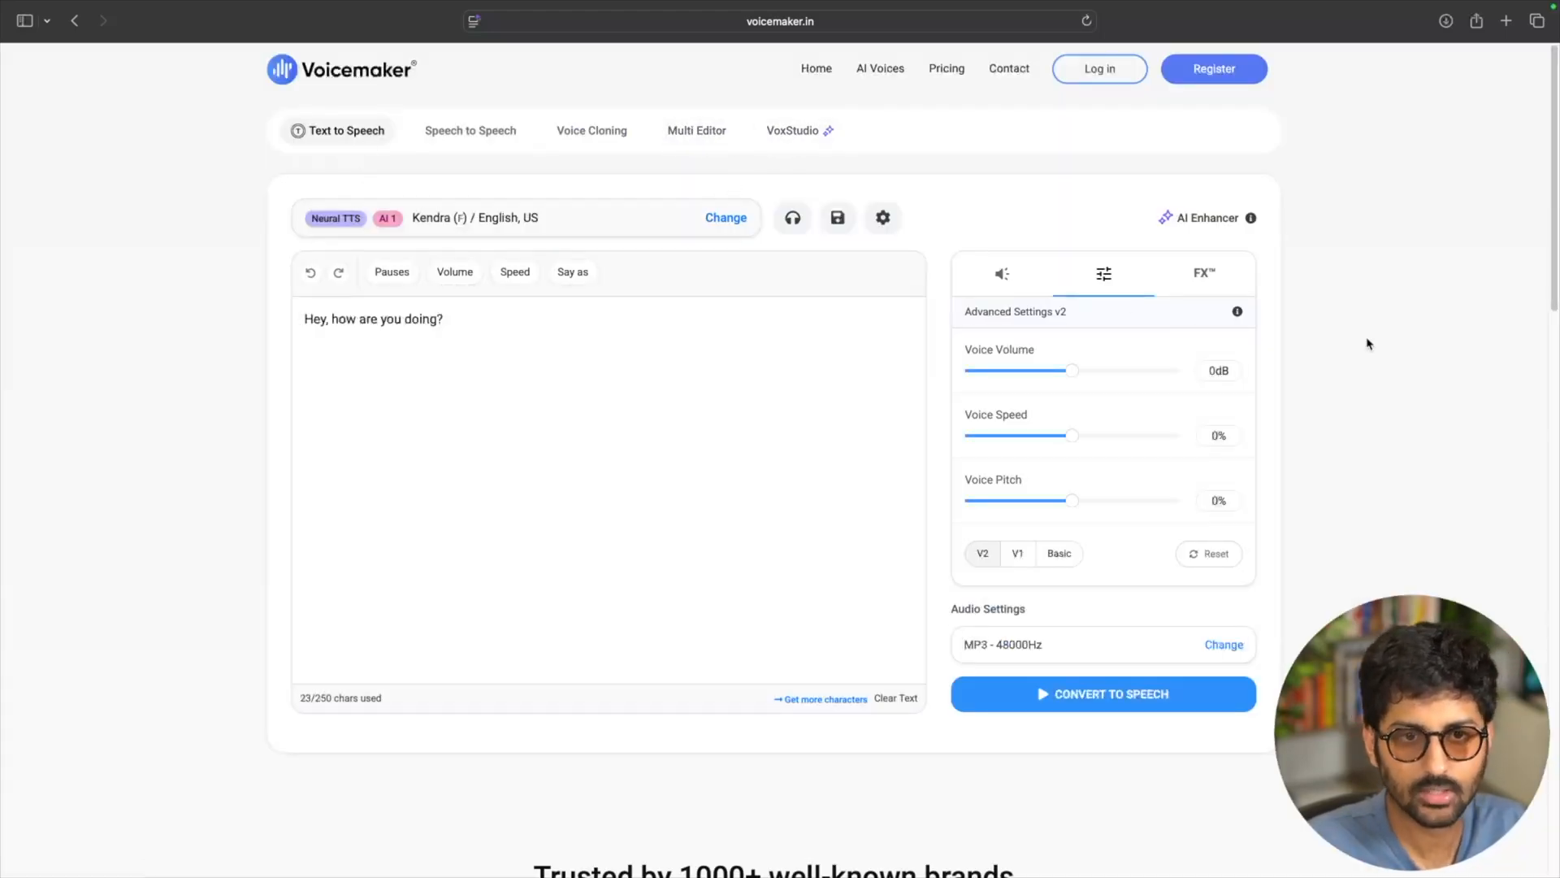
# Step: Scroll down the Voicemaker homepage to its footer
pyautogui.scroll(-3)
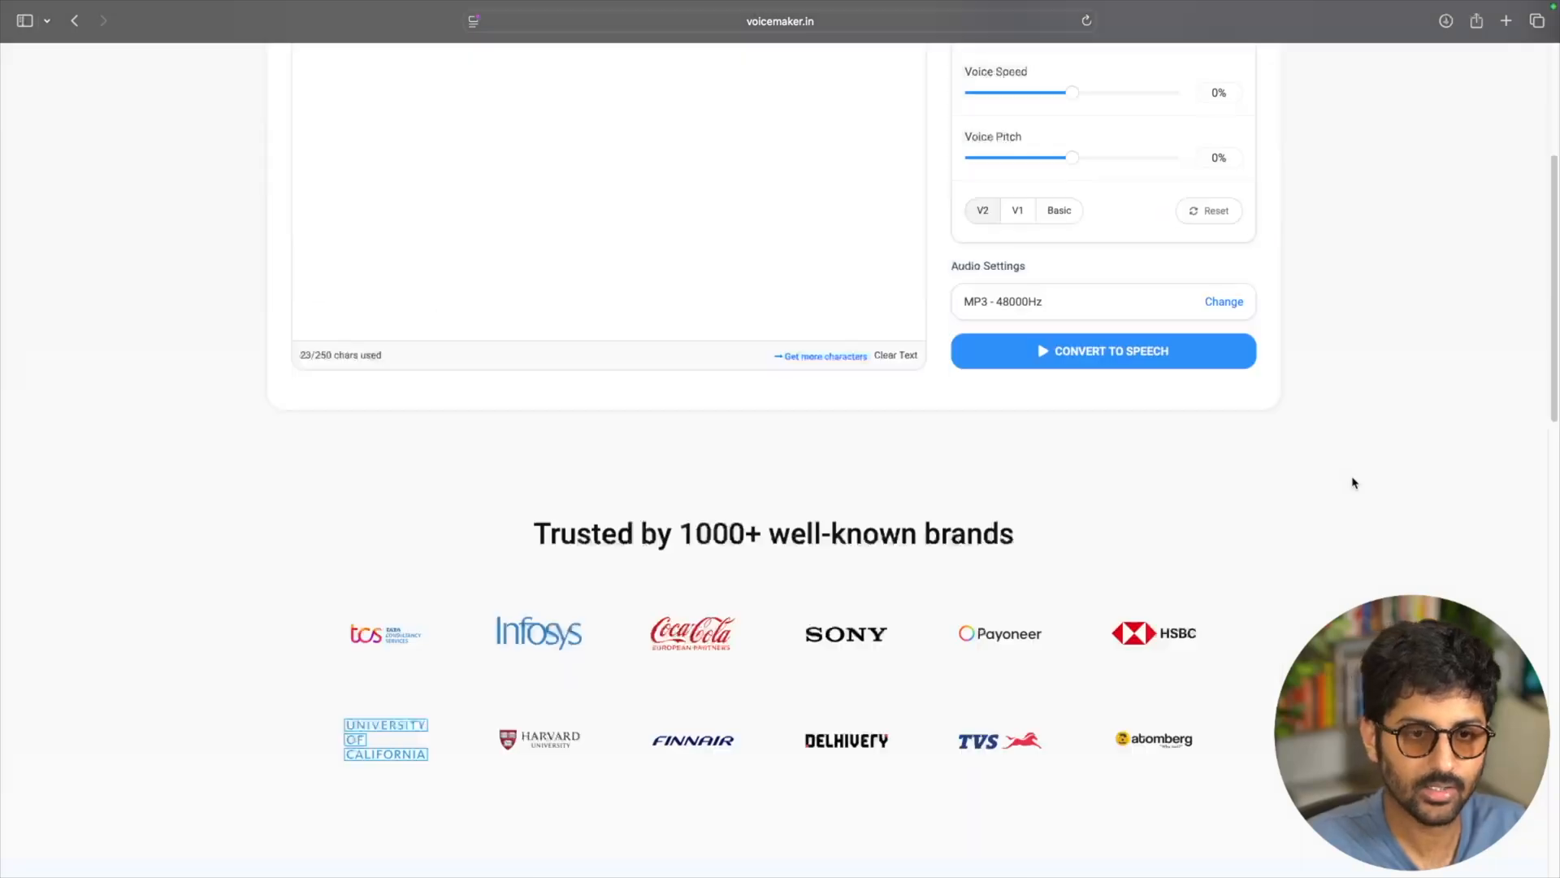
pyautogui.scroll(-3)
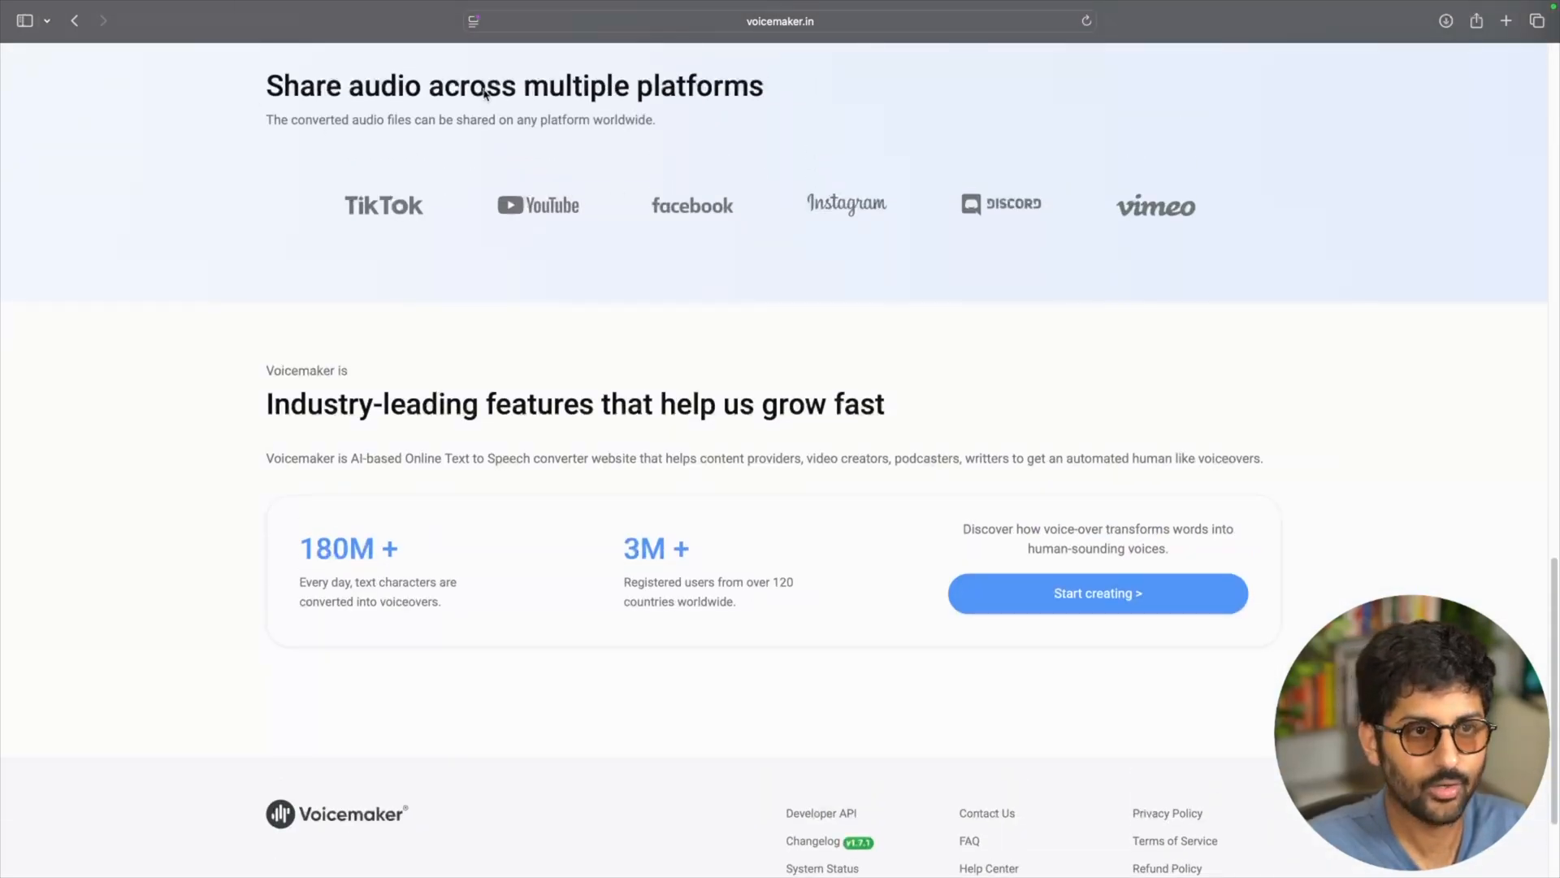
pyautogui.scroll(-3)
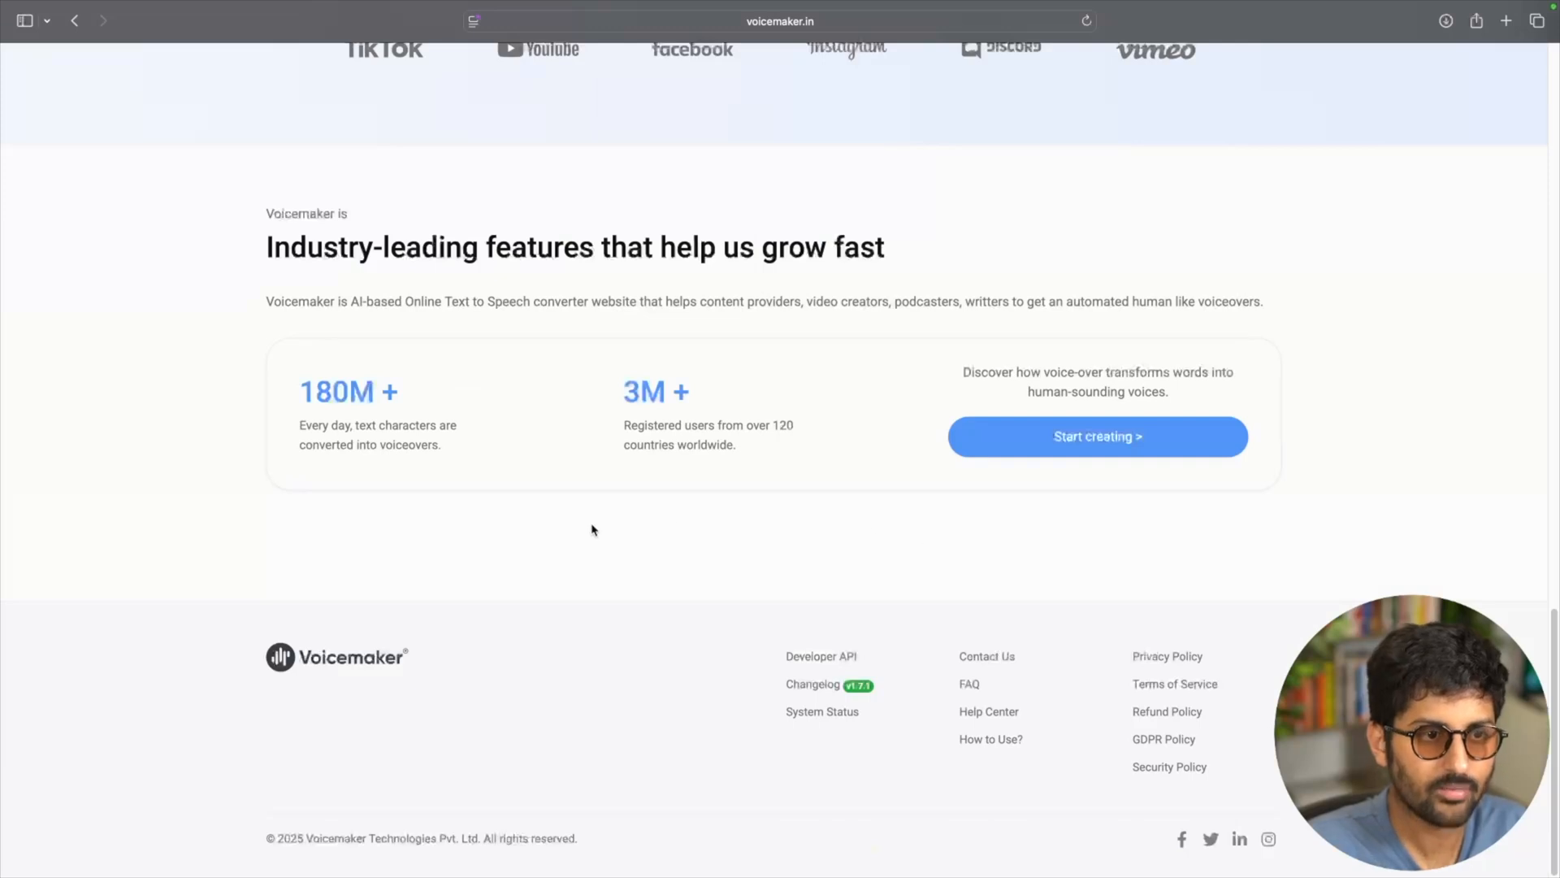
pyautogui.moveTo(694, 432)
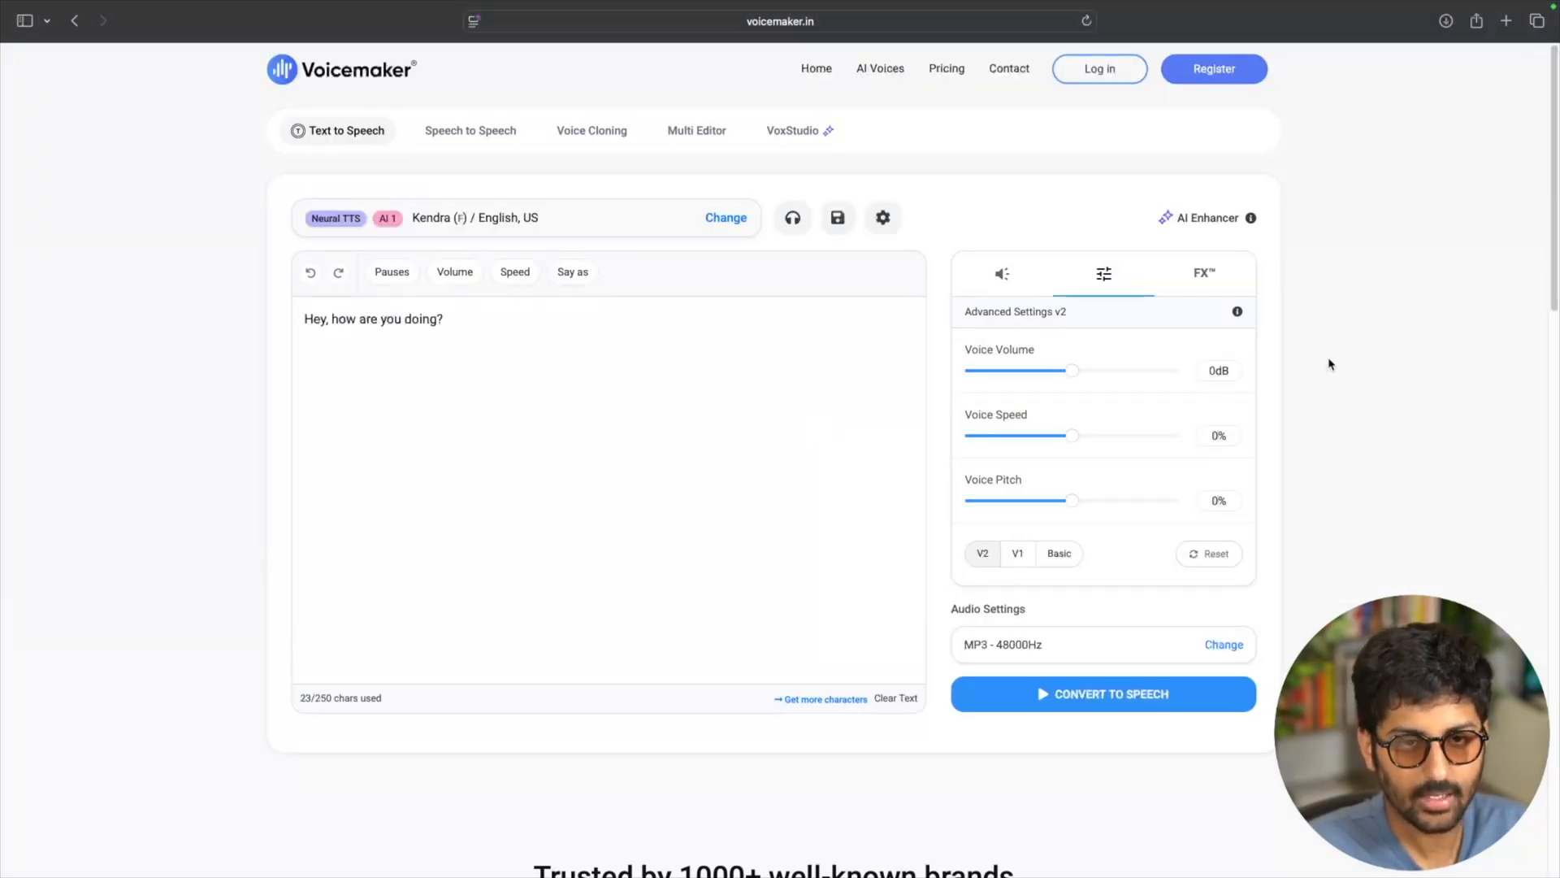
pyautogui.moveTo(1388, 432)
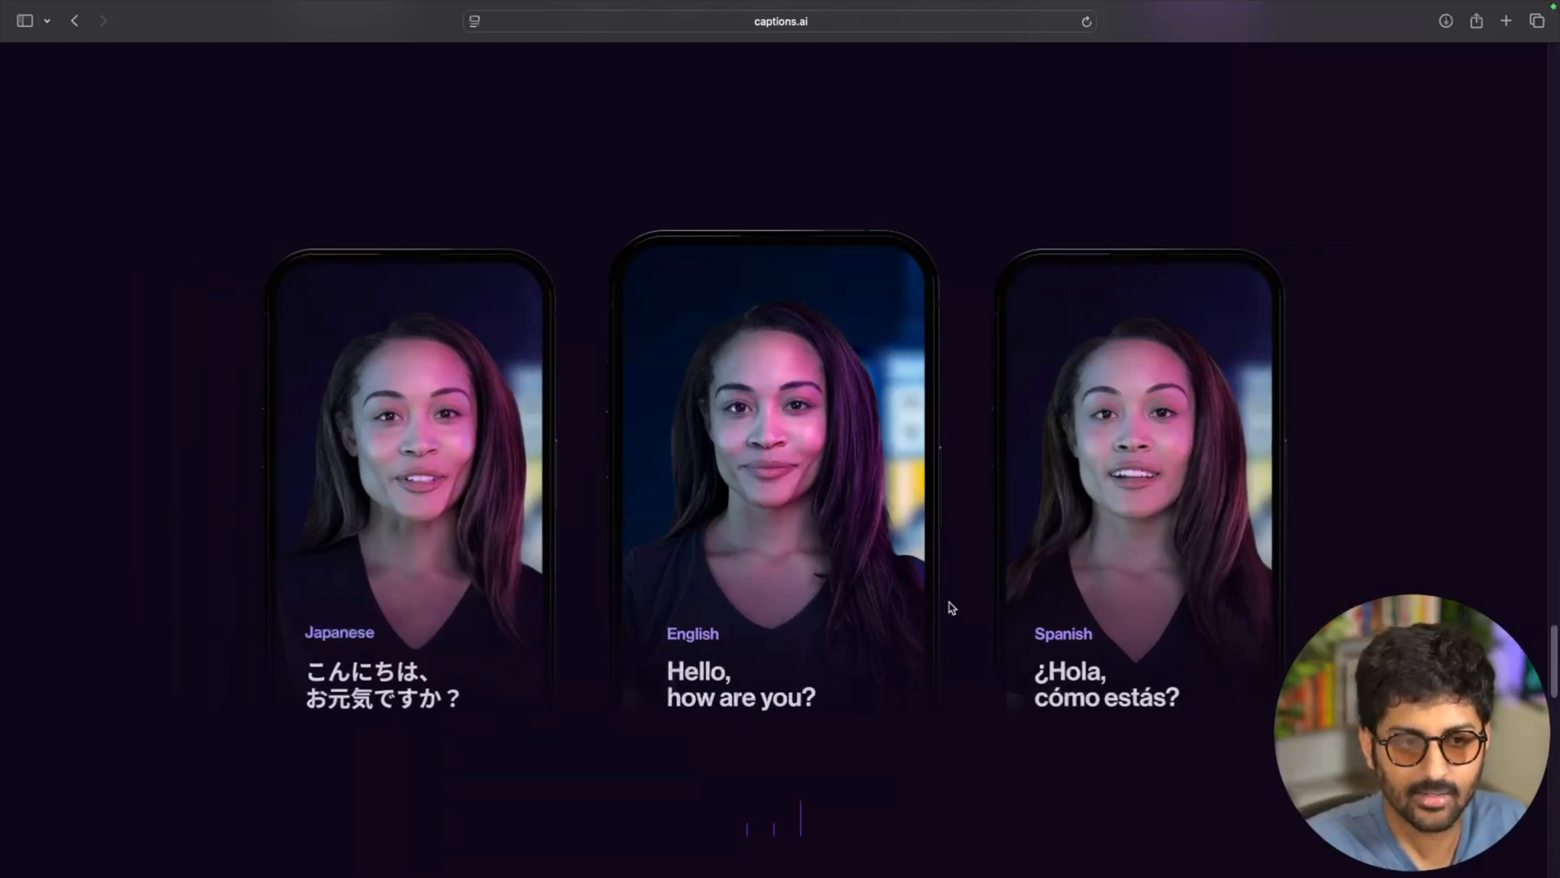
# Step: Scroll through the Captions multilingual demo section on the homepage
pyautogui.scroll(-3)
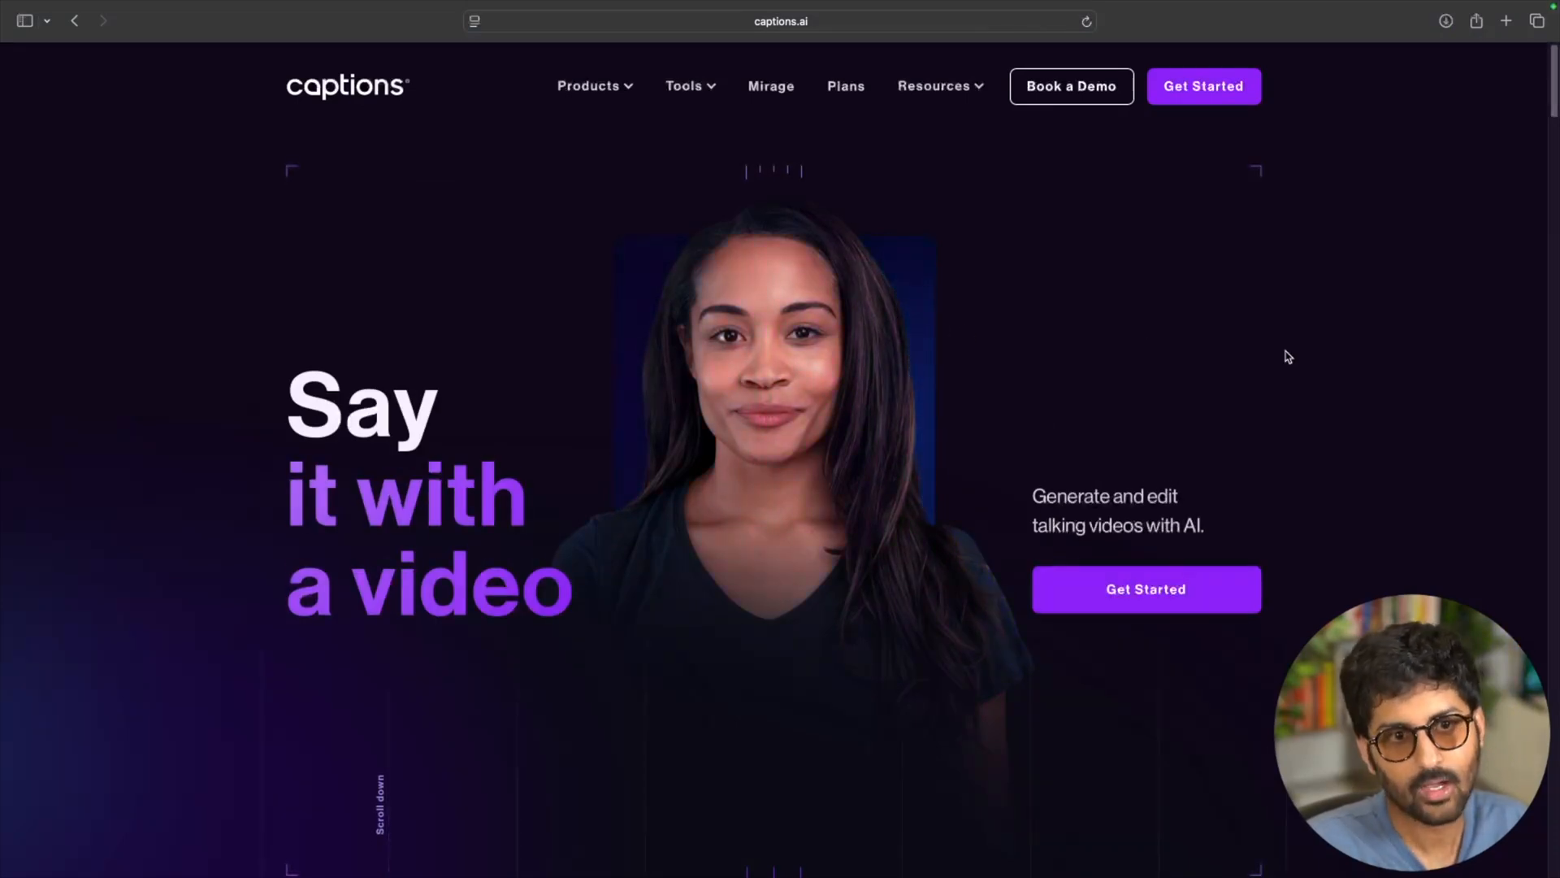
pyautogui.moveTo(806, 338)
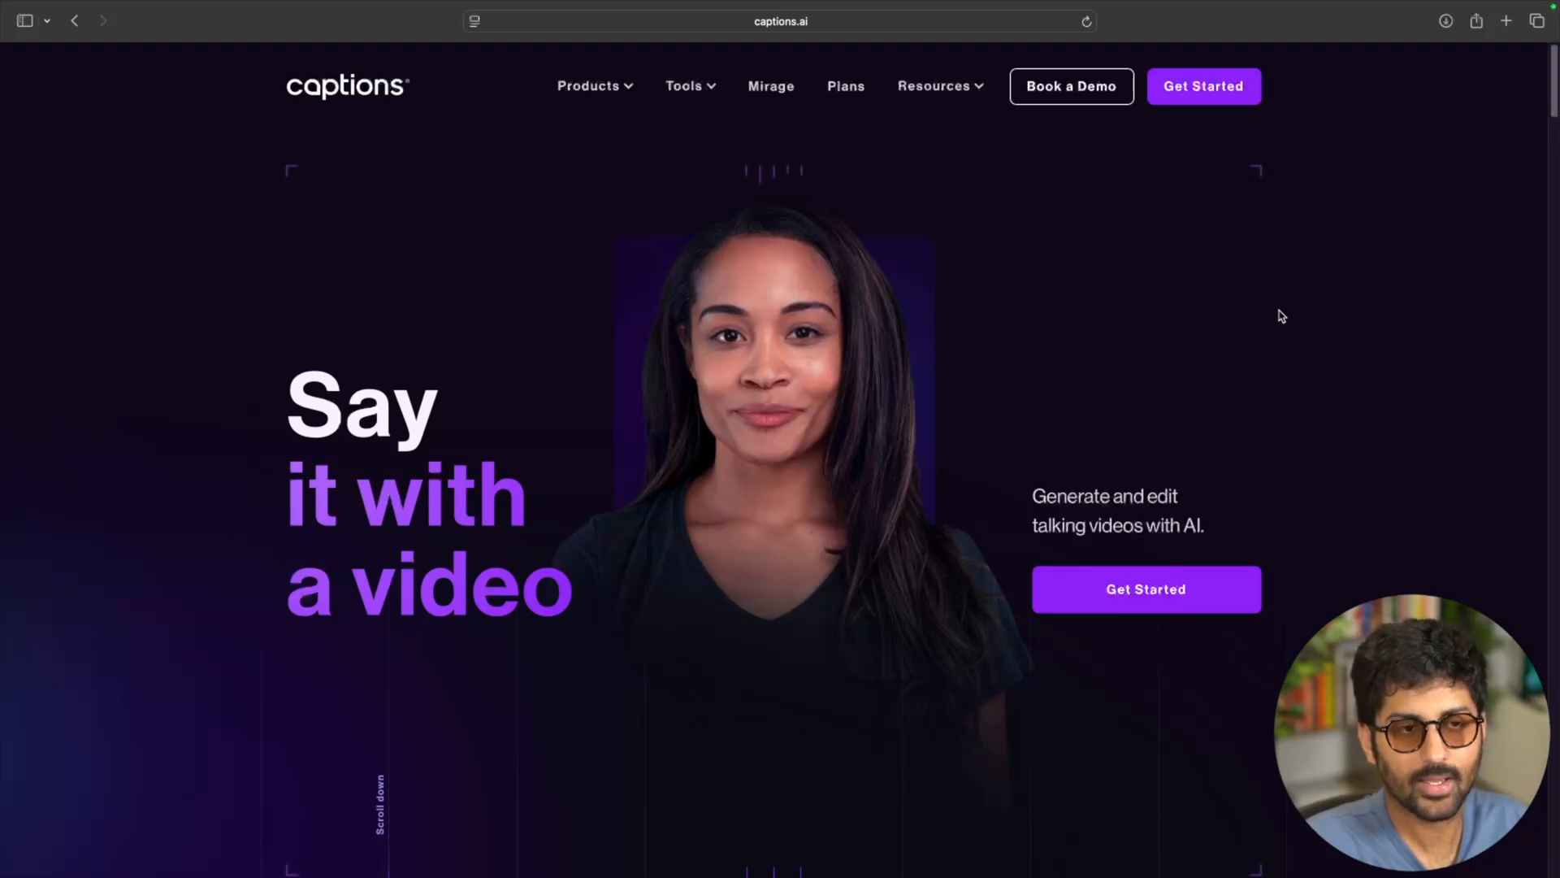
pyautogui.moveTo(1057, 462)
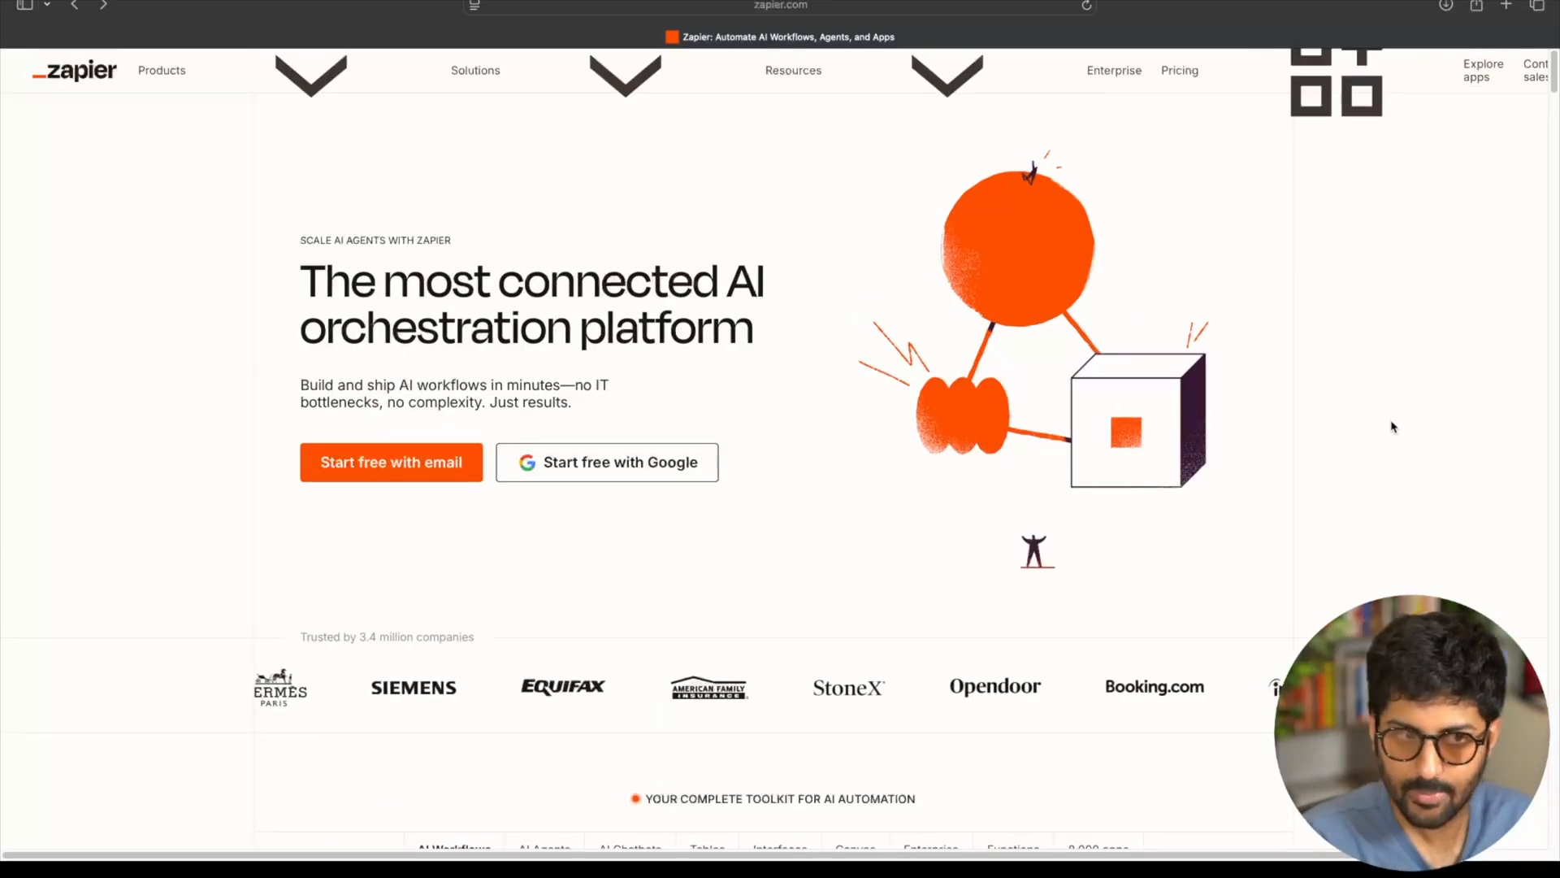
# Step: Scroll to the toolkit section and select the AI Workflows tab with the lead routing Zap demo
pyautogui.scroll(-3)
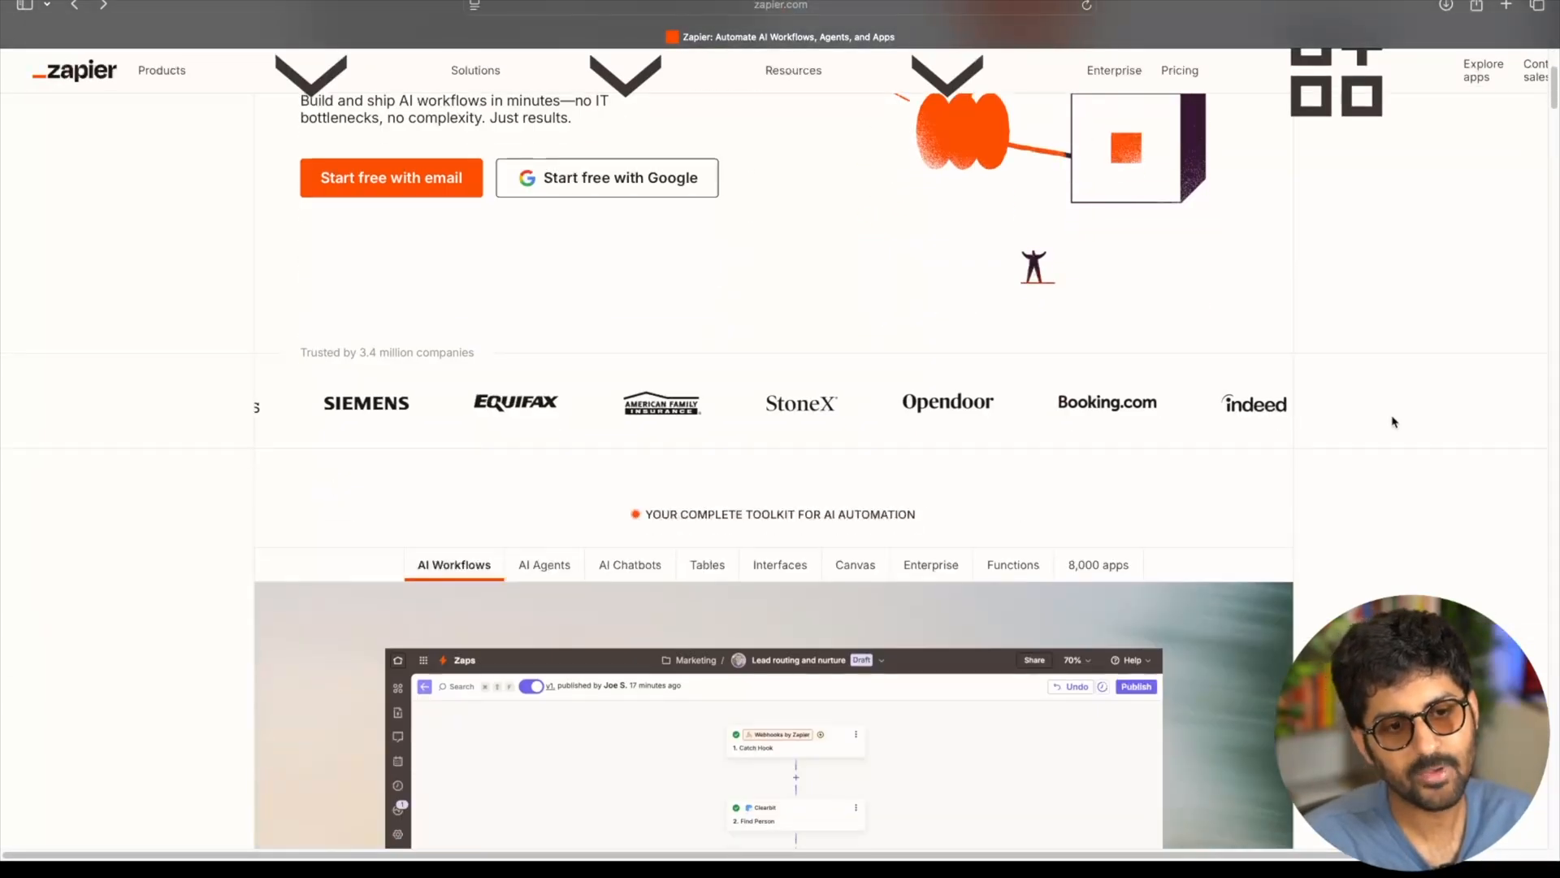
pyautogui.scroll(-3)
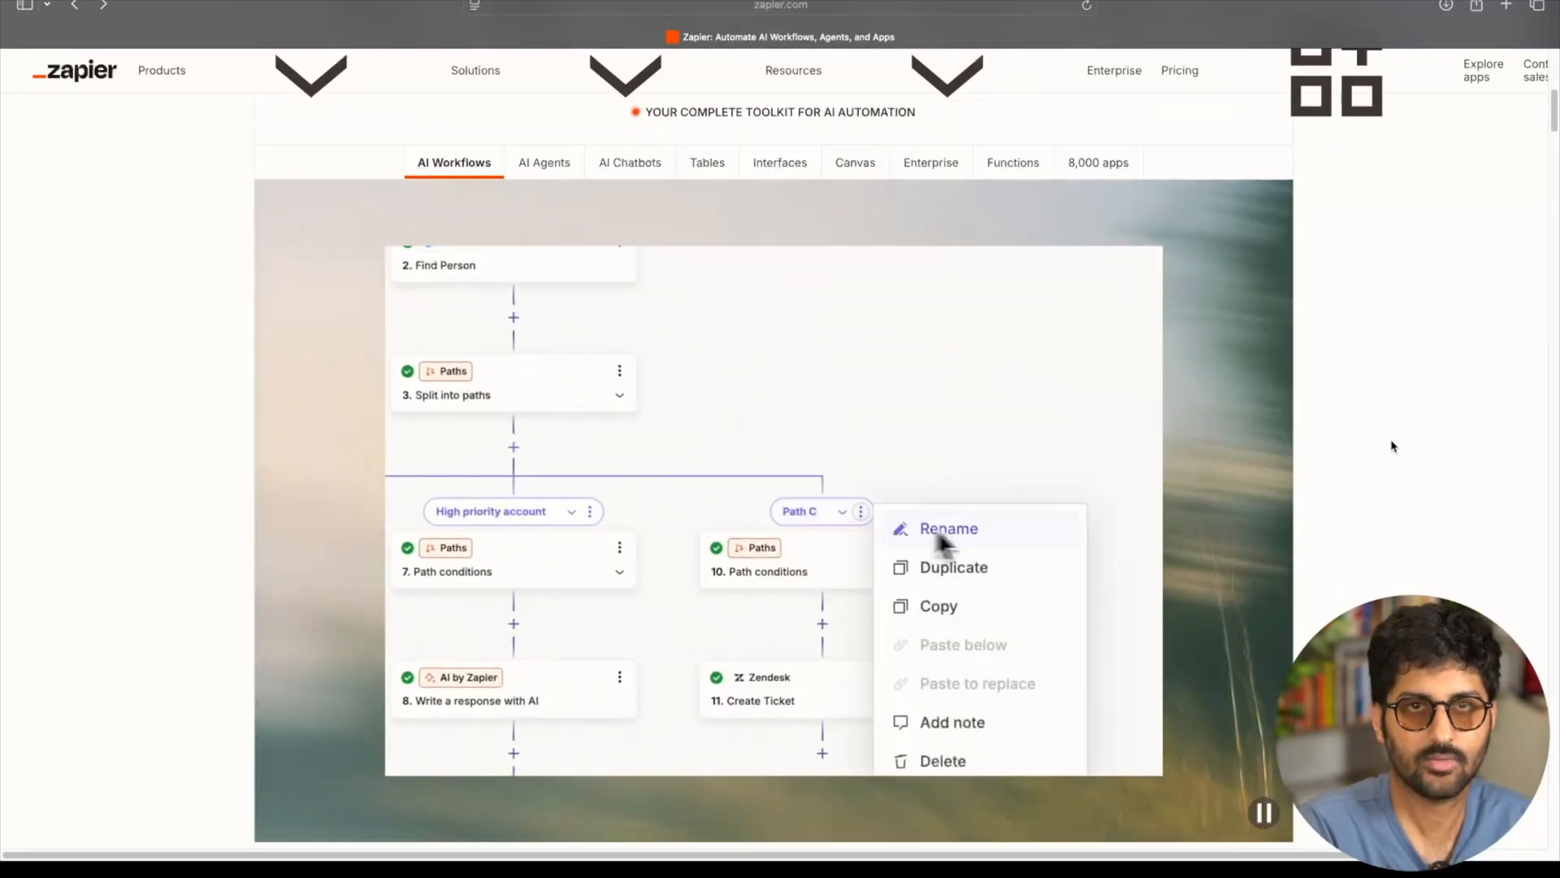
pyautogui.click(947, 529)
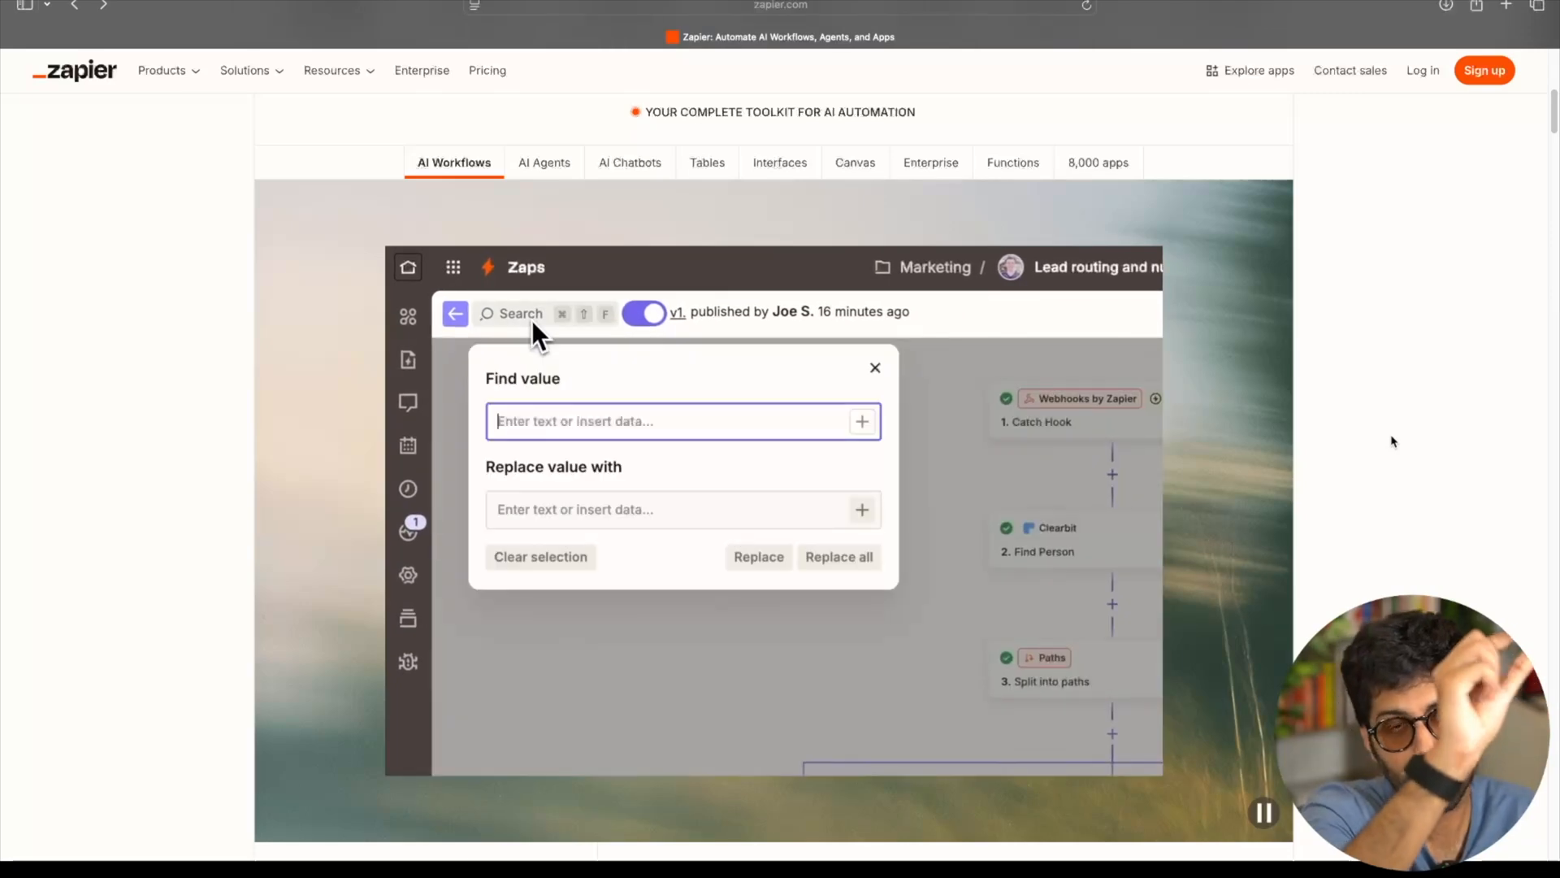
# Step: Enter 'custome' and 'Be friendly :' into the demo's AI prompt and Slack message steps
pyautogui.write('custome')
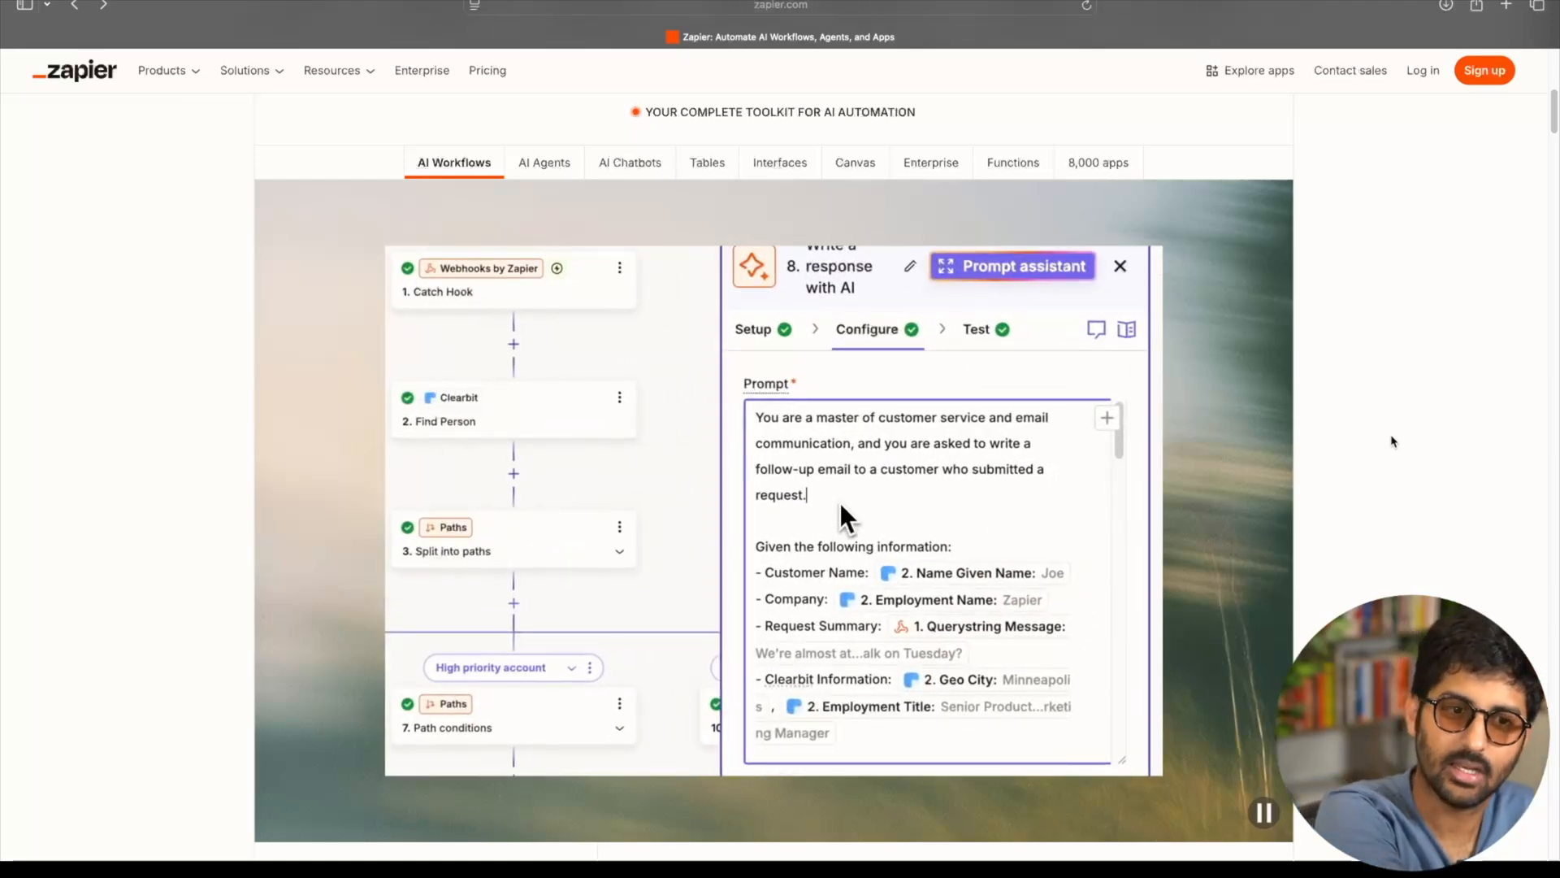
pyautogui.write('Be friendly :)')
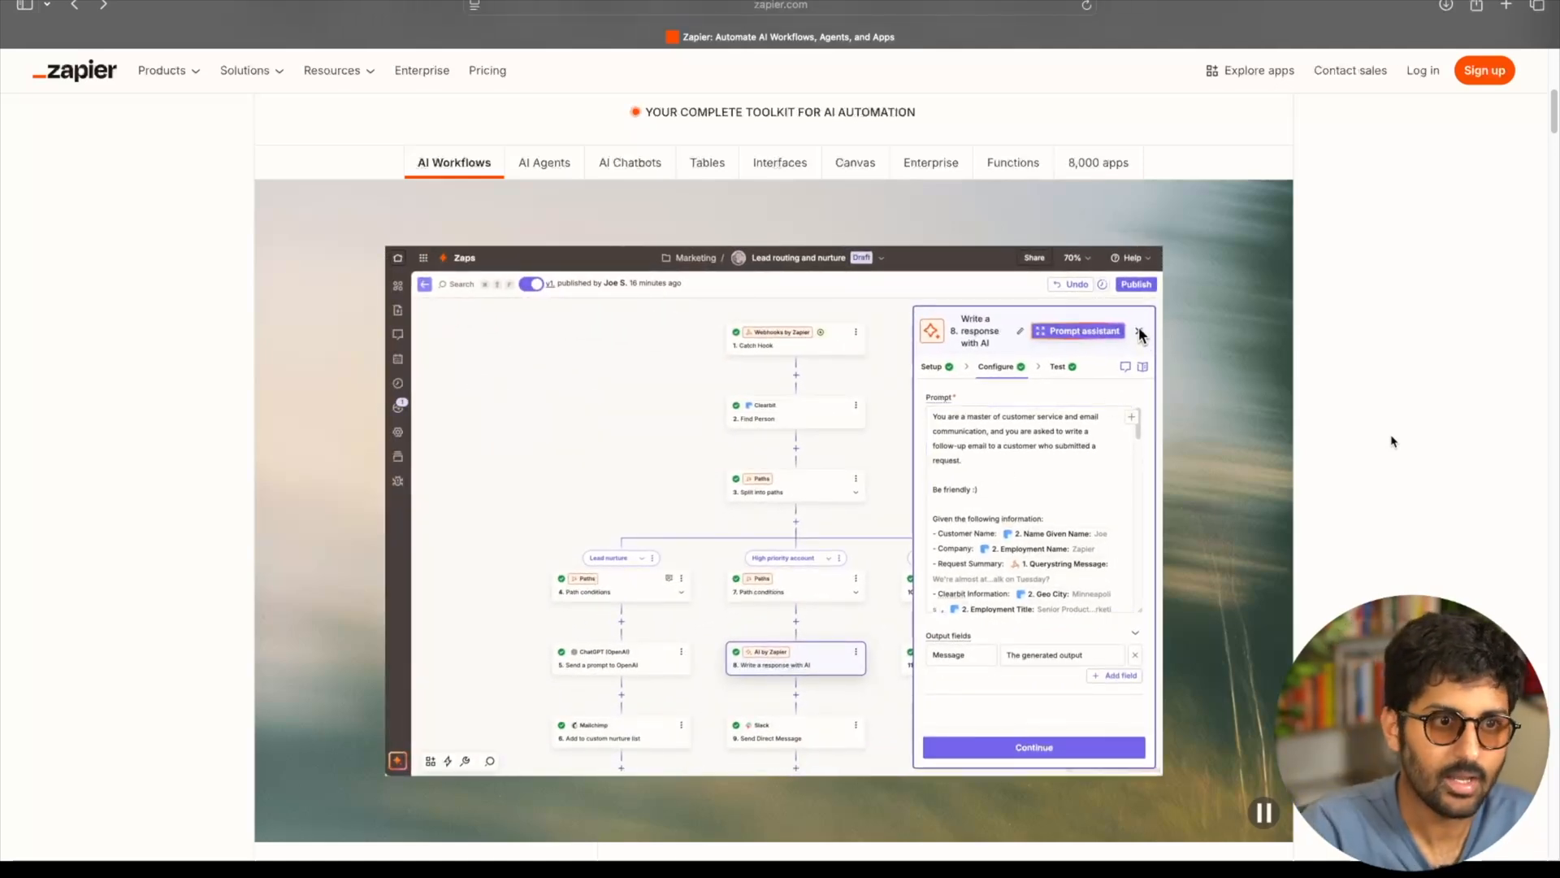
pyautogui.click(1139, 331)
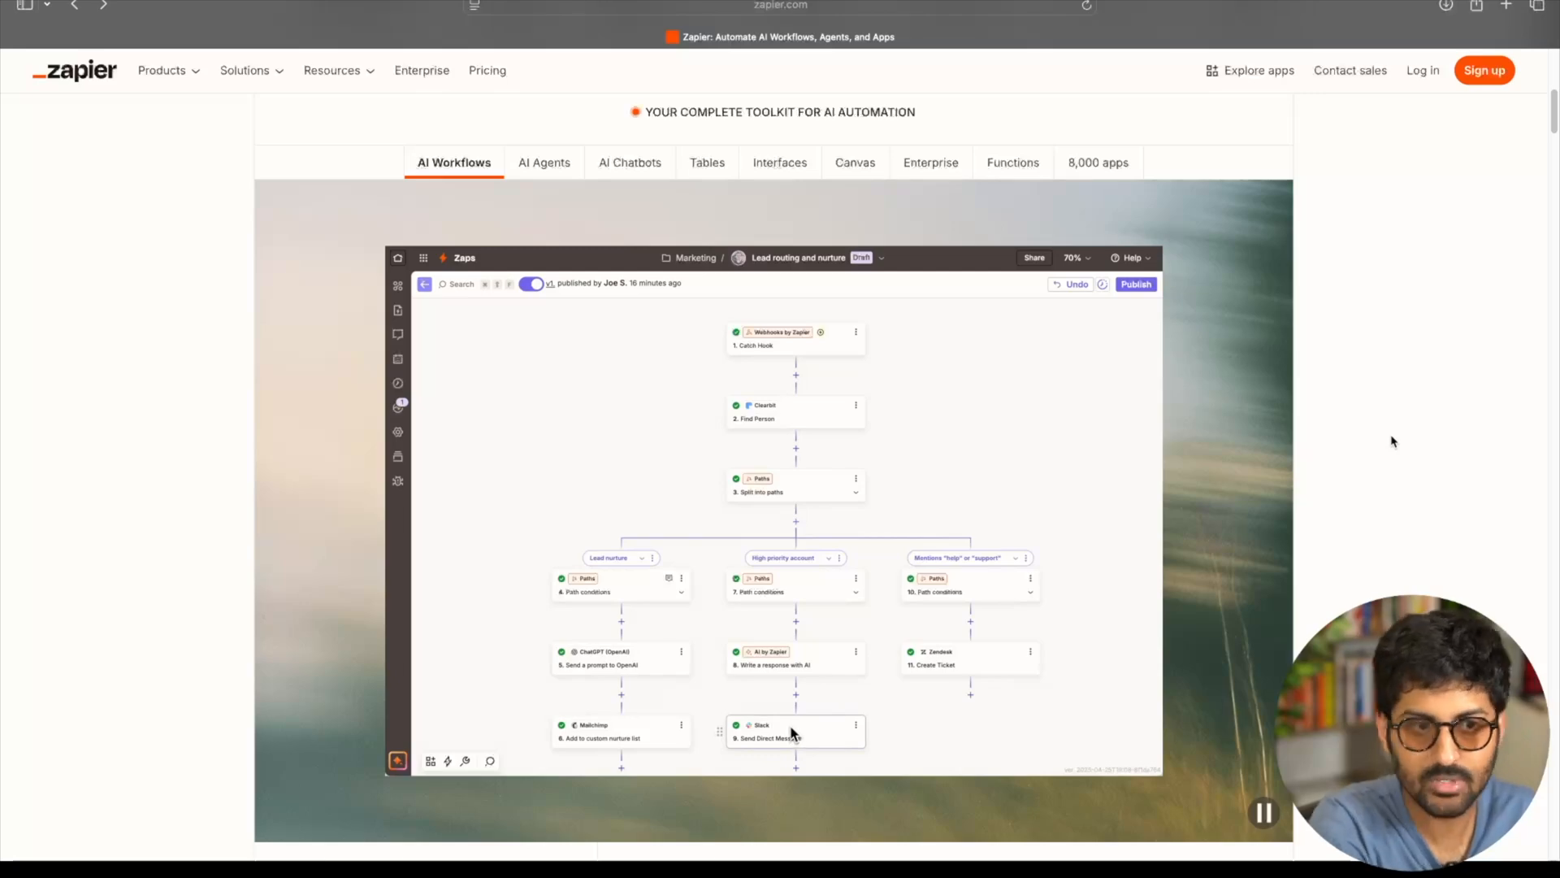
pyautogui.click(796, 731)
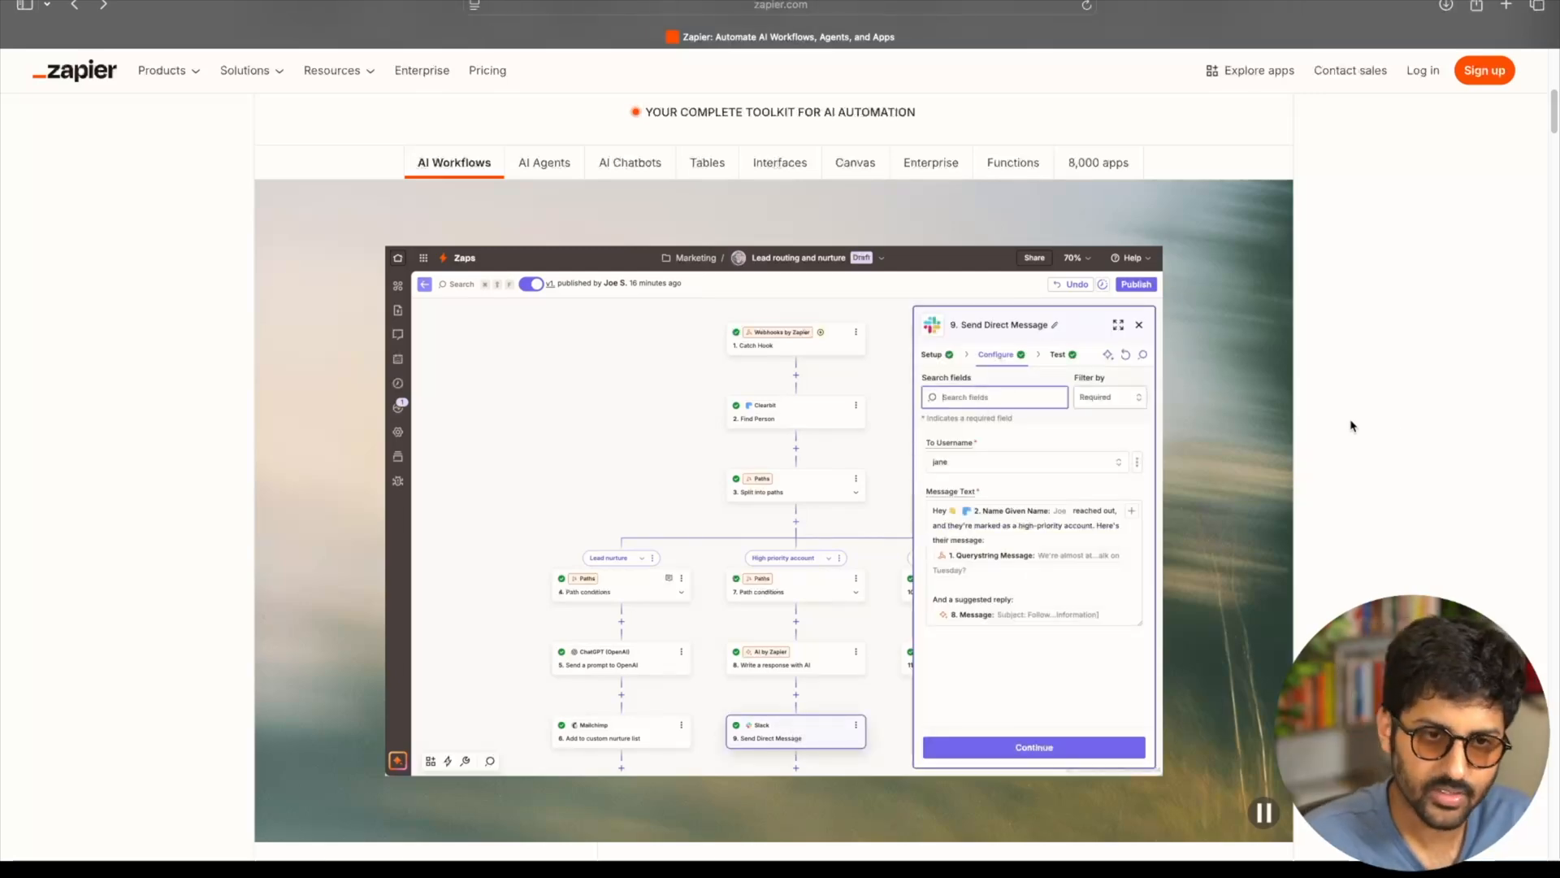
pyautogui.scroll(-3)
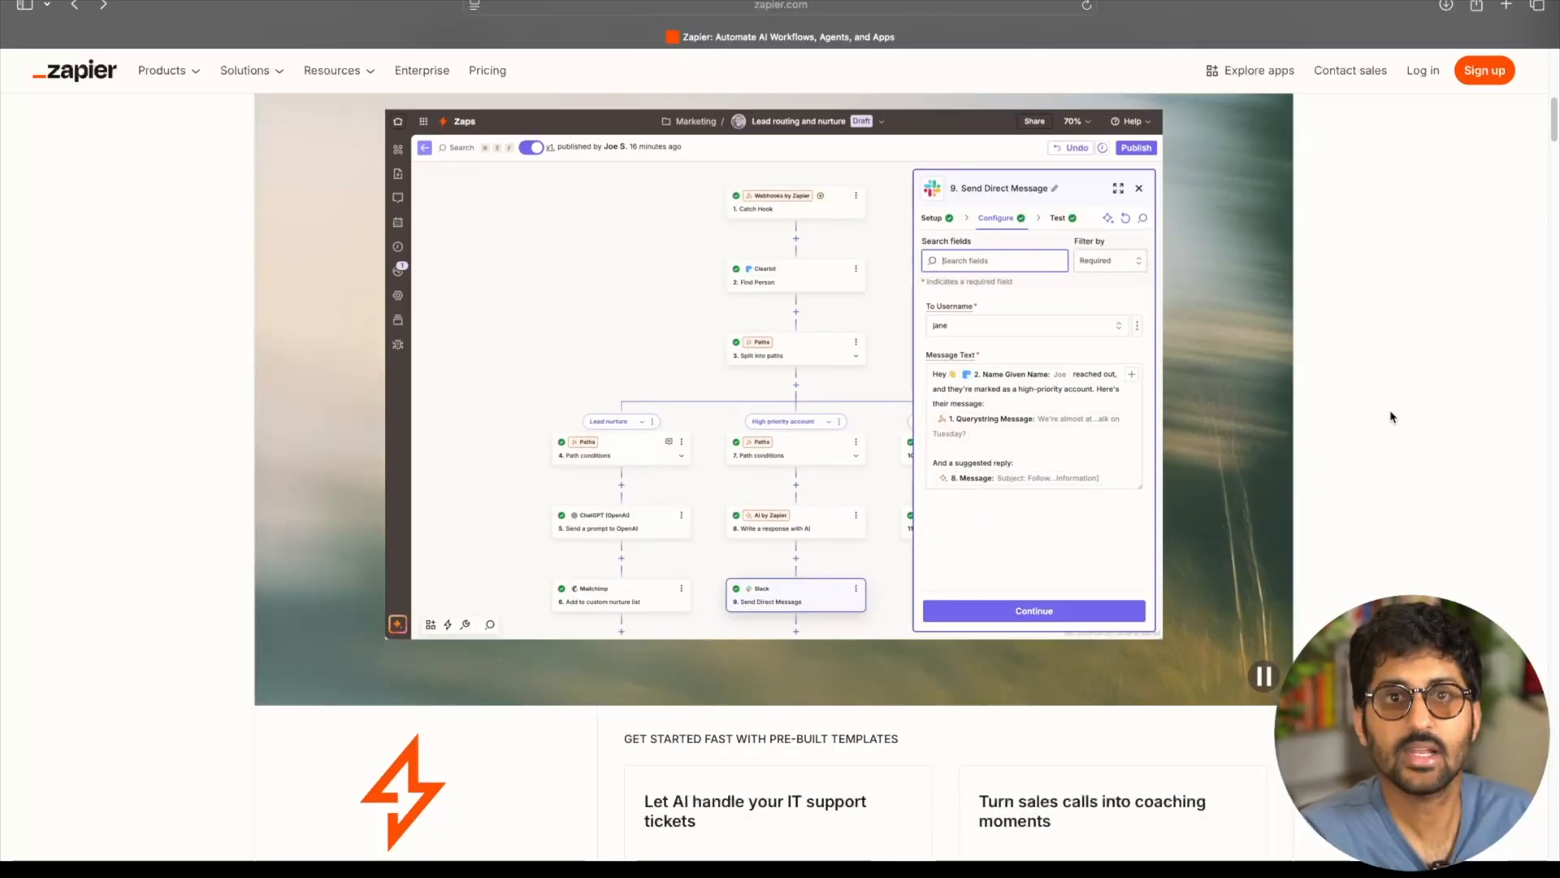
pyautogui.scroll(-3)
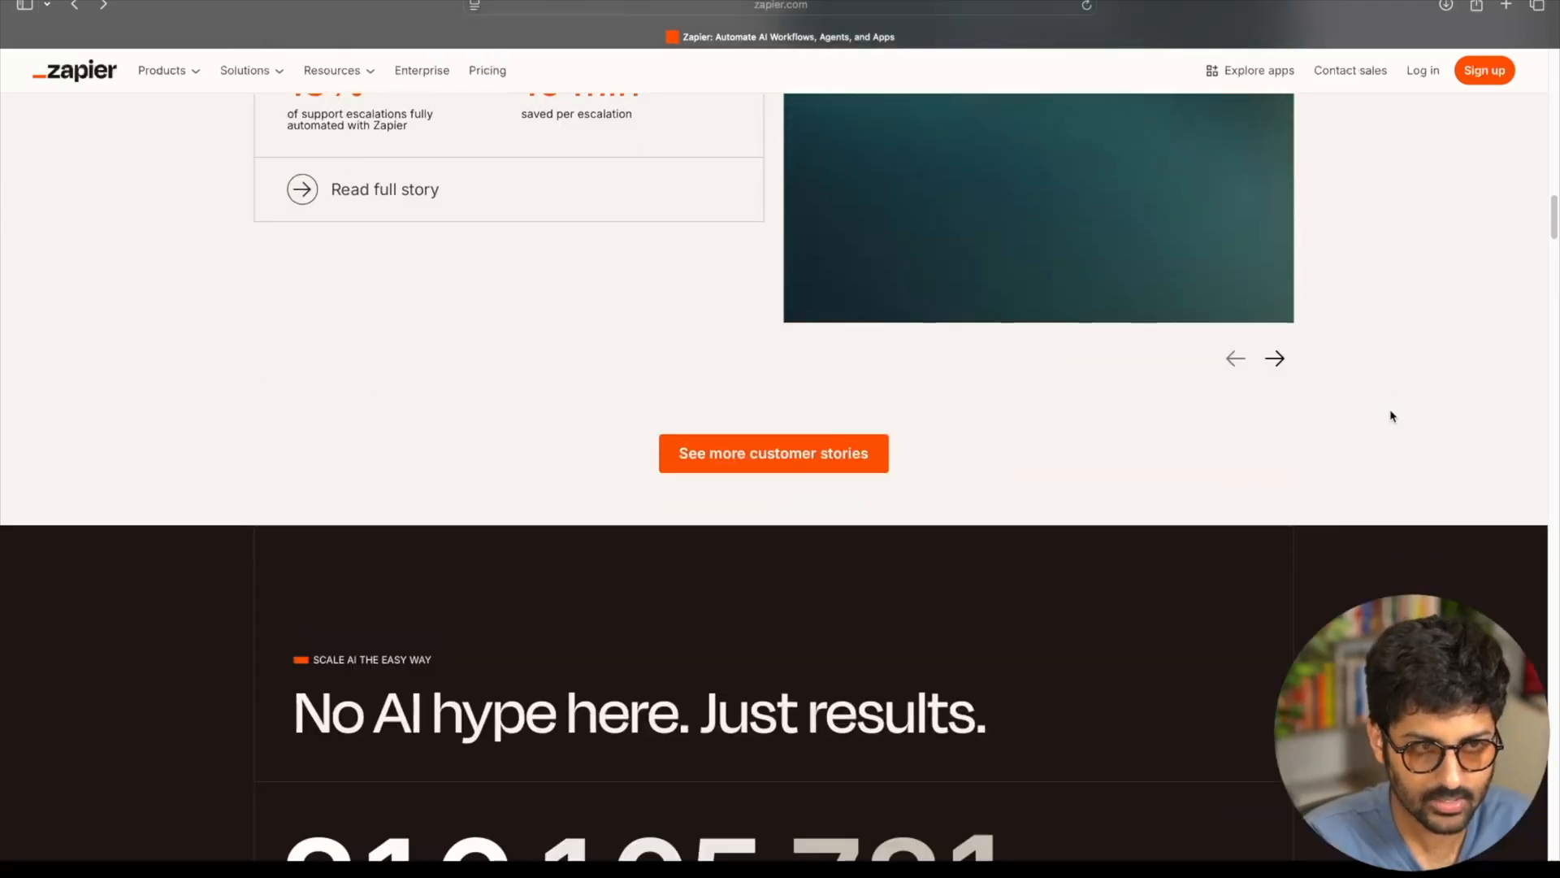
pyautogui.scroll(-3)
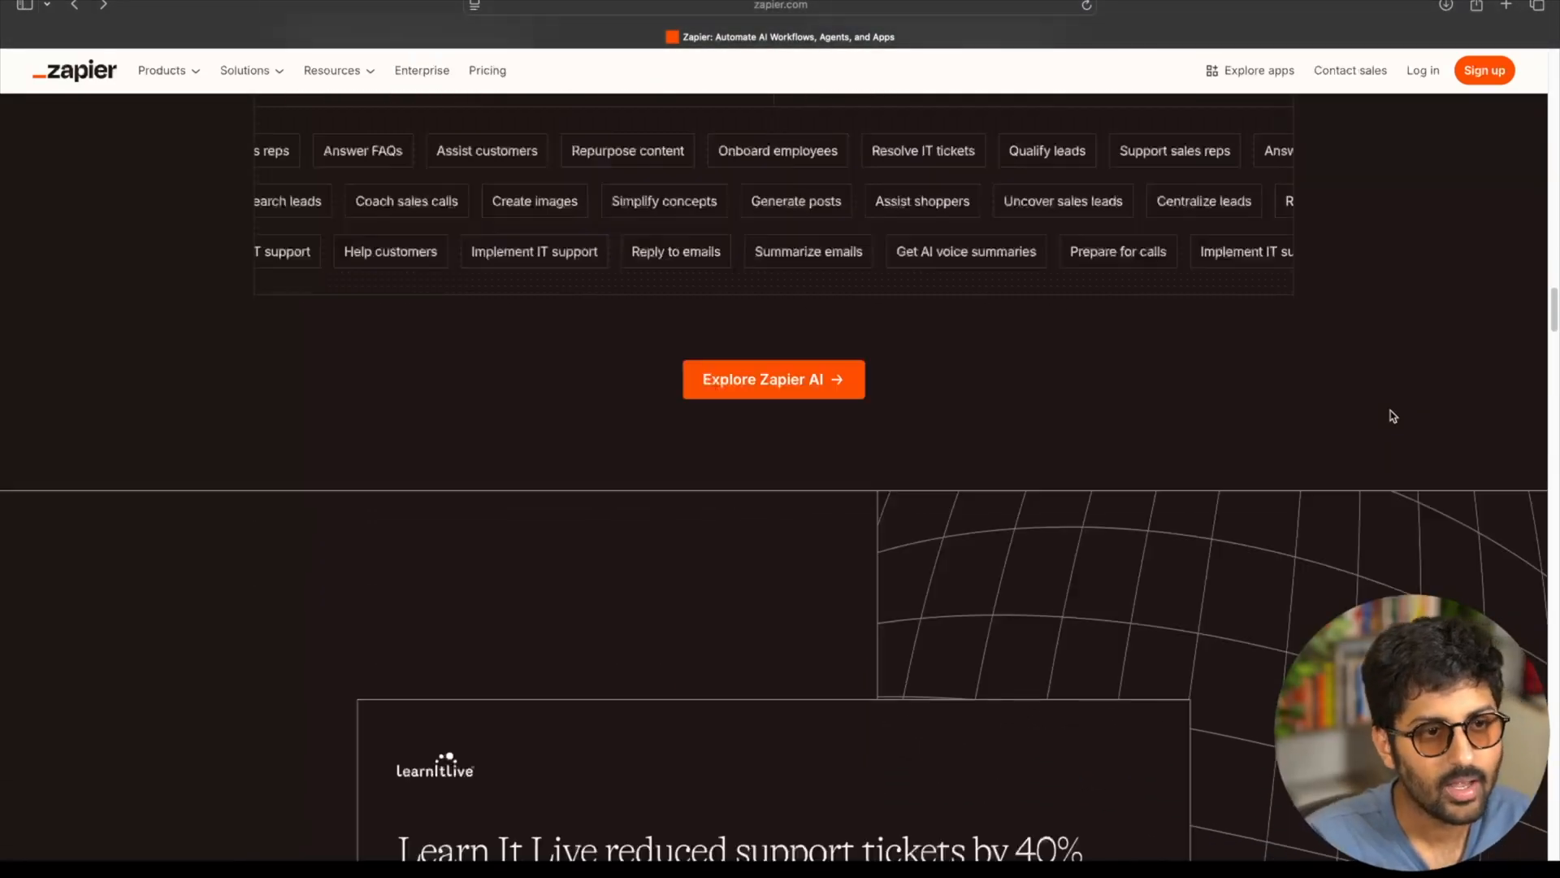
pyautogui.scroll(-3)
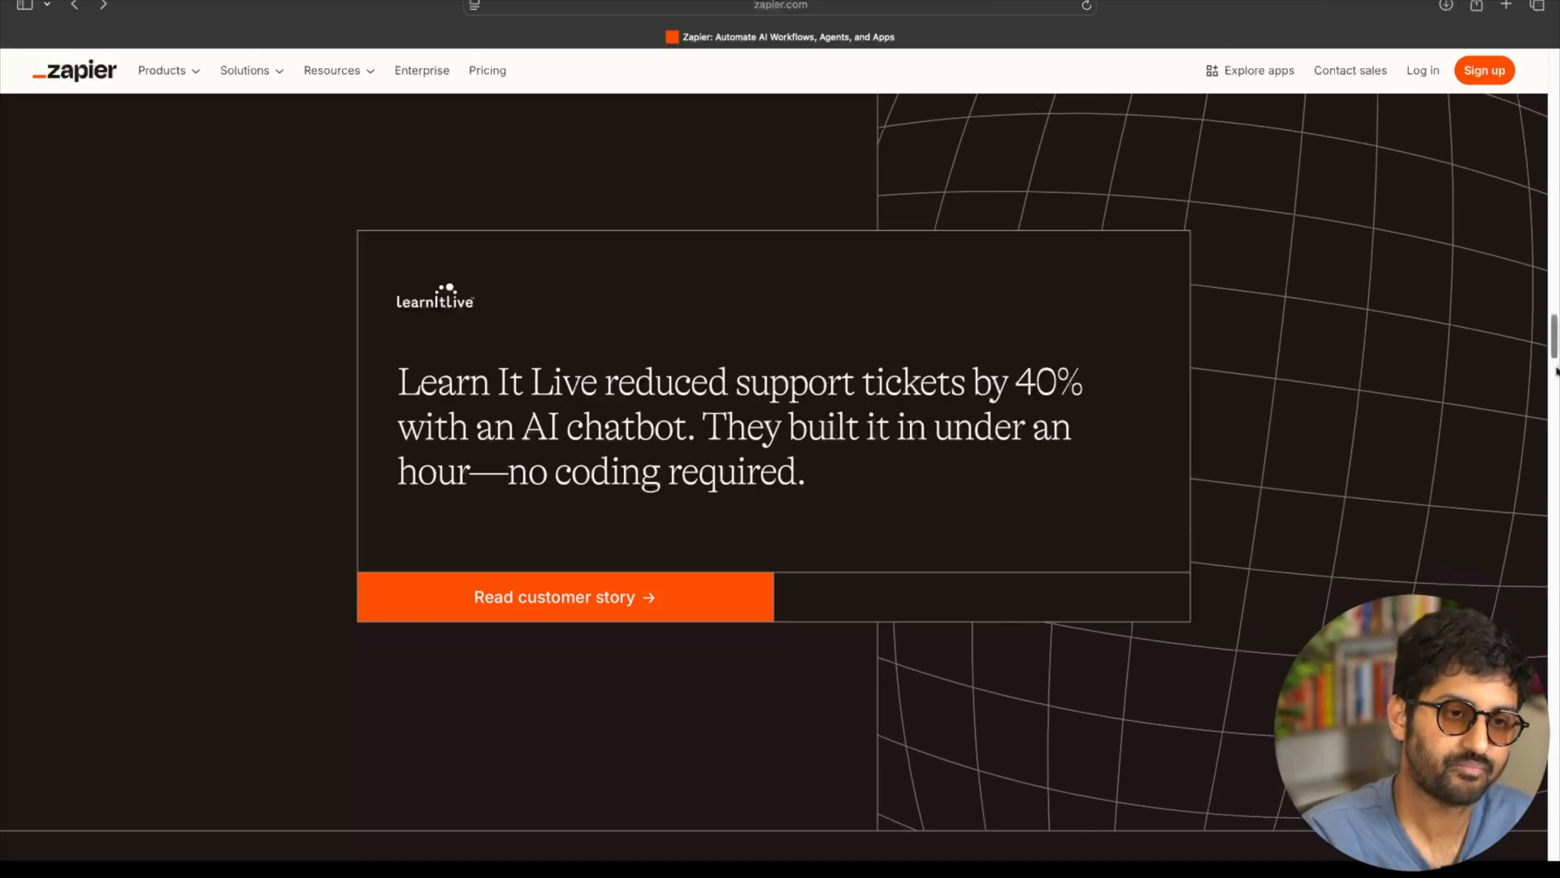
pyautogui.scroll(3)
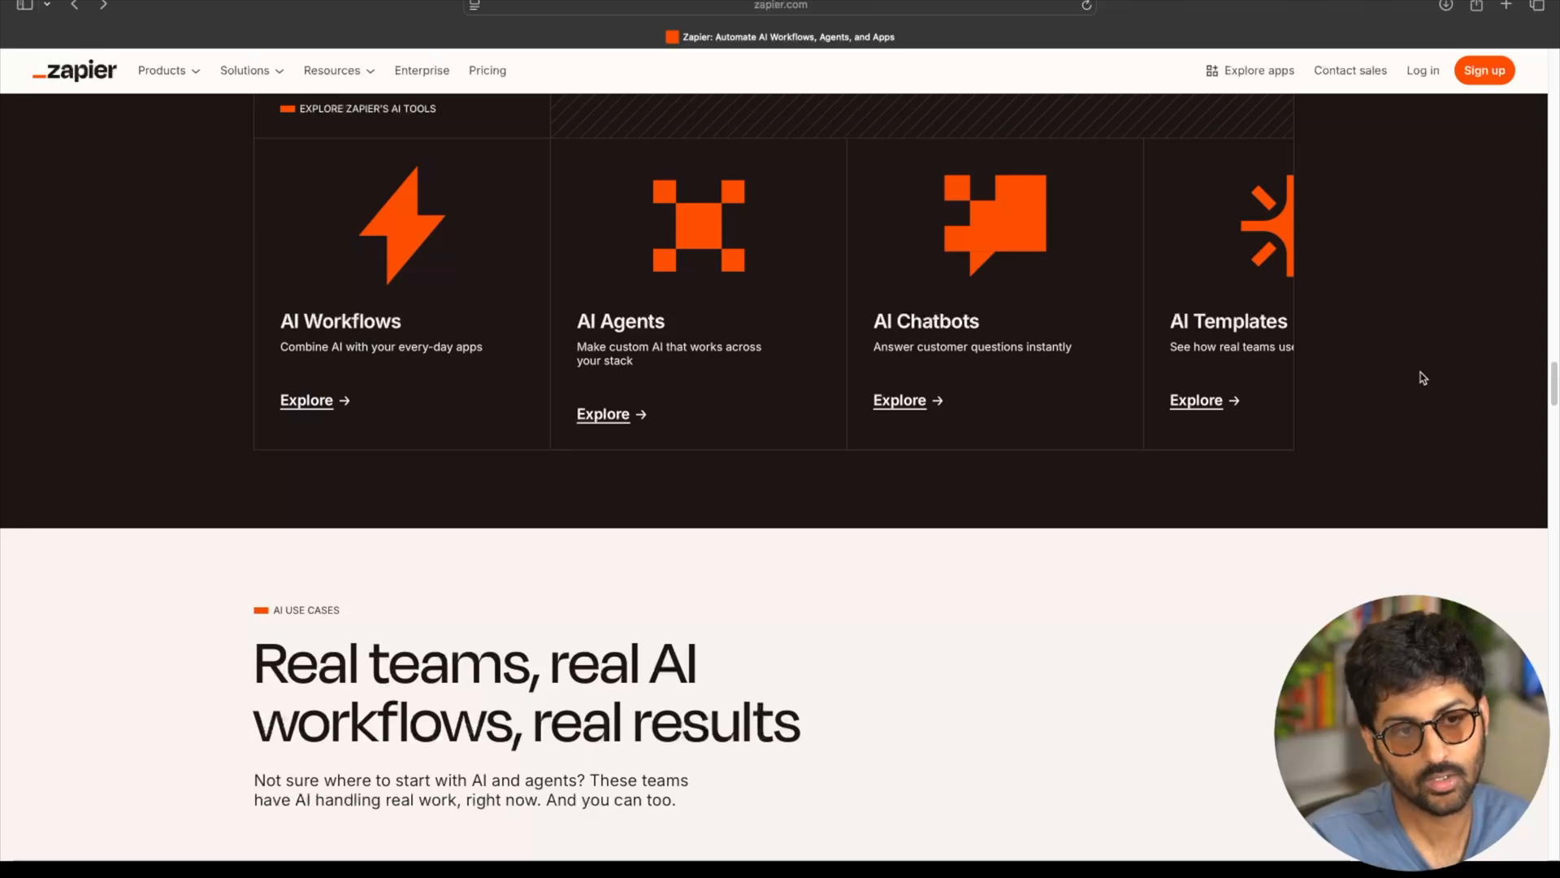
pyautogui.scroll(3)
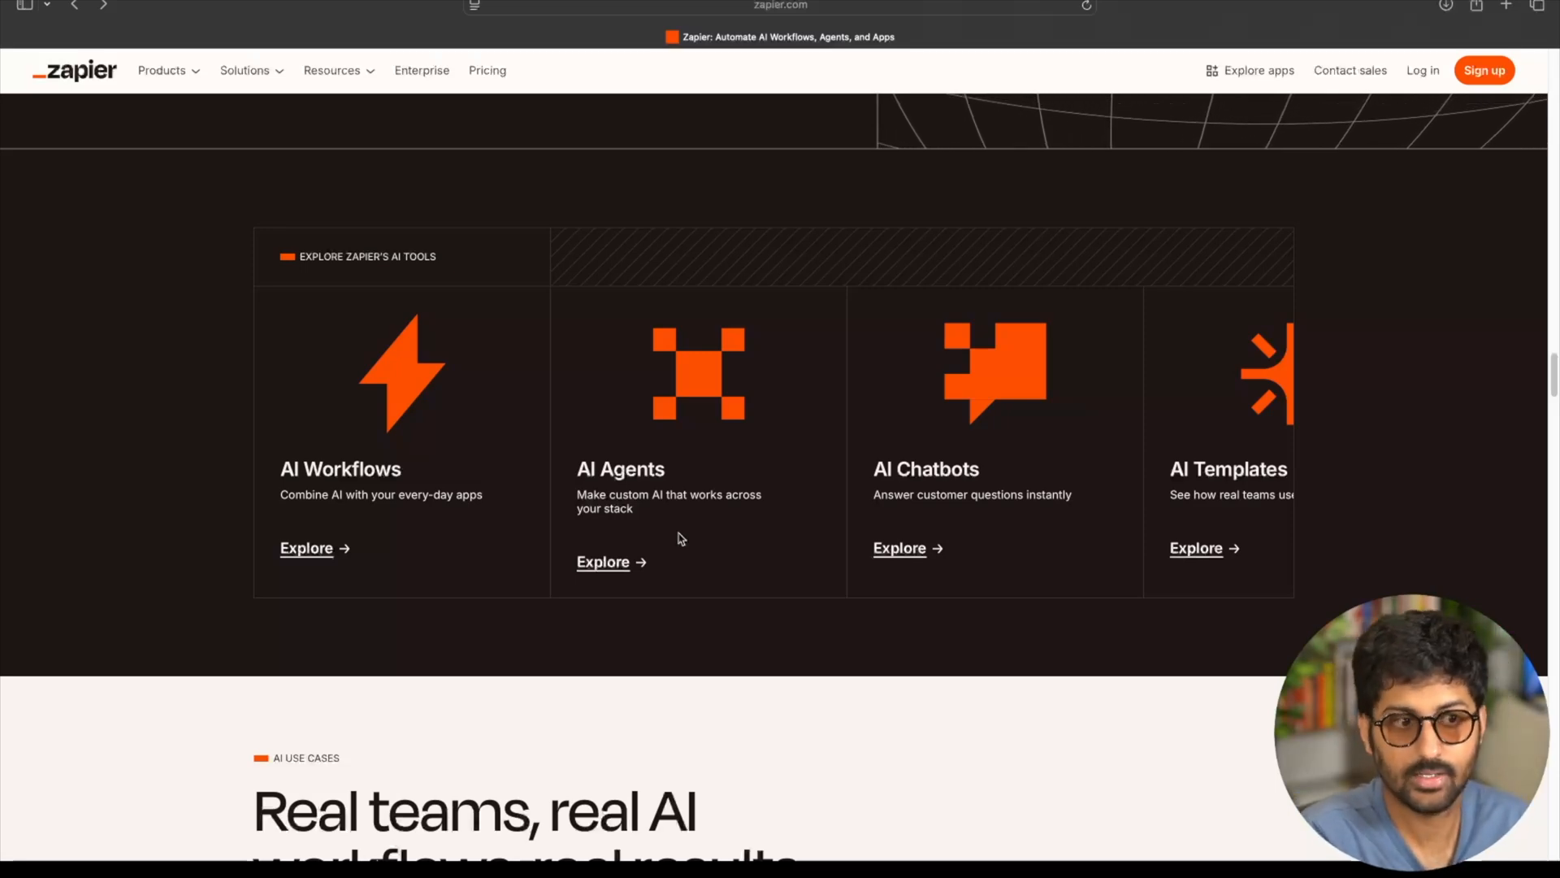
pyautogui.scroll(-3)
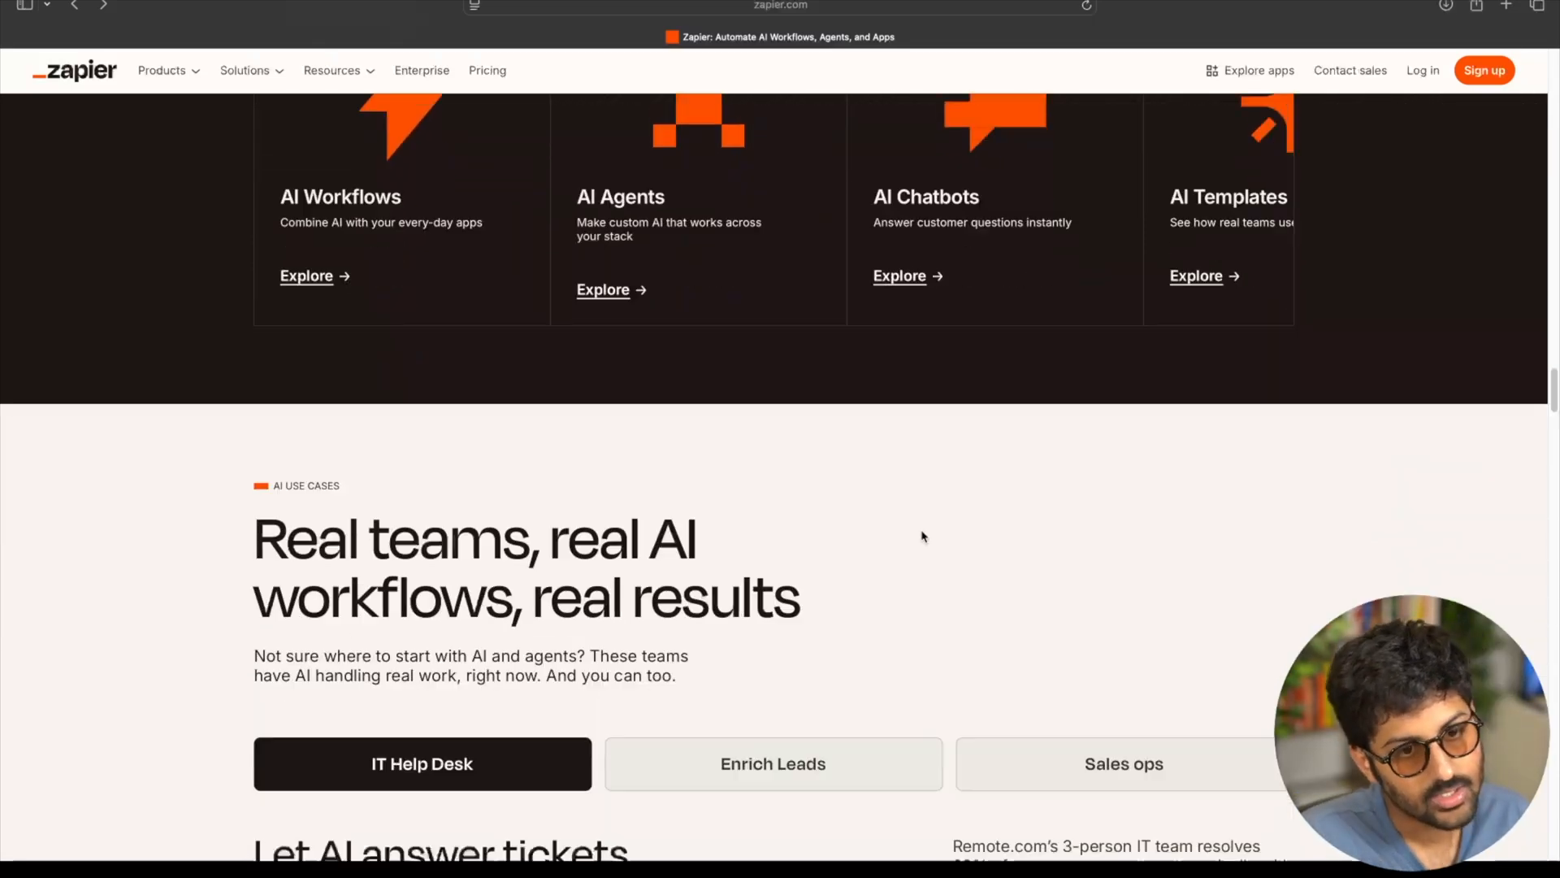
pyautogui.scroll(-3)
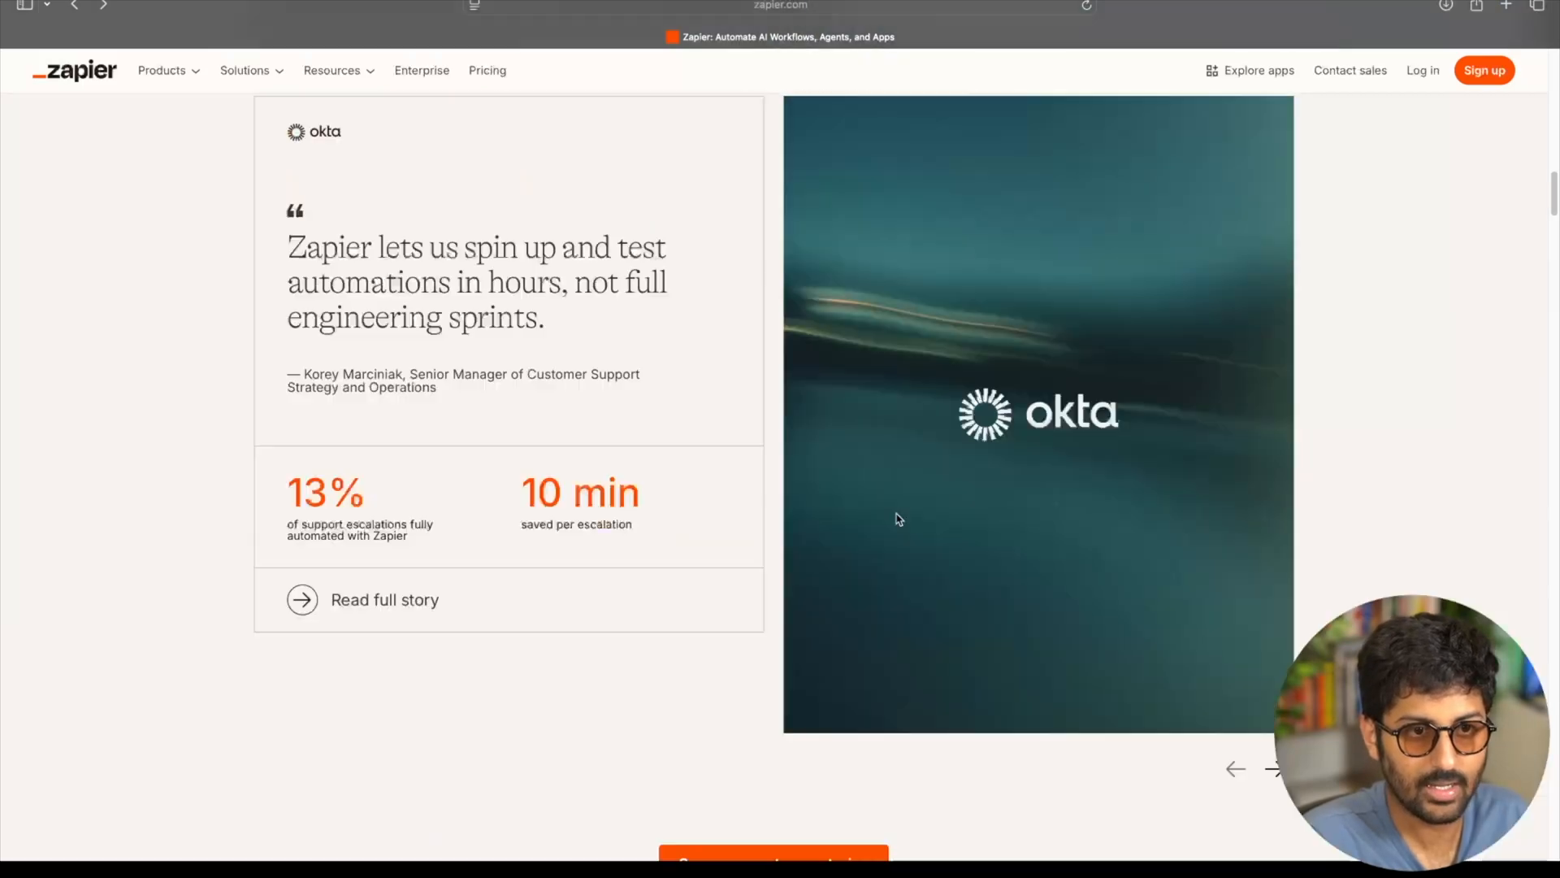
pyautogui.scroll(3)
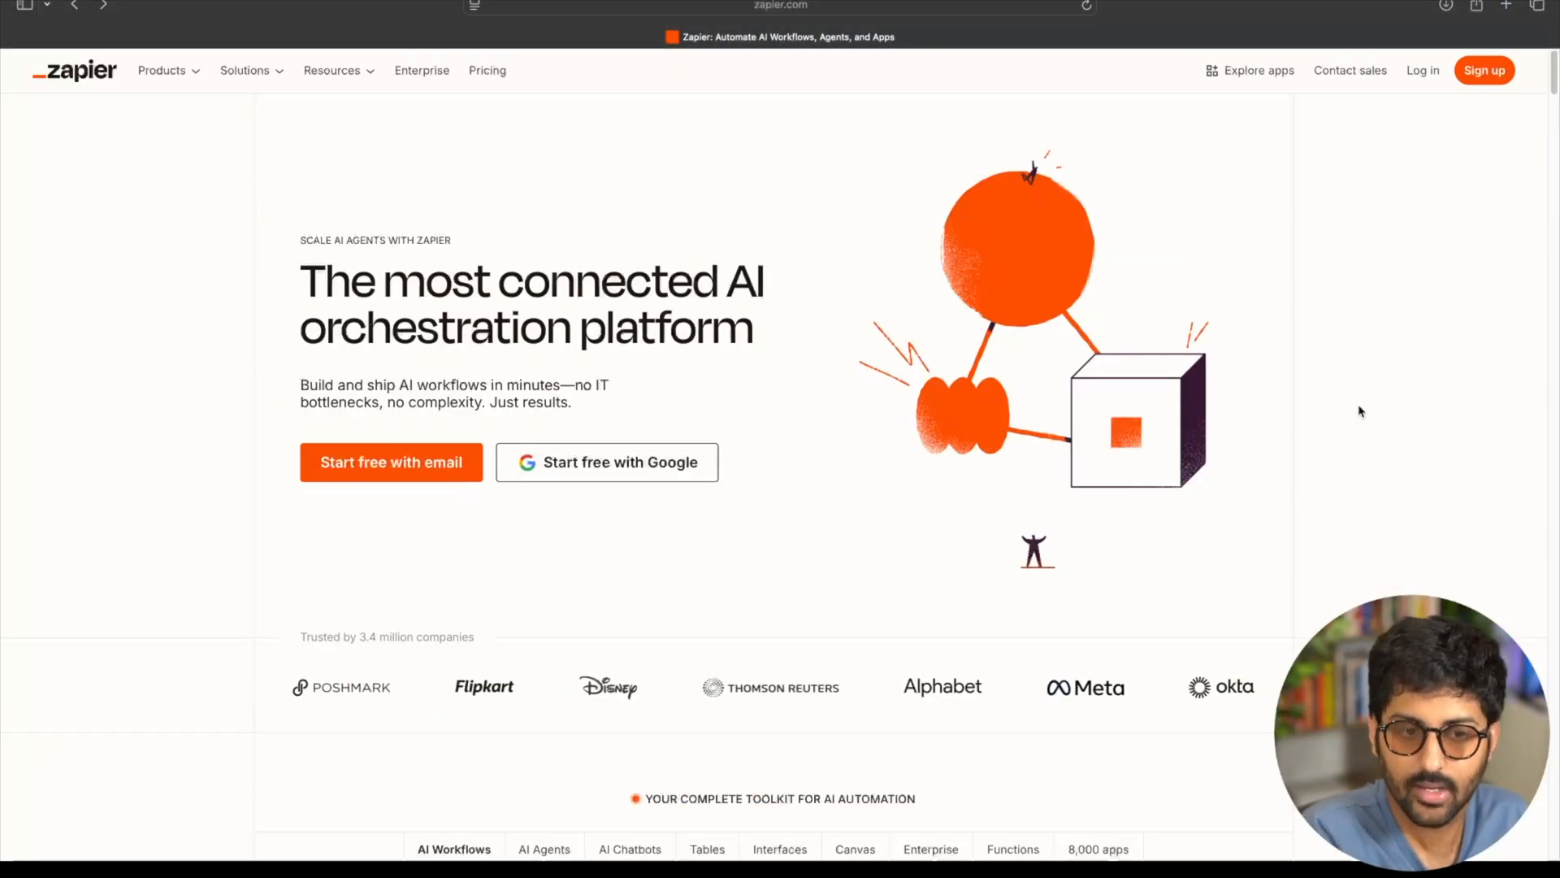